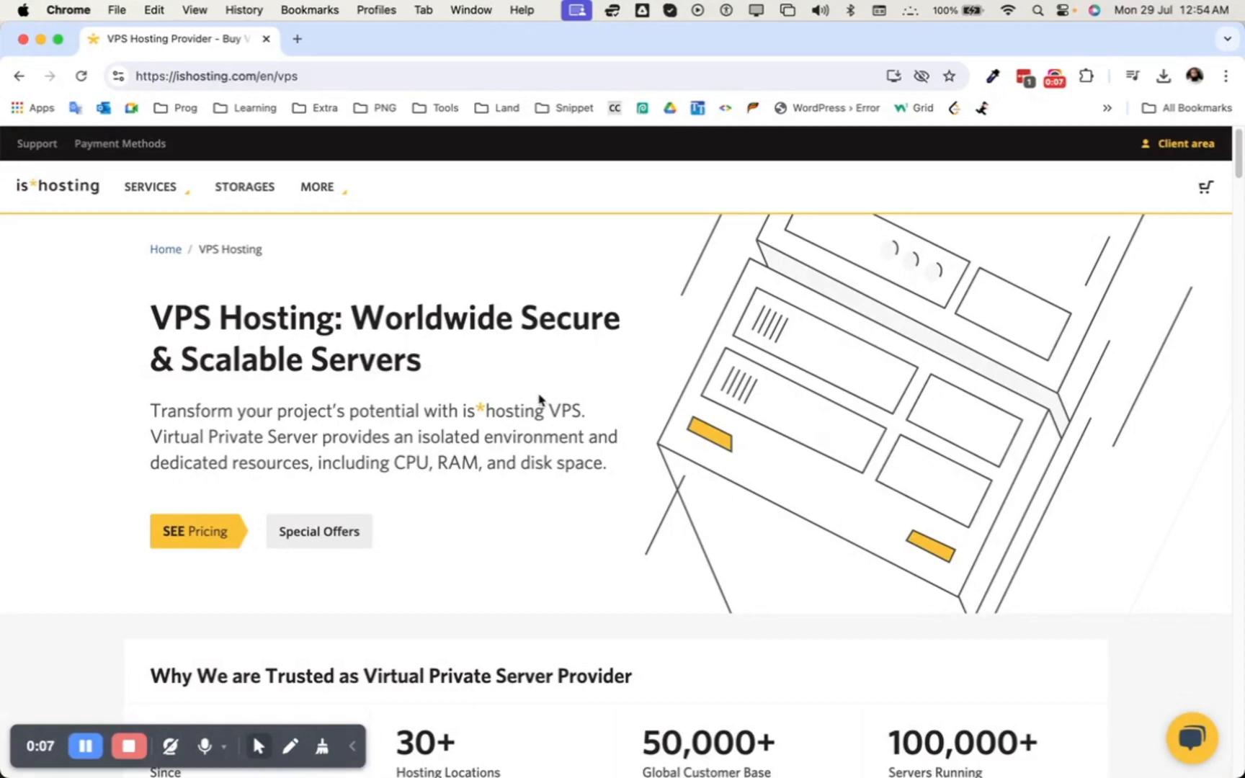
{"action": "mouse_move", "coordinate": [1176, 182]}
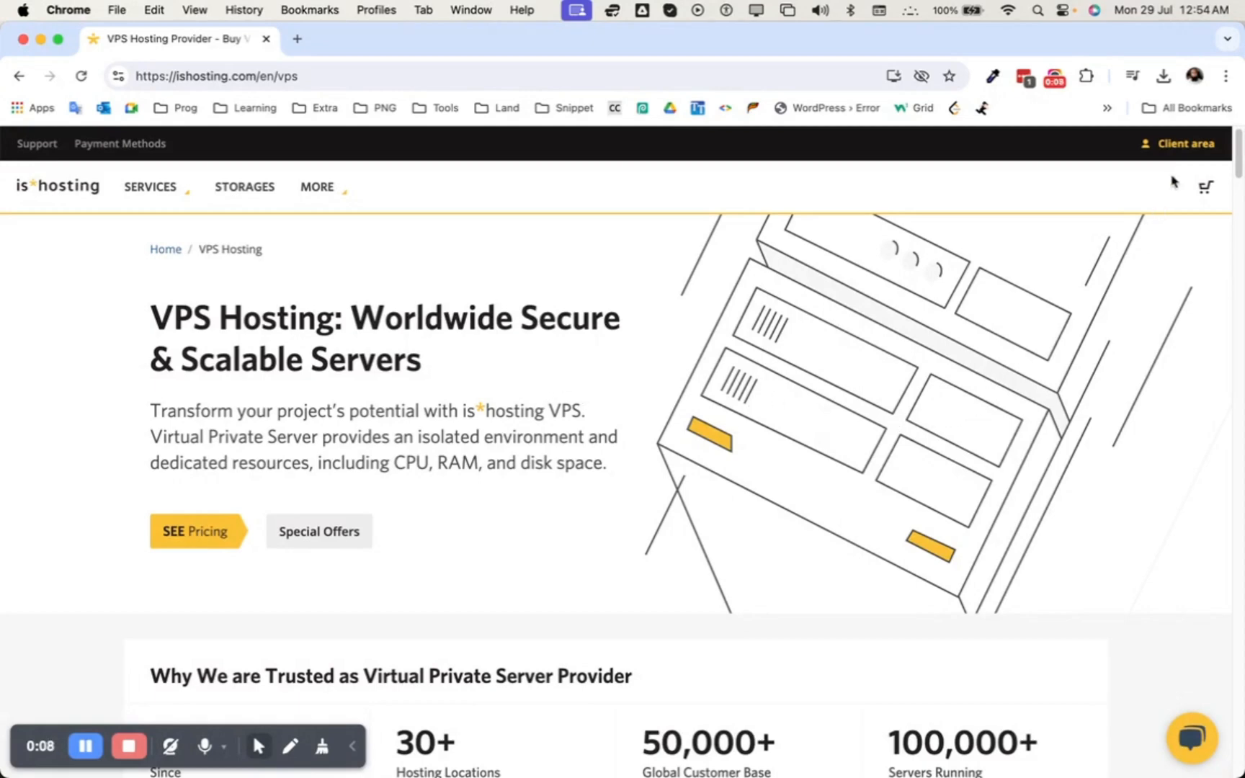
Create the ishosting account with the saved email and a new password, updating the browser's saved login
{"action": "left_click", "coordinate": [1187, 144]}
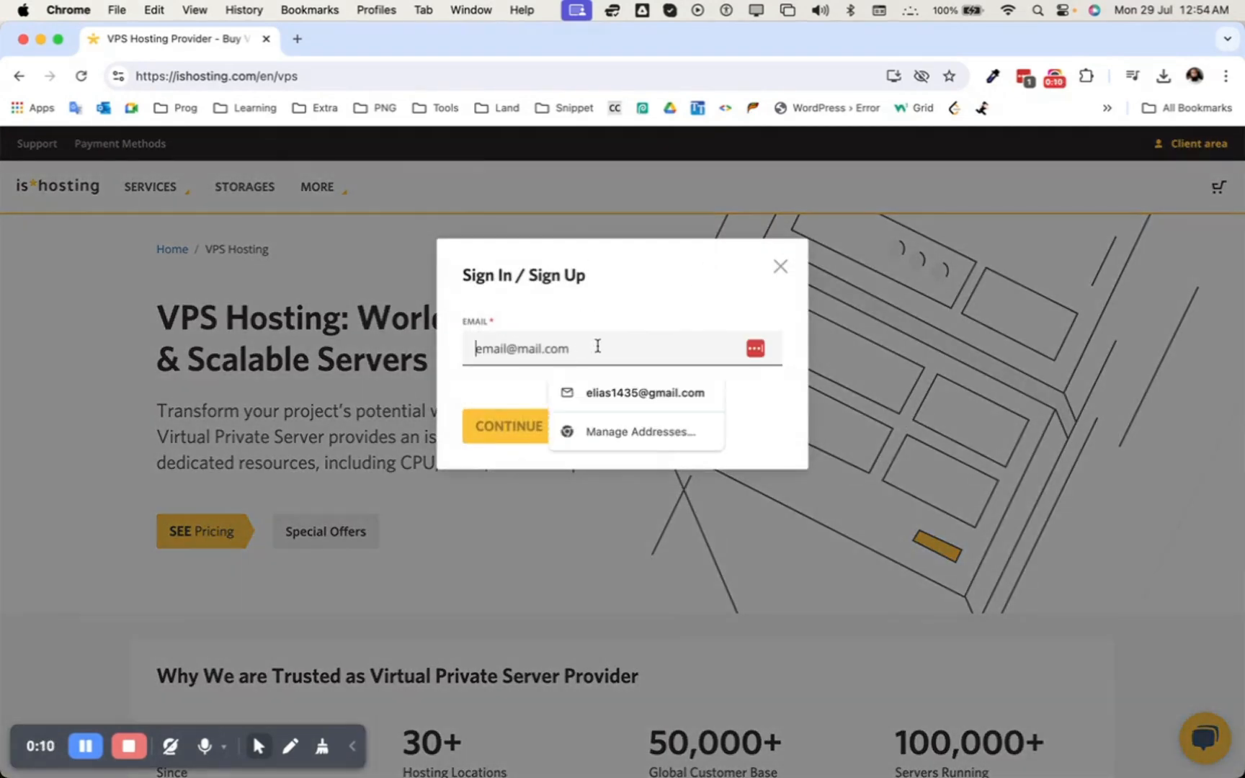
{"action": "left_click", "coordinate": [644, 392]}
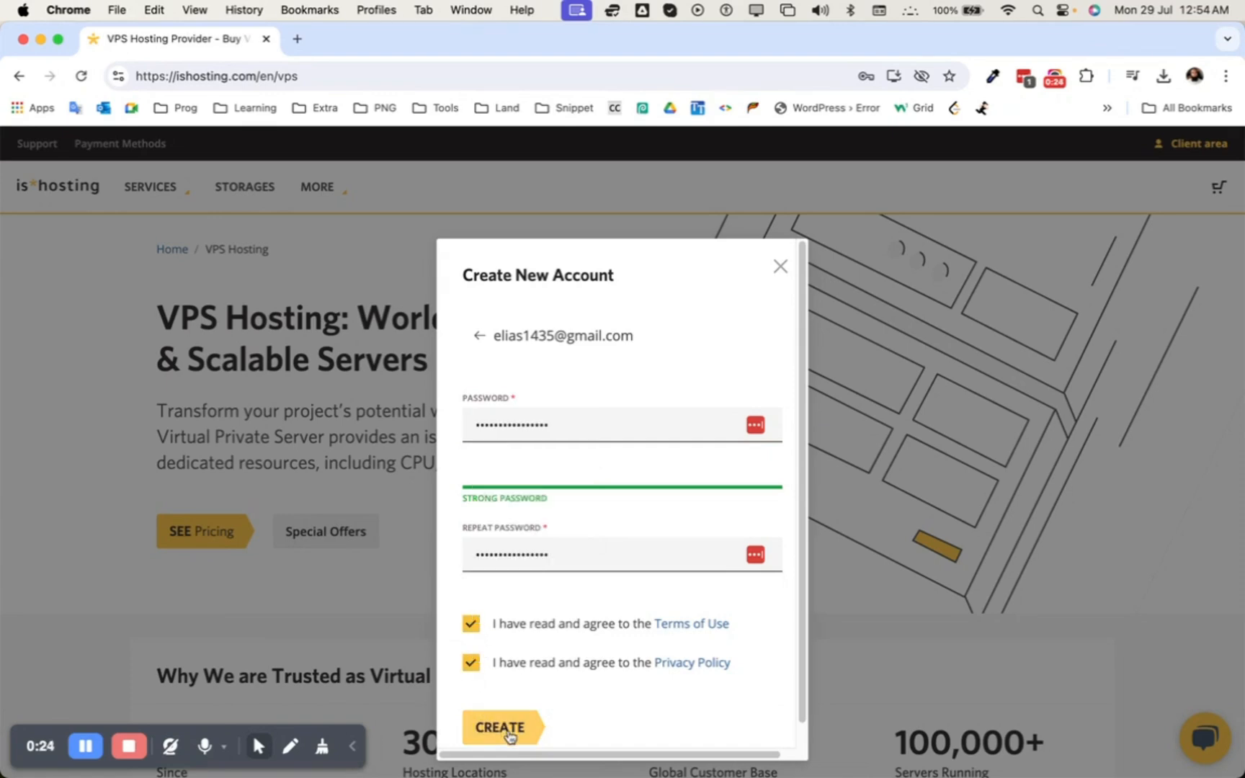
{"action": "left_click", "coordinate": [500, 728]}
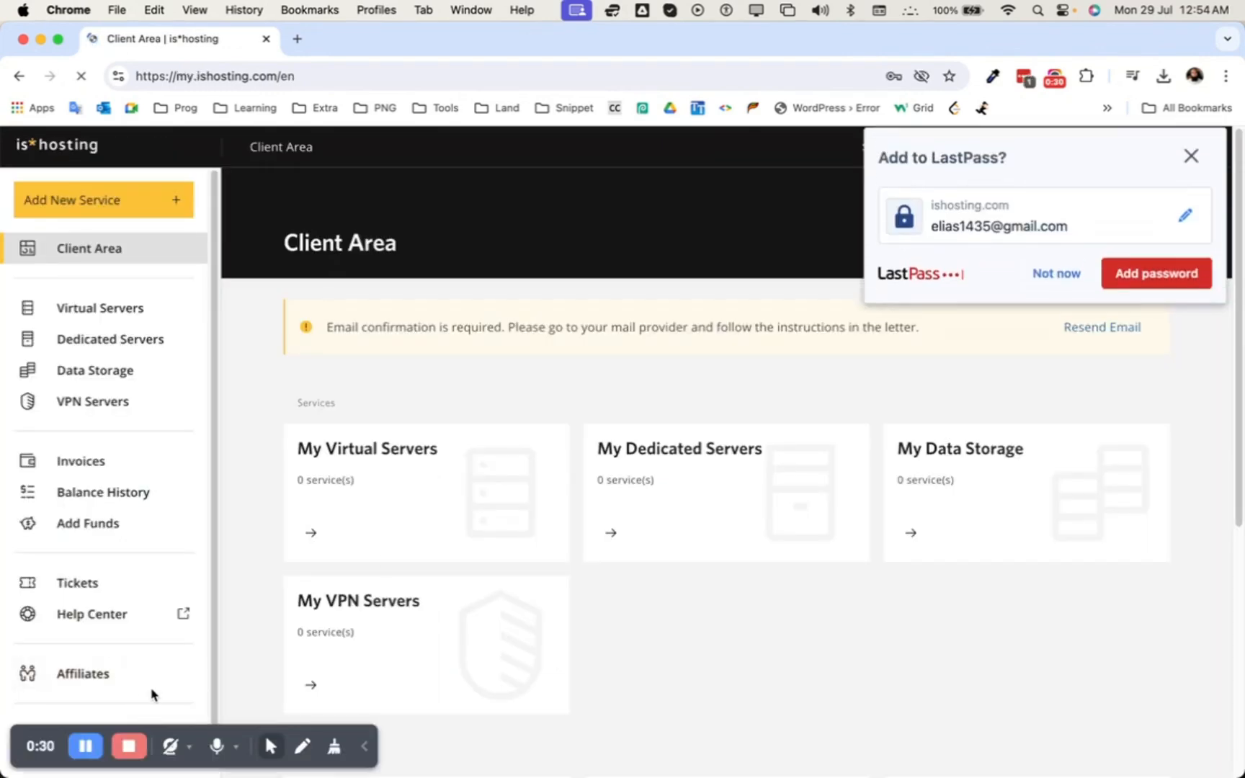
{"action": "left_click", "coordinate": [1156, 274]}
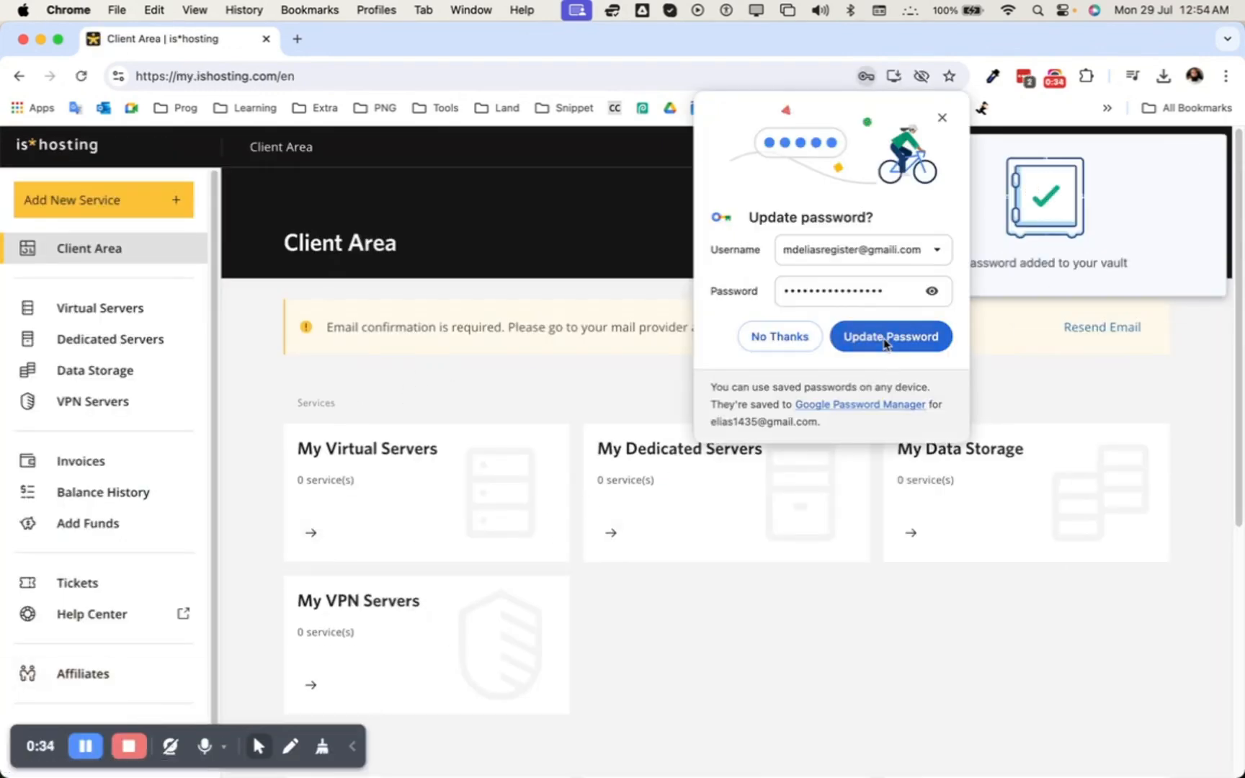
{"action": "left_click", "coordinate": [891, 335]}
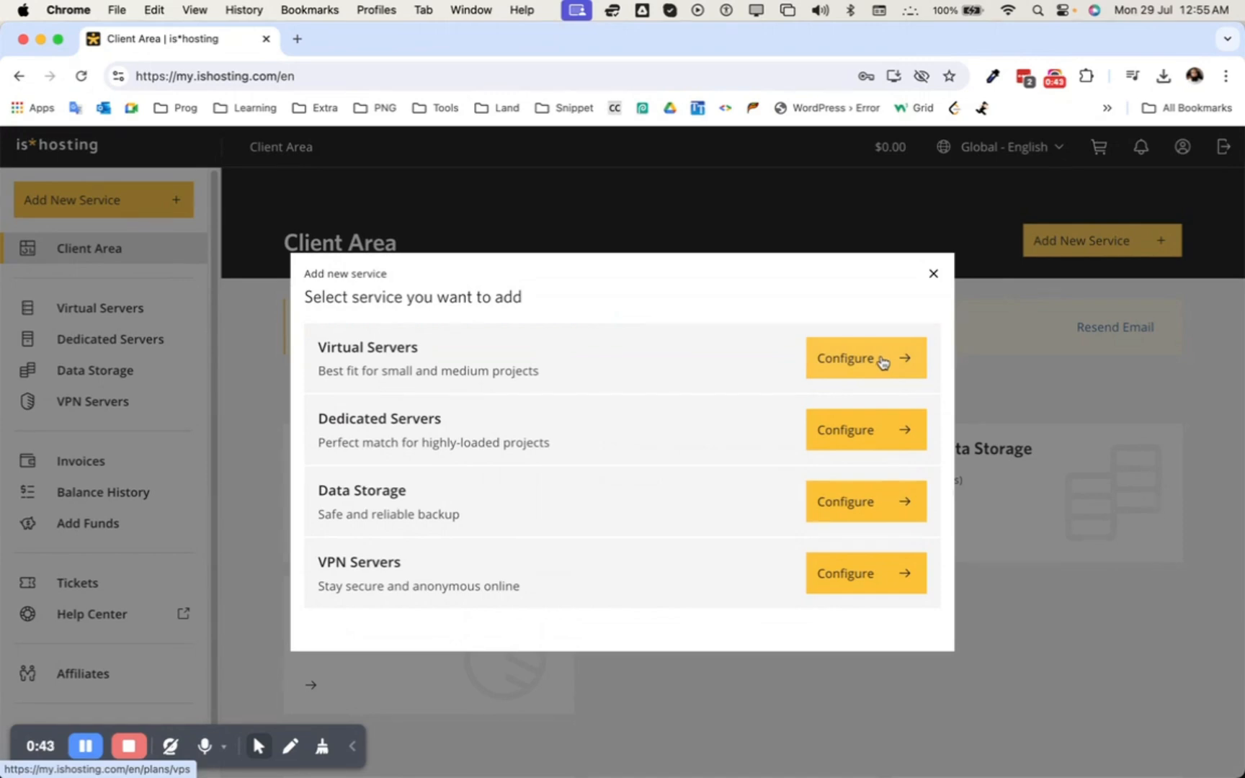
Add the Start Linux NVMe plan at $10.00 on one-month billing to the cart and go to checkout
{"action": "left_click", "coordinate": [865, 358]}
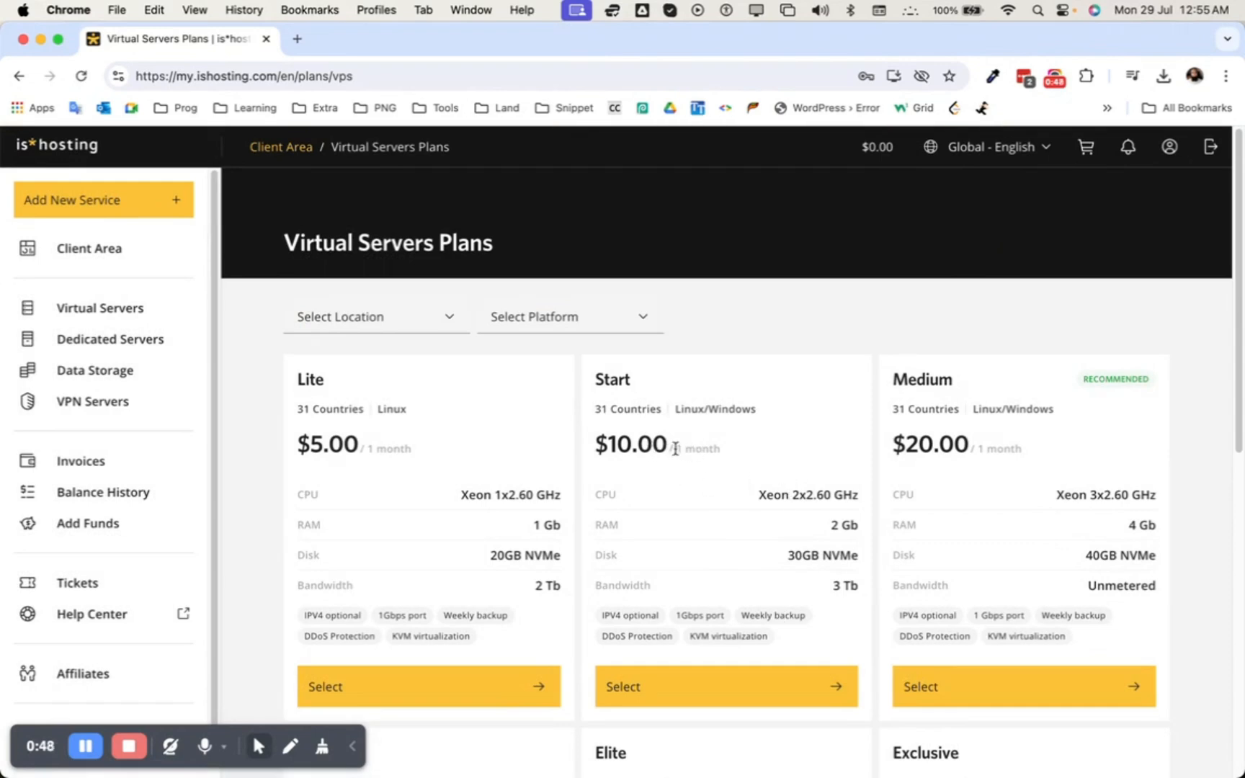
{"action": "double_click", "coordinate": [734, 409]}
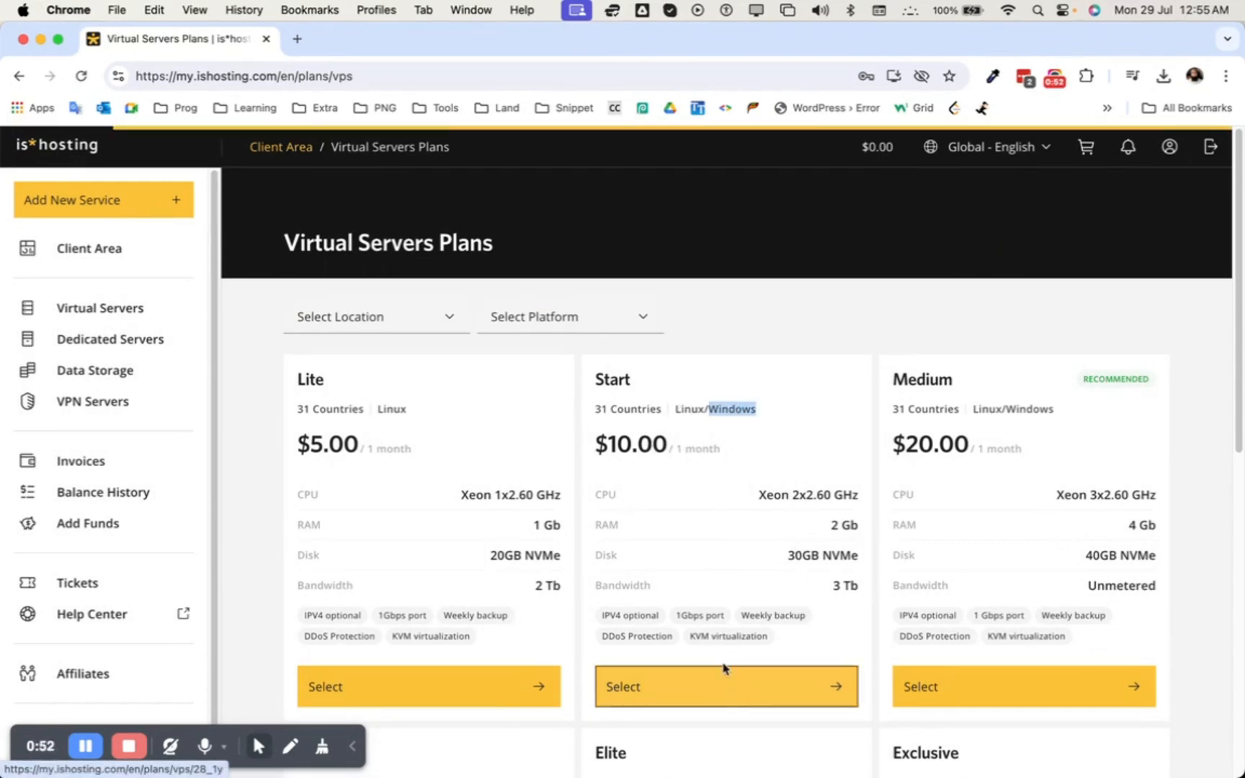
{"action": "left_click", "coordinate": [725, 686]}
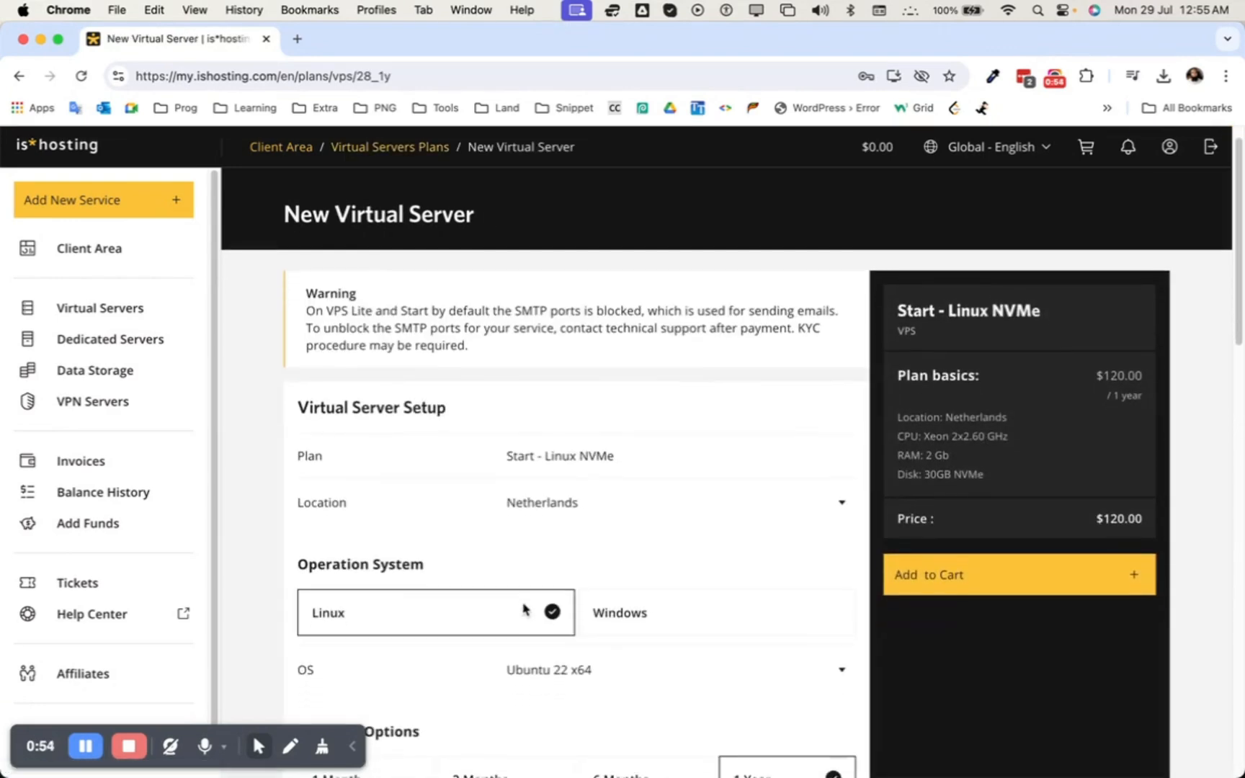
{"action": "scroll", "scroll_direction": "down", "scroll_amount": 3}
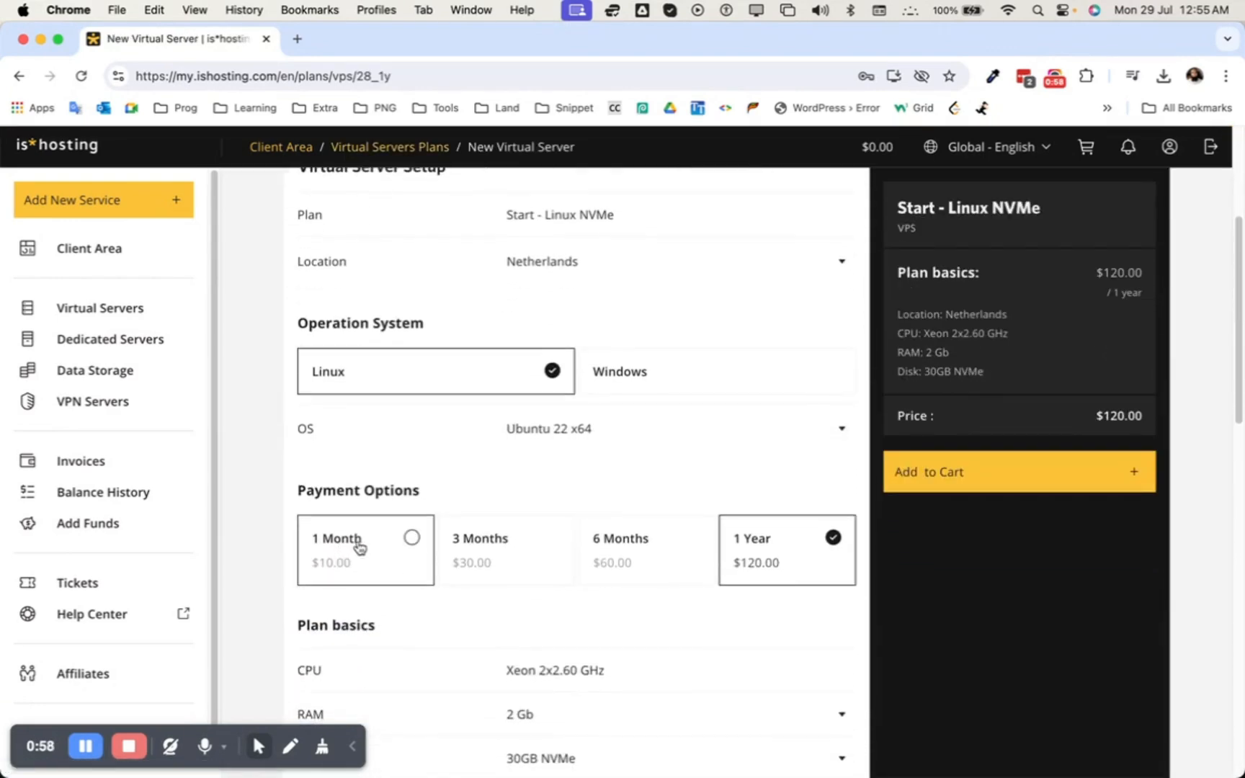
{"action": "left_click", "coordinate": [365, 549]}
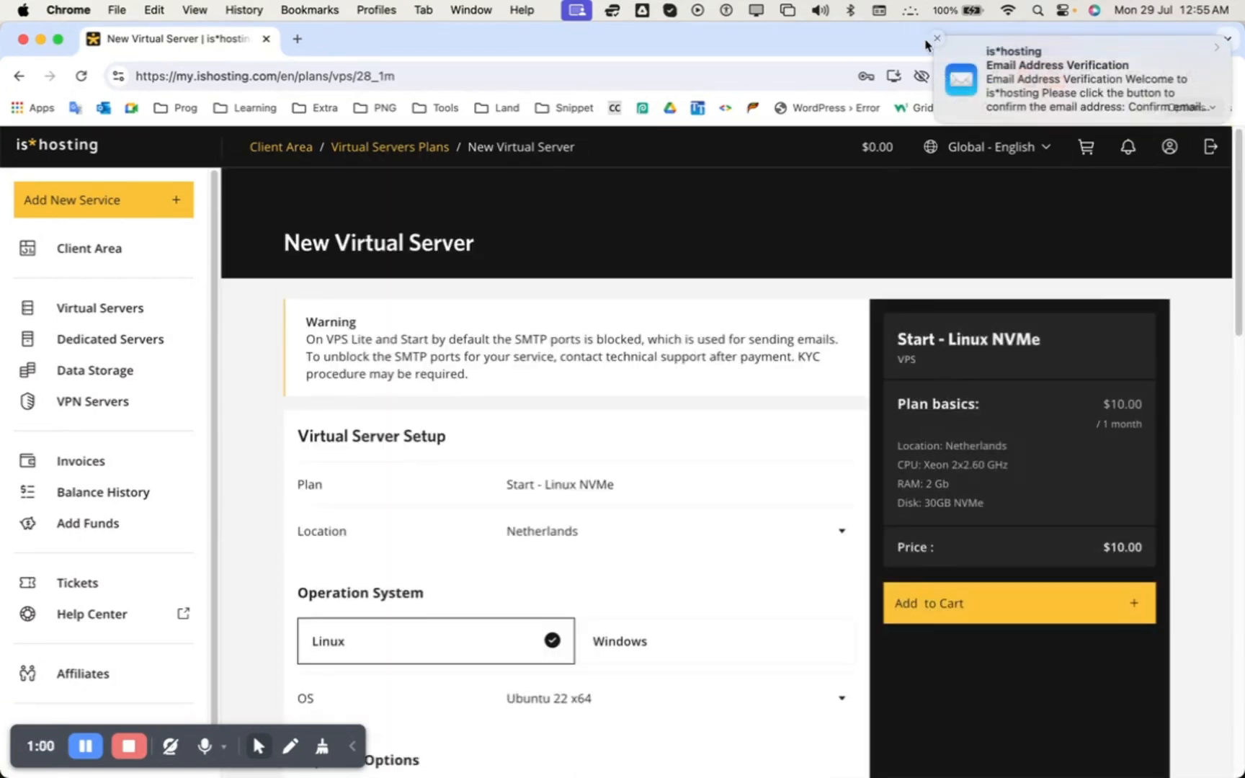
{"action": "mouse_move", "coordinate": [1009, 611]}
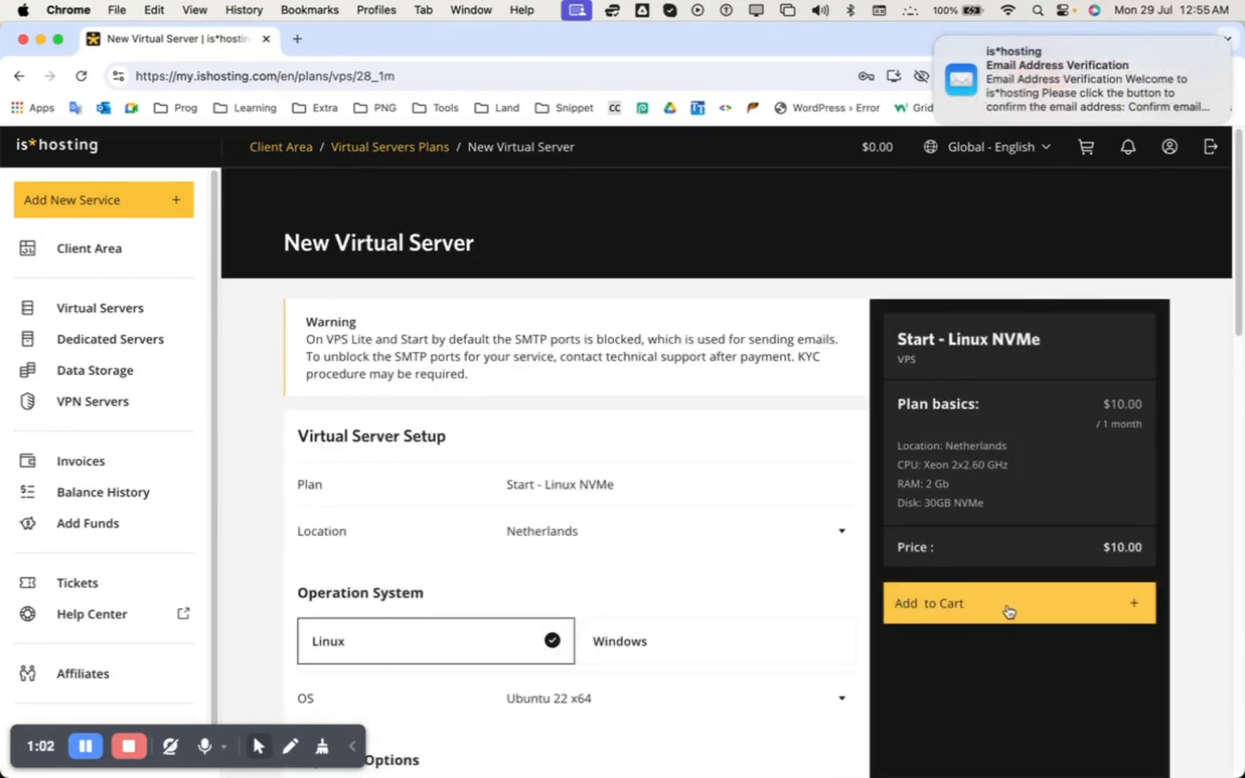
{"action": "left_click", "coordinate": [1017, 604]}
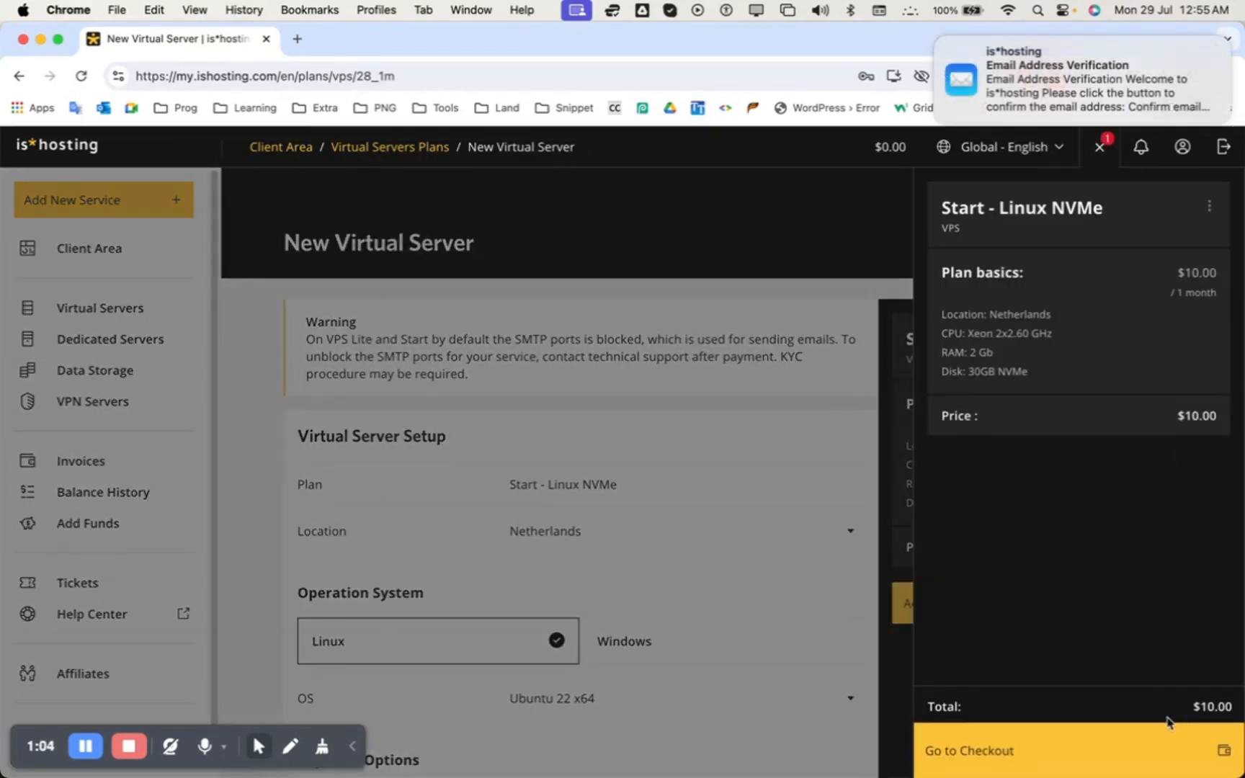
{"action": "left_click", "coordinate": [969, 751]}
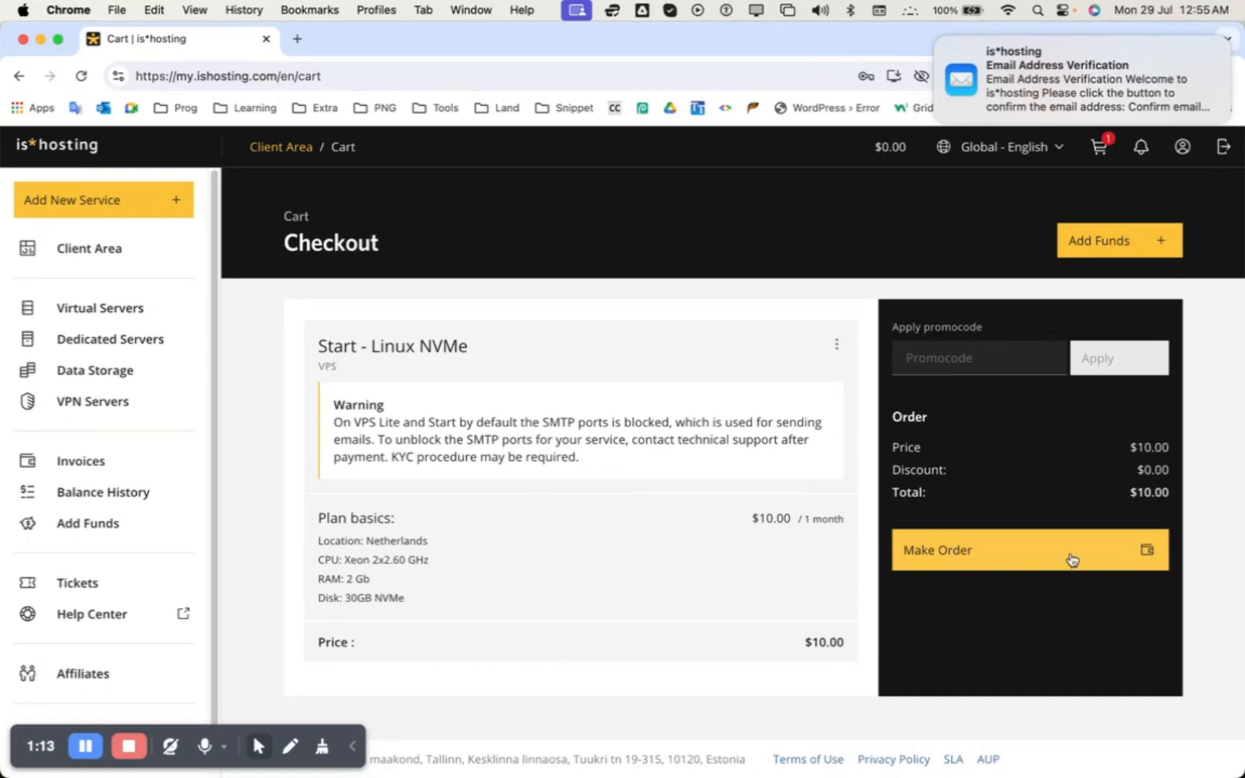
Place the order and save the profile with first name Elias
{"action": "left_click", "coordinate": [1029, 549]}
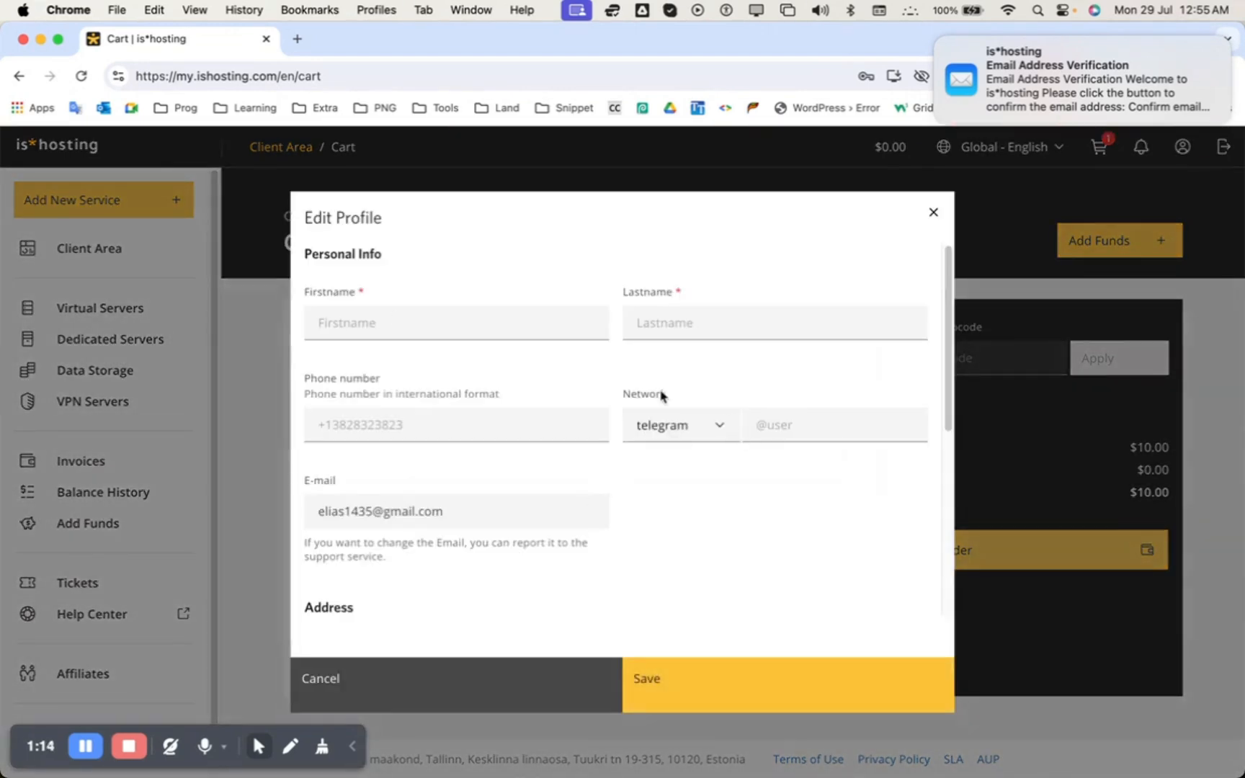
{"action": "left_click", "coordinate": [456, 323]}
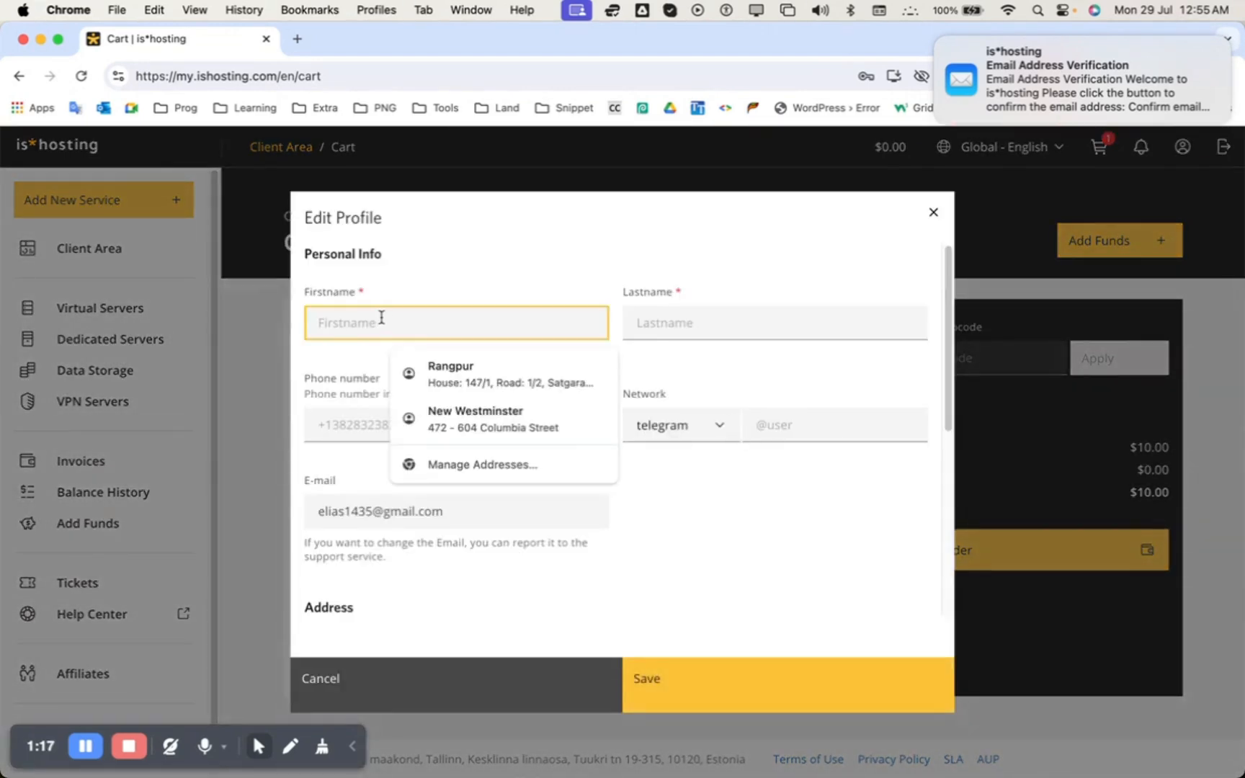
{"action": "type", "text": "Elias"}
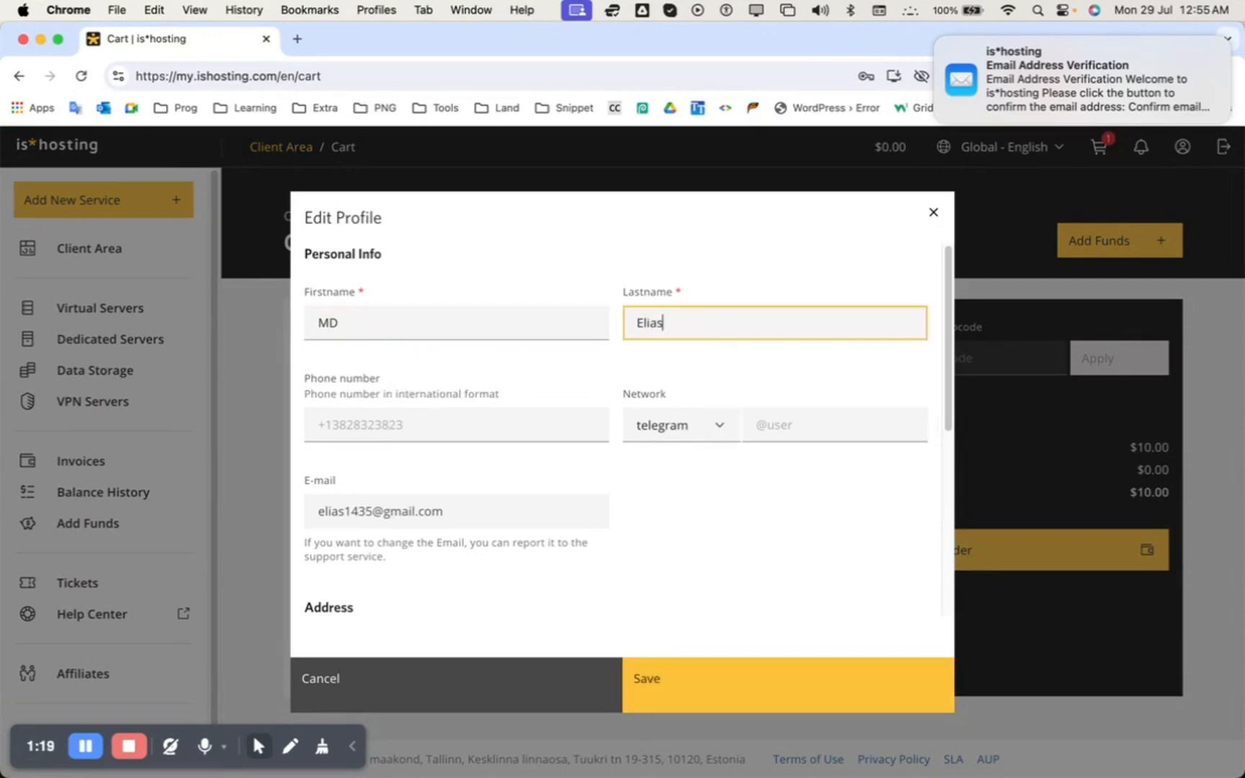
{"action": "mouse_move", "coordinate": [620, 455]}
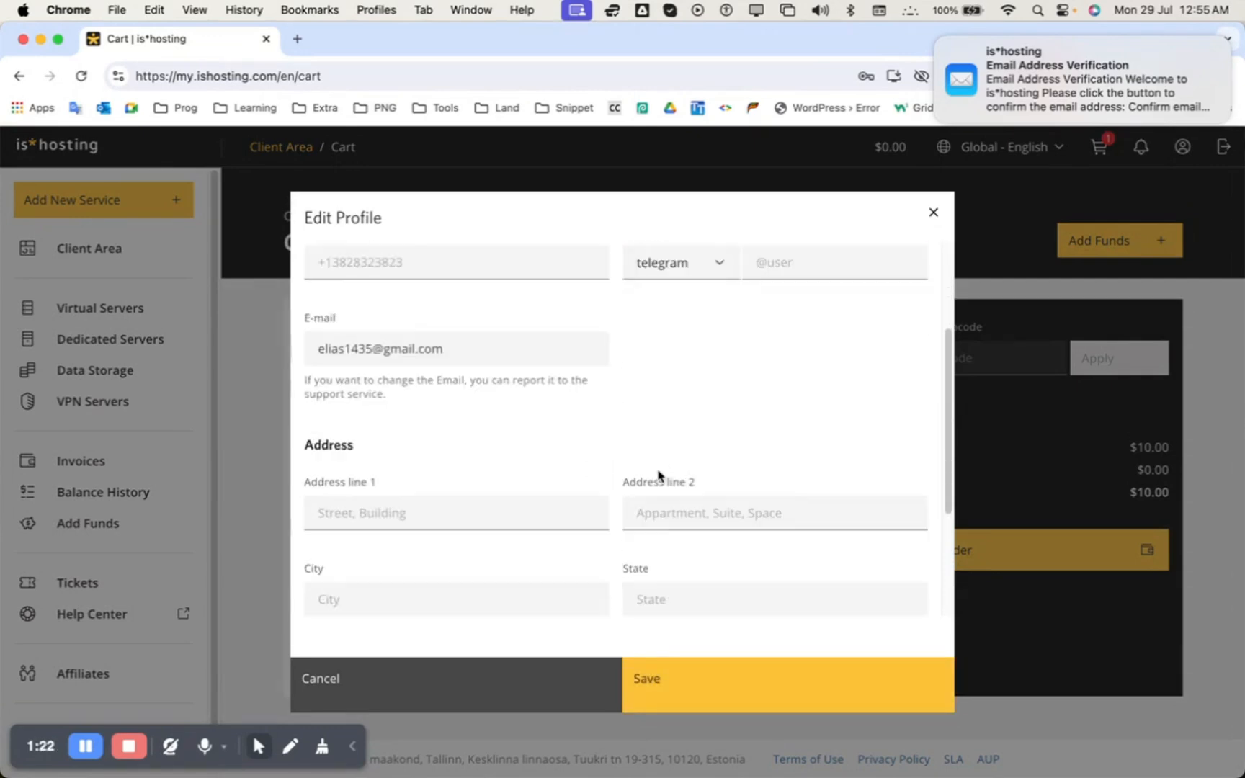
{"action": "scroll", "scroll_direction": "down", "scroll_amount": 3}
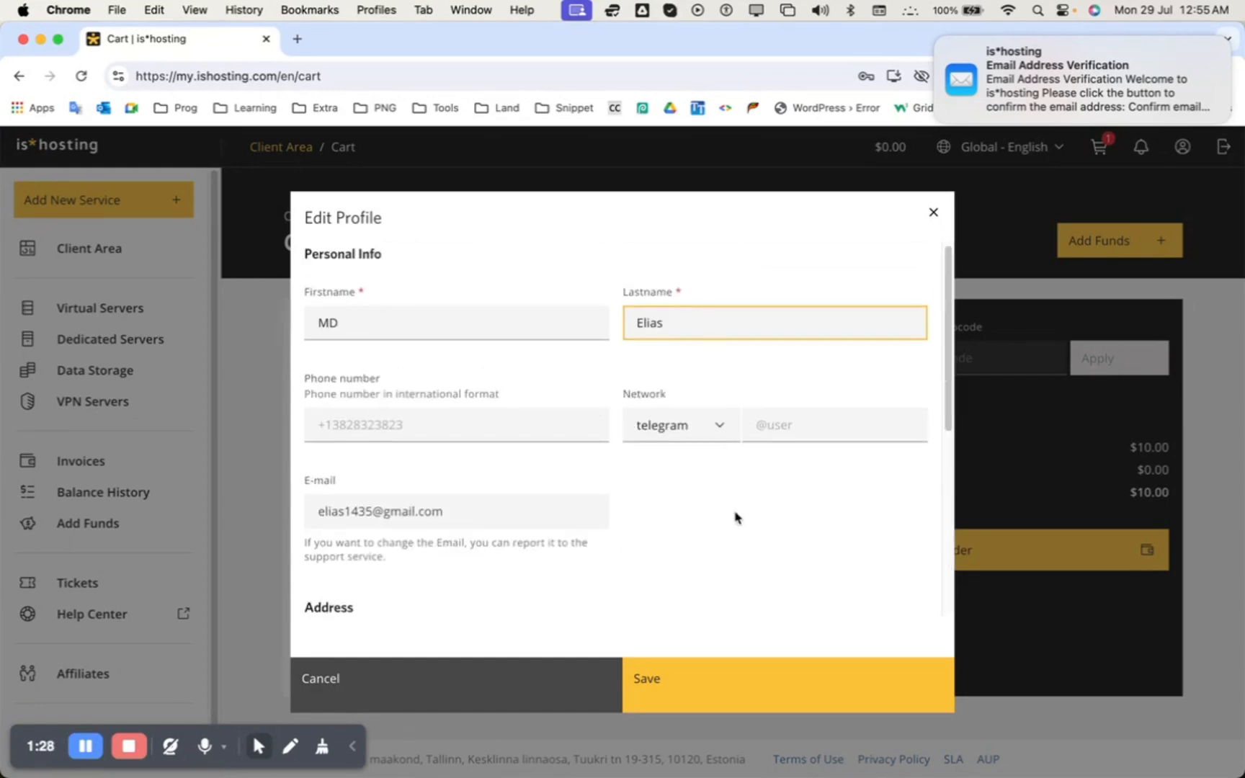
{"action": "scroll", "scroll_direction": "down", "scroll_amount": 3}
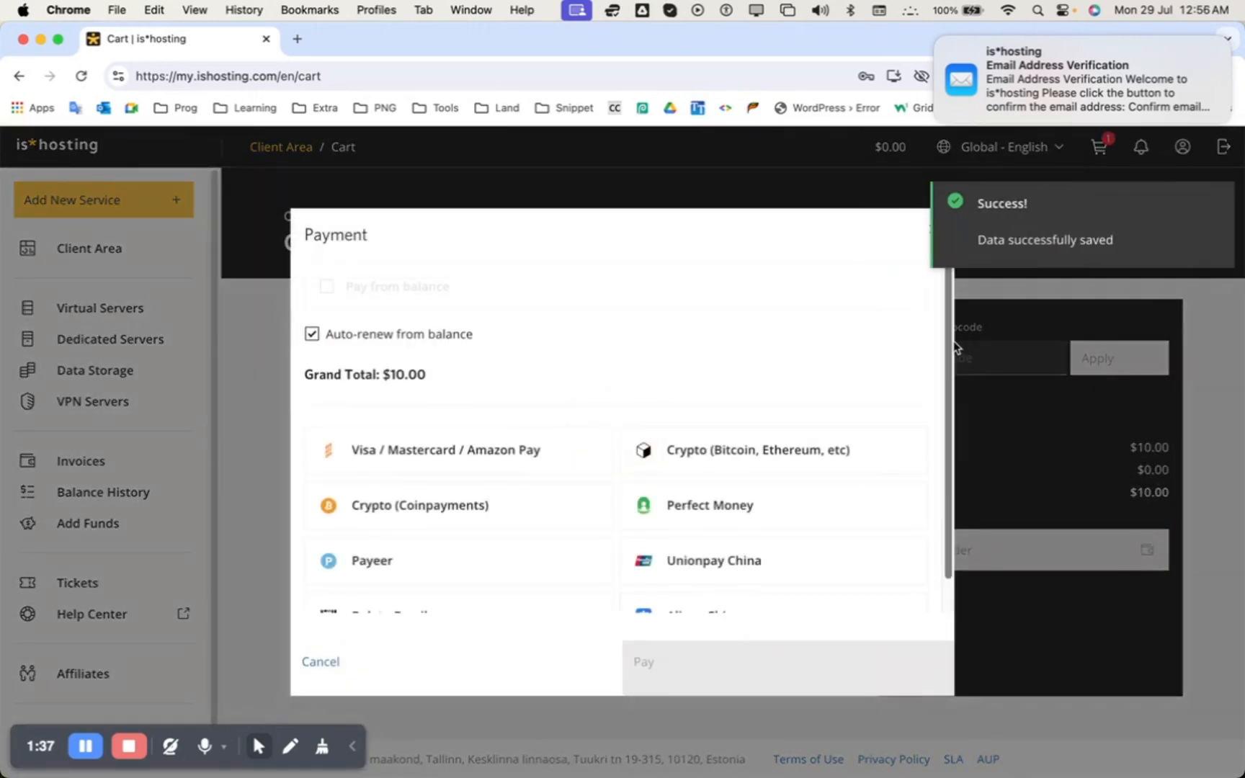
Choose Visa / Mastercard / Amazon Pay and pay, handing off to external checkout
{"action": "left_click", "coordinate": [446, 449]}
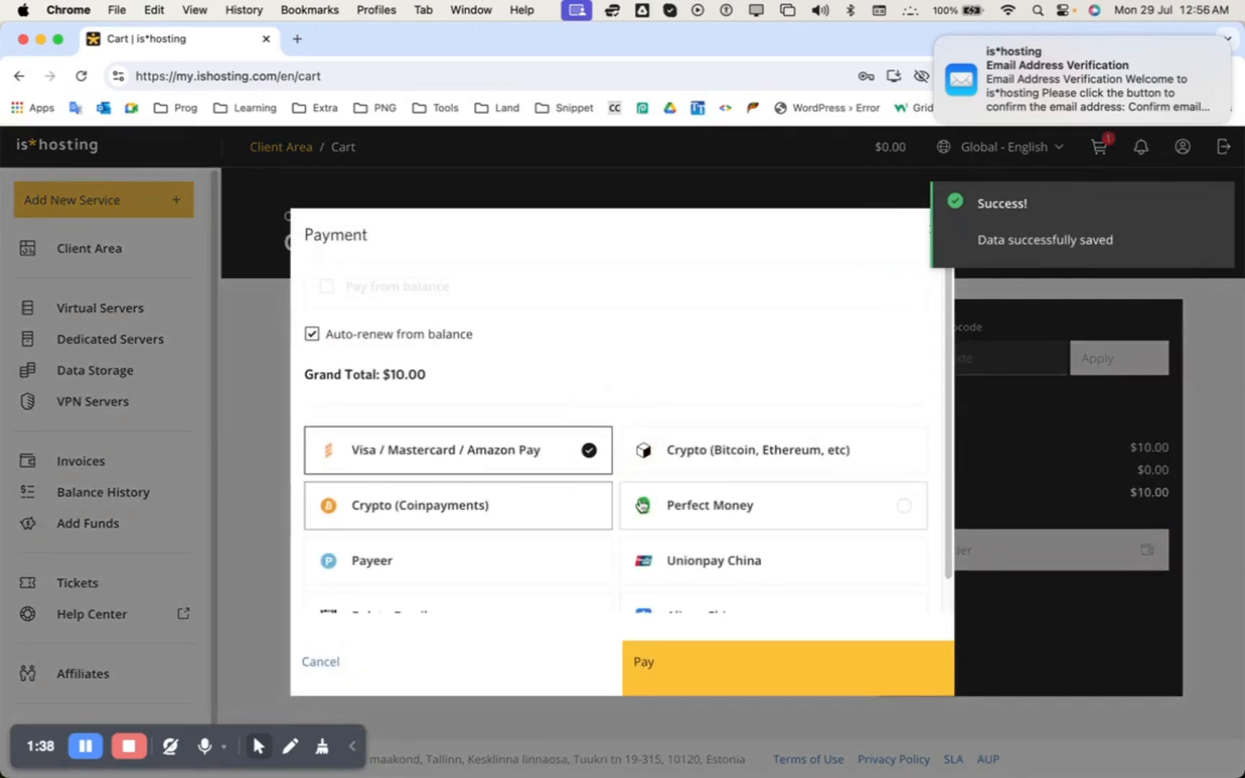
{"action": "left_click", "coordinate": [787, 661]}
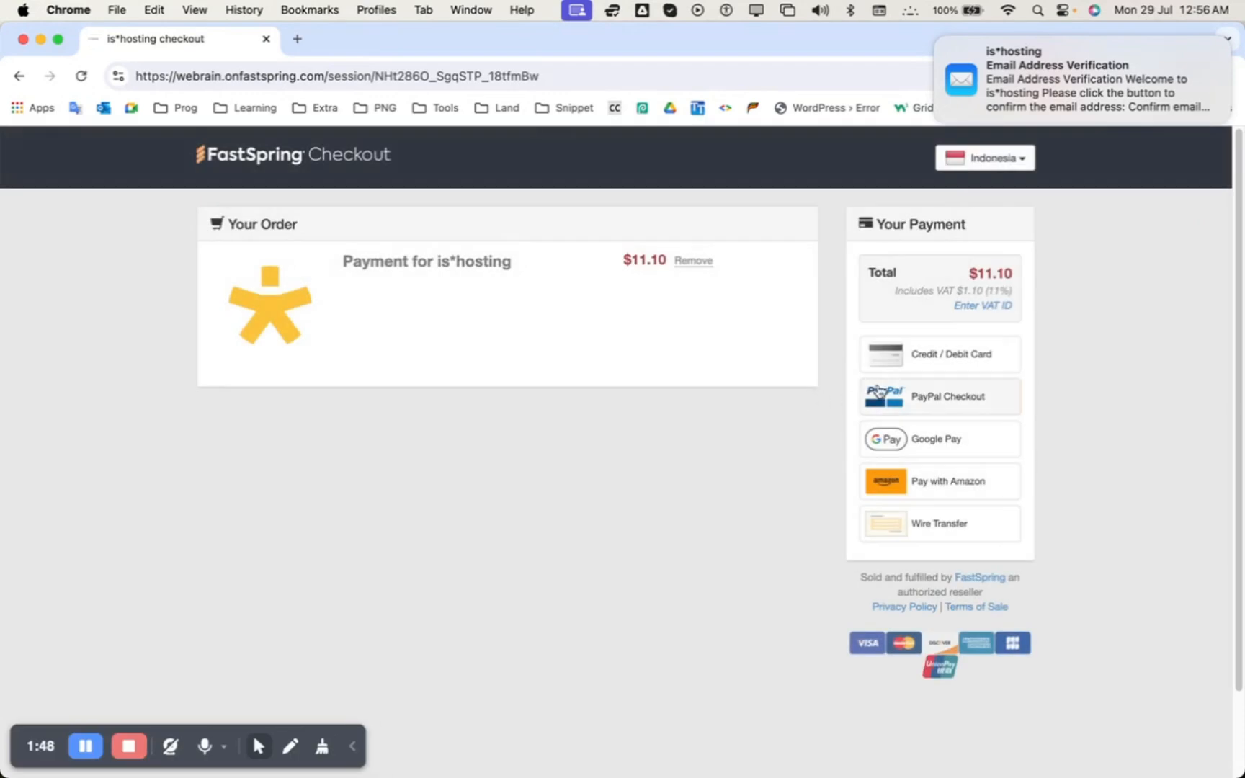
Enter the card details and security code and complete the $11.10 payment to is*hosting
{"action": "left_click", "coordinate": [940, 396]}
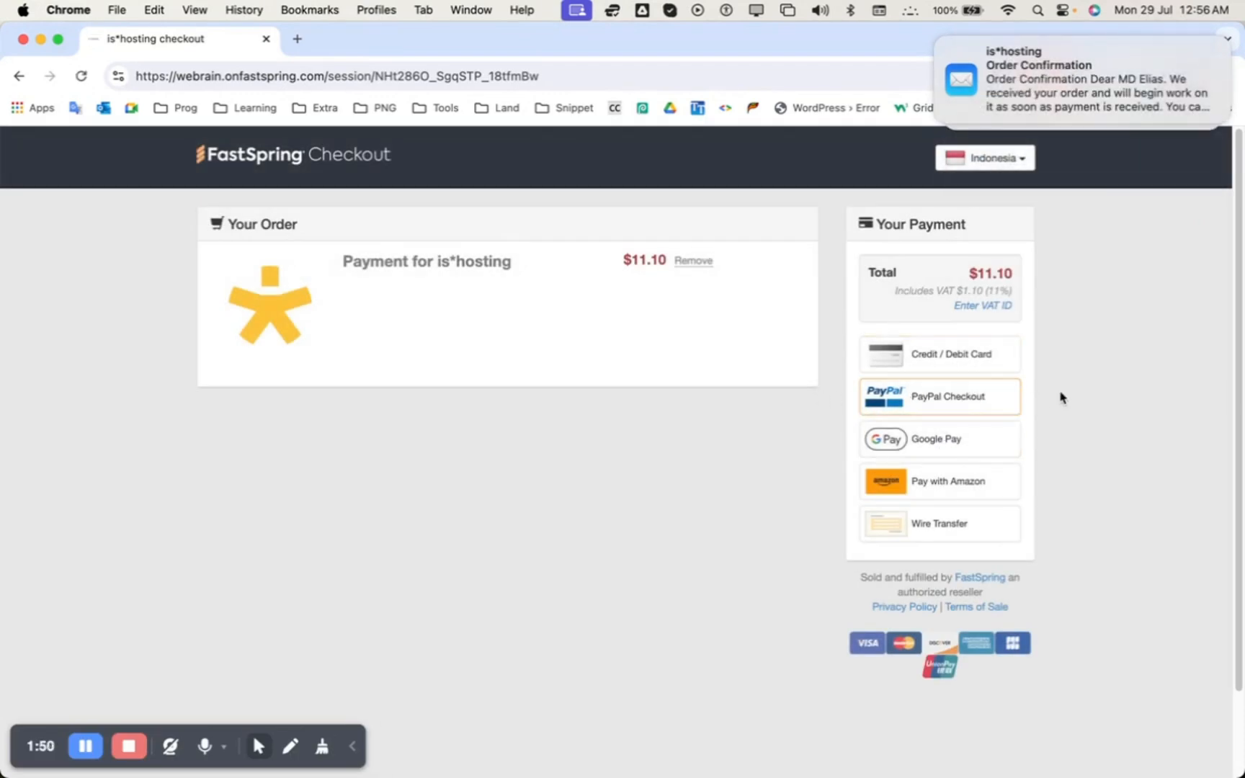
{"action": "left_click", "coordinate": [940, 353]}
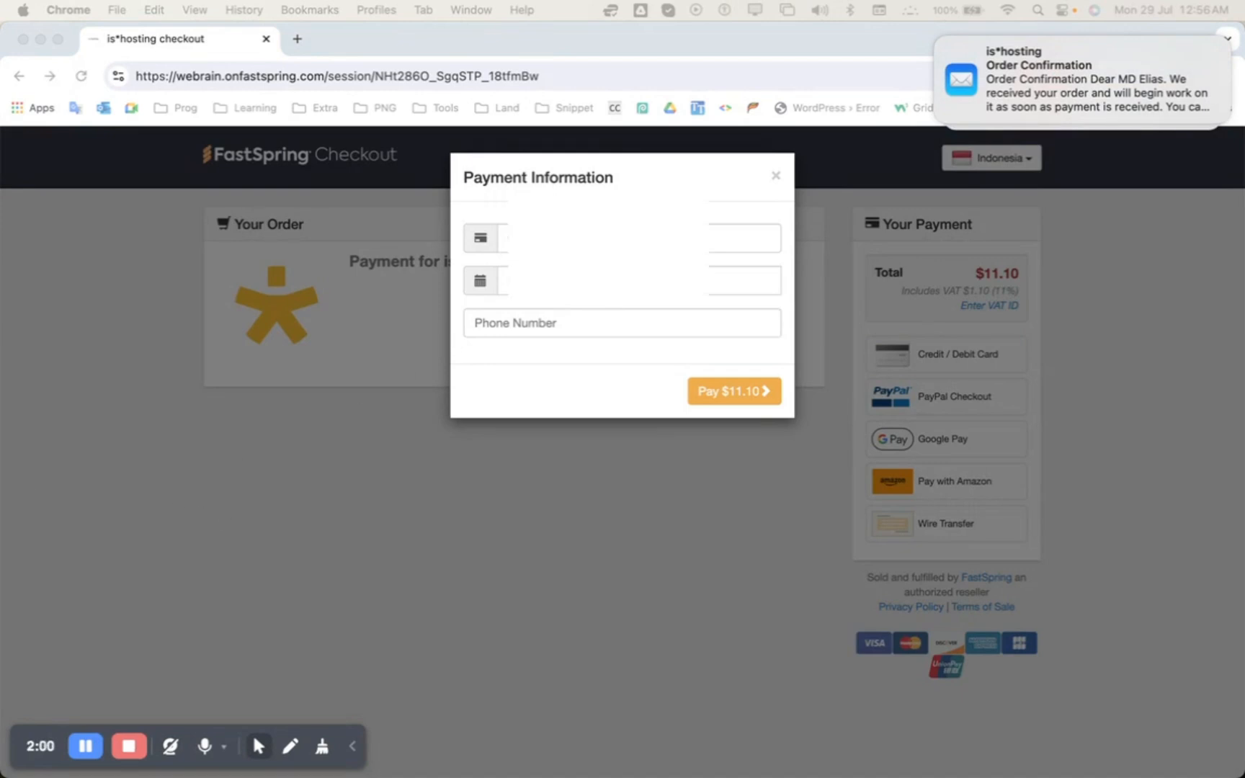
{"action": "left_click", "coordinate": [744, 238]}
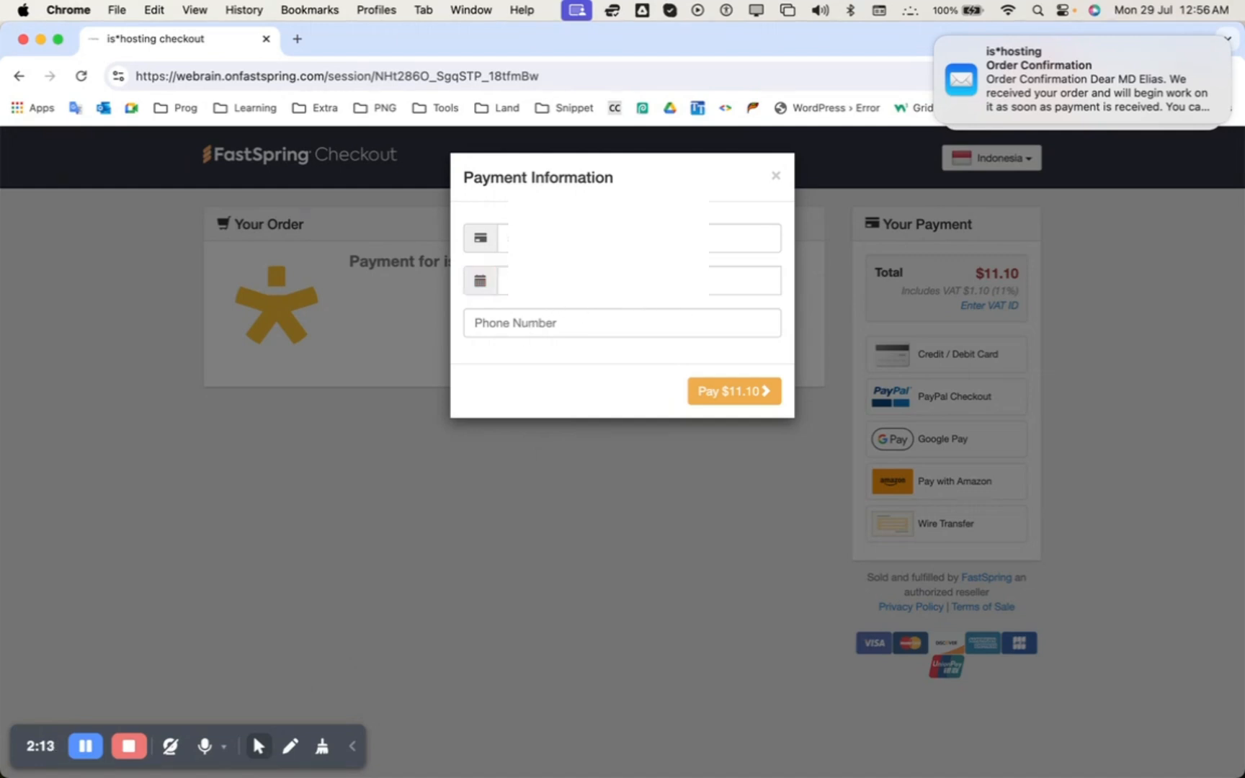
{"action": "left_click", "coordinate": [743, 281]}
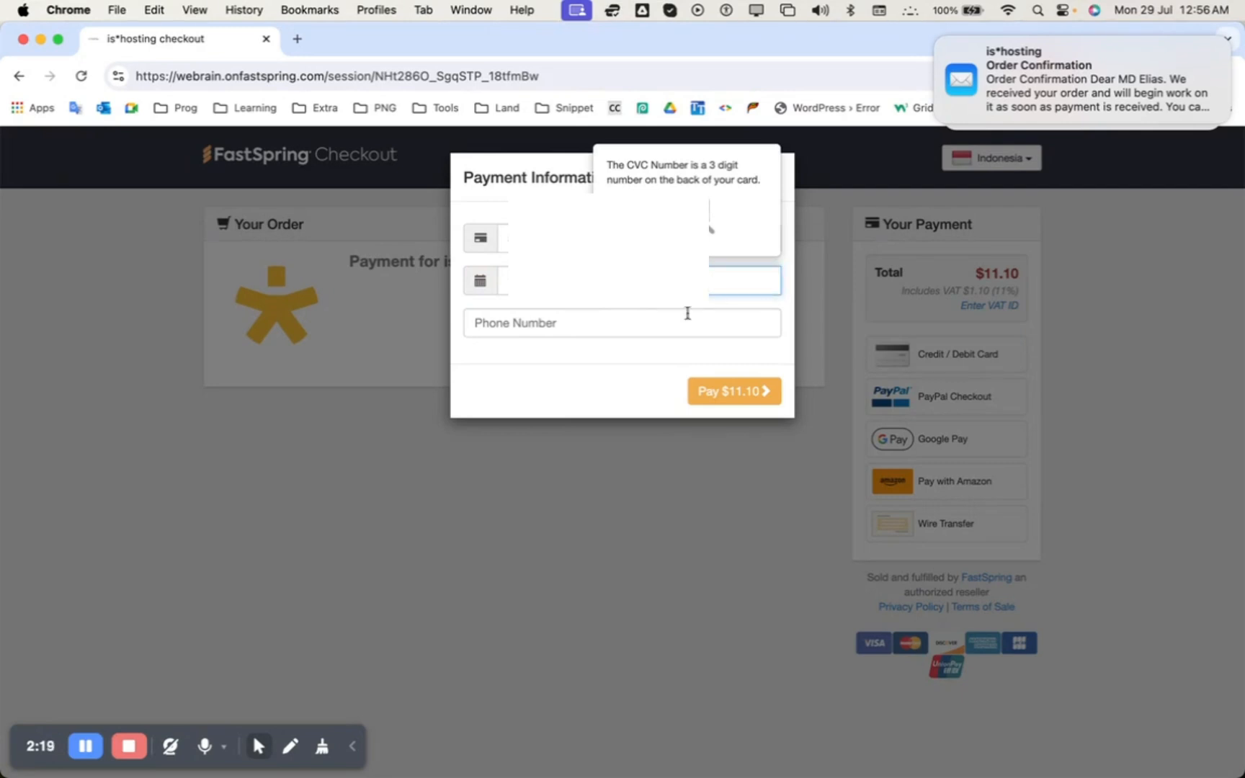
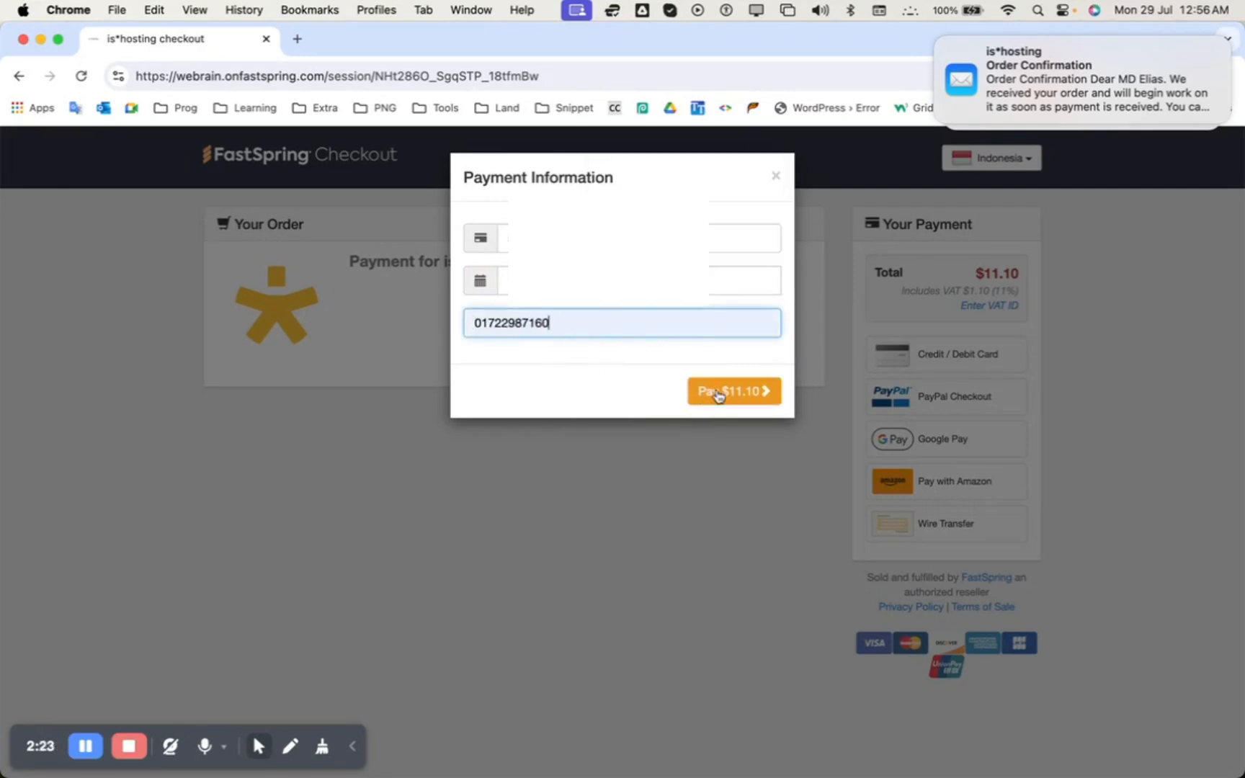
{"action": "left_click", "coordinate": [732, 391]}
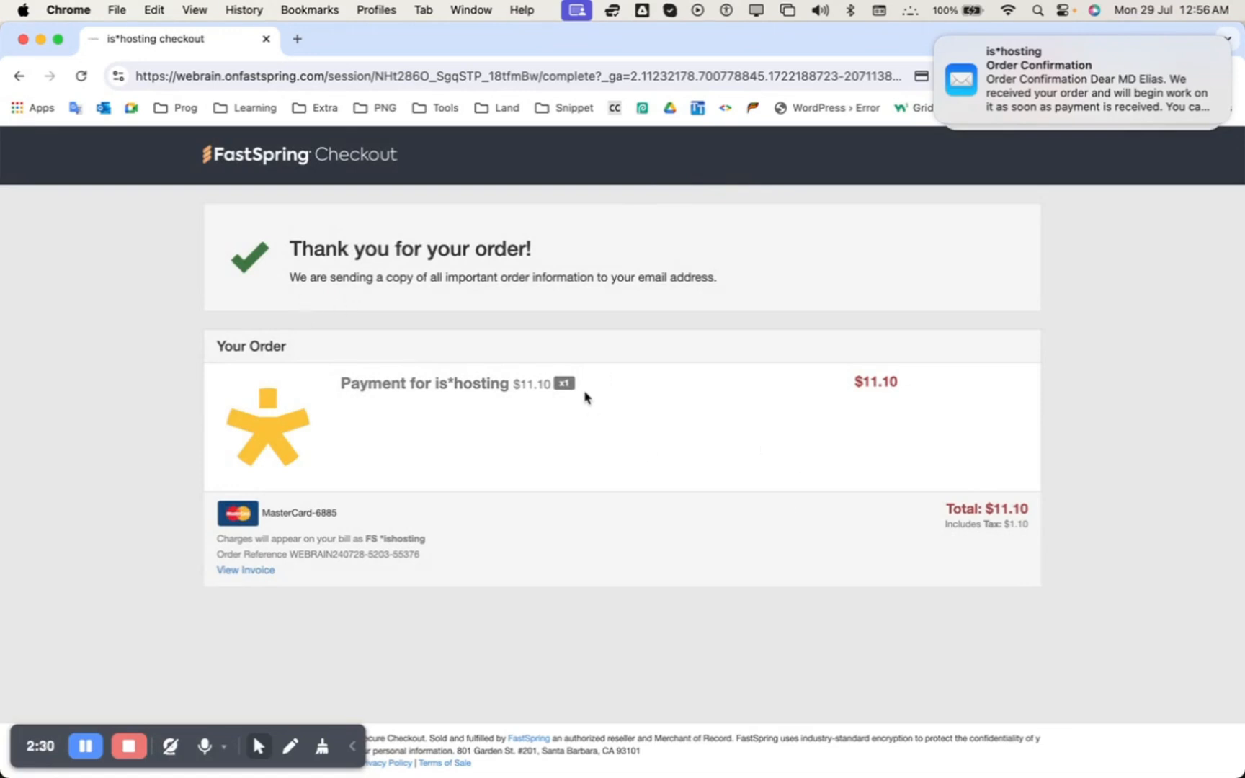
{"action": "mouse_move", "coordinate": [685, 406]}
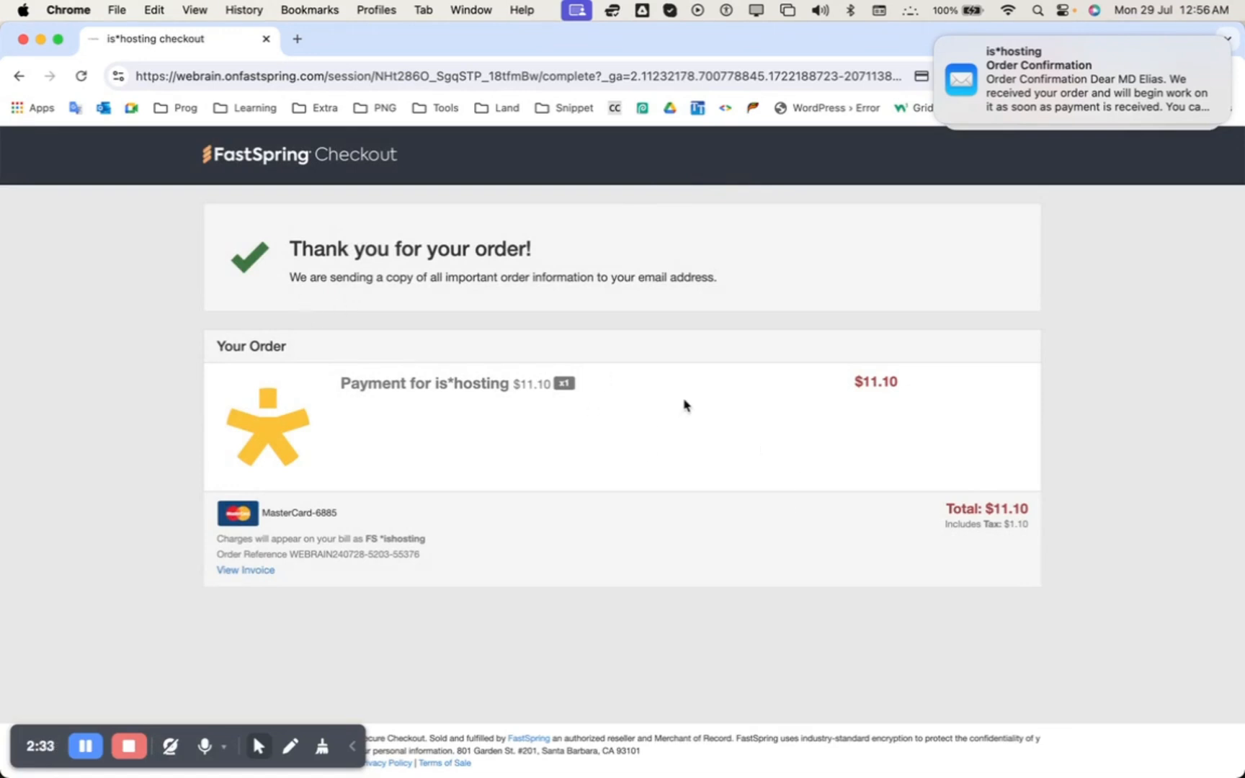
{"action": "left_click", "coordinate": [85, 746]}
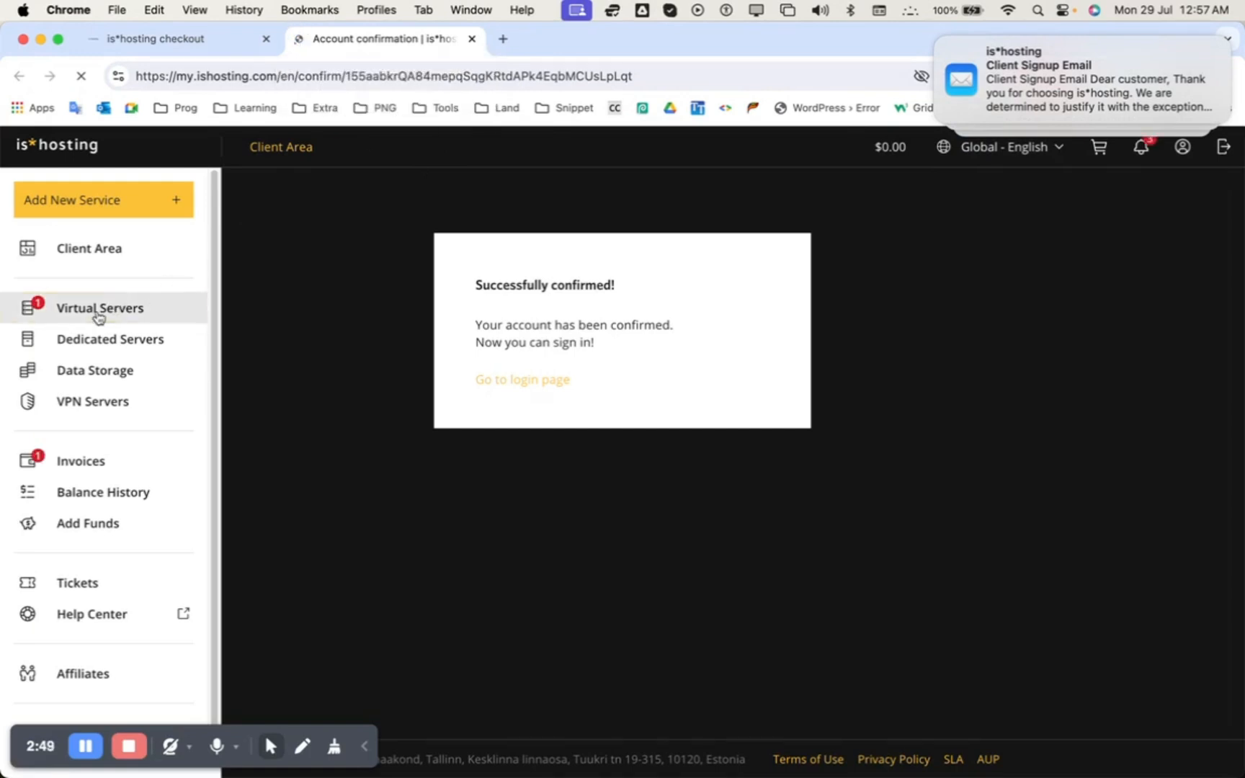
View the new Start Linux NVMe server's Management details in the virtual servers list
{"action": "left_click", "coordinate": [100, 308]}
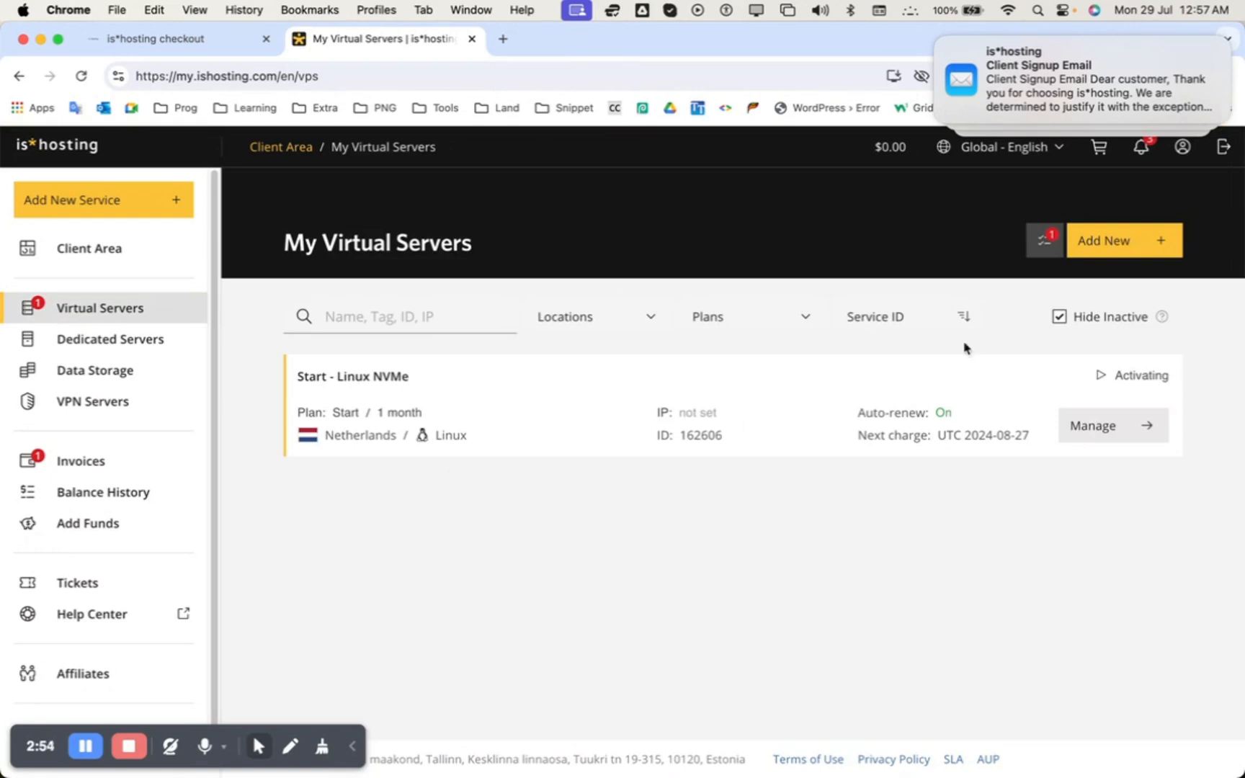
{"action": "mouse_move", "coordinate": [747, 482]}
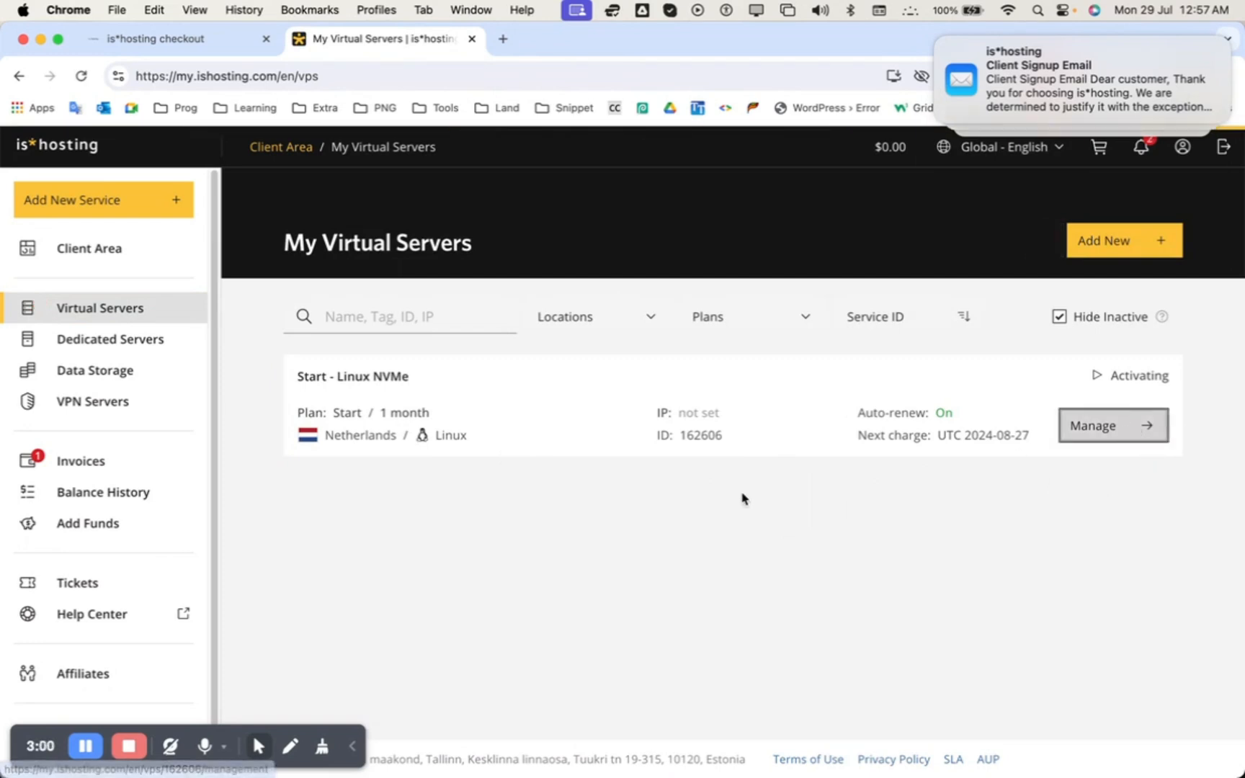
{"action": "left_click", "coordinate": [1112, 425]}
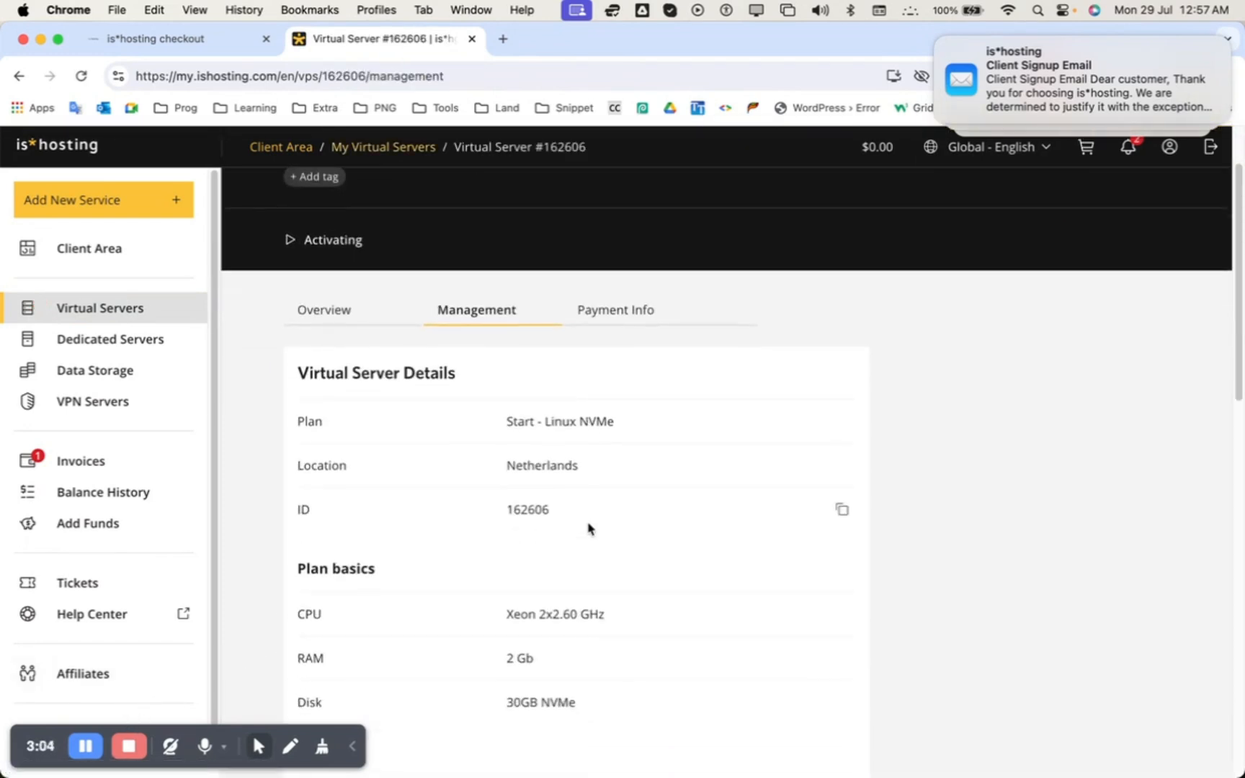
{"action": "scroll", "scroll_direction": "down", "scroll_amount": 3}
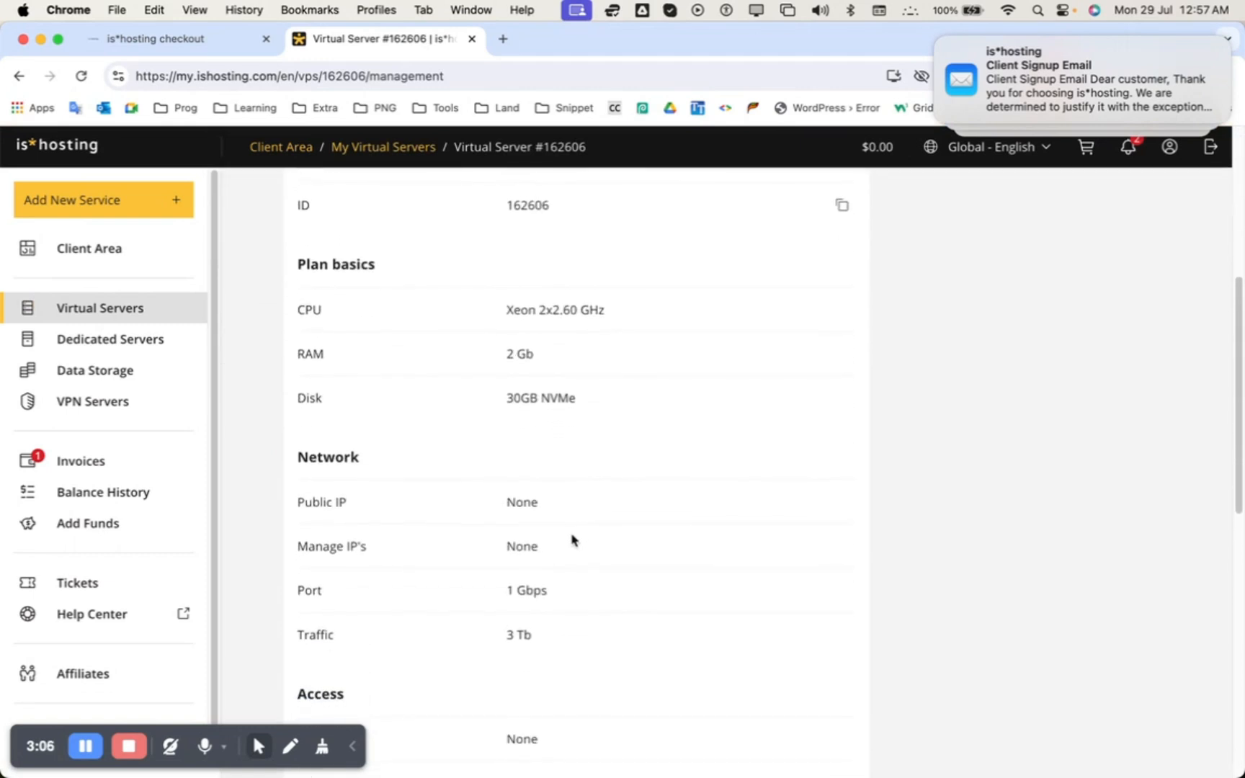
{"action": "scroll", "scroll_direction": "down", "scroll_amount": 3}
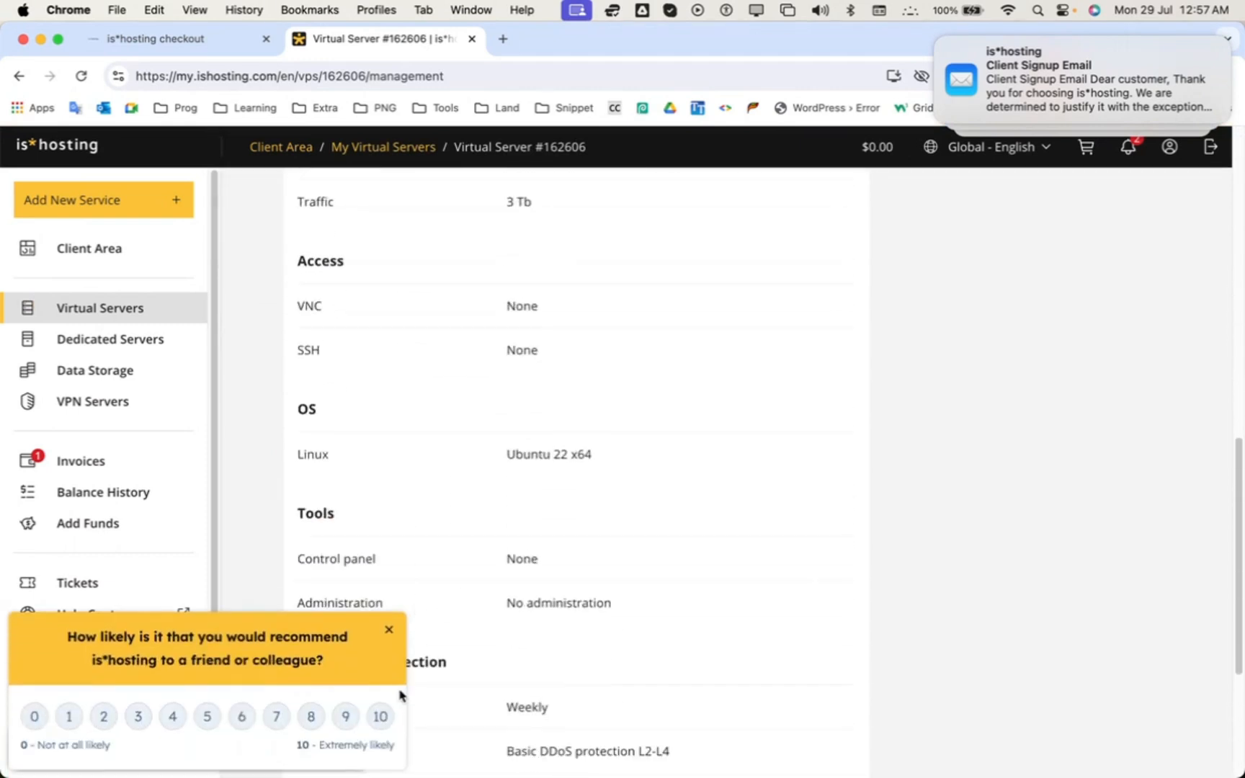
{"action": "scroll", "scroll_direction": "down", "scroll_amount": 3}
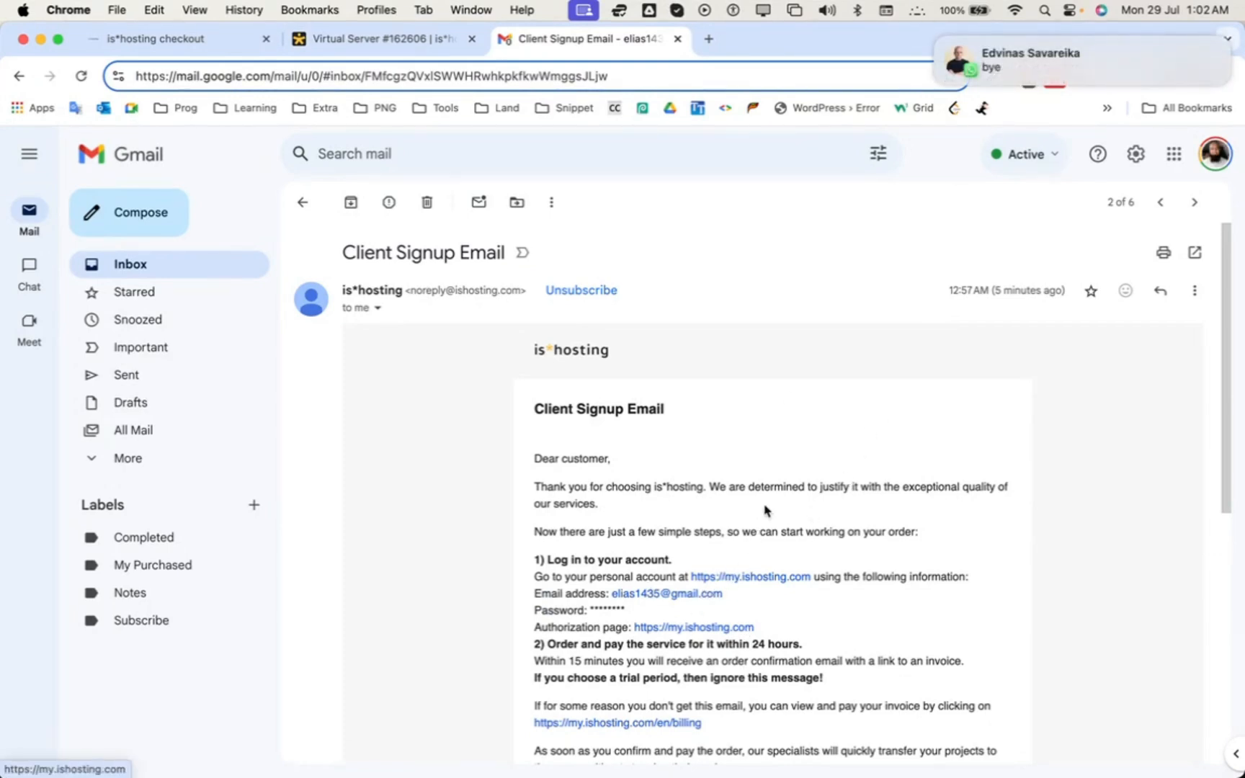
{"action": "mouse_move", "coordinate": [752, 349]}
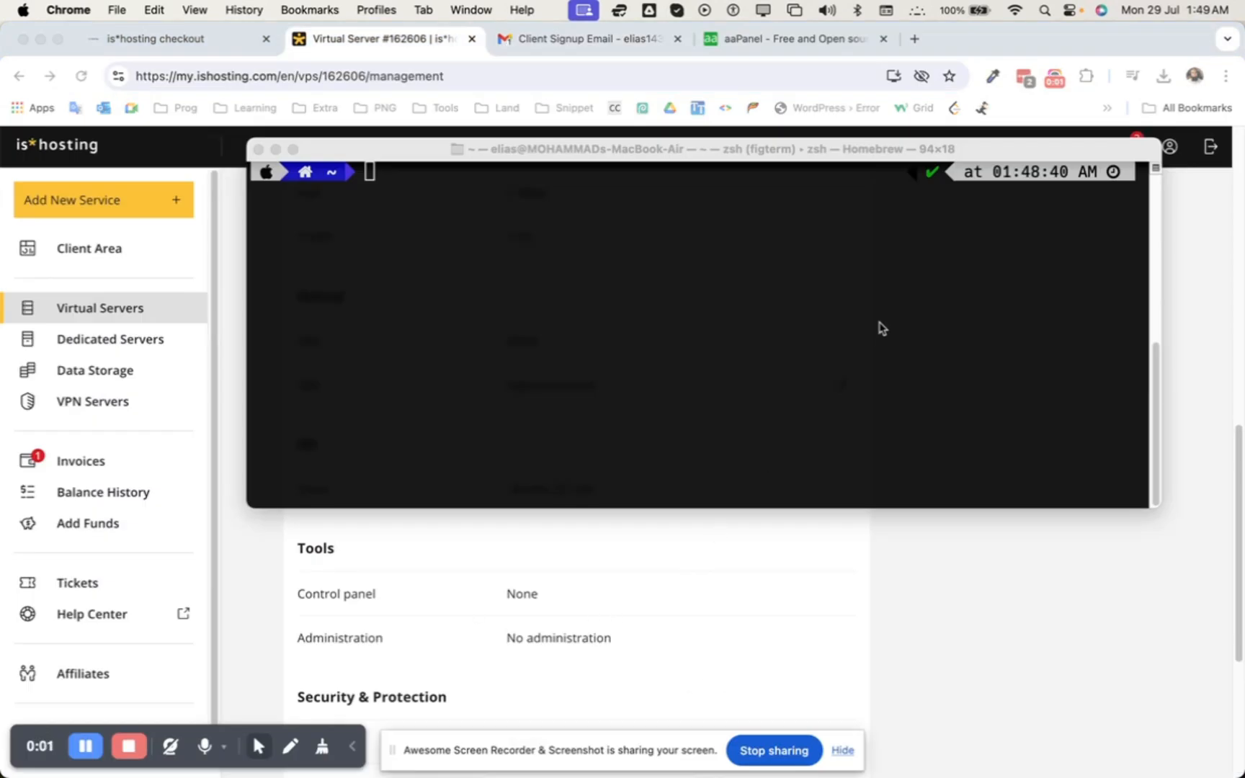
{"action": "mouse_move", "coordinate": [509, 230]}
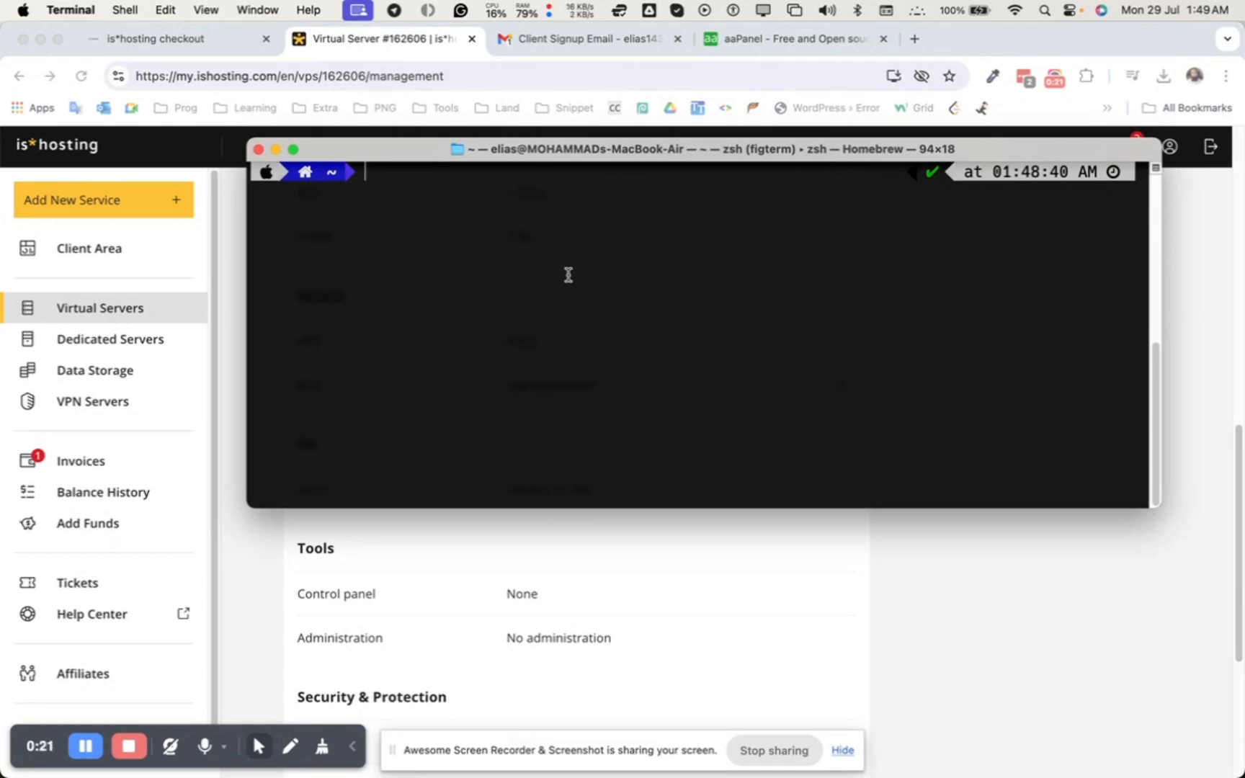
{"action": "type", "text": "ssh -p 22 root@38.180.157.44"}
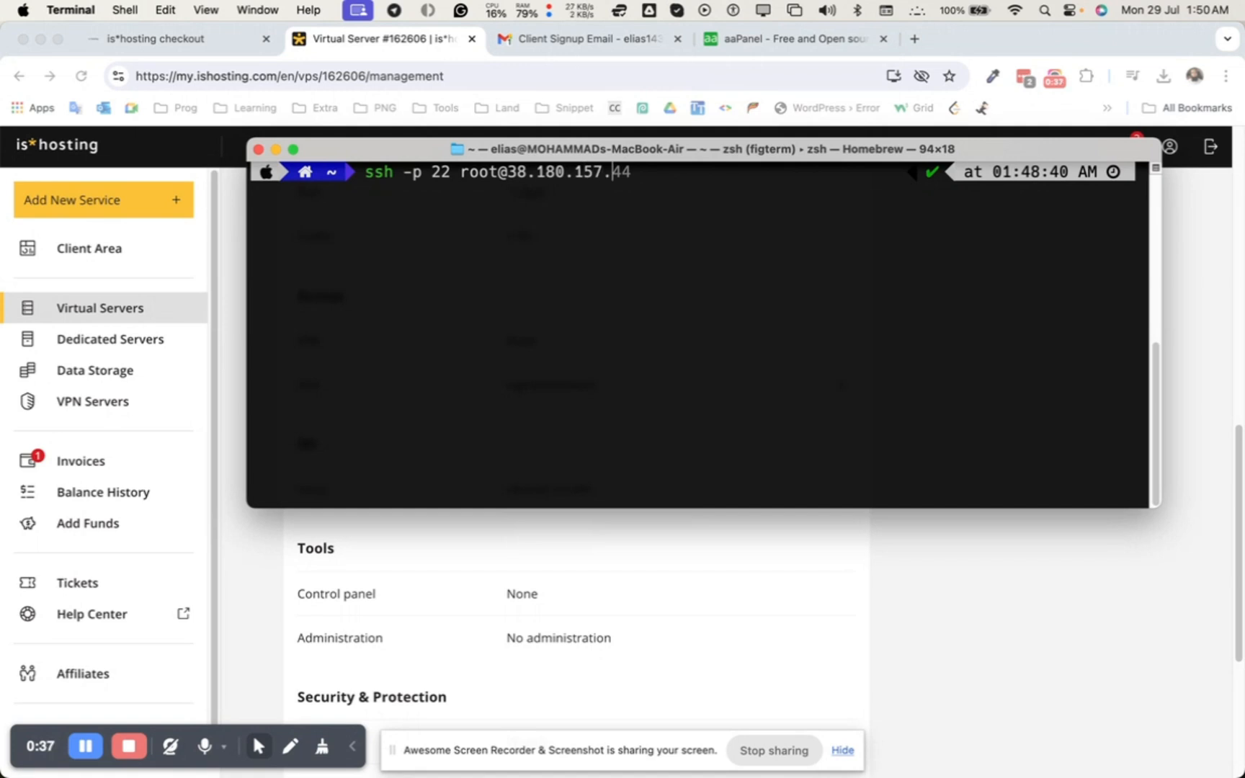
{"action": "key", "text": "Return"}
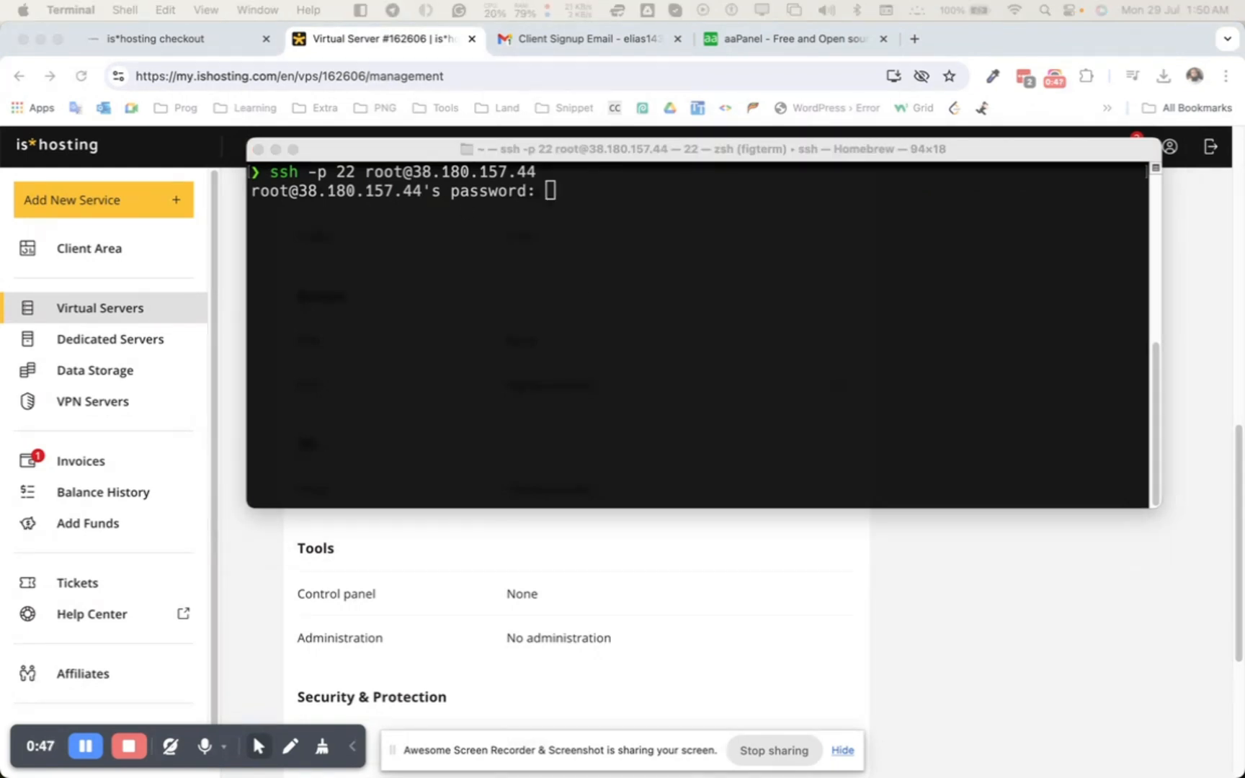
{"action": "mouse_move", "coordinate": [634, 398]}
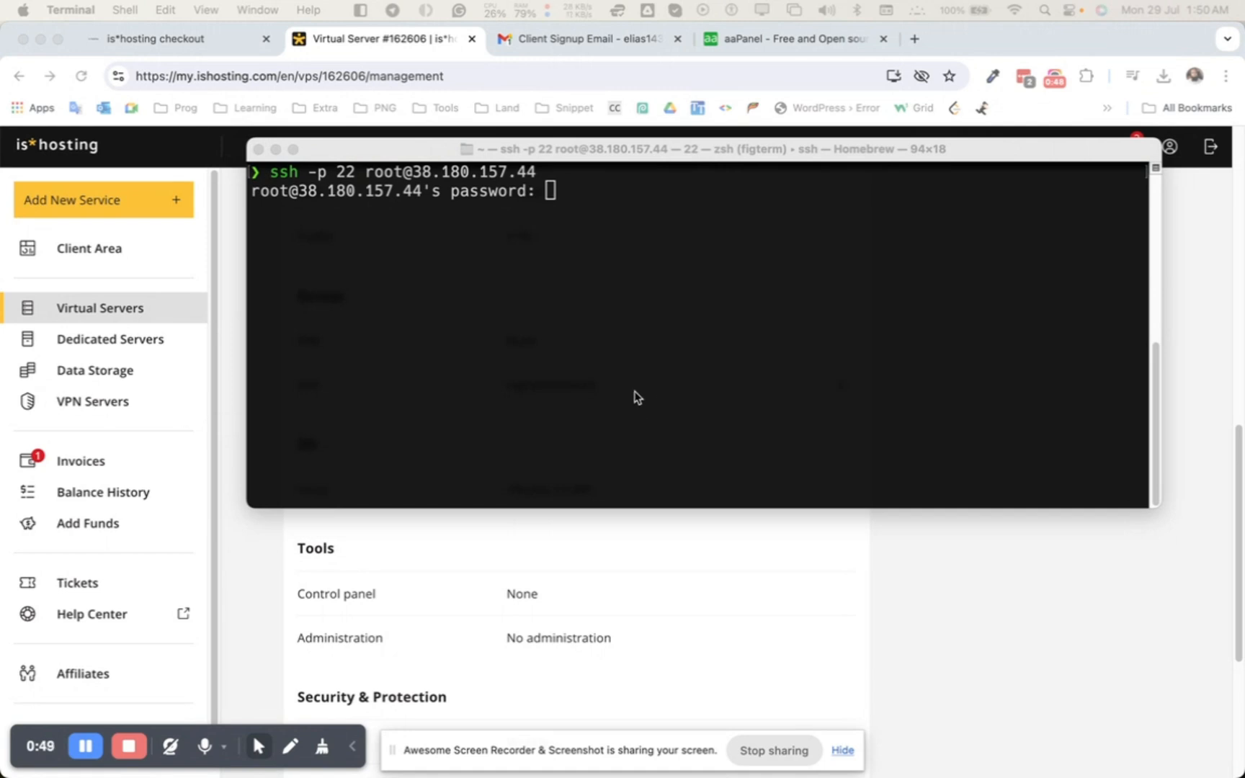
{"action": "mouse_move", "coordinate": [592, 201]}
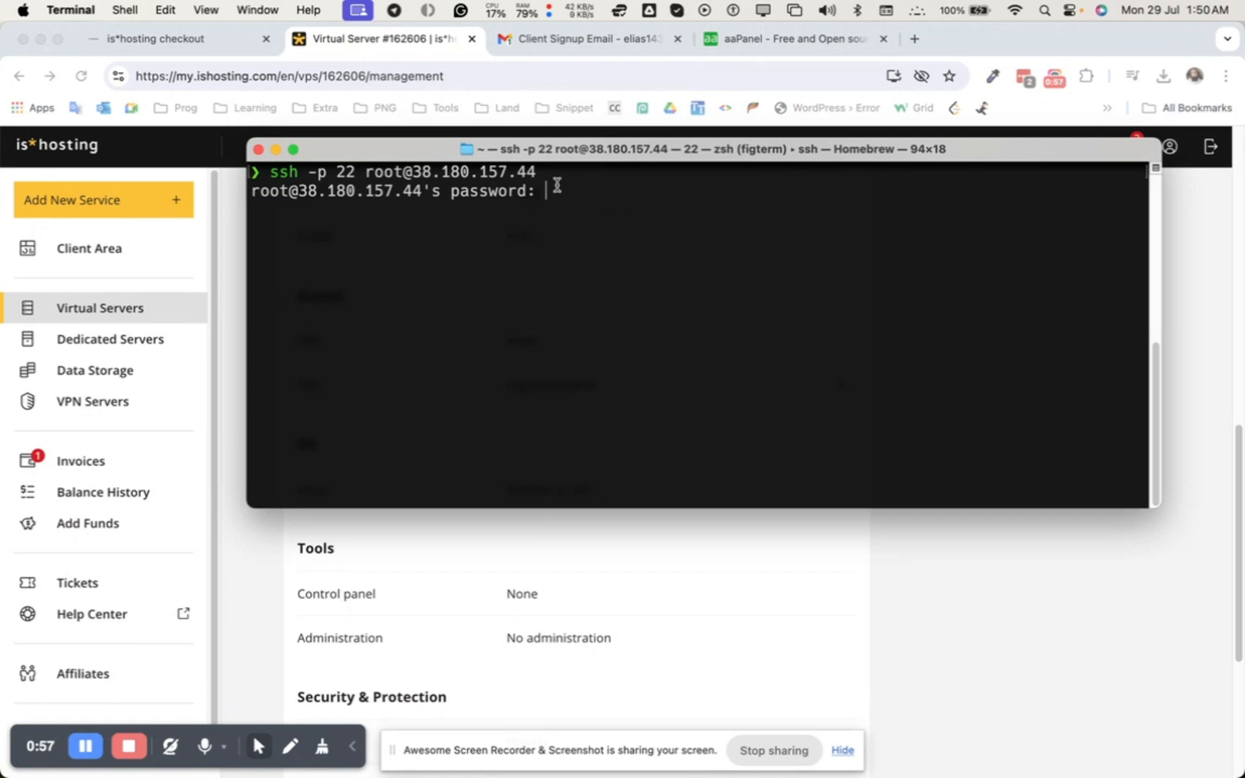
{"action": "left_click_drag", "start_coordinate": [463, 171], "coordinate": [536, 171]}
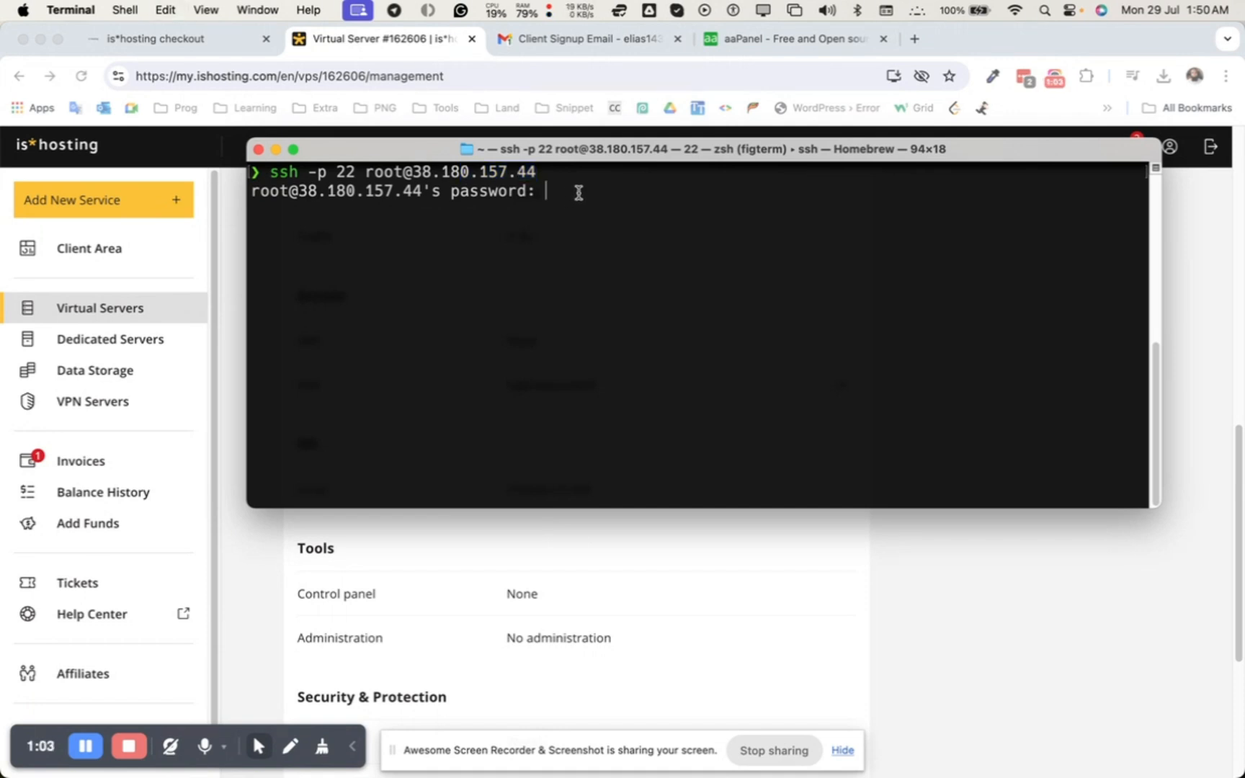
{"action": "mouse_move", "coordinate": [583, 199]}
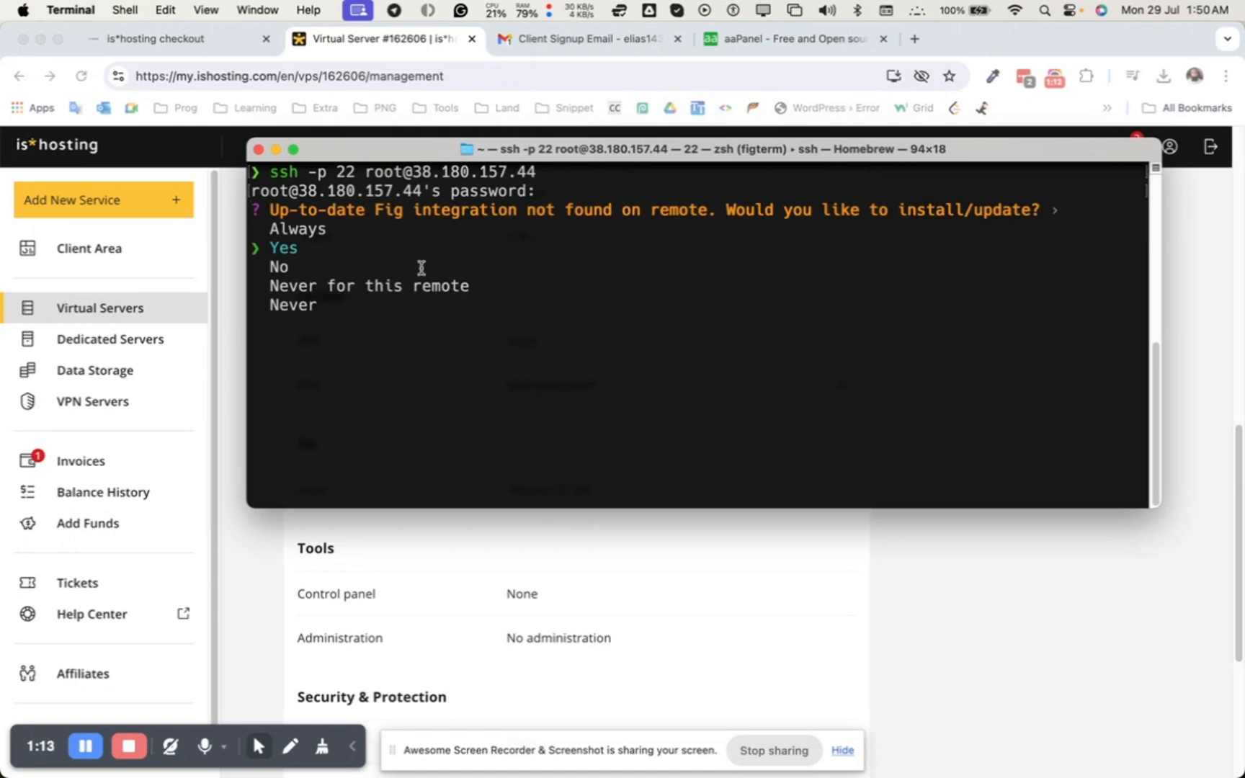
{"action": "key", "text": "Down"}
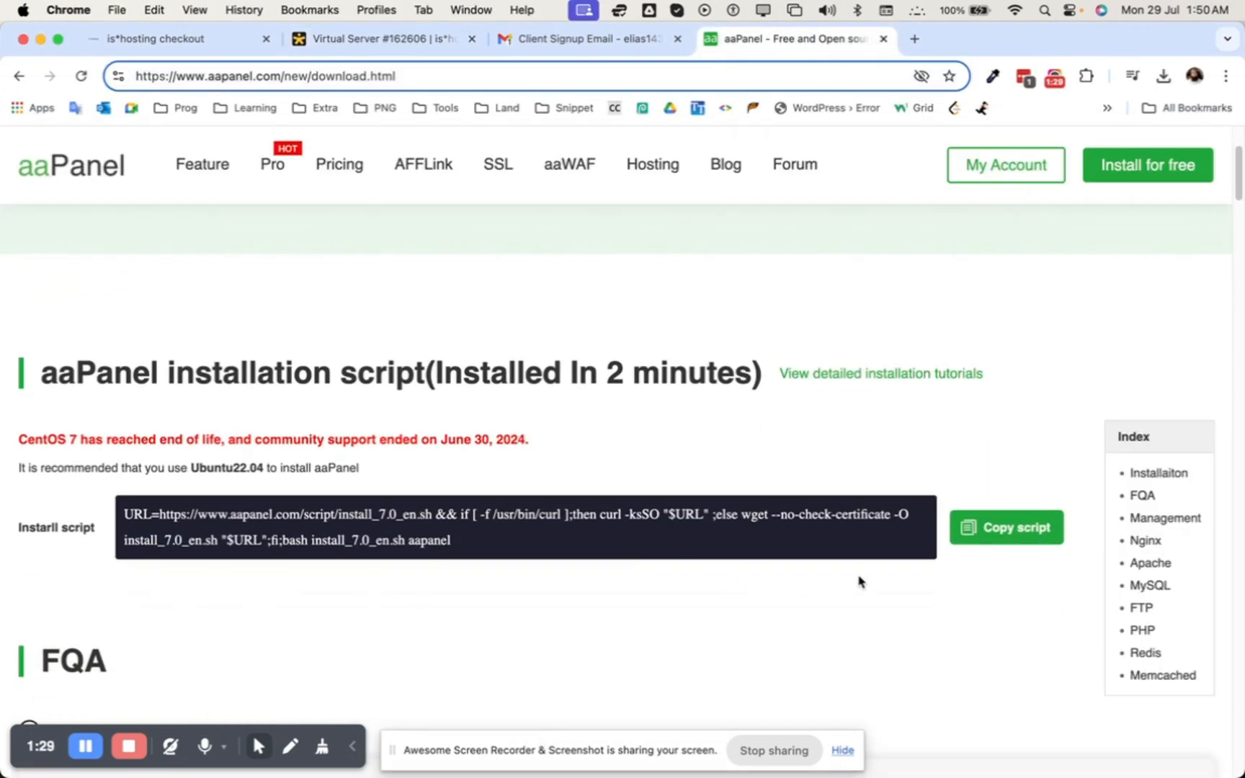
Run the copied aaPanel install script in the SSH session and confirm with y
{"action": "left_click", "coordinate": [1006, 527]}
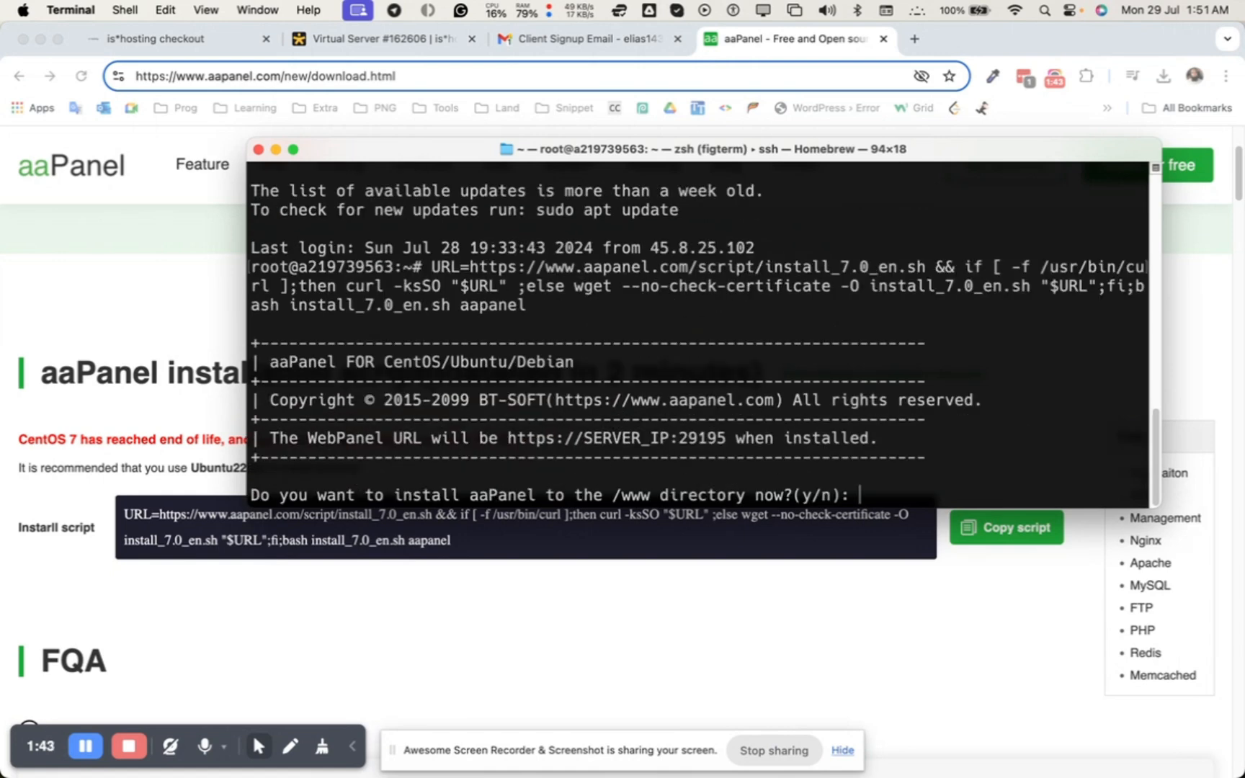
{"action": "mouse_move", "coordinate": [646, 469]}
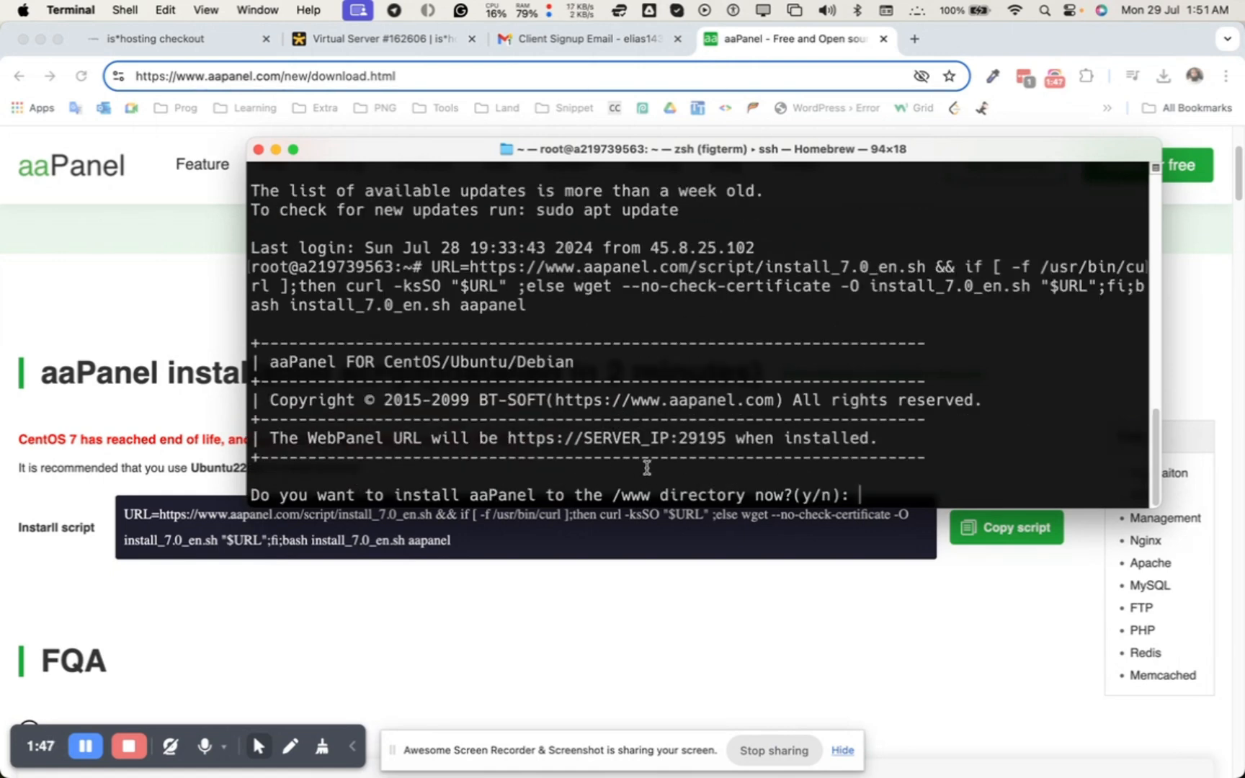
{"action": "type", "text": "y"}
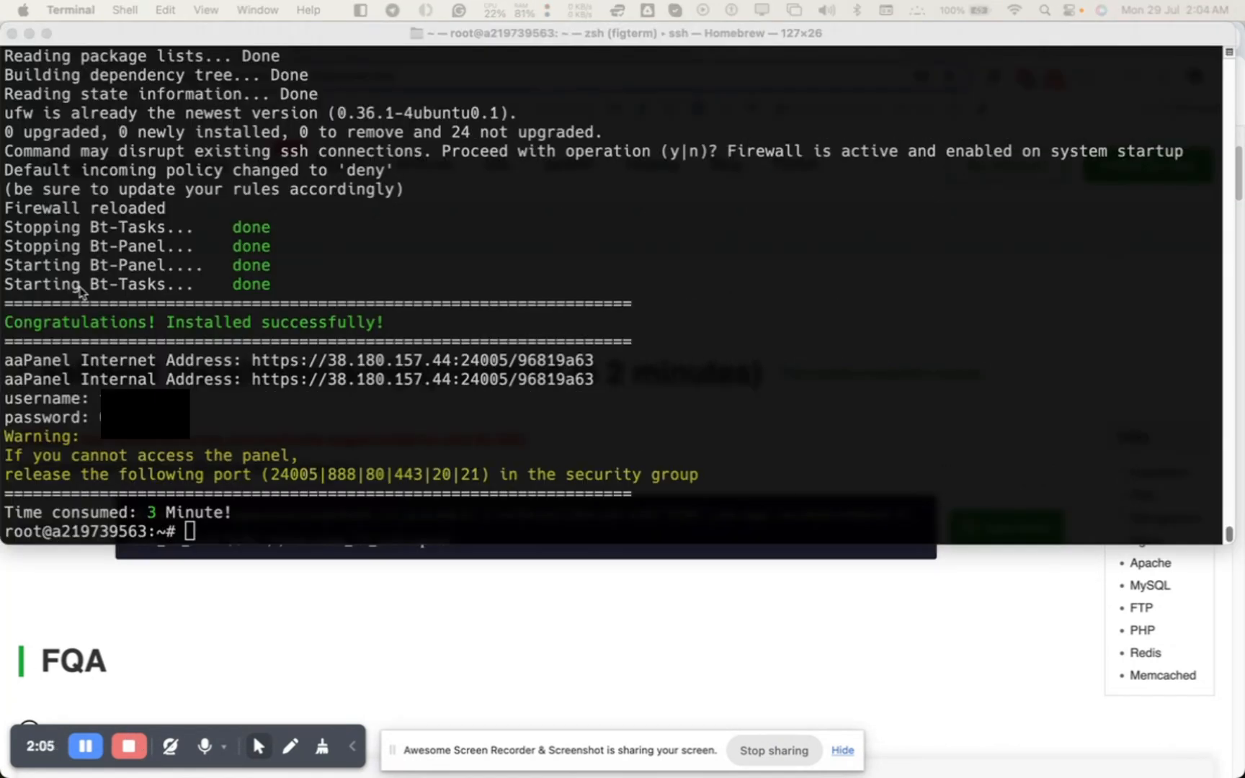
{"action": "mouse_move", "coordinate": [383, 332]}
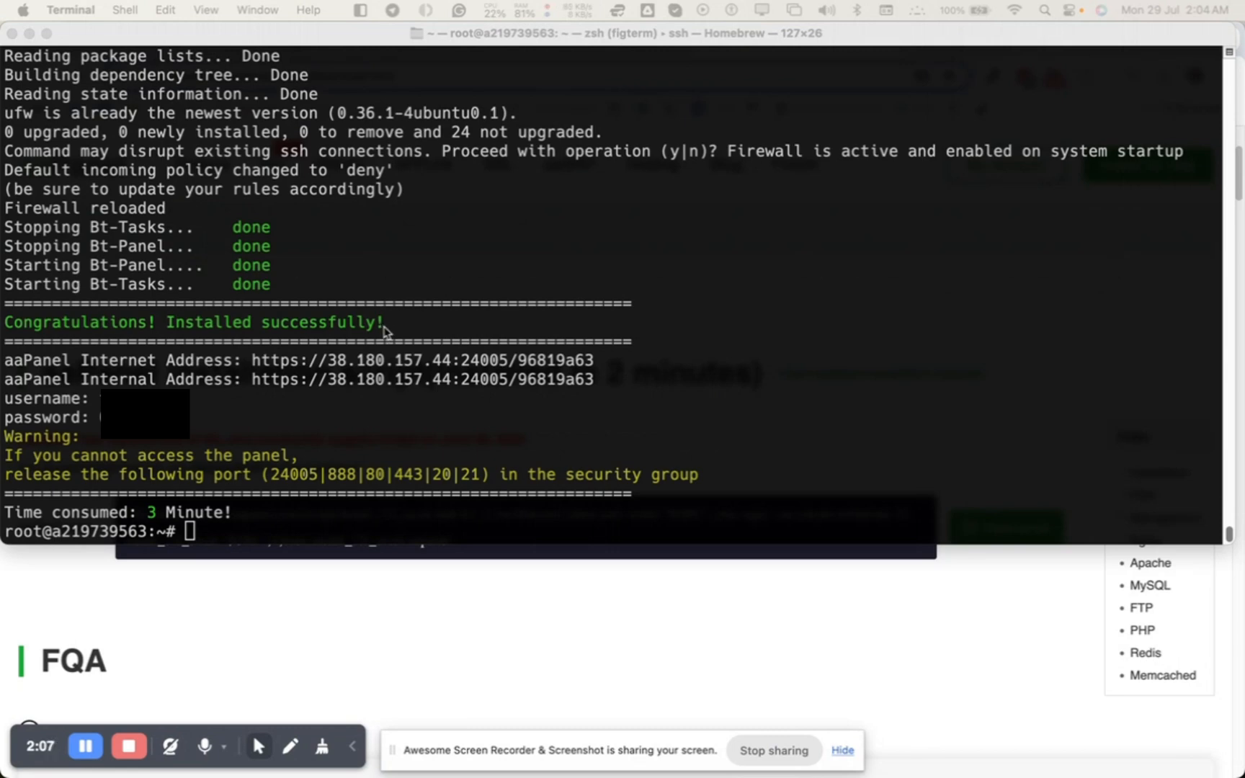
{"action": "mouse_move", "coordinate": [397, 346]}
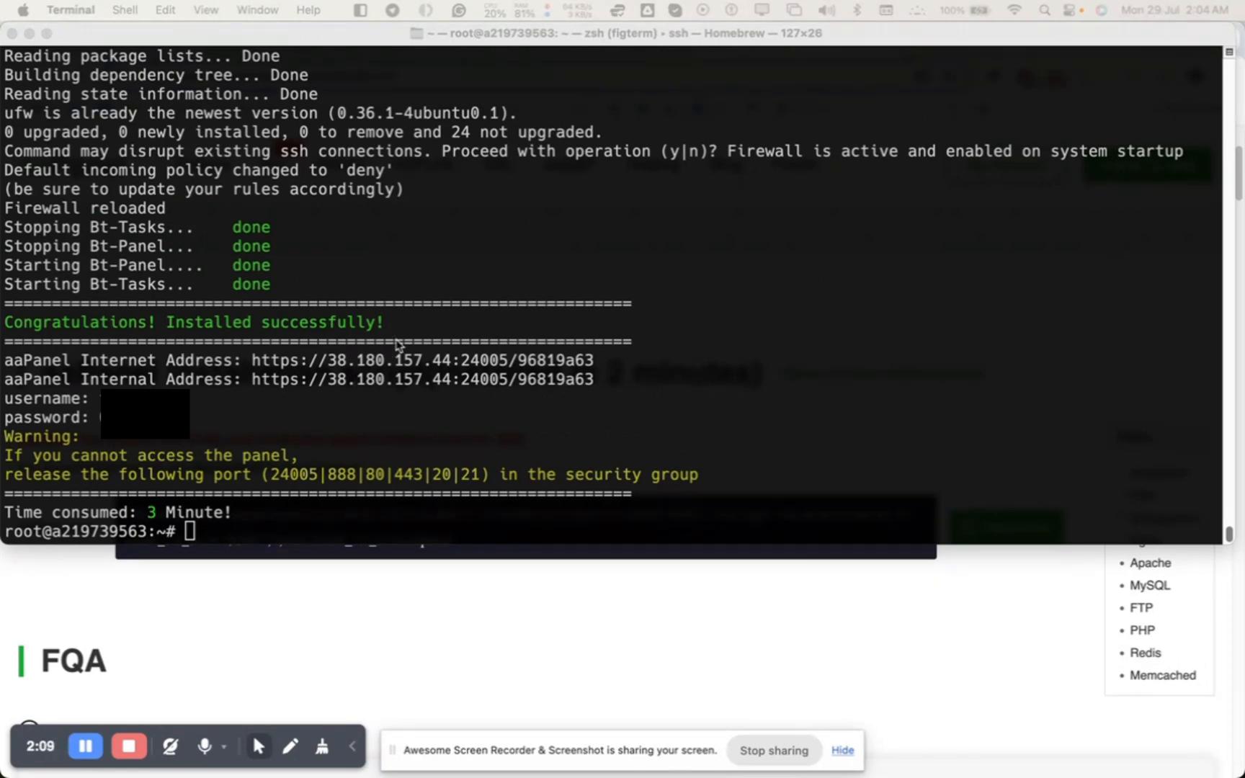
{"action": "mouse_move", "coordinate": [208, 431]}
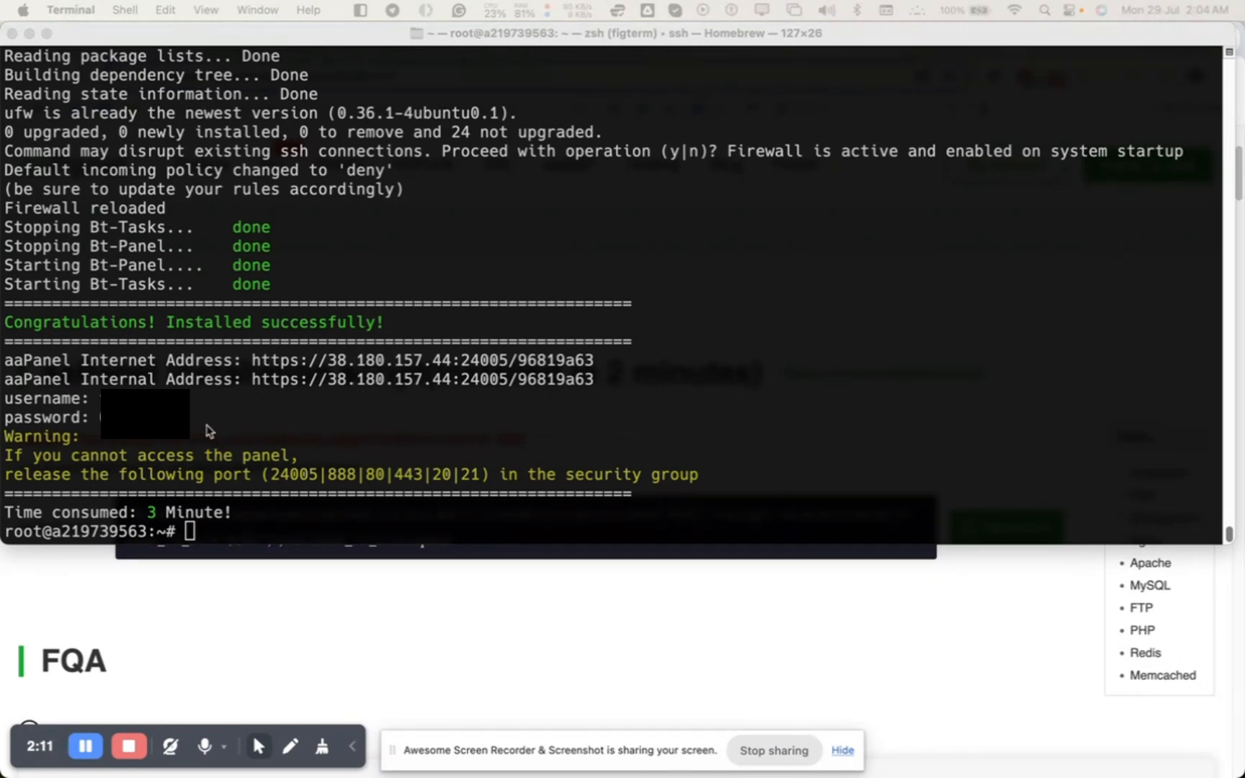
{"action": "mouse_move", "coordinate": [400, 446]}
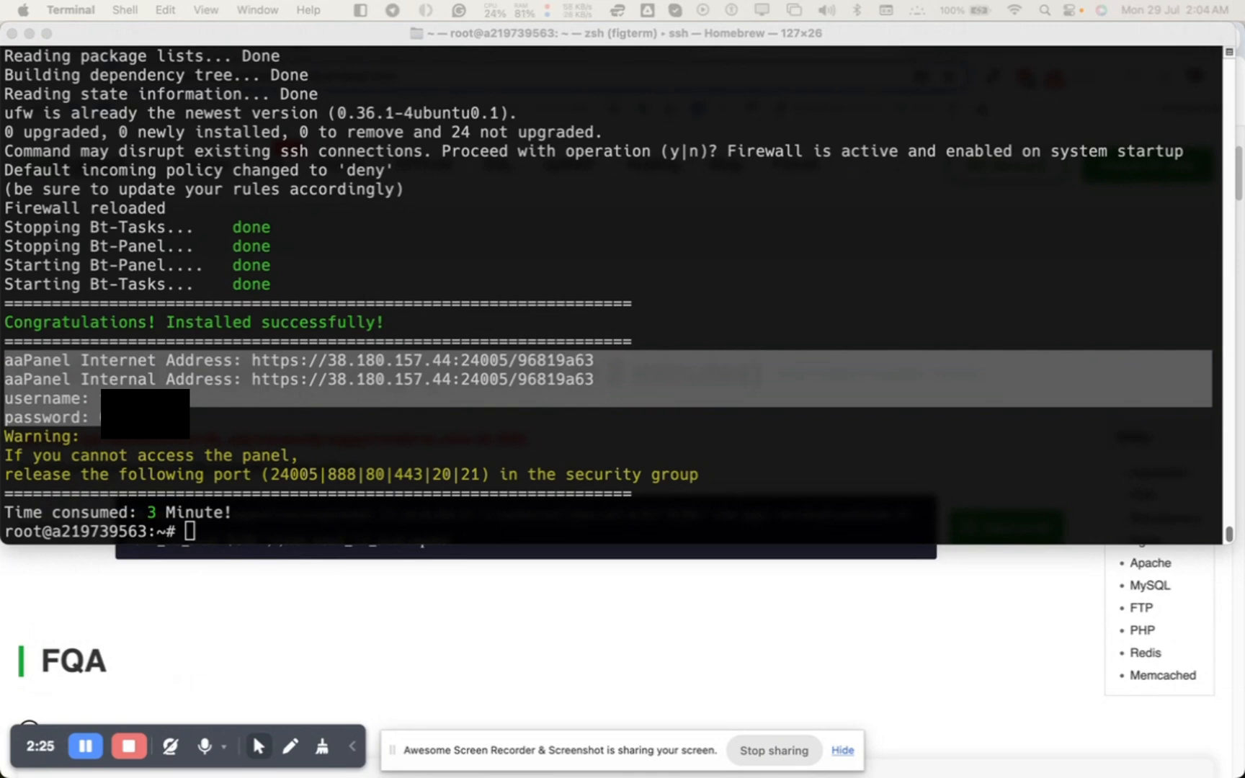
{"action": "mouse_move", "coordinate": [289, 422]}
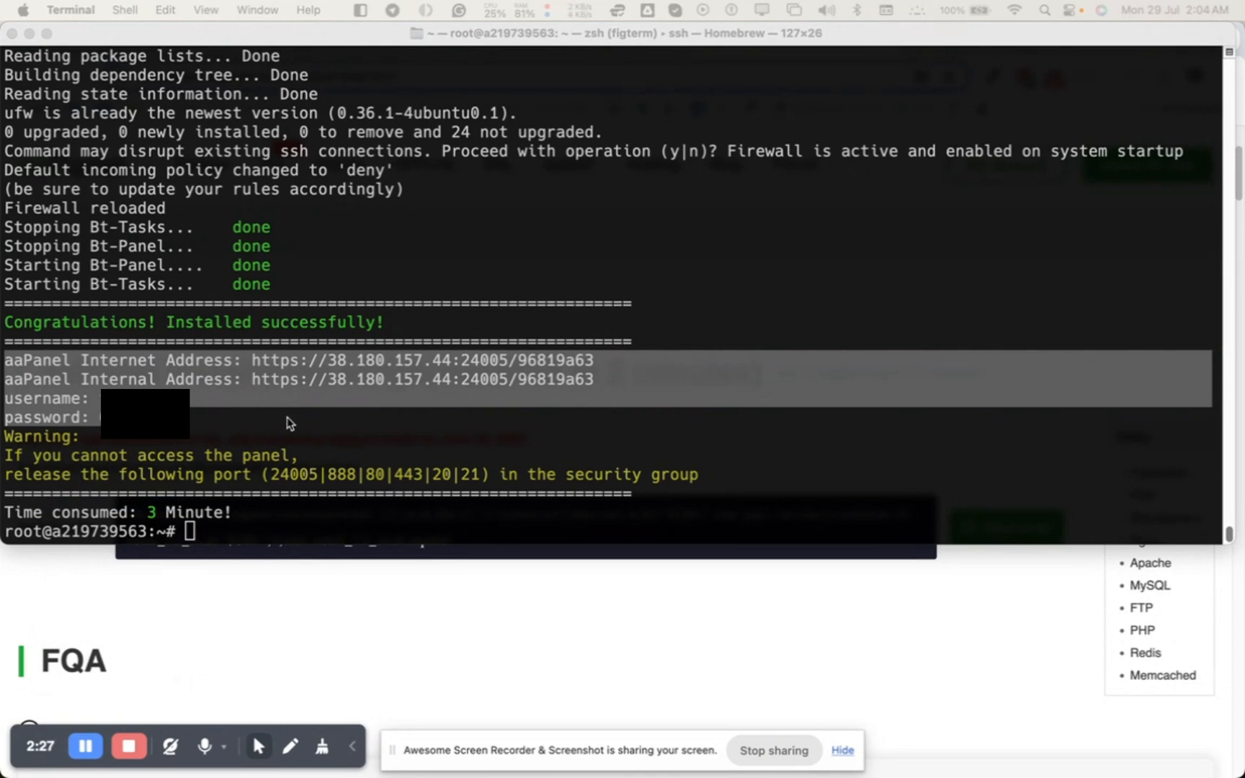
{"action": "mouse_move", "coordinate": [309, 469]}
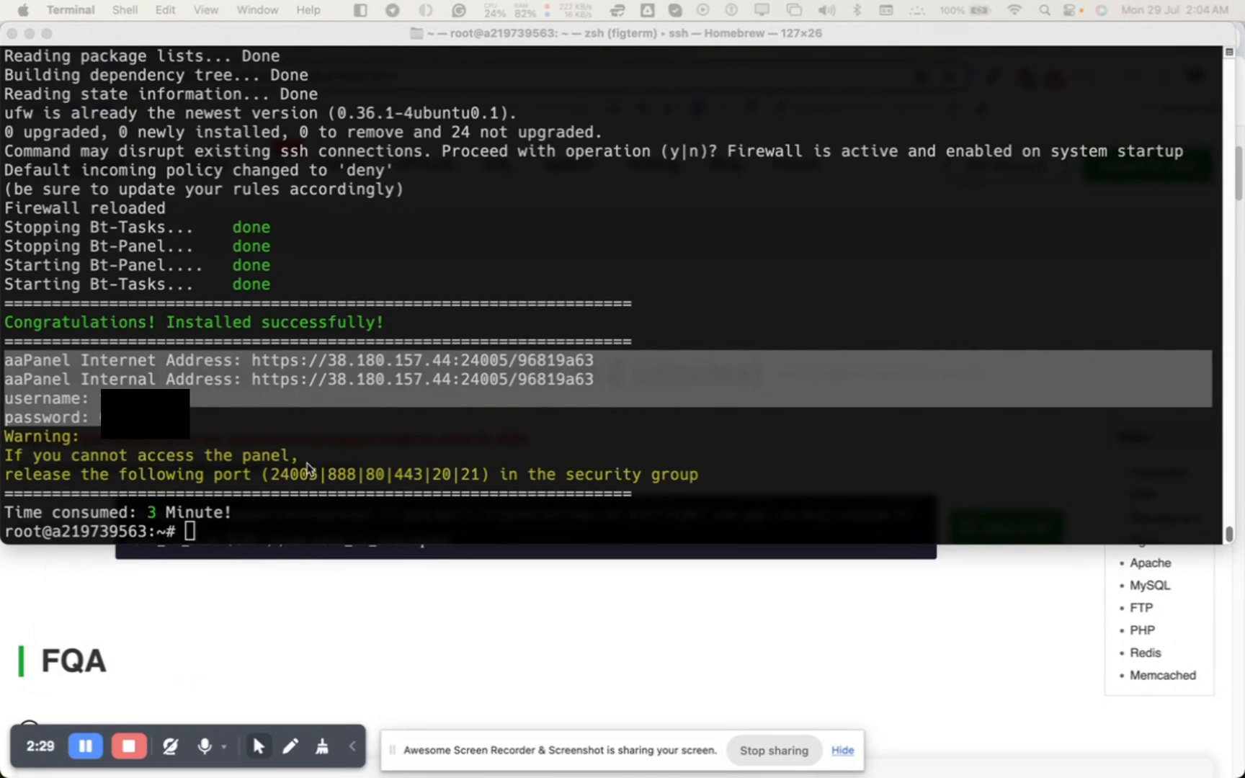
{"action": "mouse_move", "coordinate": [291, 627]}
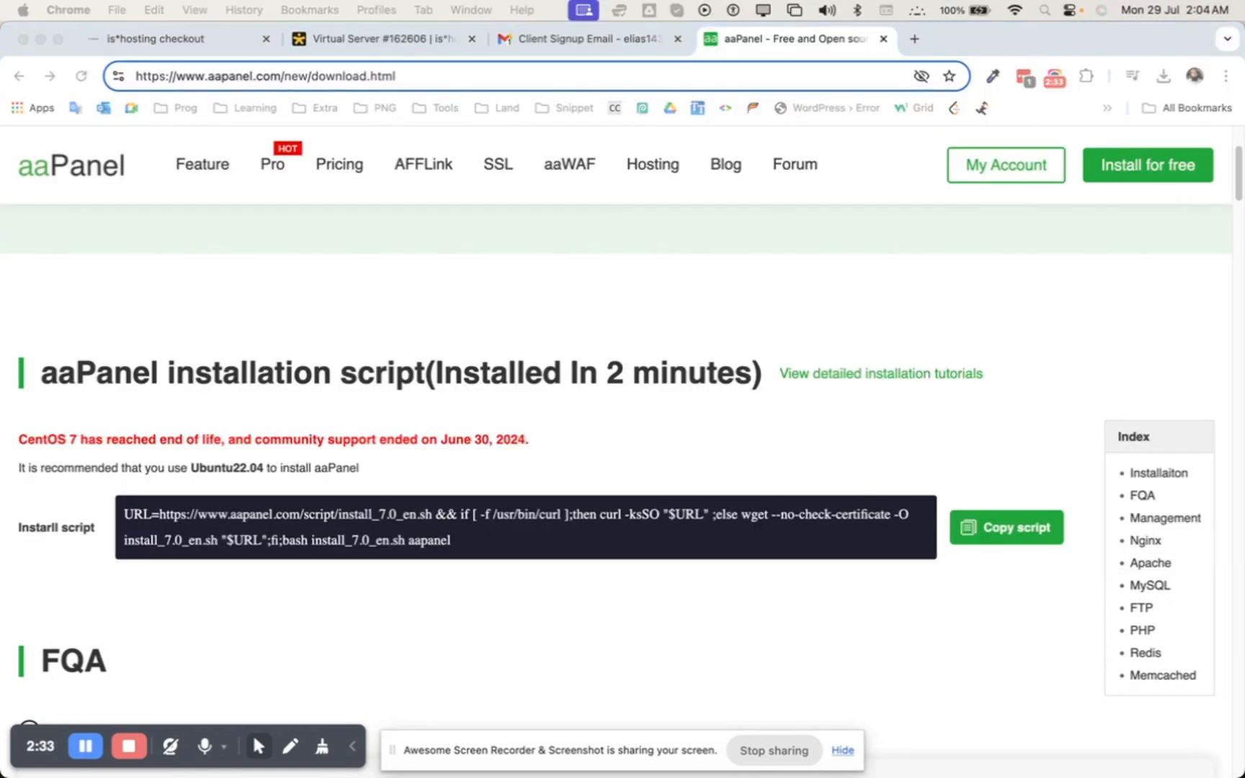
{"action": "mouse_move", "coordinate": [715, 498]}
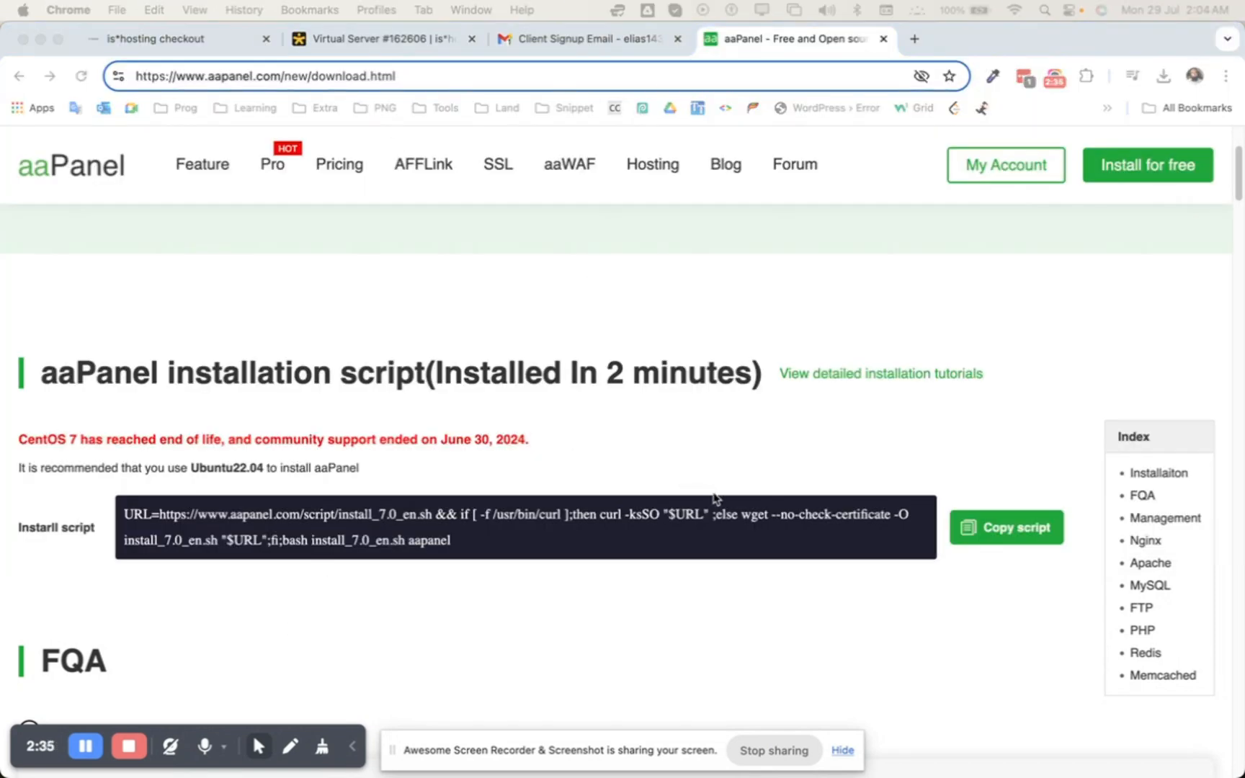
{"action": "type", "text": "https://38.180.157.44:24005/96819a63"}
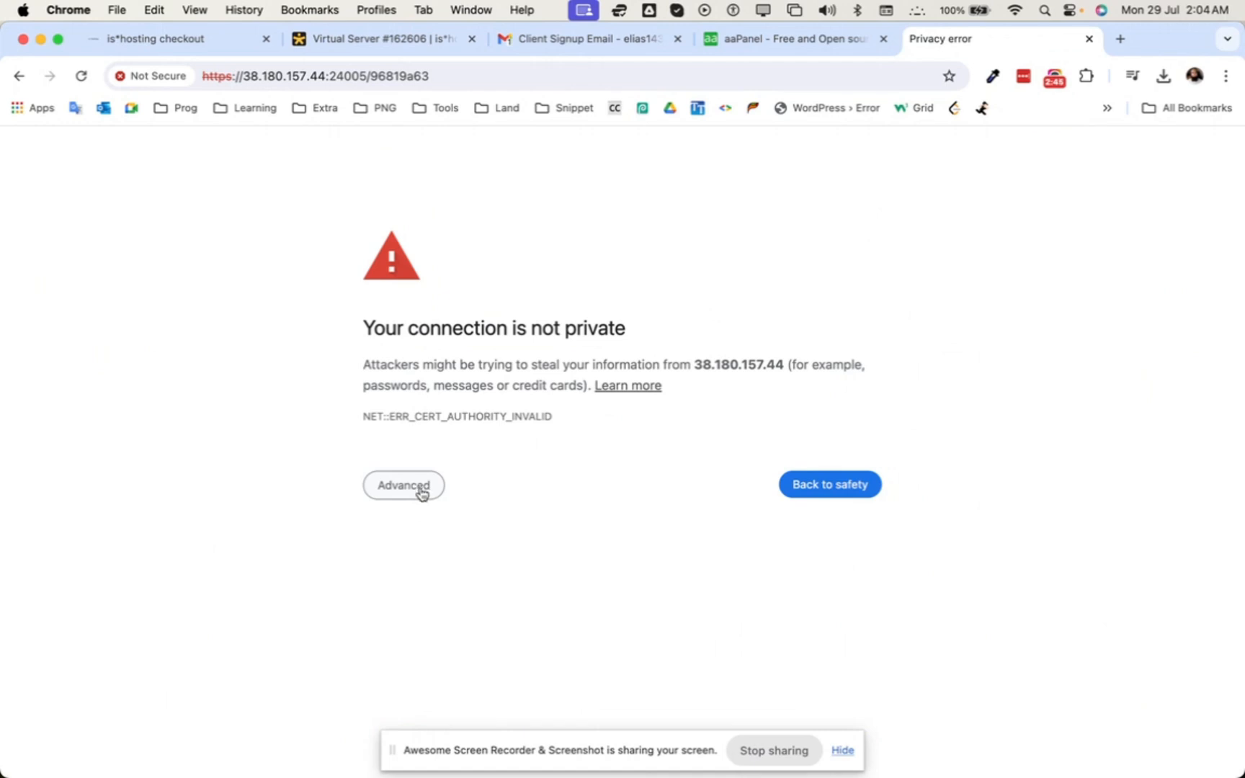
{"action": "left_click", "coordinate": [402, 486]}
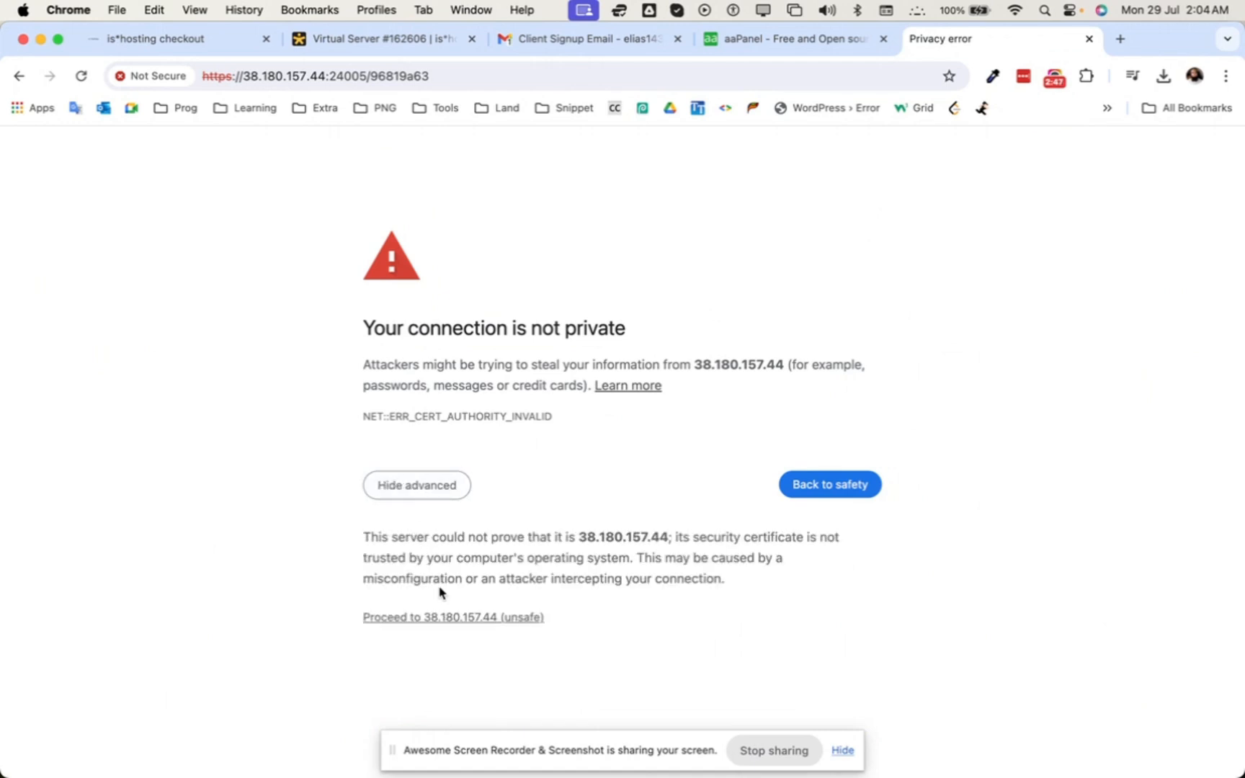
{"action": "left_click", "coordinate": [452, 617]}
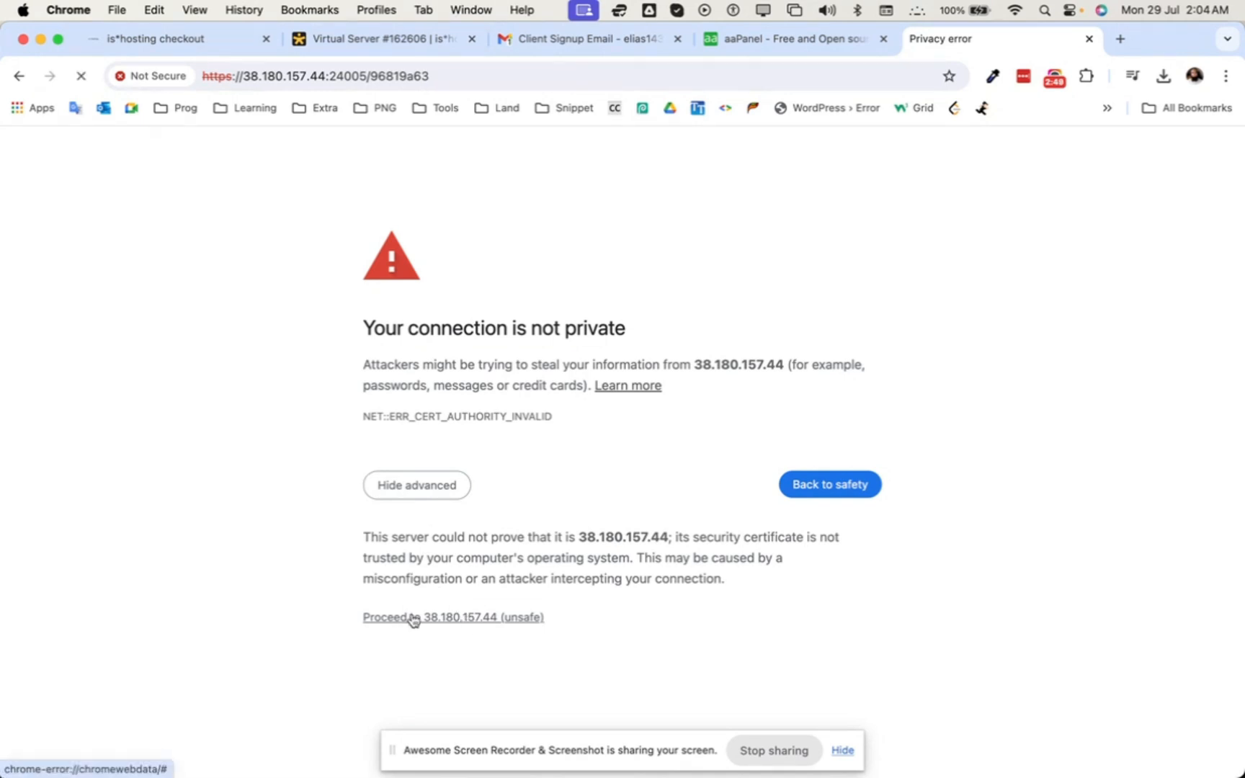
{"action": "left_click", "coordinate": [453, 617]}
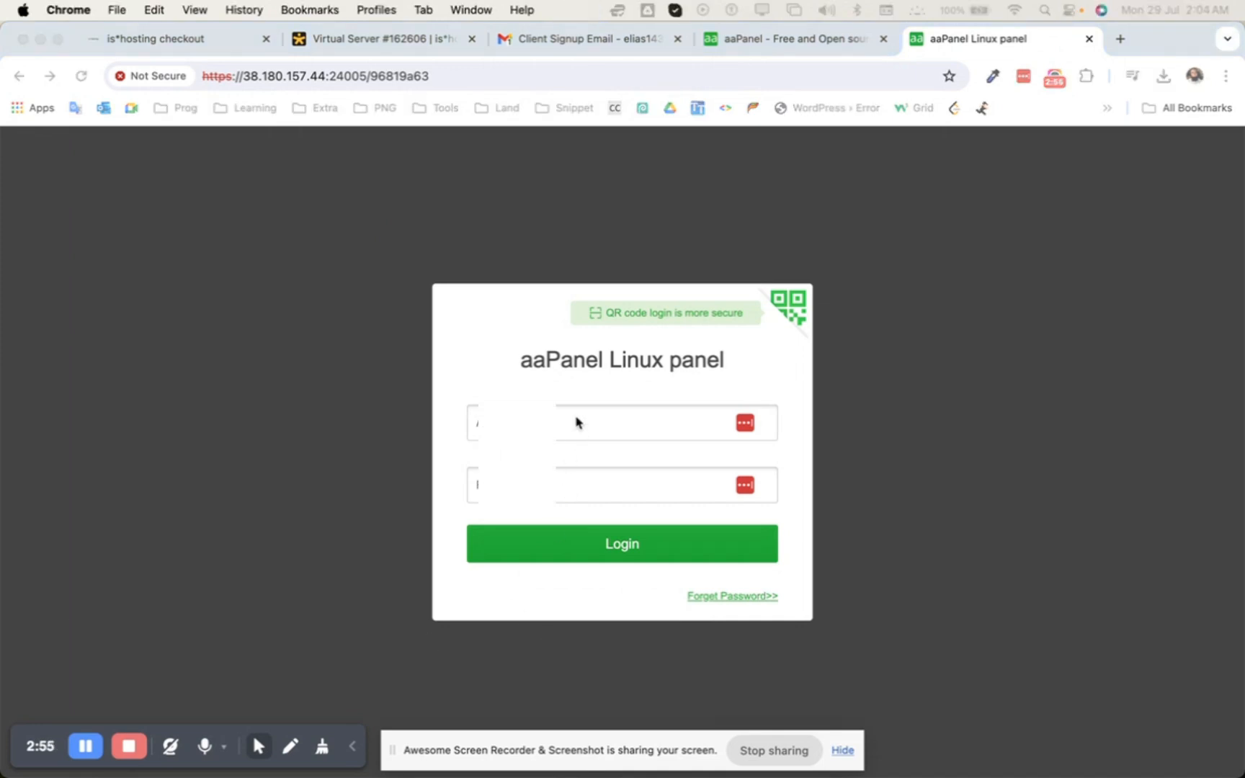
Sign in to aaPanel with the panel username and password
{"action": "left_click", "coordinate": [643, 422]}
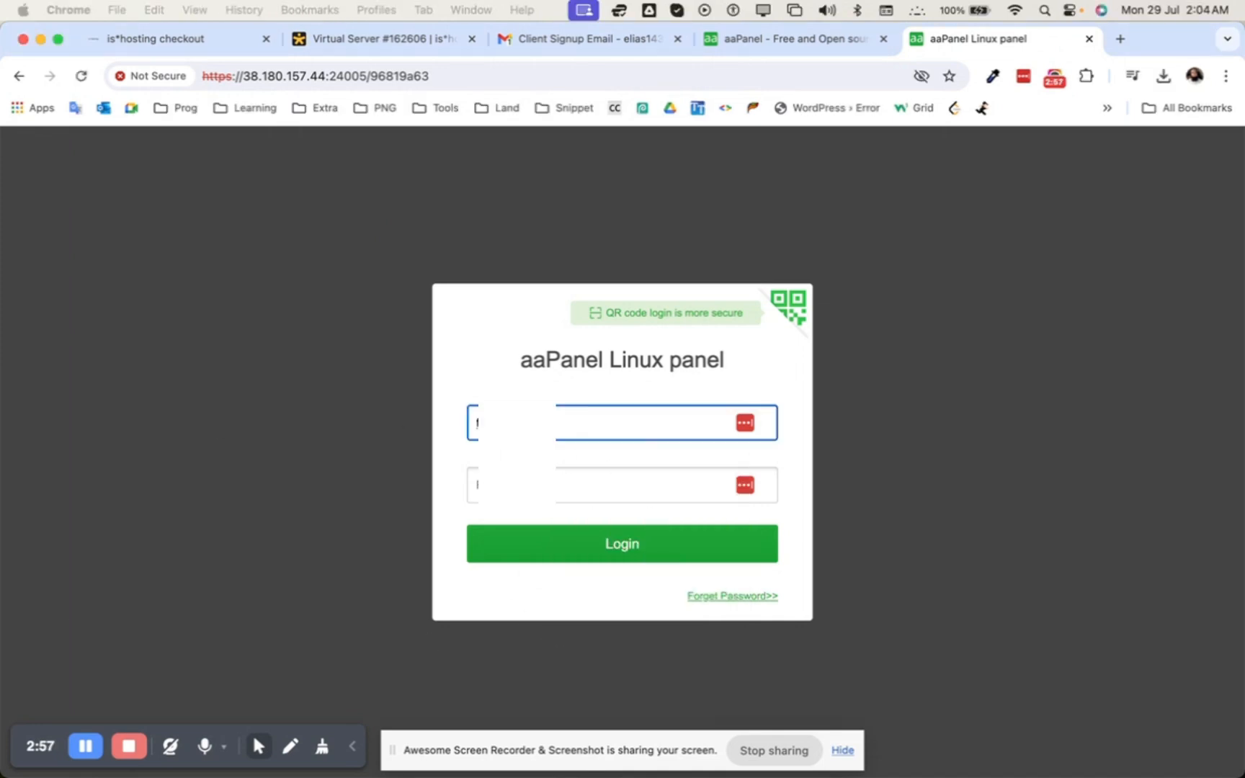
{"action": "left_click", "coordinate": [621, 486]}
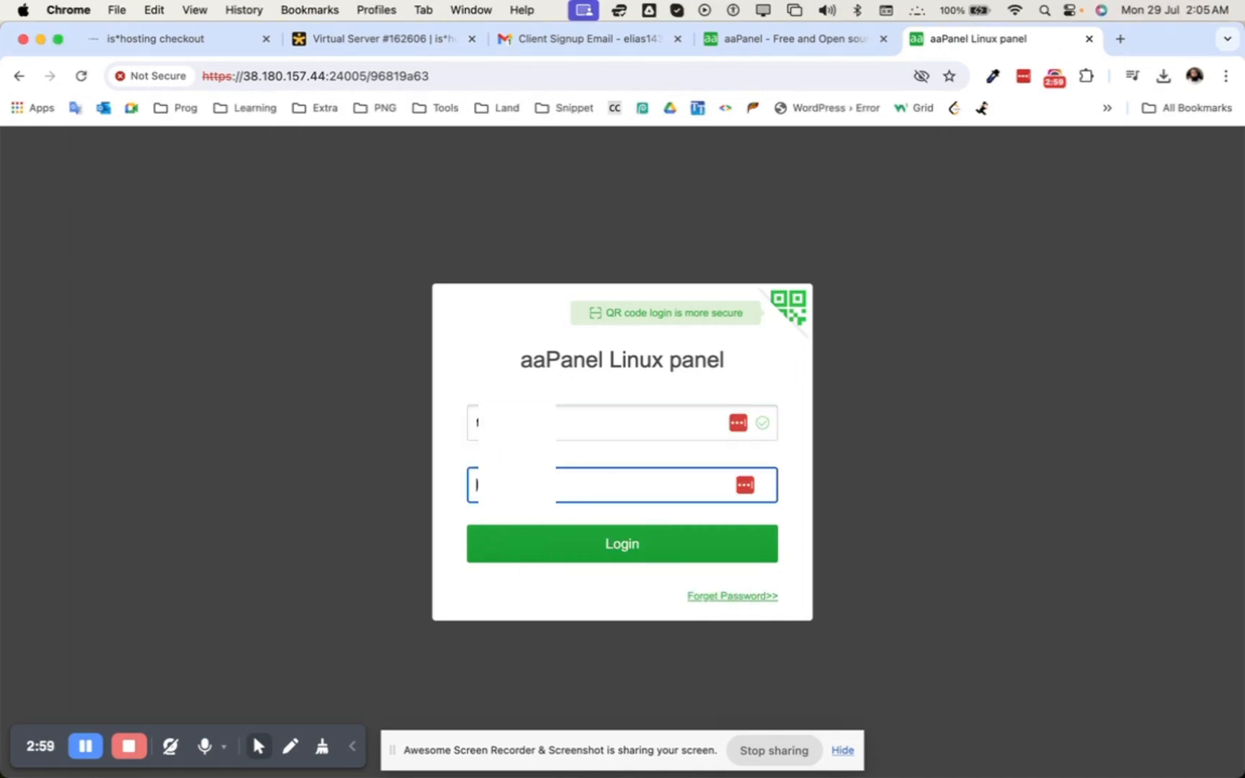
{"action": "left_click", "coordinate": [621, 544]}
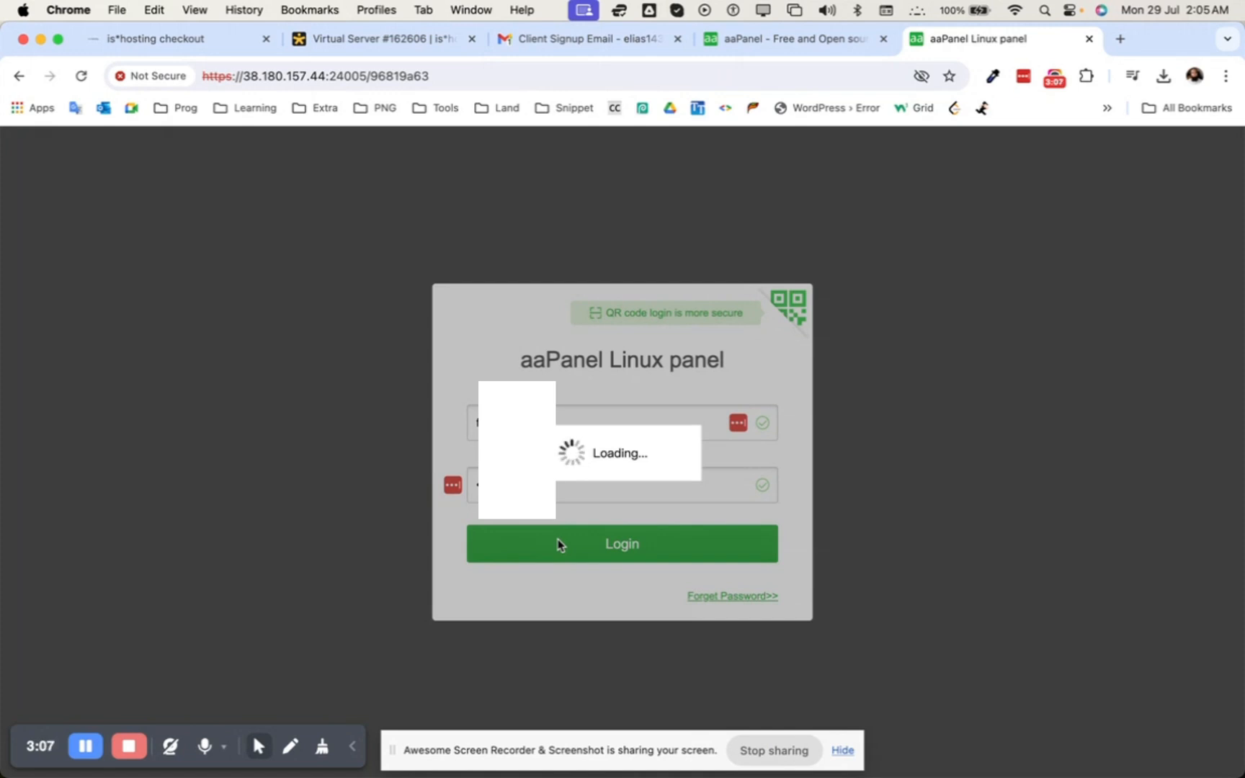
{"action": "left_click", "coordinate": [621, 544]}
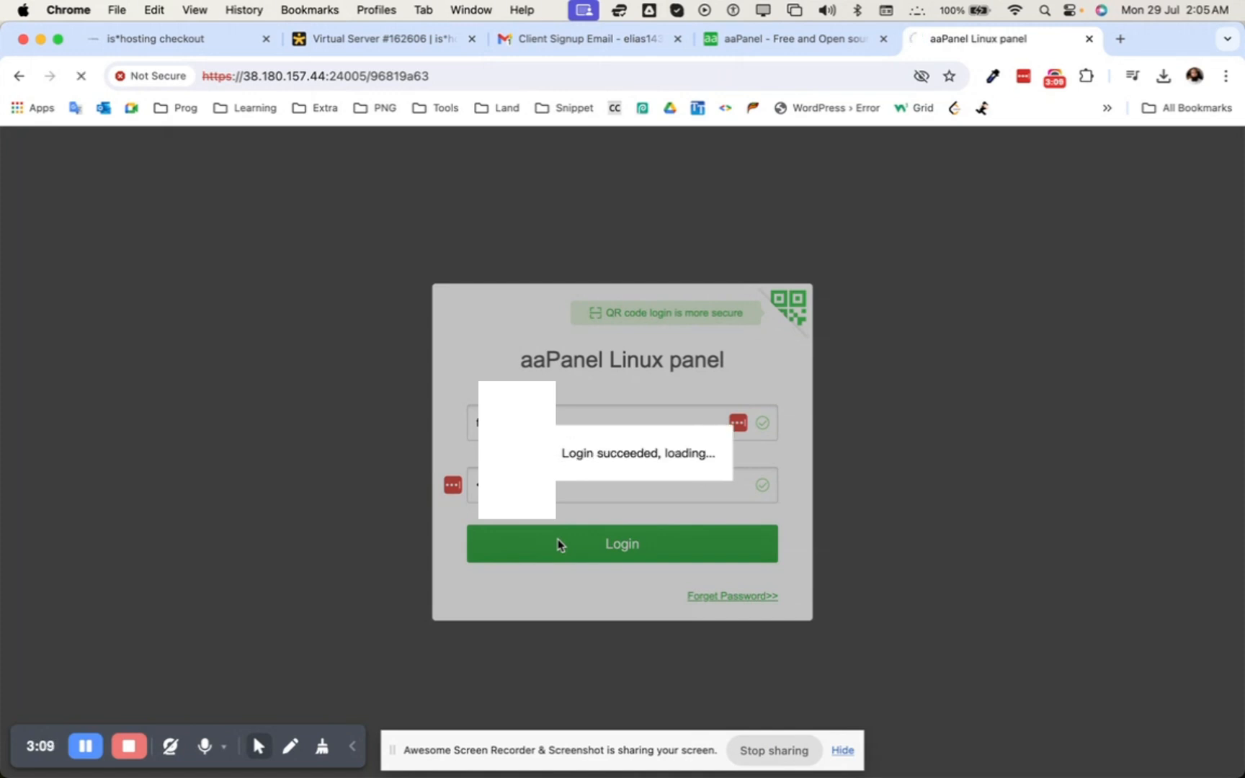
{"action": "left_click", "coordinate": [621, 544]}
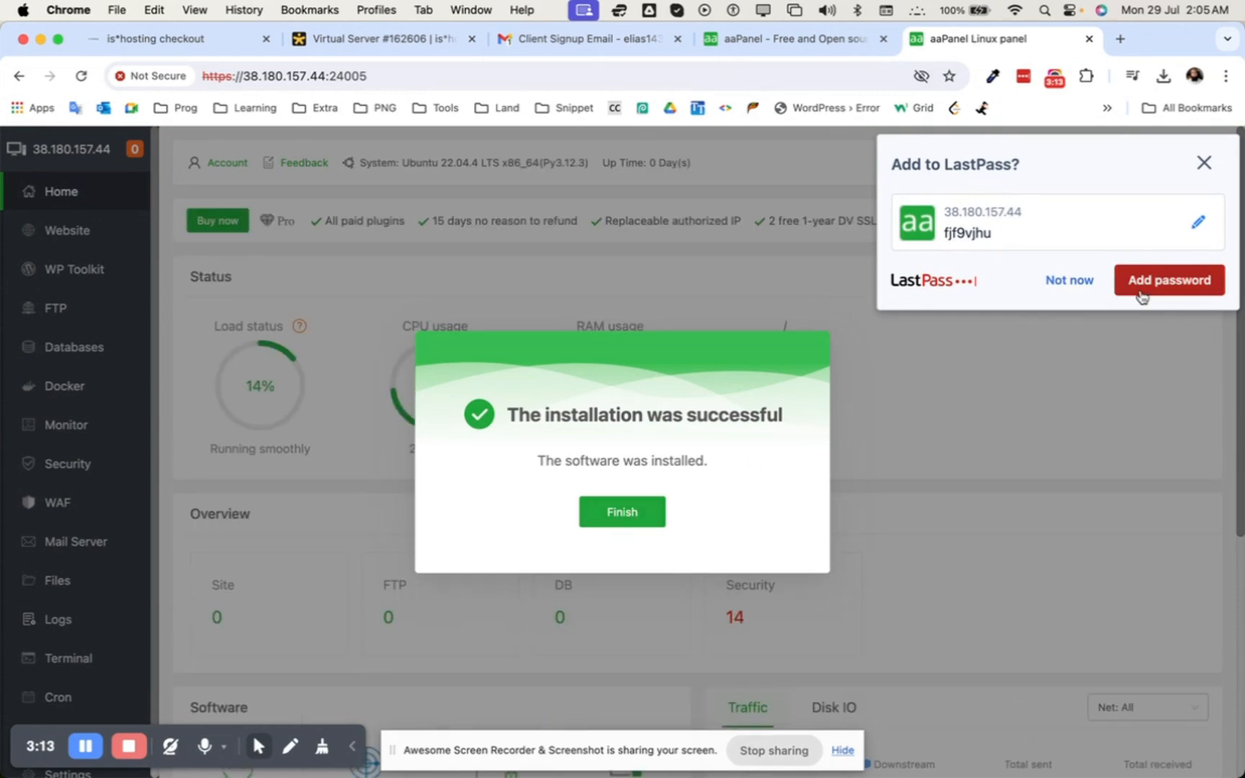
Save the panel login, dismiss the success notice and one-click install the recommended LNMP stack
{"action": "left_click", "coordinate": [1168, 279]}
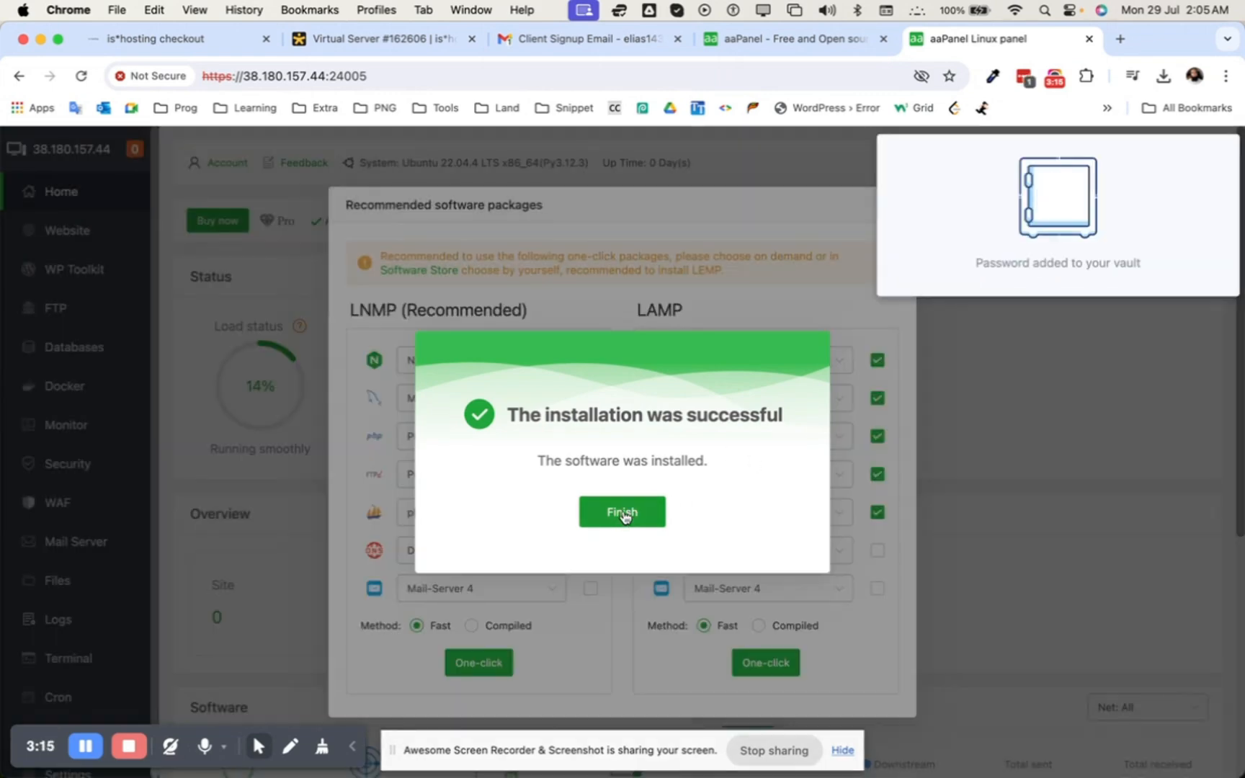
{"action": "left_click", "coordinate": [621, 511]}
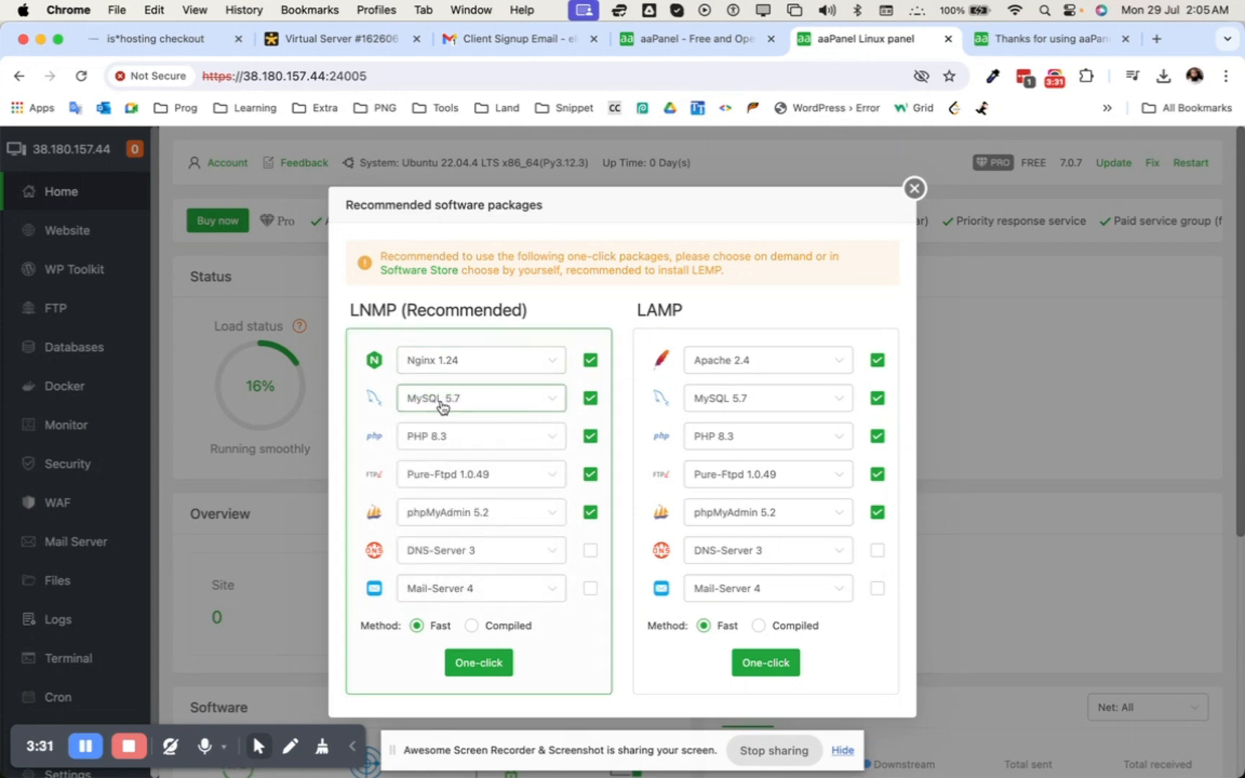
{"action": "left_click", "coordinate": [480, 398]}
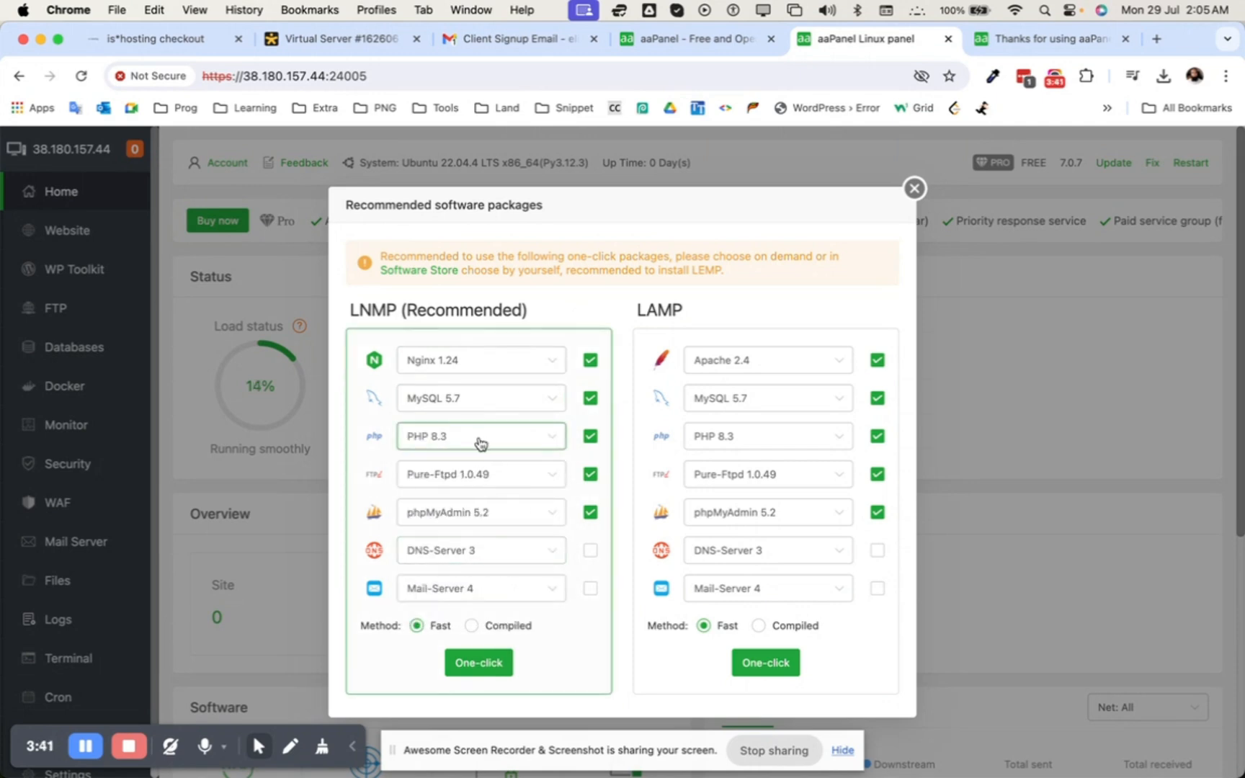
{"action": "mouse_move", "coordinate": [485, 522]}
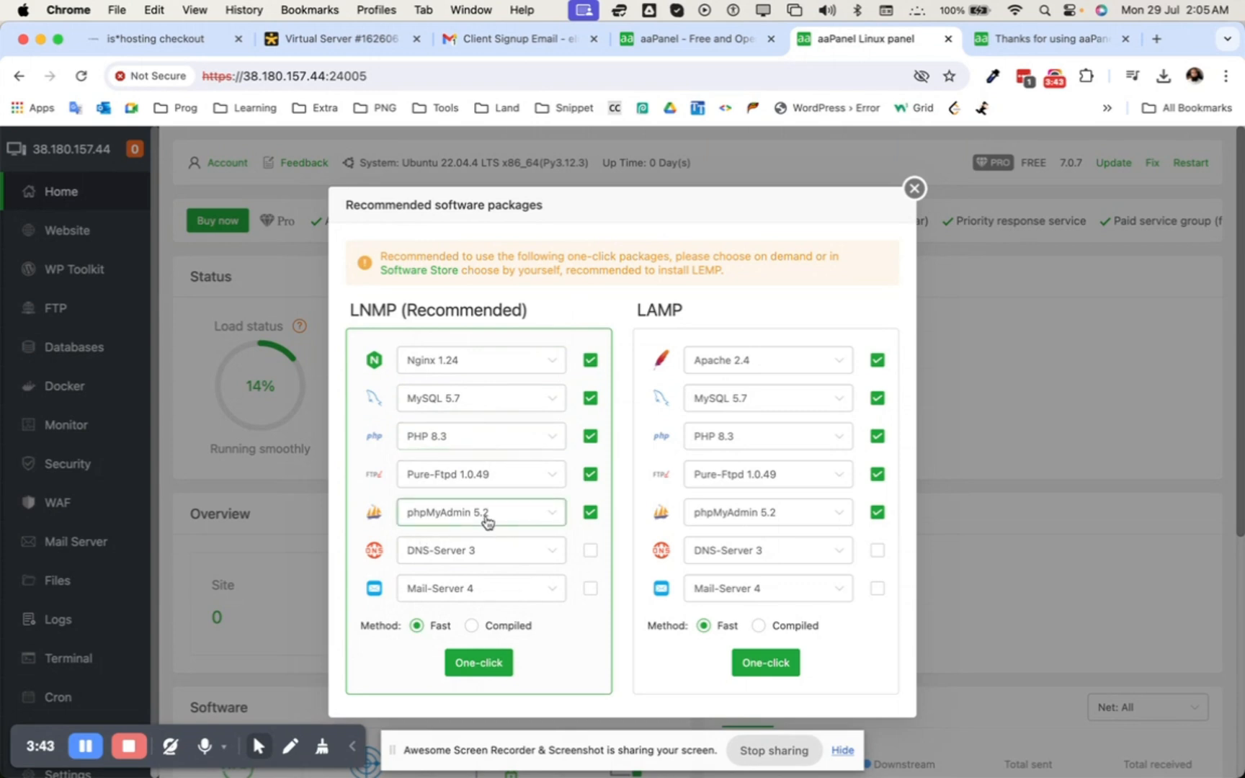
{"action": "left_click", "coordinate": [480, 512]}
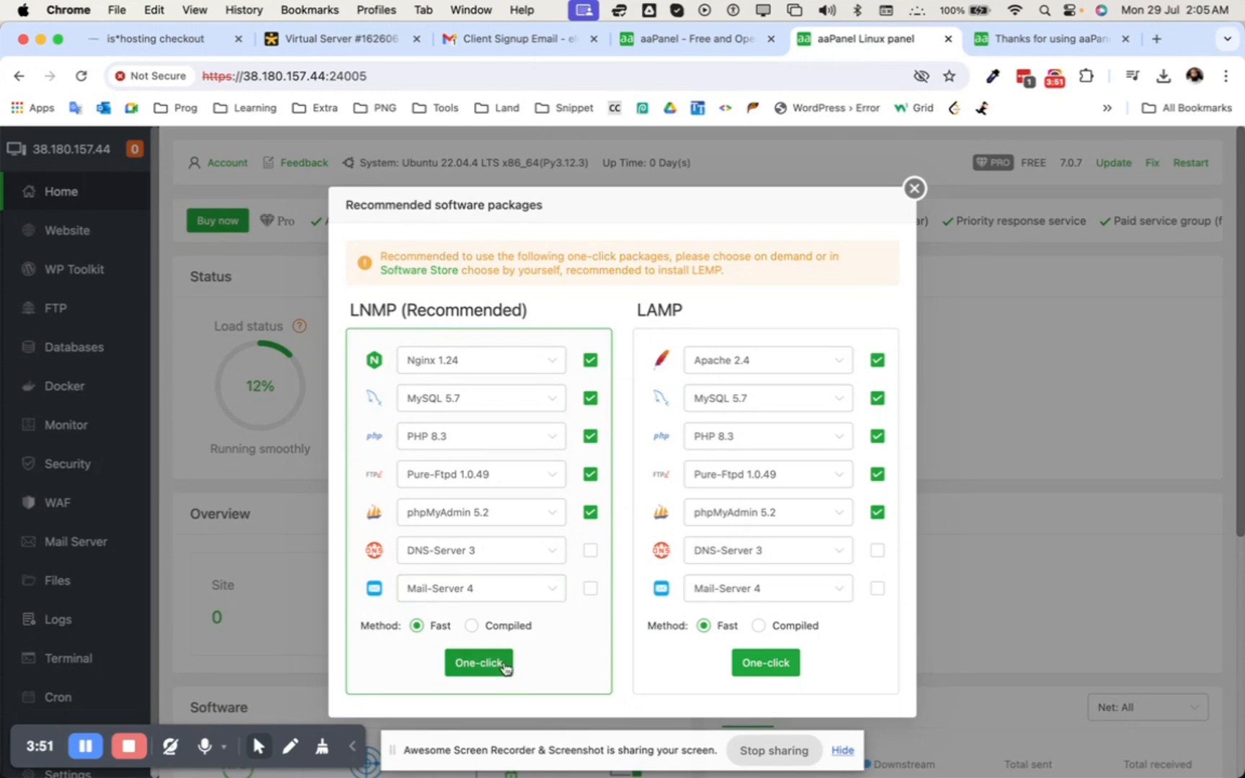
{"action": "mouse_move", "coordinate": [480, 658]}
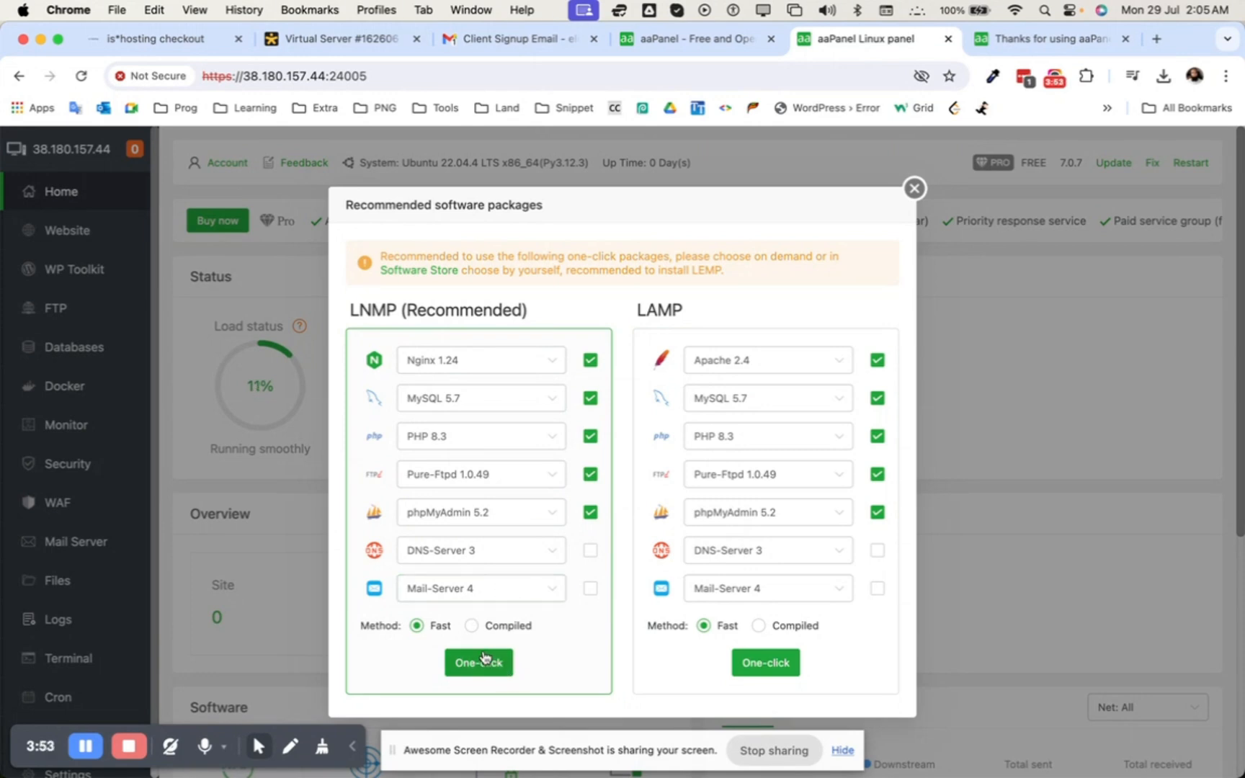
{"action": "left_click", "coordinate": [477, 663]}
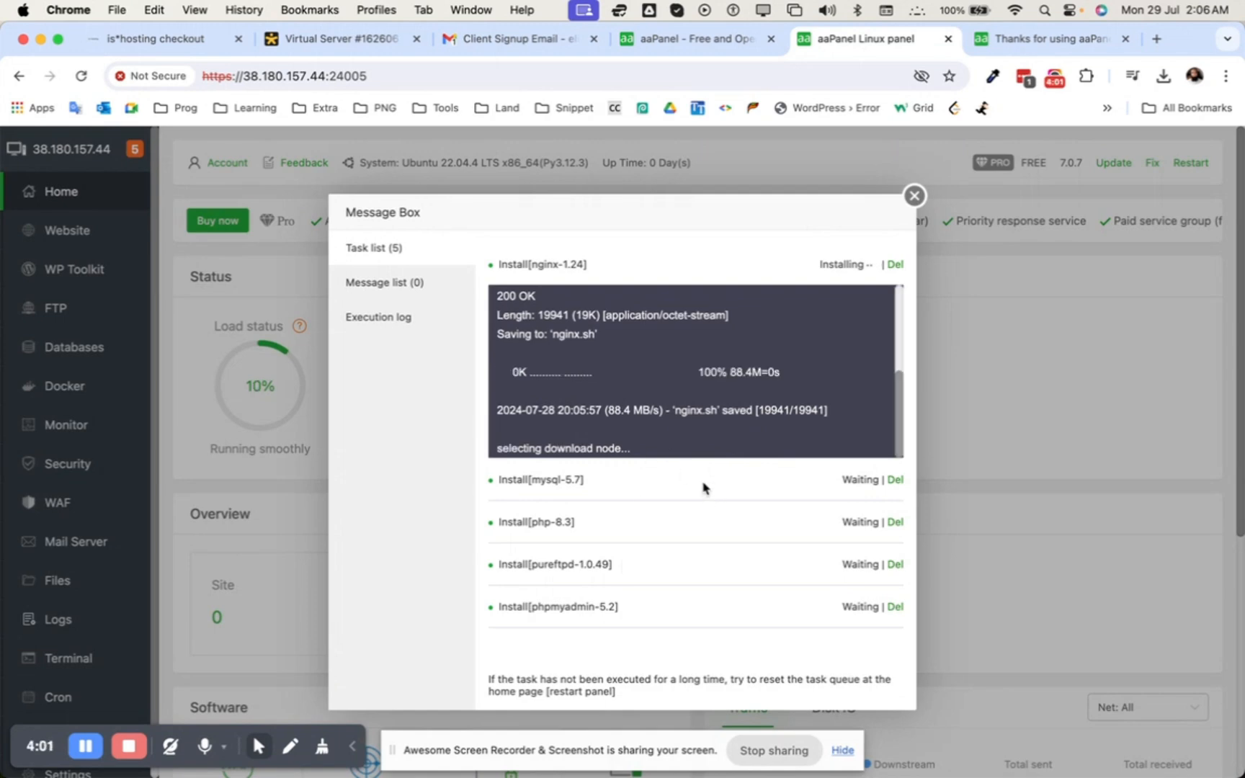
{"action": "mouse_move", "coordinate": [699, 487]}
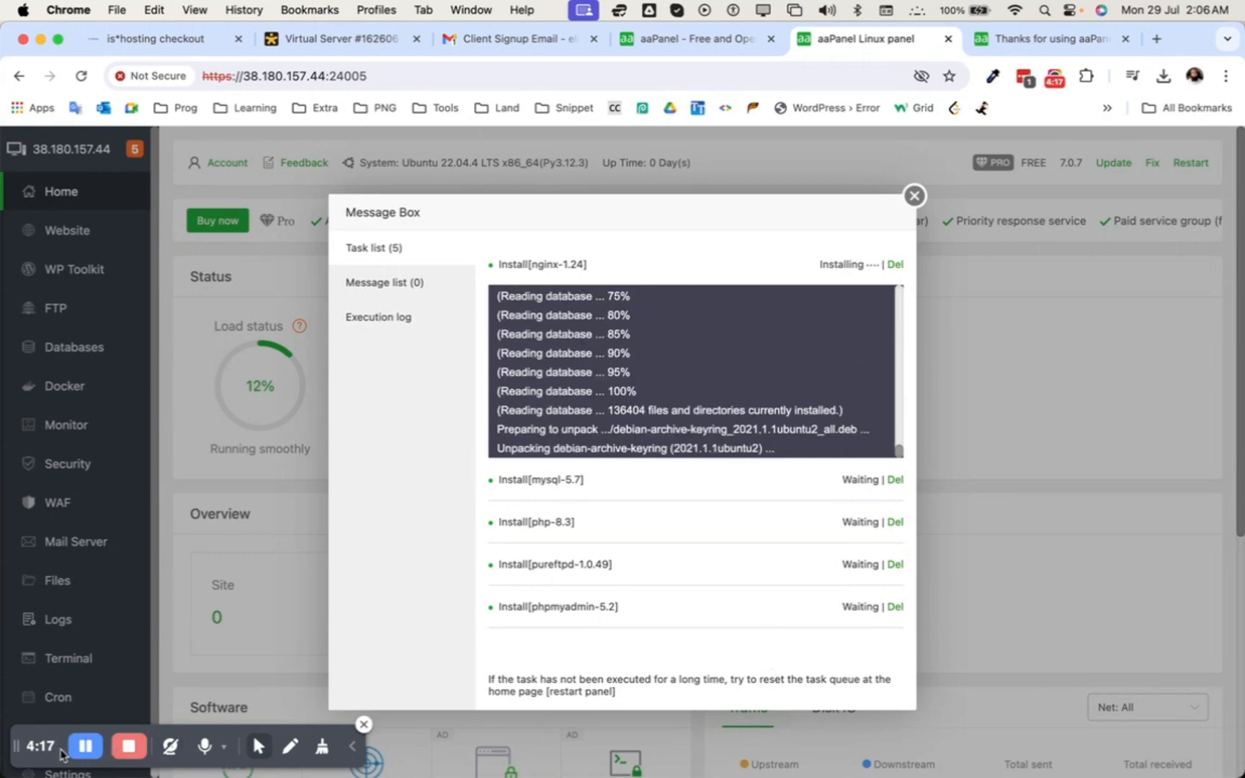
{"action": "left_click", "coordinate": [914, 196]}
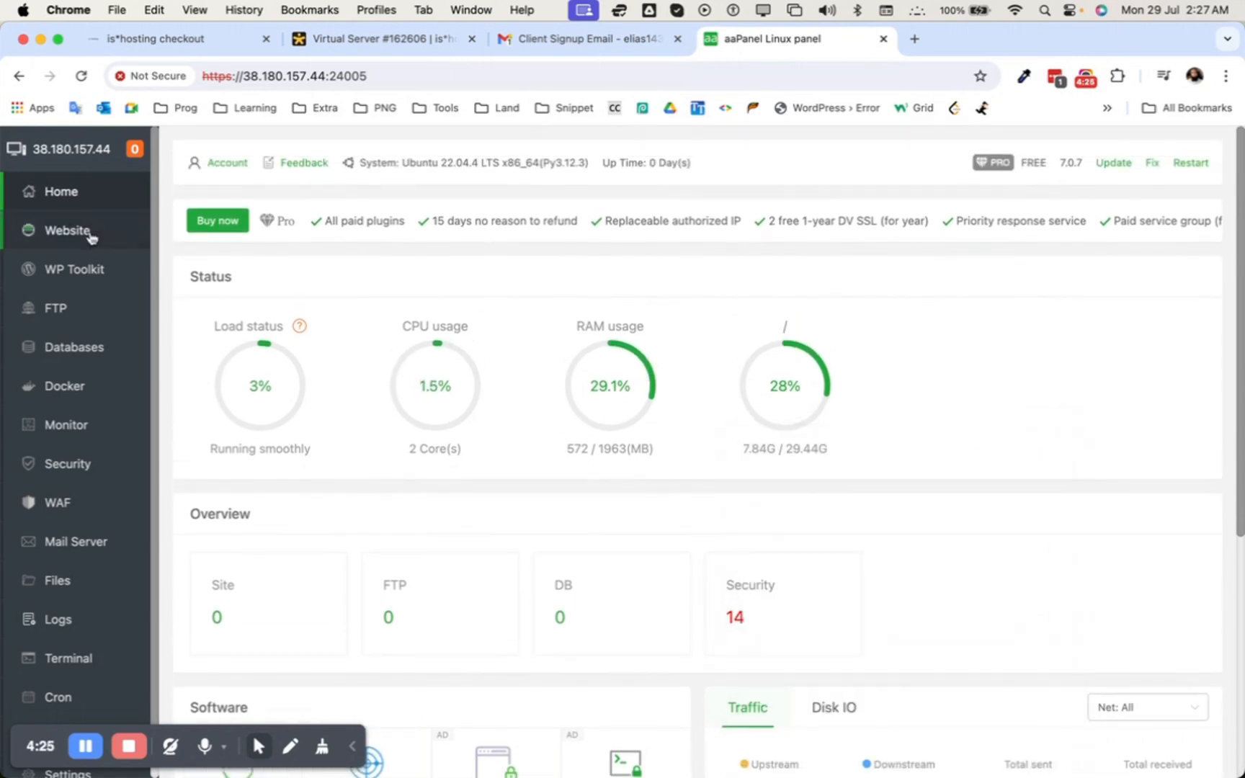
Add a new site with domain saltyagency.lt from the Website list
{"action": "left_click", "coordinate": [66, 230]}
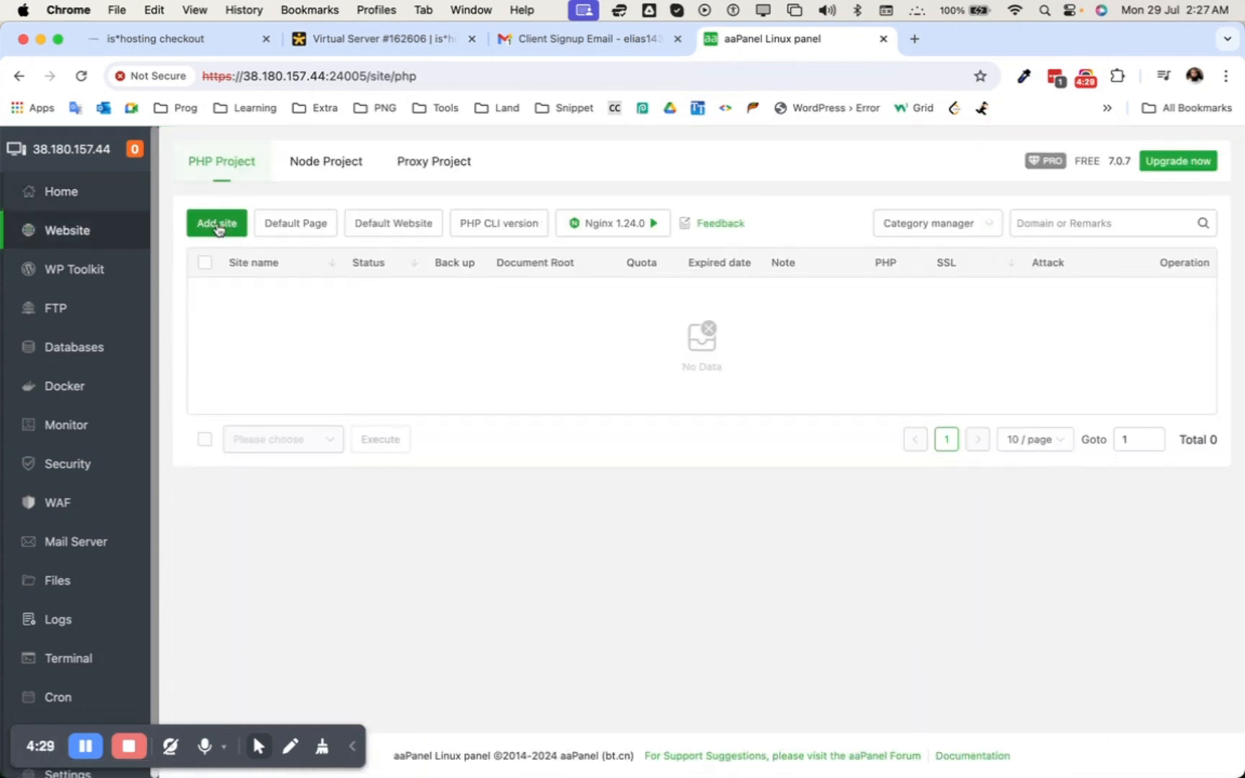
{"action": "left_click", "coordinate": [215, 224]}
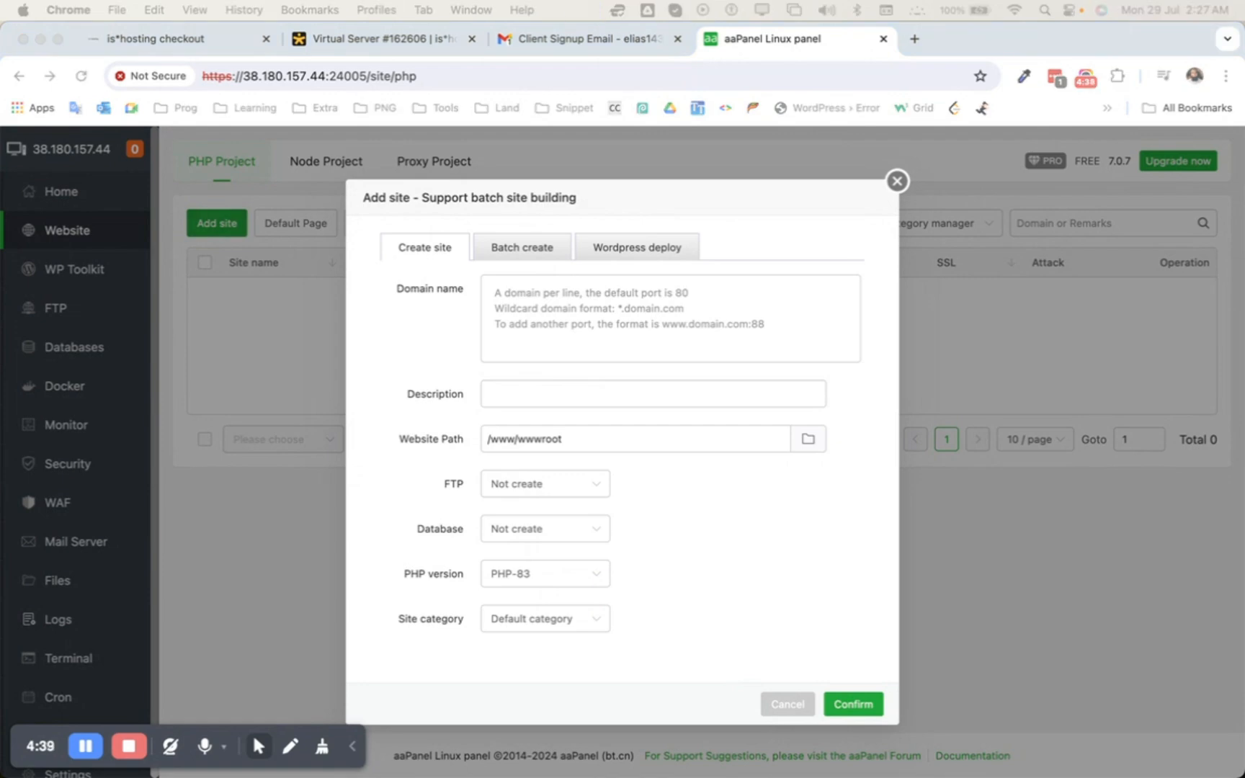
{"action": "left_click", "coordinate": [670, 317]}
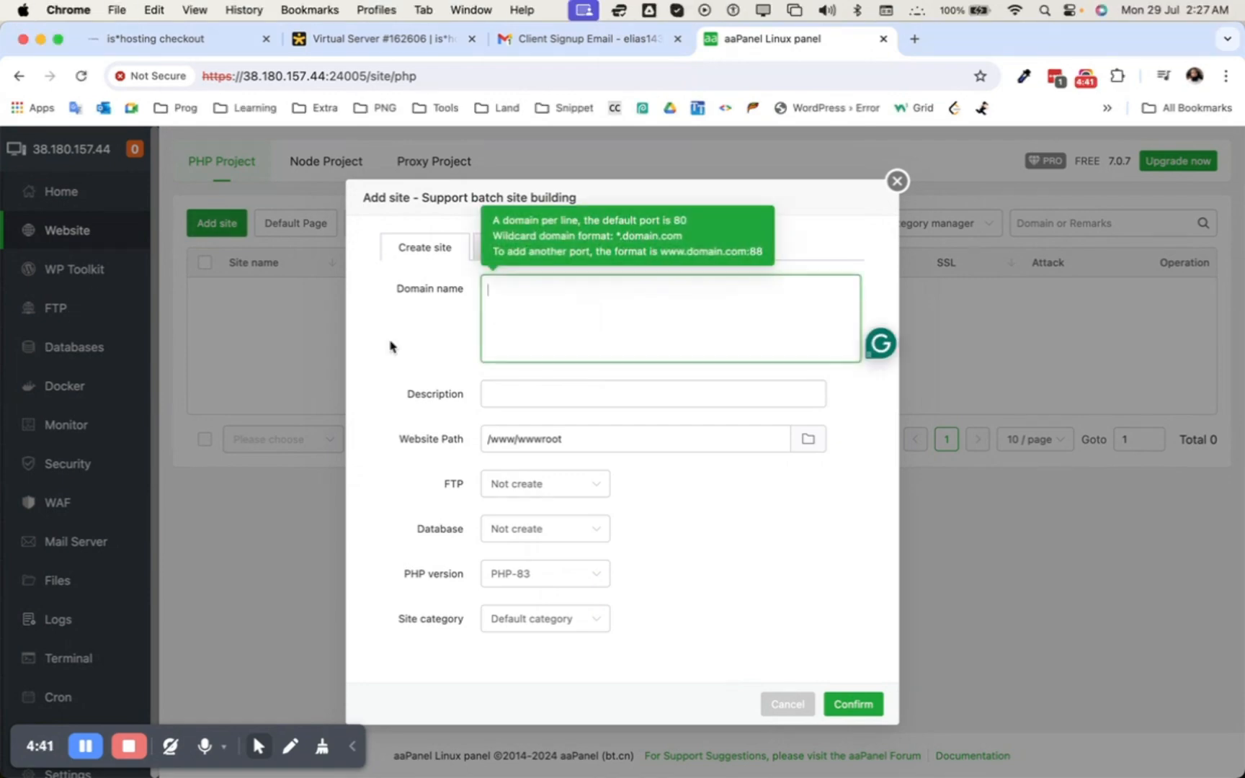
{"action": "type", "text": "saltyagency.lt"}
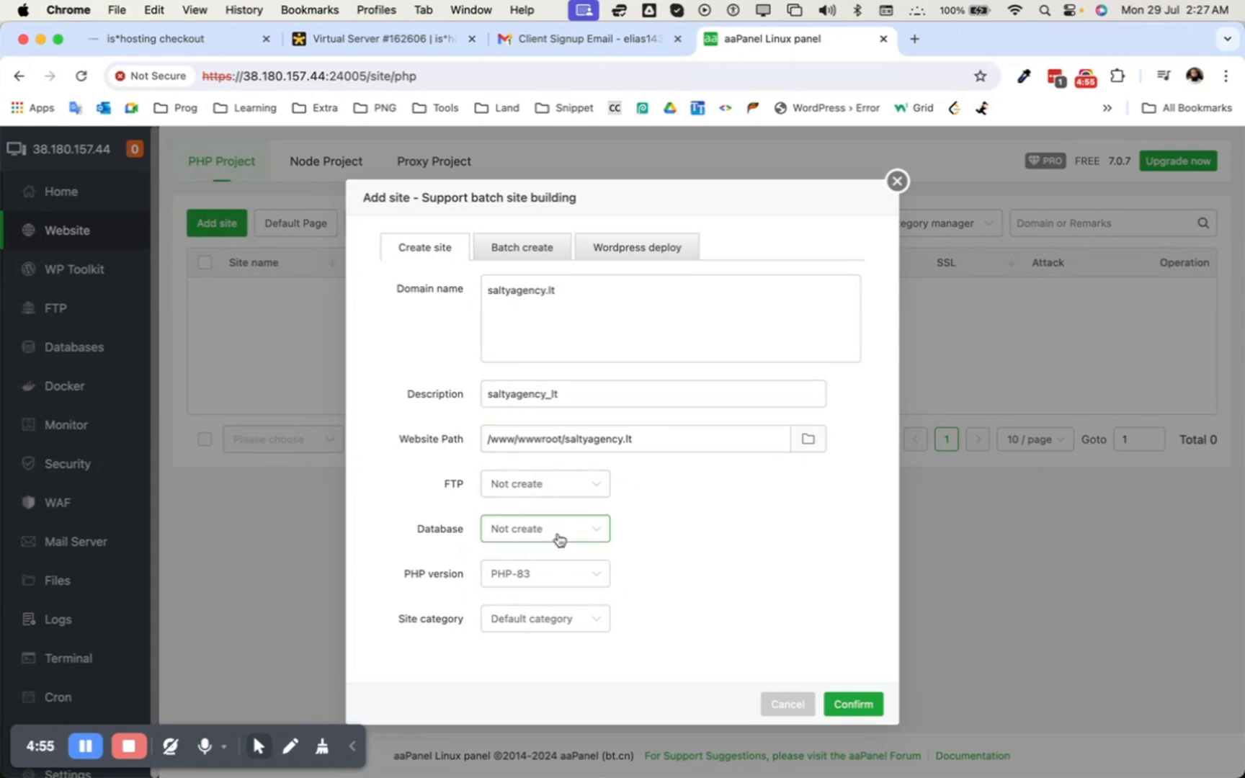
{"action": "left_click", "coordinate": [543, 485]}
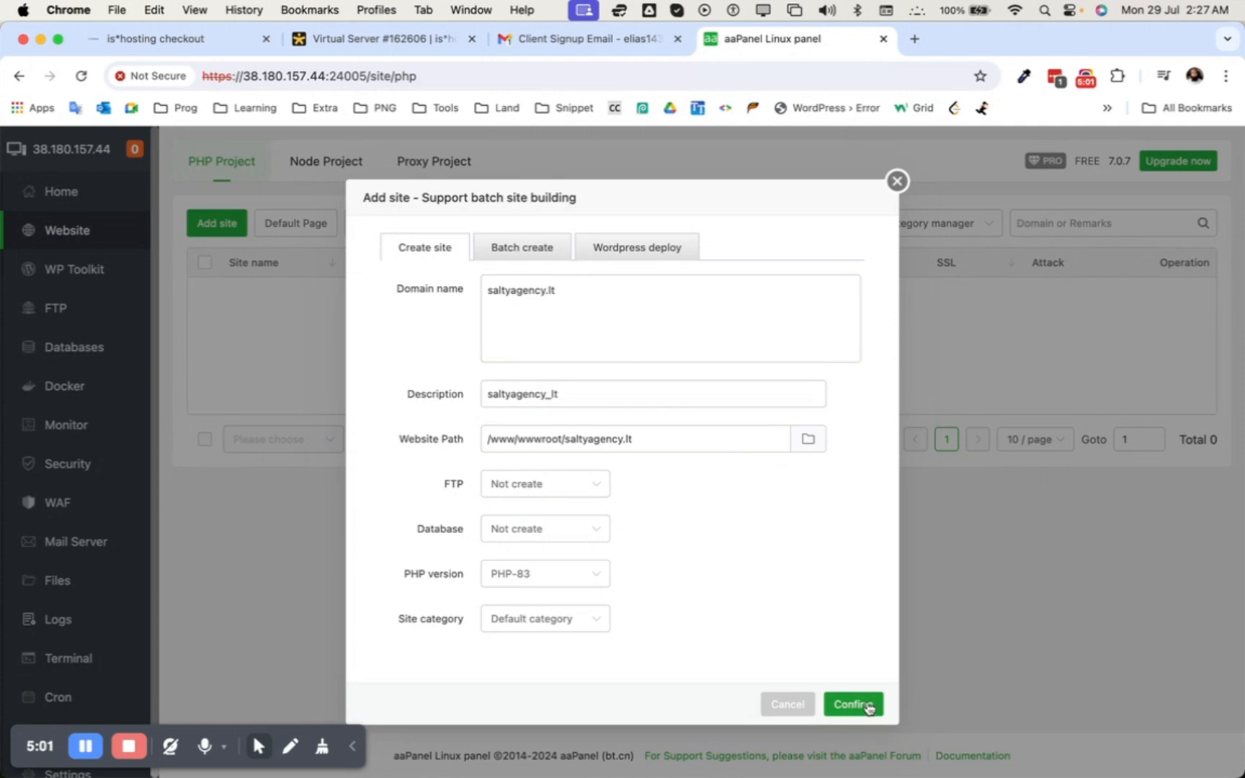
{"action": "left_click", "coordinate": [852, 705]}
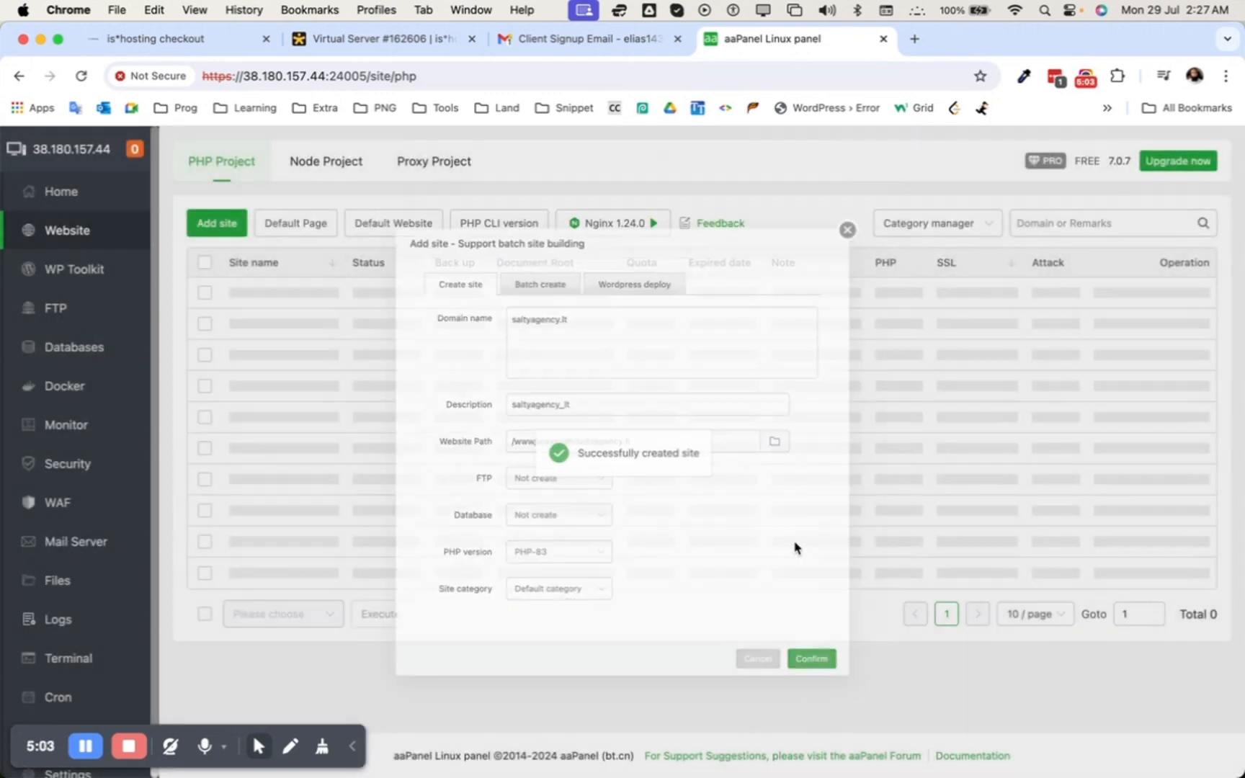
{"action": "left_click", "coordinate": [812, 658]}
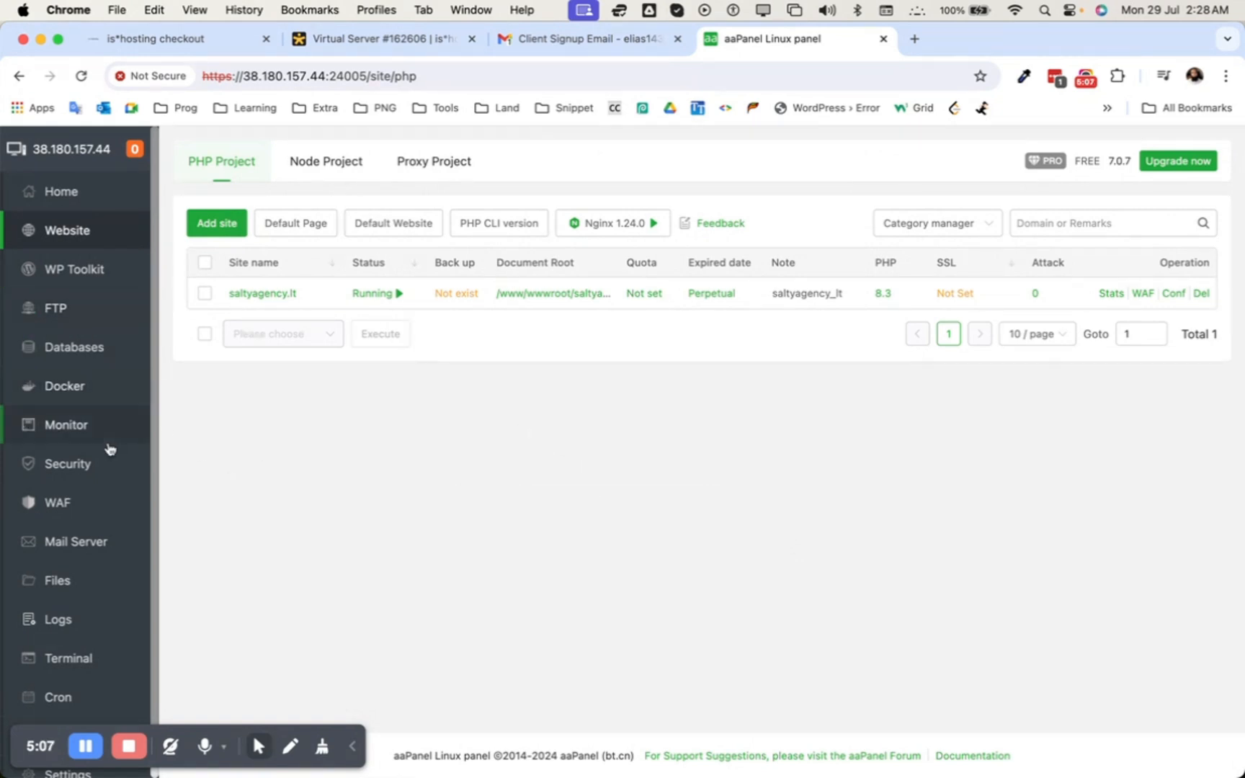
Show the saltyagency.lt web root in aaPanel's file manager with index.html and the error pages
{"action": "left_click", "coordinate": [57, 581]}
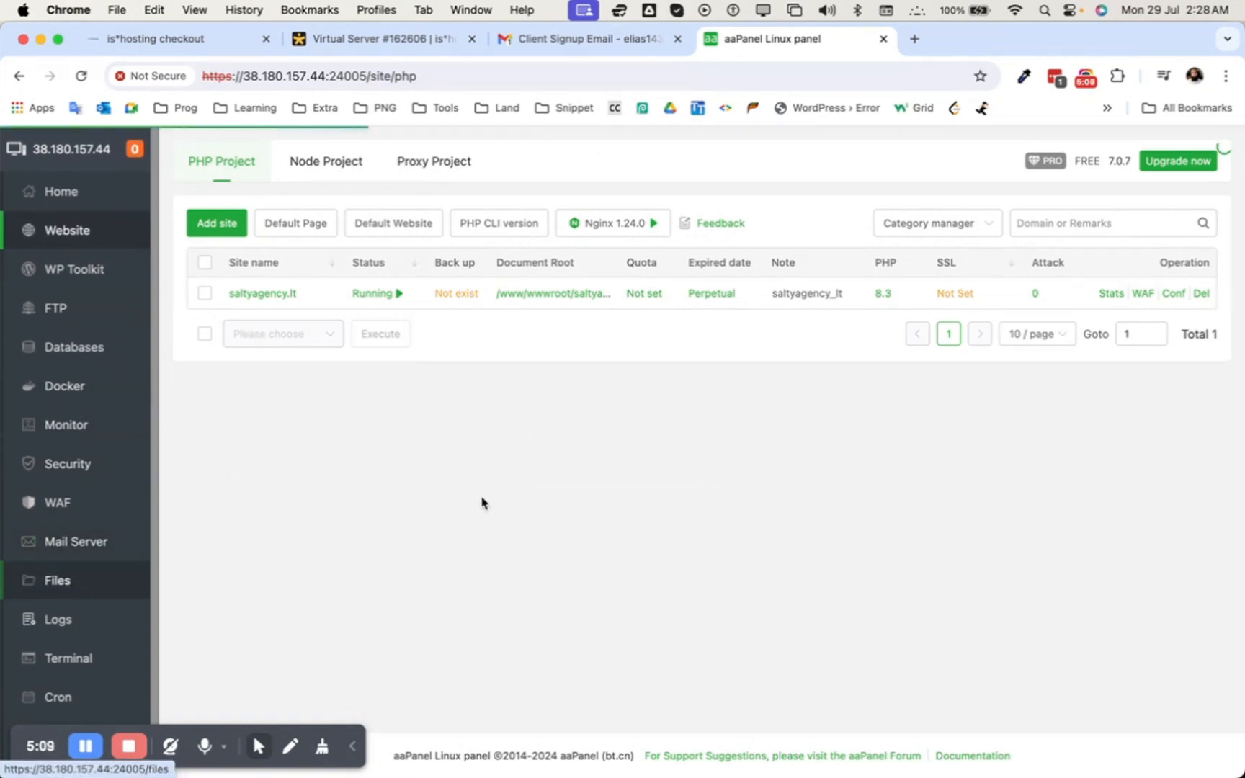
{"action": "left_click", "coordinate": [56, 580]}
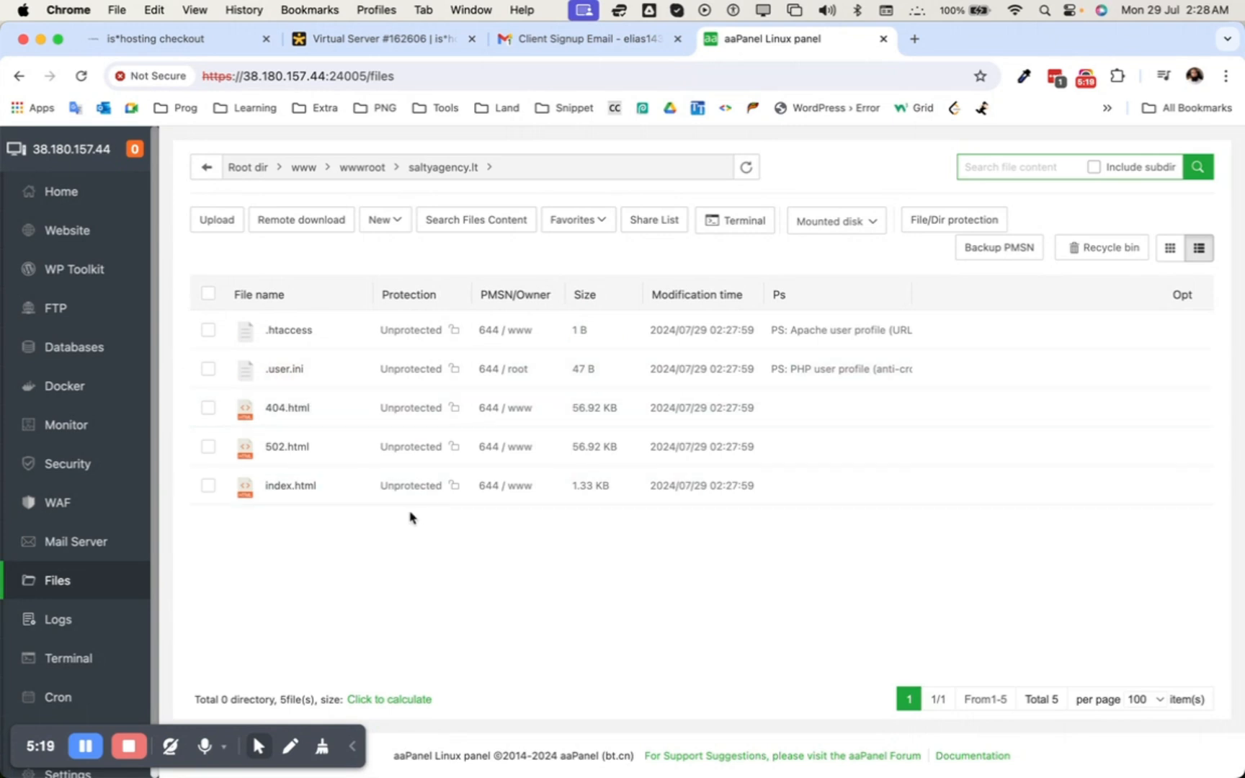
{"action": "mouse_move", "coordinate": [862, 356]}
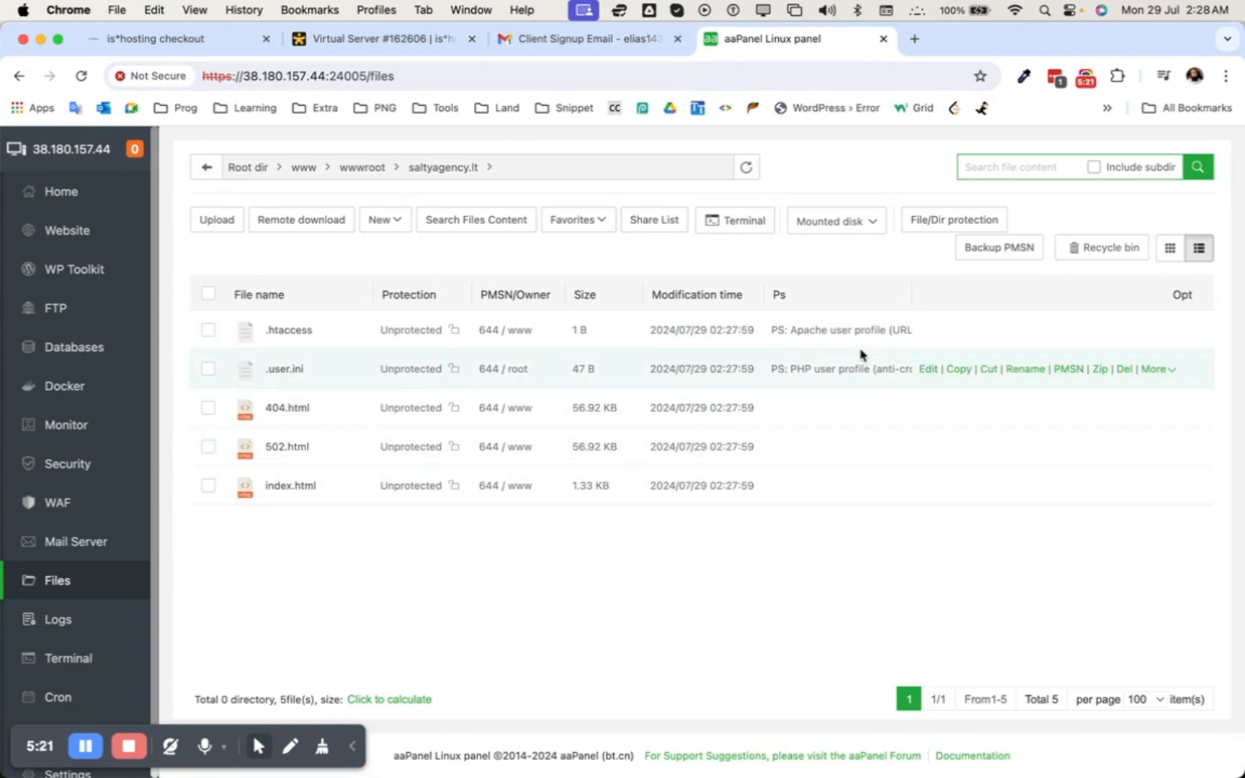
{"action": "mouse_move", "coordinate": [477, 518]}
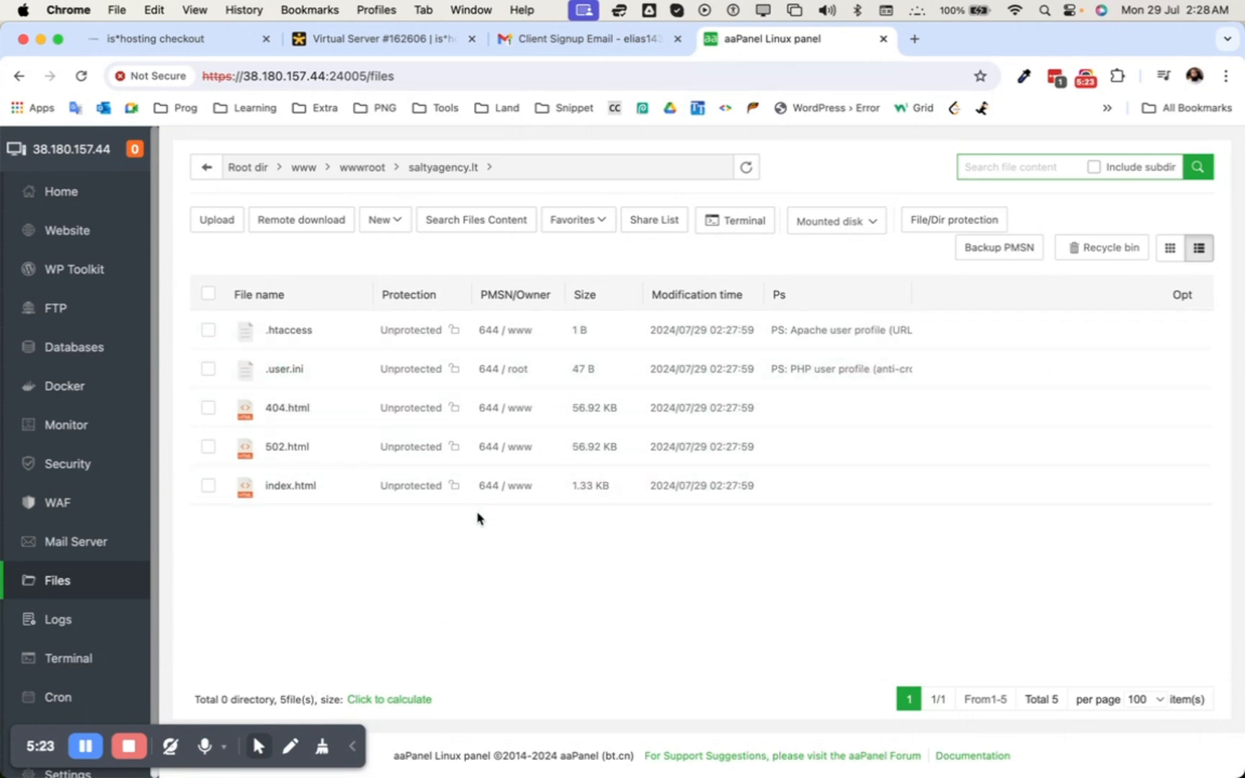
{"action": "mouse_move", "coordinate": [480, 525]}
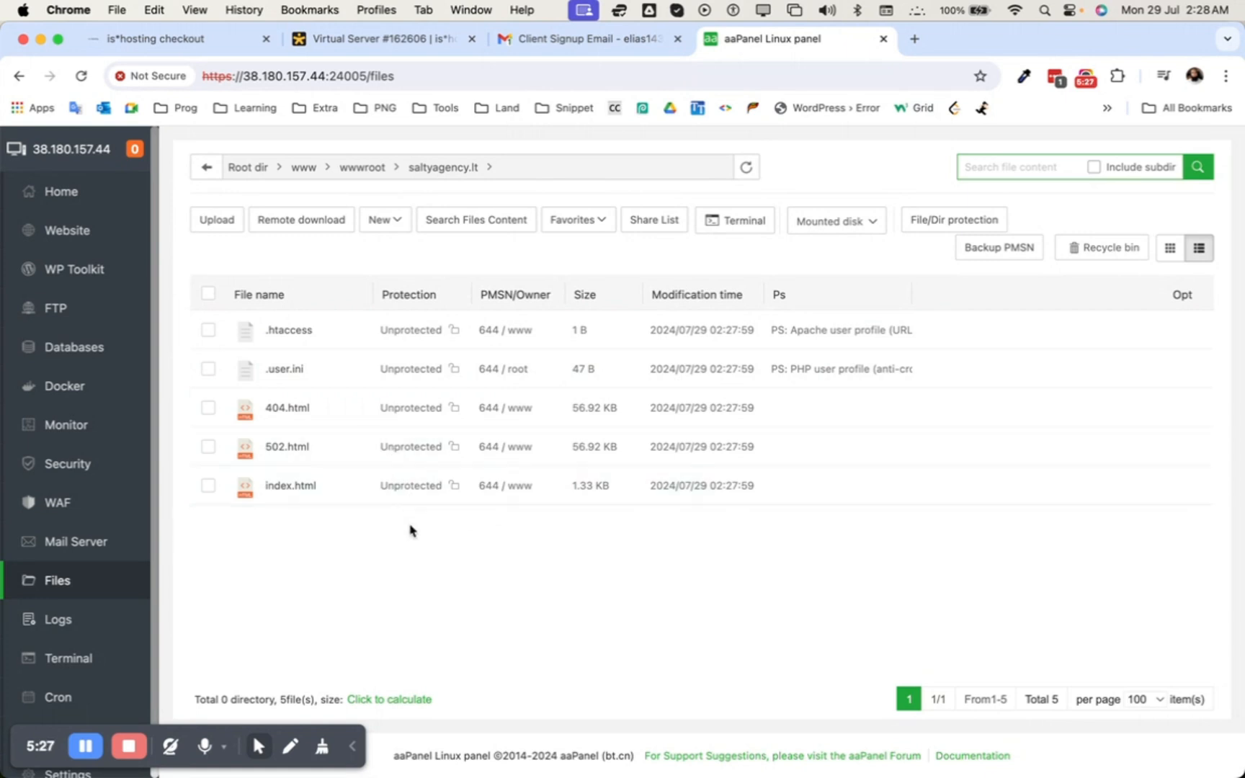
{"action": "mouse_move", "coordinate": [263, 629]}
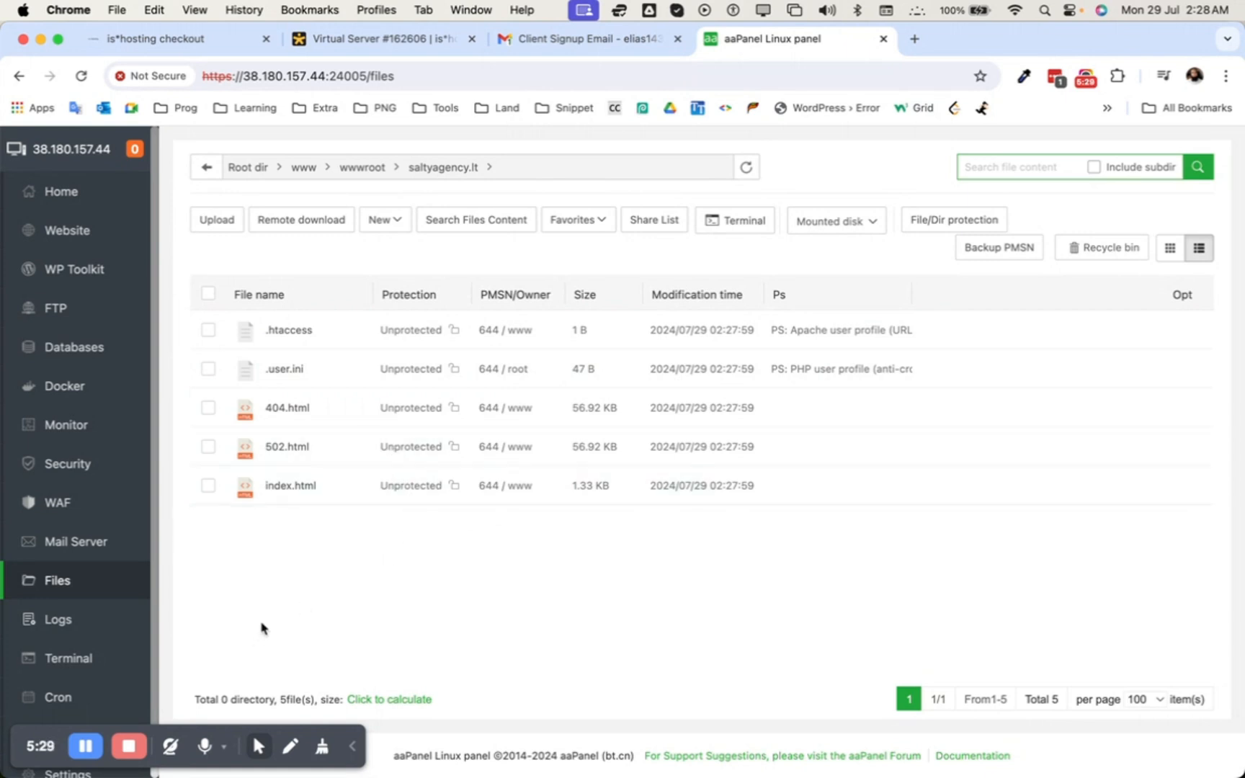
{"action": "mouse_move", "coordinate": [285, 597]}
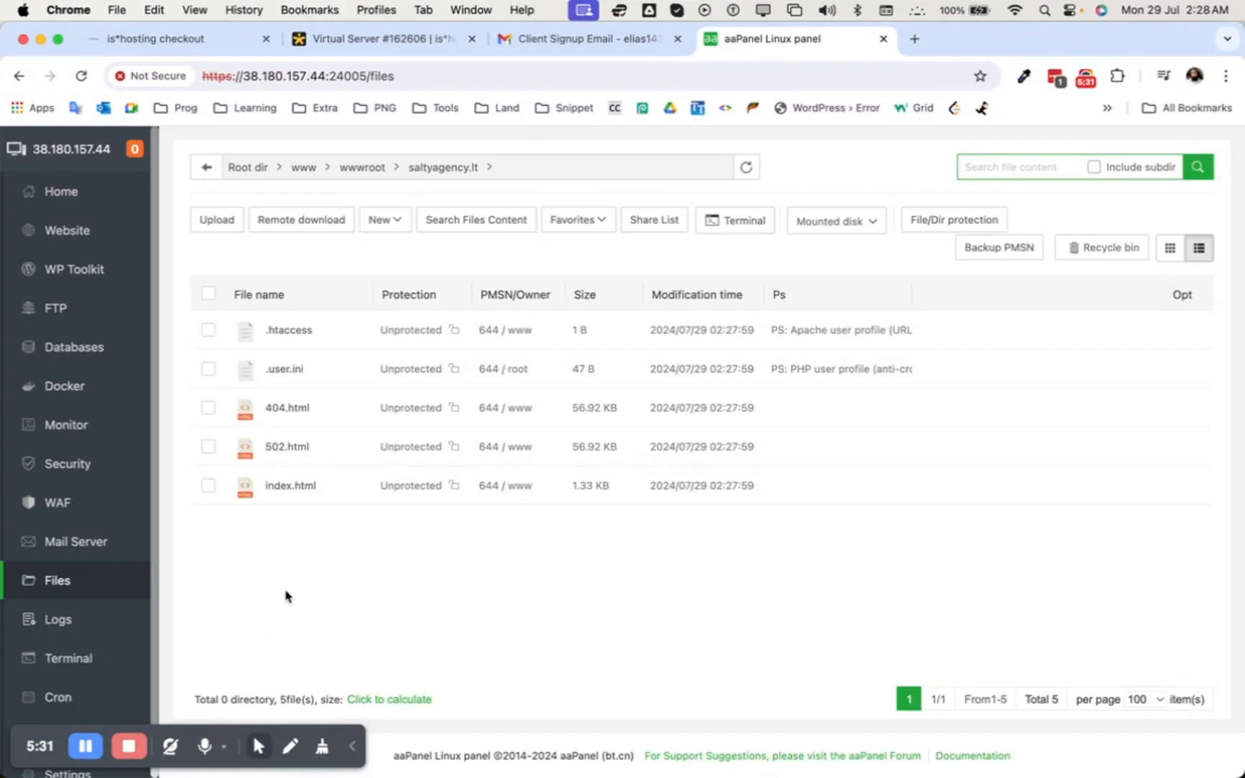
{"action": "mouse_move", "coordinate": [392, 575]}
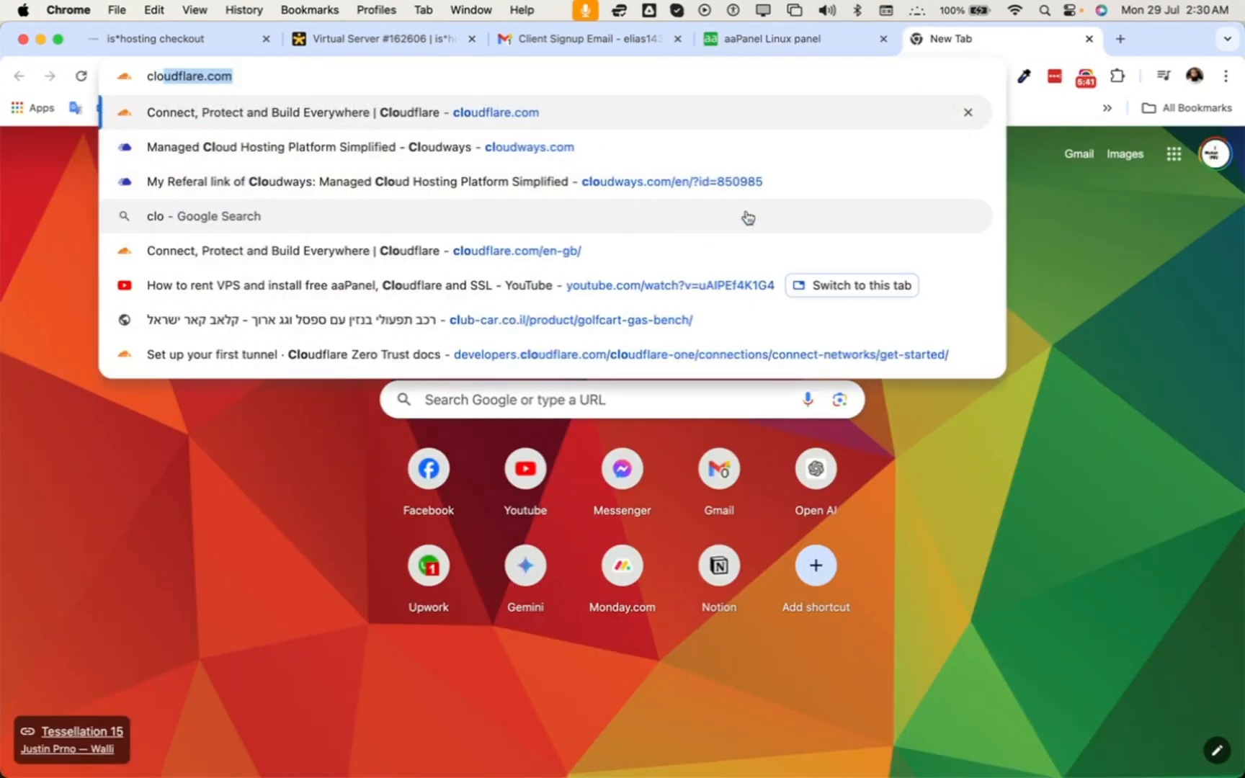
Log in to the Cloudflare dashboard and reach the account's Websites list
{"action": "left_click", "coordinate": [516, 251]}
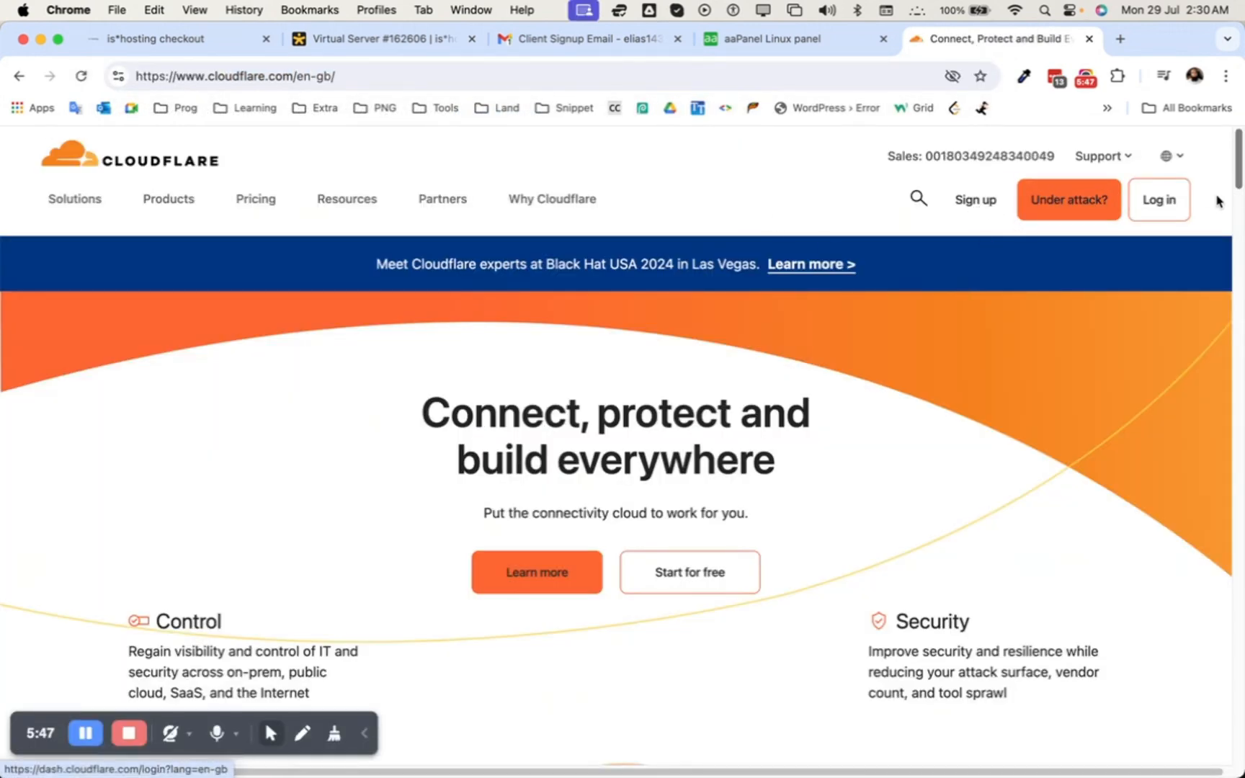
{"action": "left_click", "coordinate": [1156, 199]}
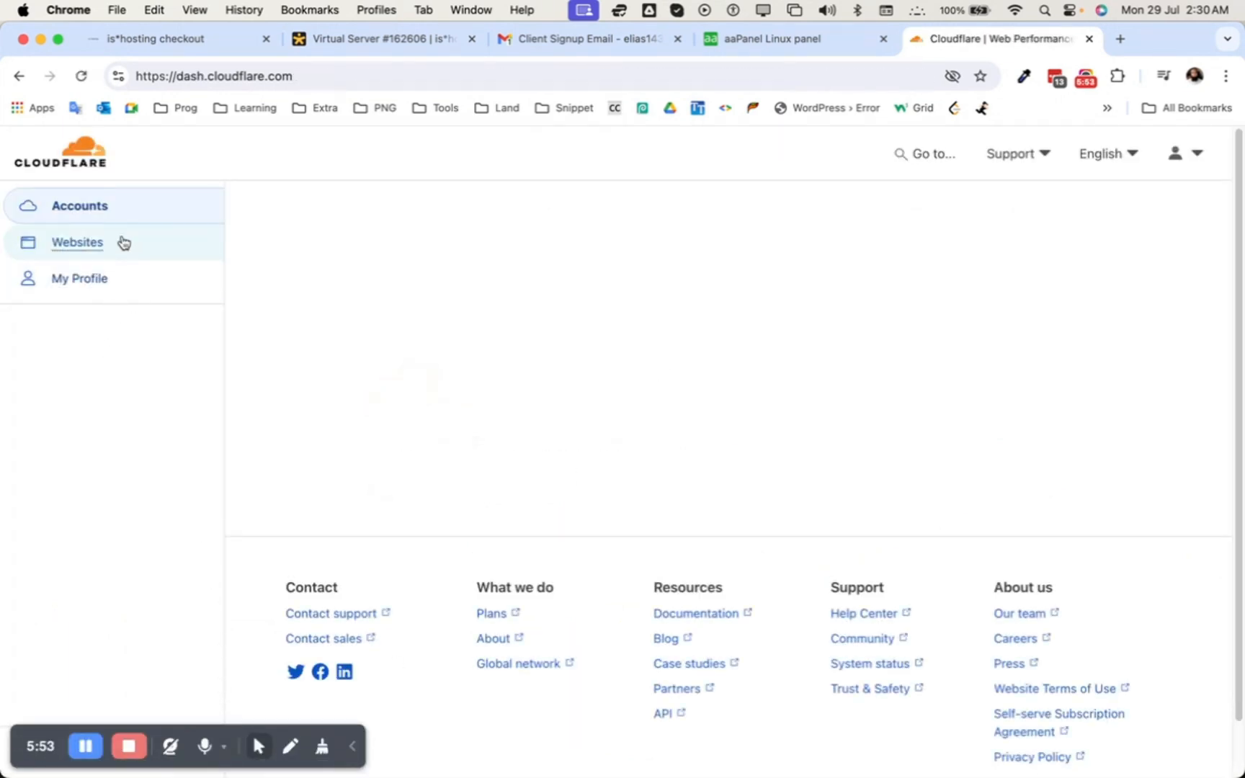
{"action": "left_click", "coordinate": [77, 242]}
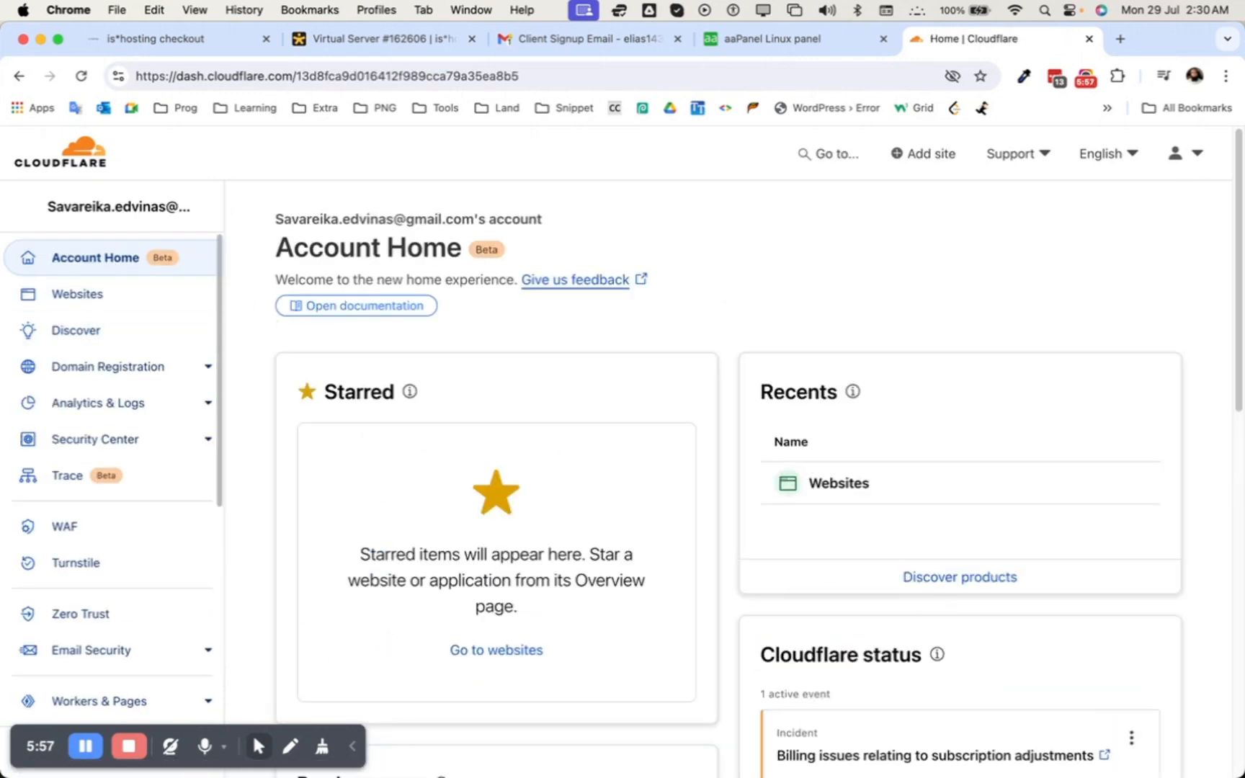
{"action": "left_click", "coordinate": [76, 294]}
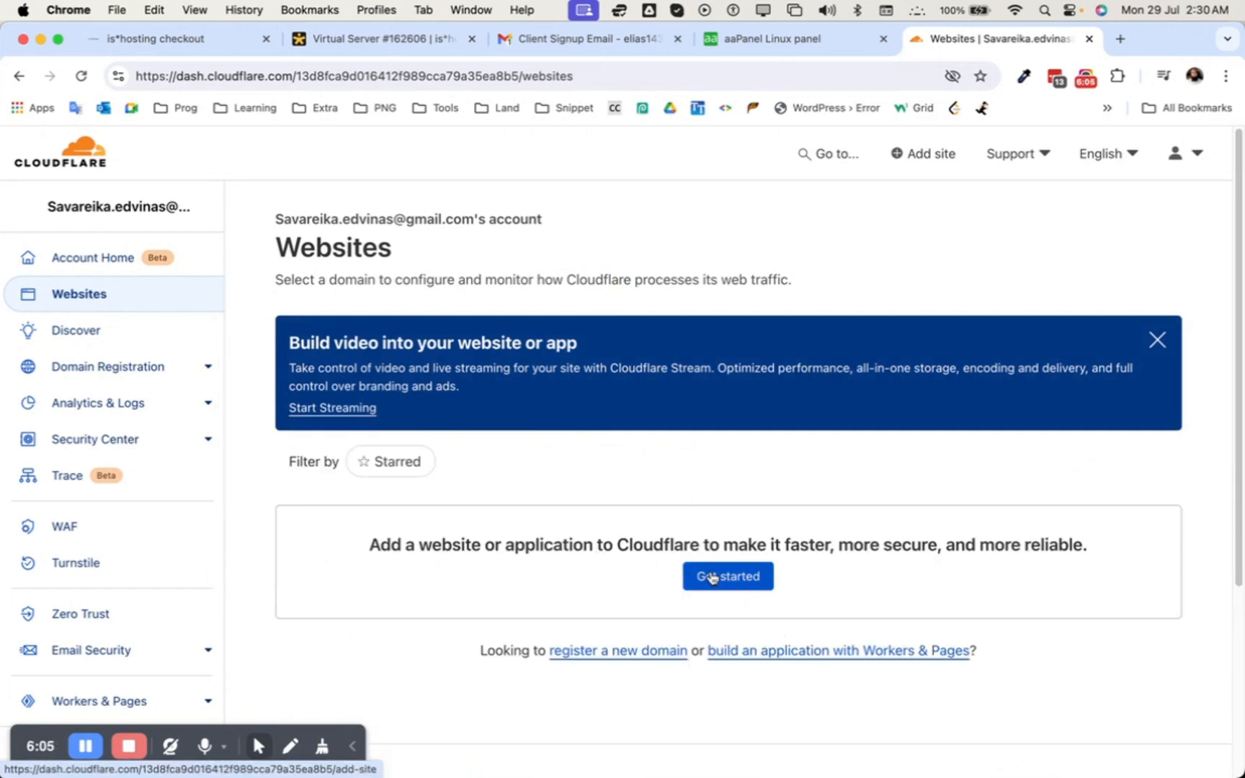
Start adding a site and enter saltyagency.lt as the domain to connect
{"action": "left_click", "coordinate": [726, 575]}
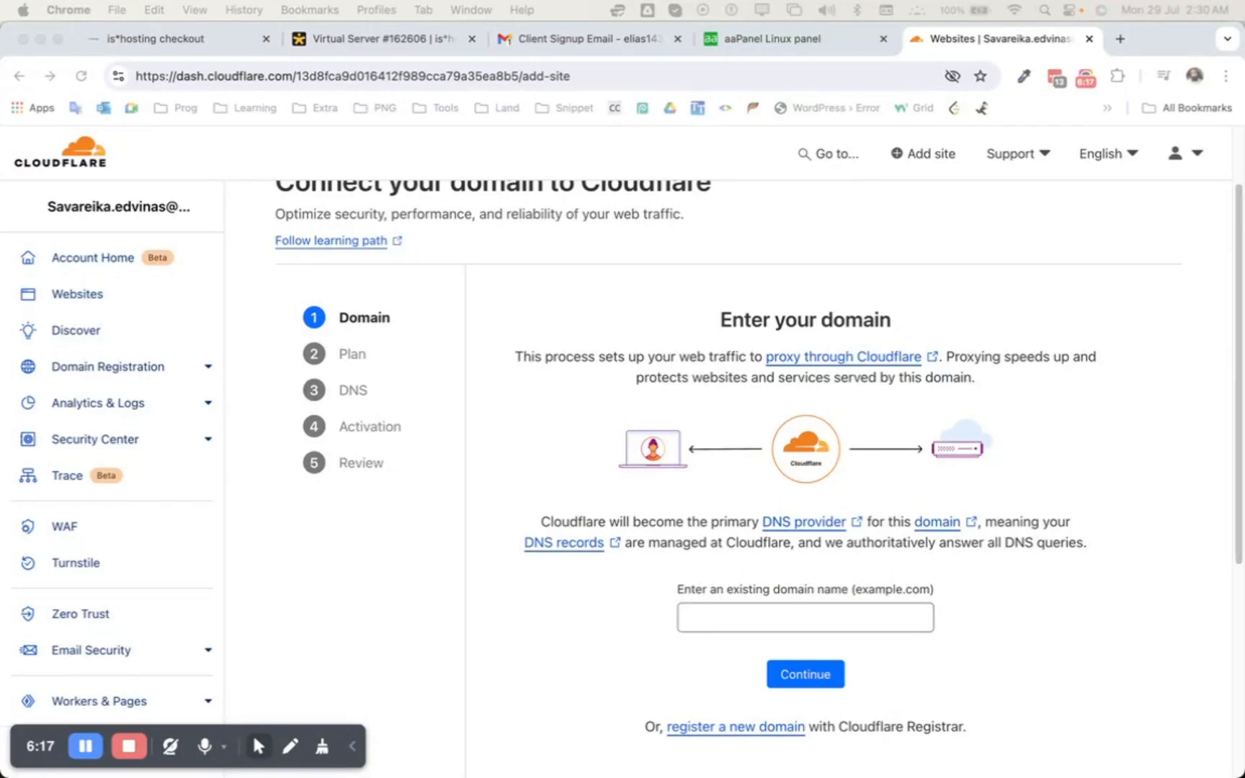
{"action": "left_click", "coordinate": [805, 618]}
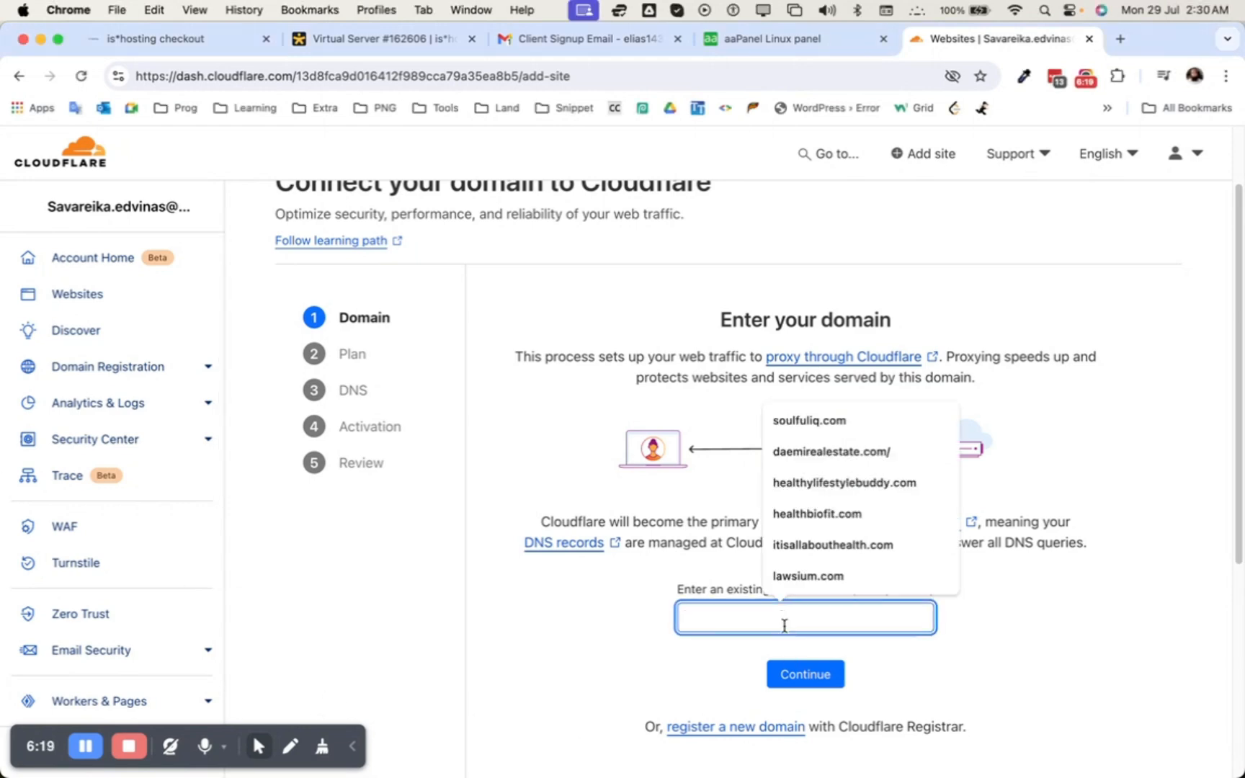
{"action": "type", "text": "saltyagency.lt"}
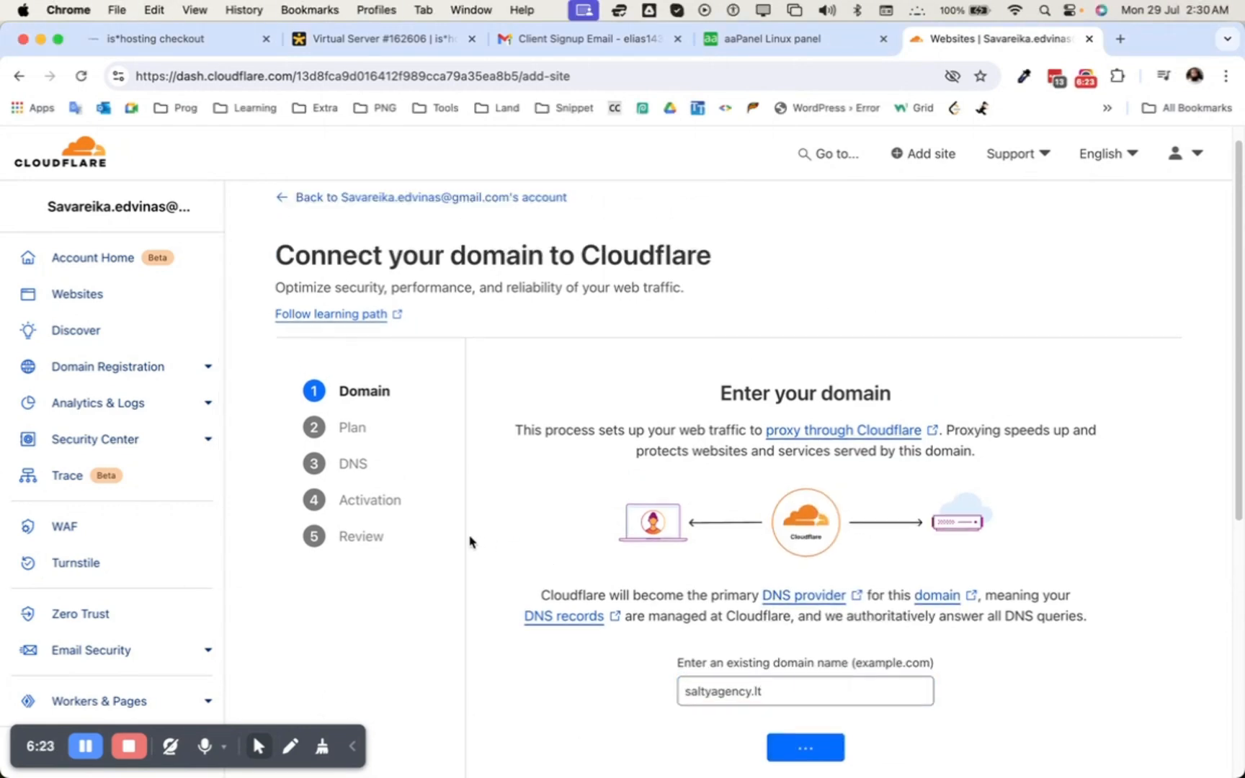
Confirm saltyagency.lt and choose the Free plan for the site
{"action": "left_click", "coordinate": [805, 747]}
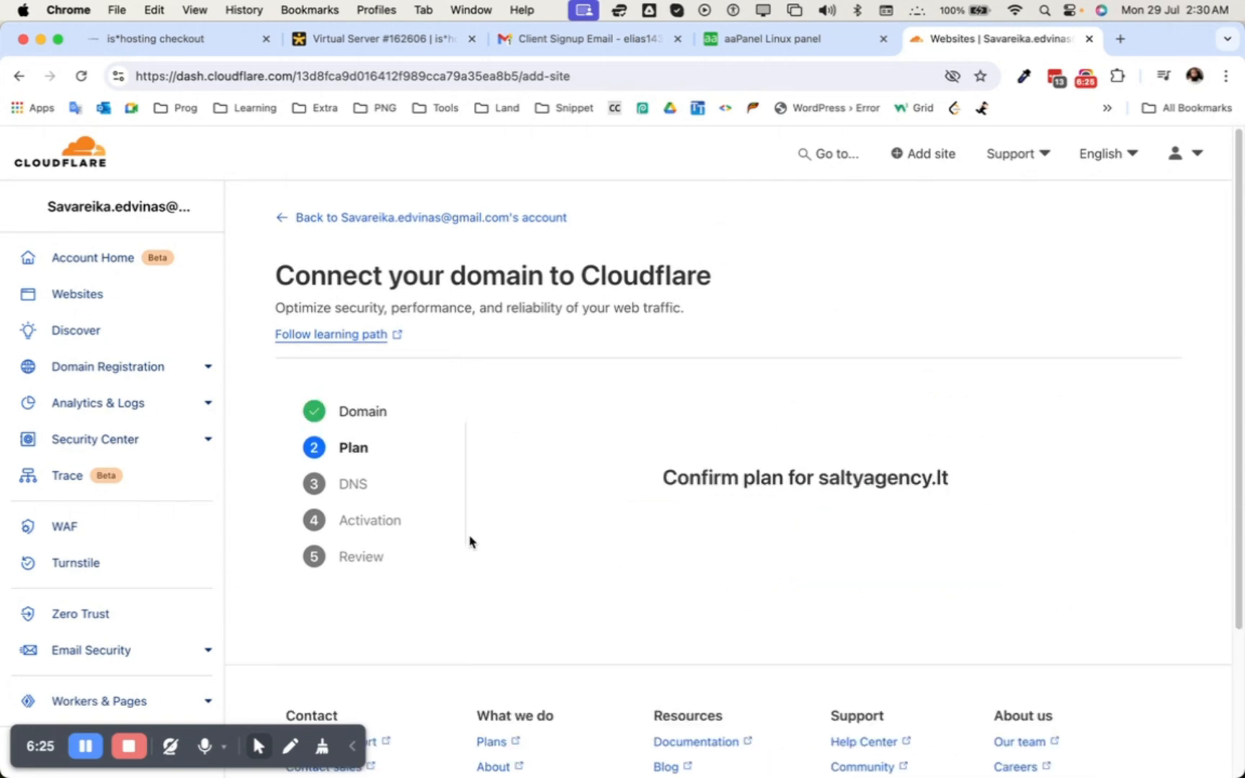
{"action": "scroll", "scroll_direction": "down", "scroll_amount": 3}
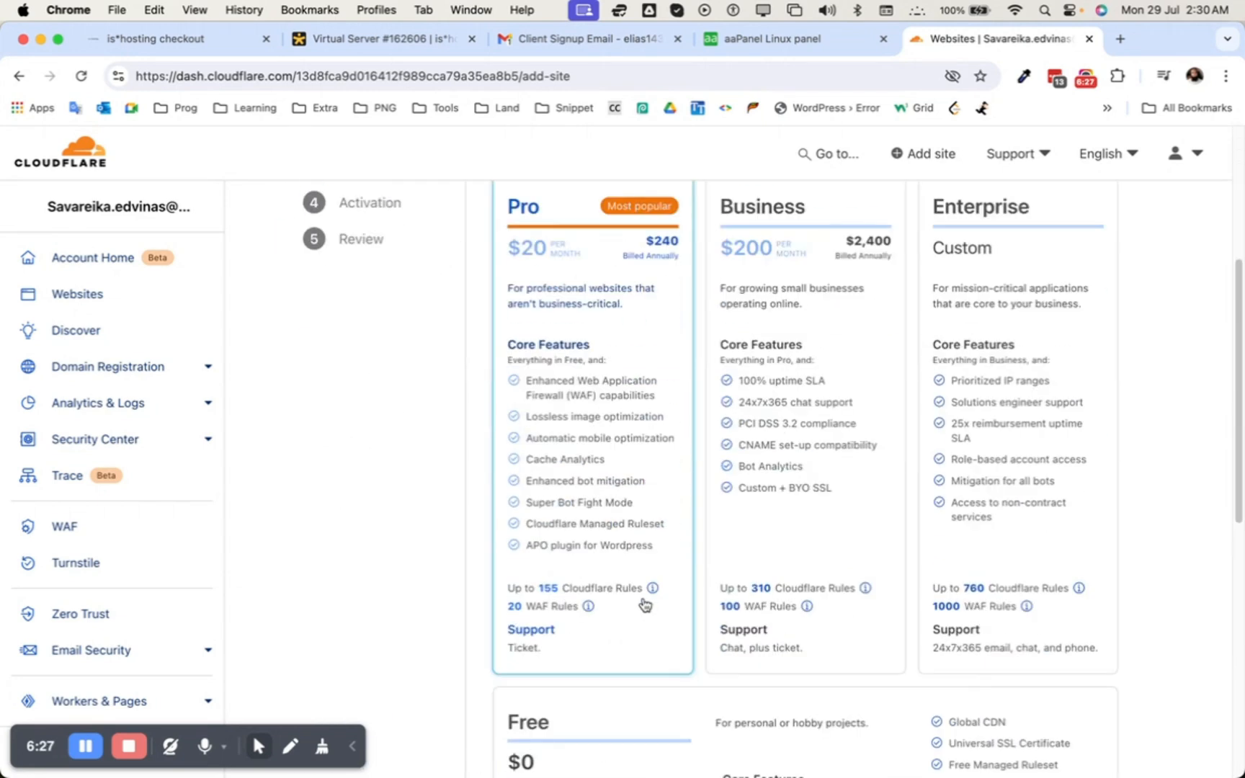
{"action": "scroll", "scroll_direction": "down", "scroll_amount": 3}
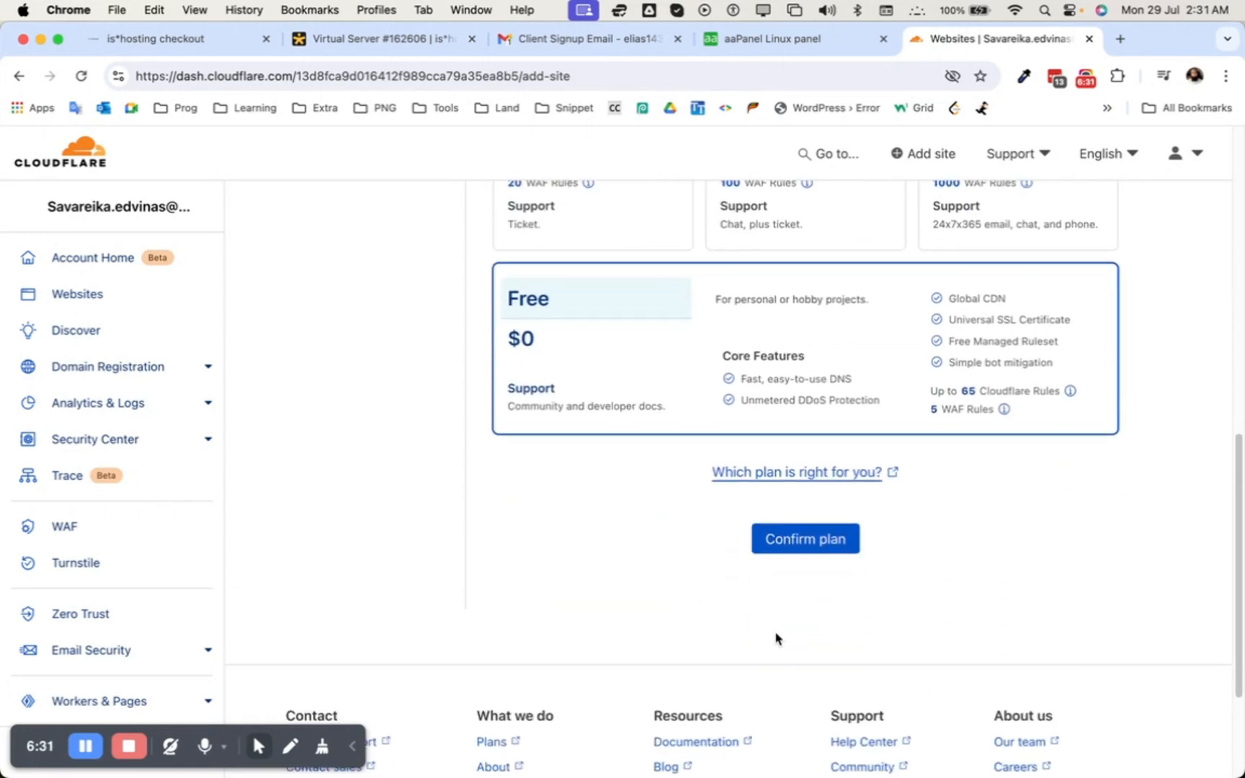
{"action": "left_click", "coordinate": [805, 539]}
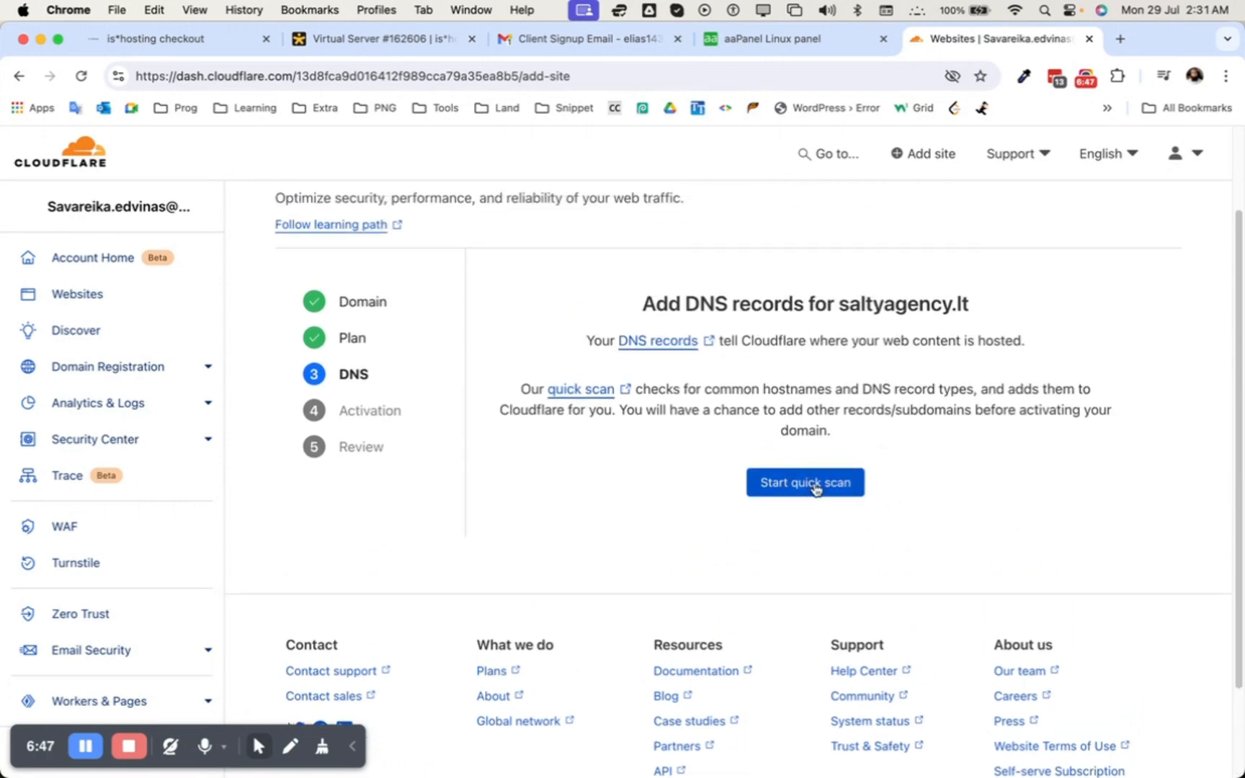
Run the quick DNS scan picking up 22 records and reach the Activation step with the assigned nameservers
{"action": "left_click", "coordinate": [805, 481]}
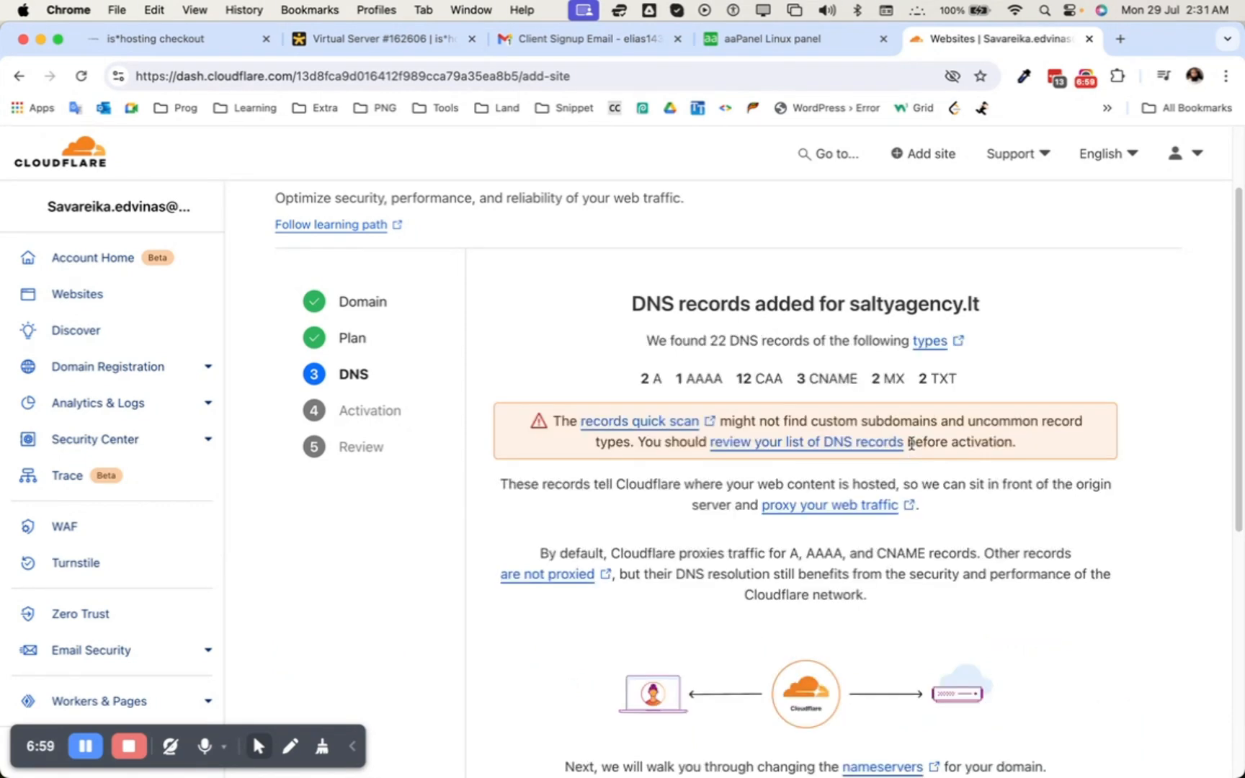
{"action": "scroll", "scroll_direction": "down", "scroll_amount": 3}
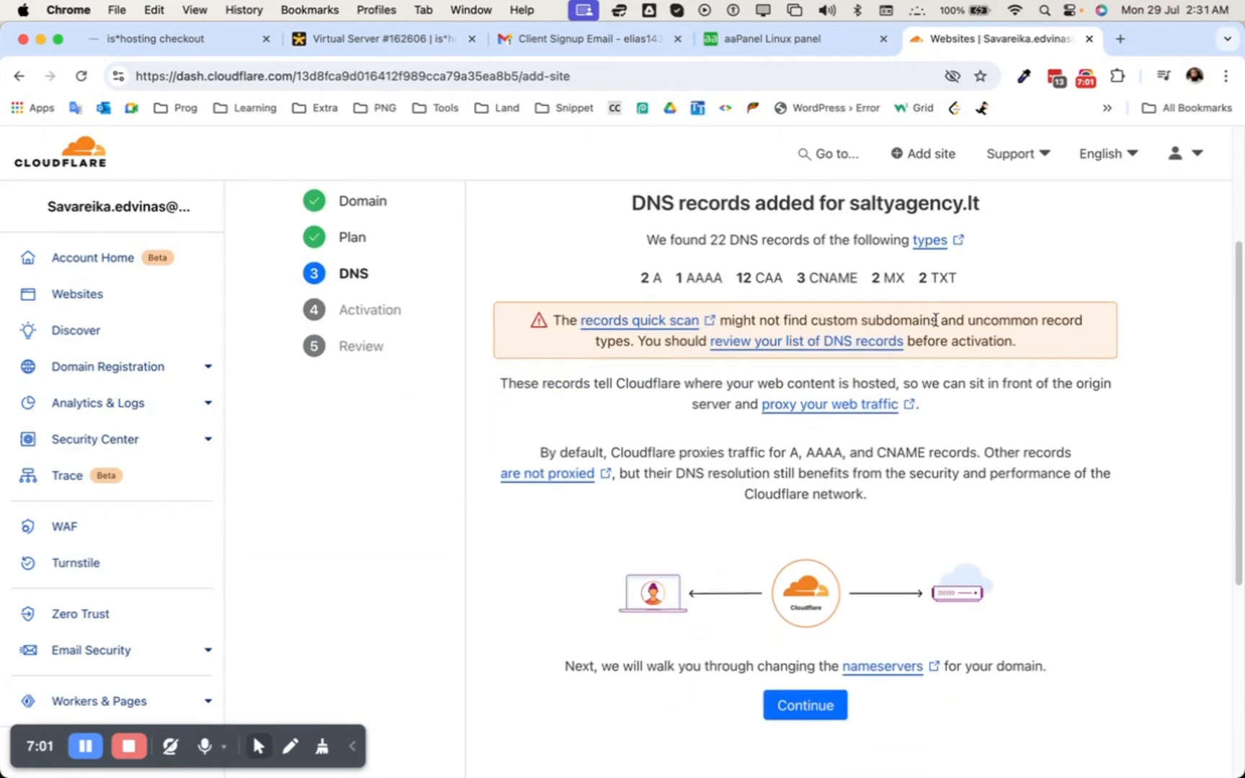
{"action": "left_click", "coordinate": [804, 705]}
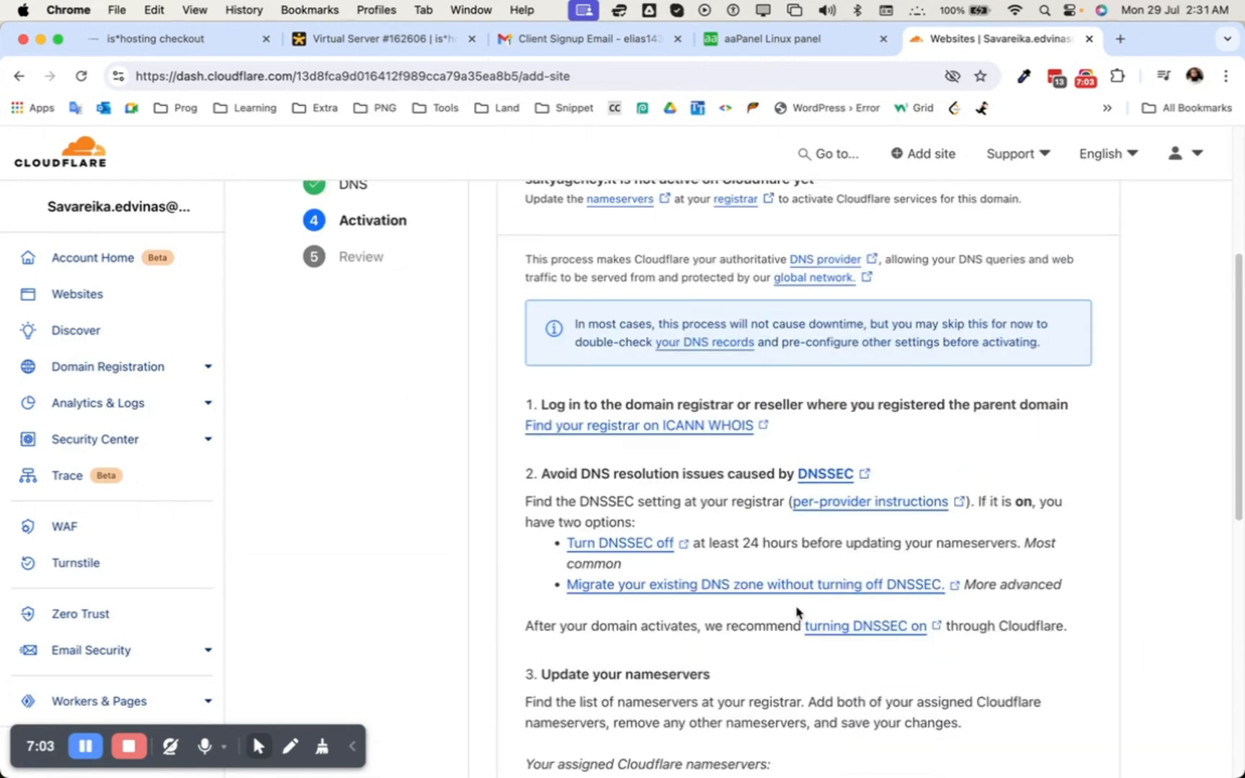
{"action": "scroll", "scroll_direction": "down", "scroll_amount": 3}
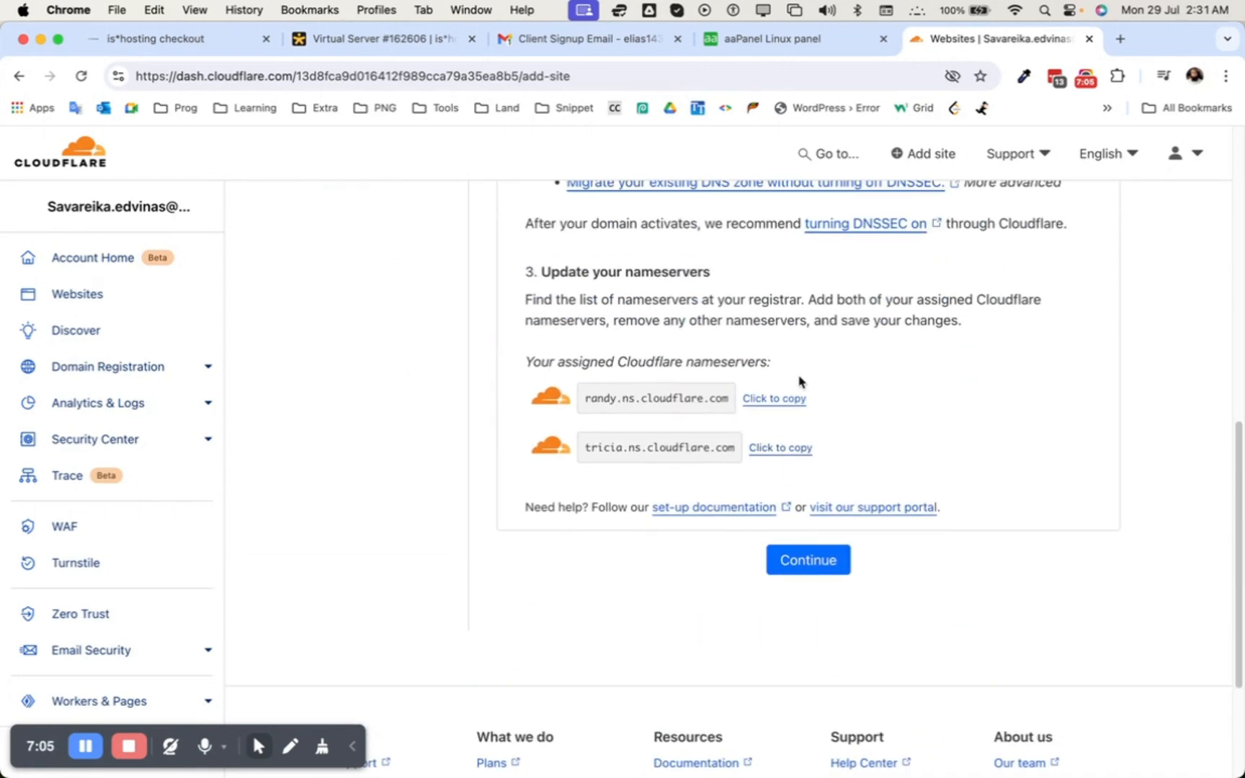
{"action": "scroll", "scroll_direction": "up", "scroll_amount": 3}
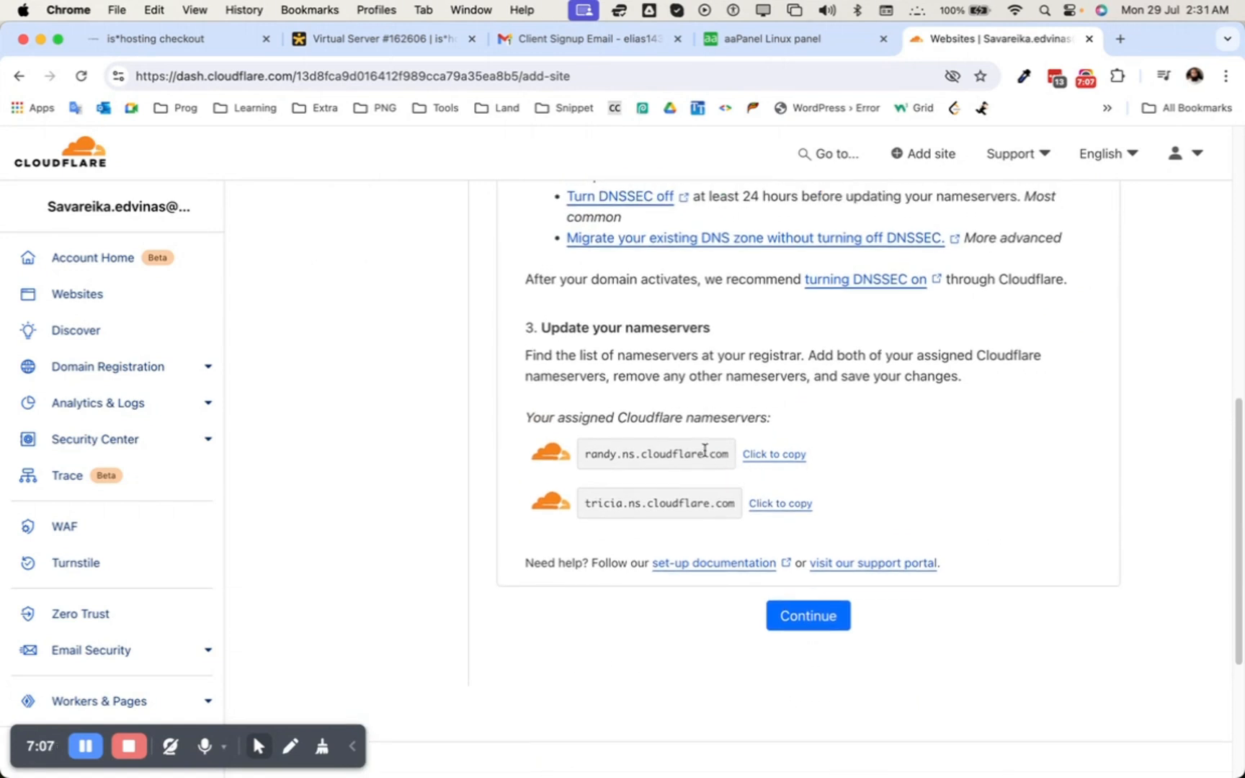
In Hostinger hPanel, switch the saltyagency.lt domain to custom nameservers
{"action": "scroll", "scroll_direction": "down", "scroll_amount": 3}
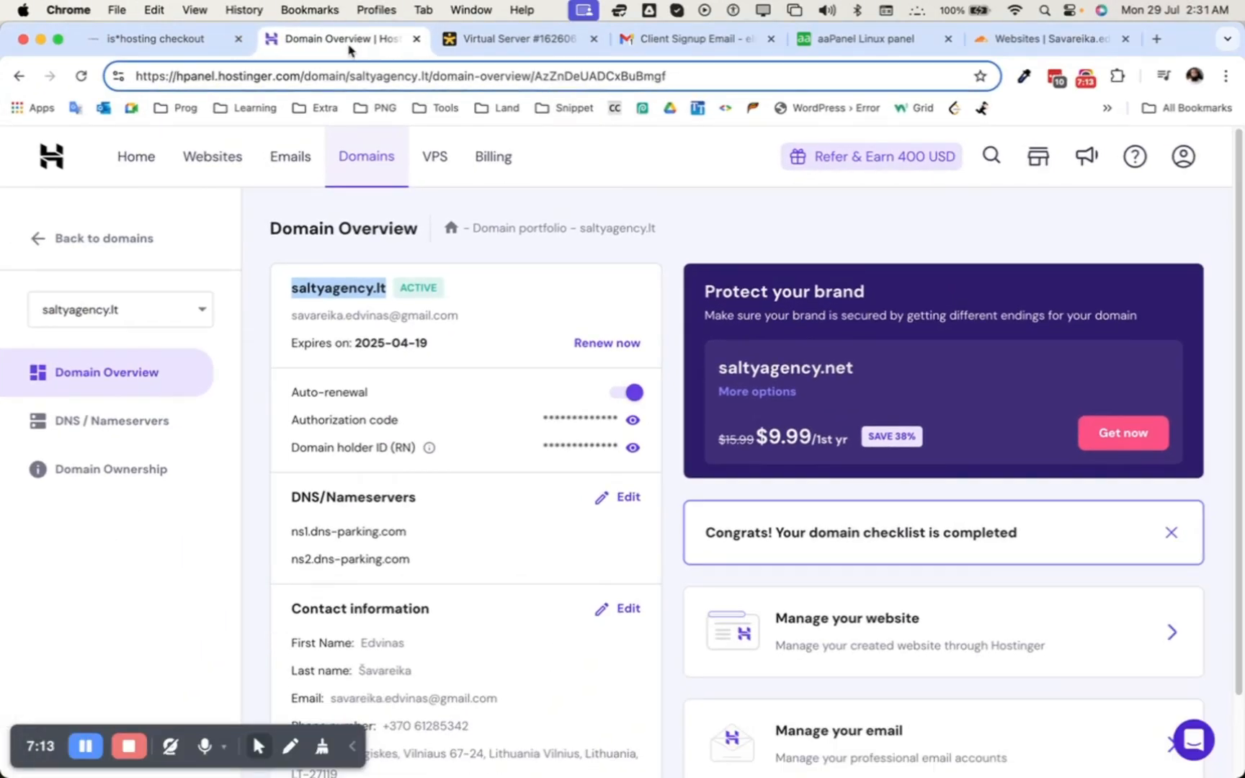
{"action": "mouse_move", "coordinate": [464, 332]}
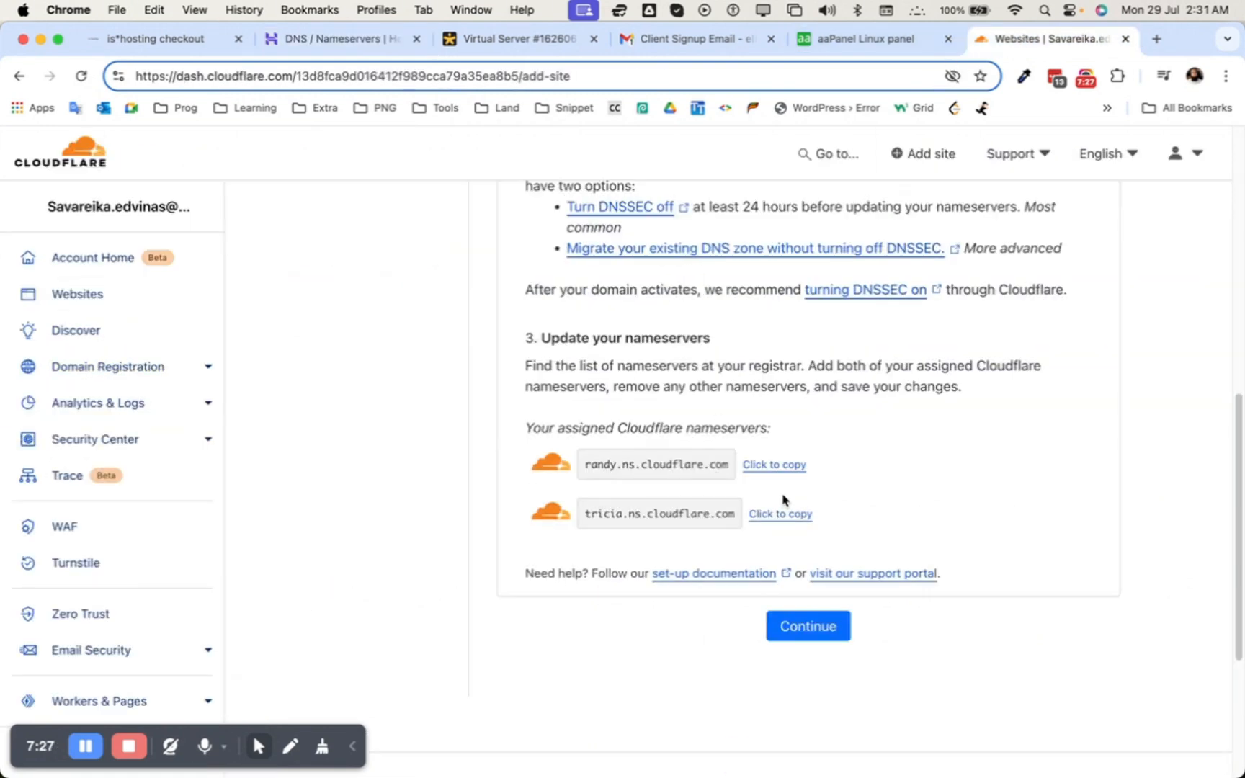
{"action": "left_click", "coordinate": [333, 38]}
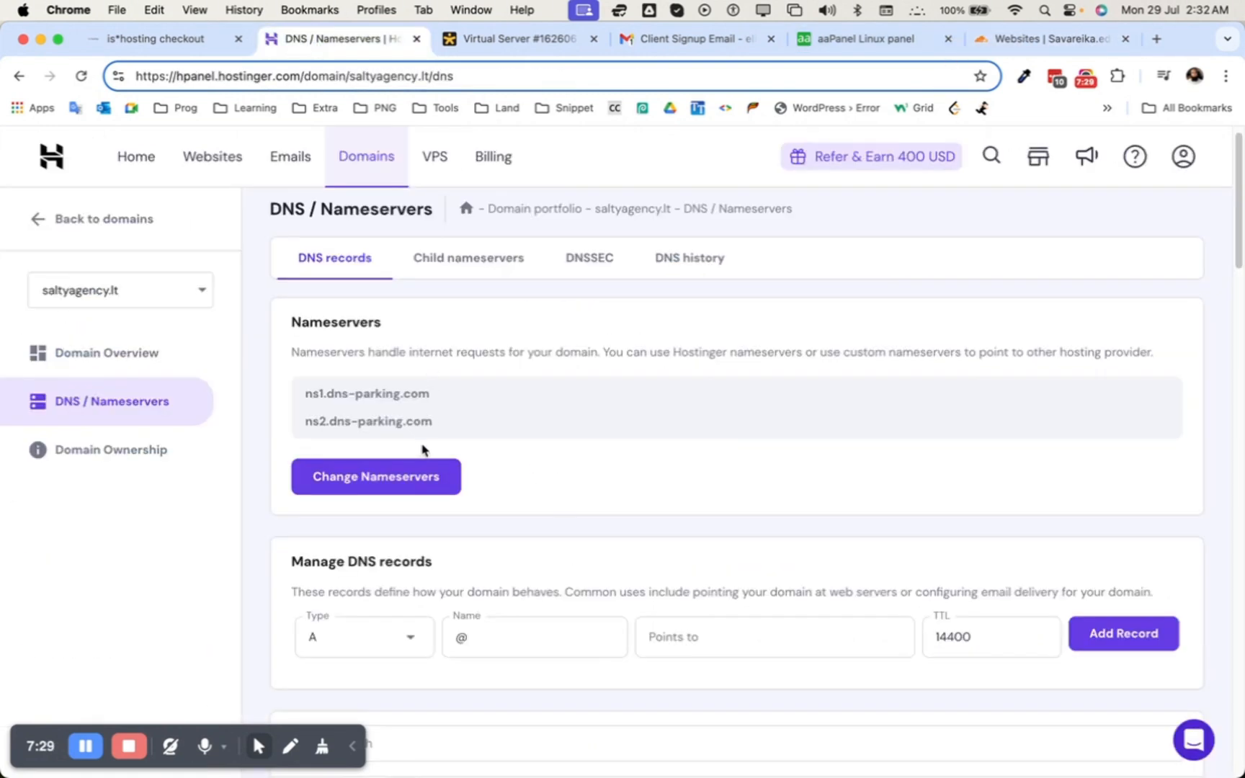
{"action": "left_click", "coordinate": [375, 477]}
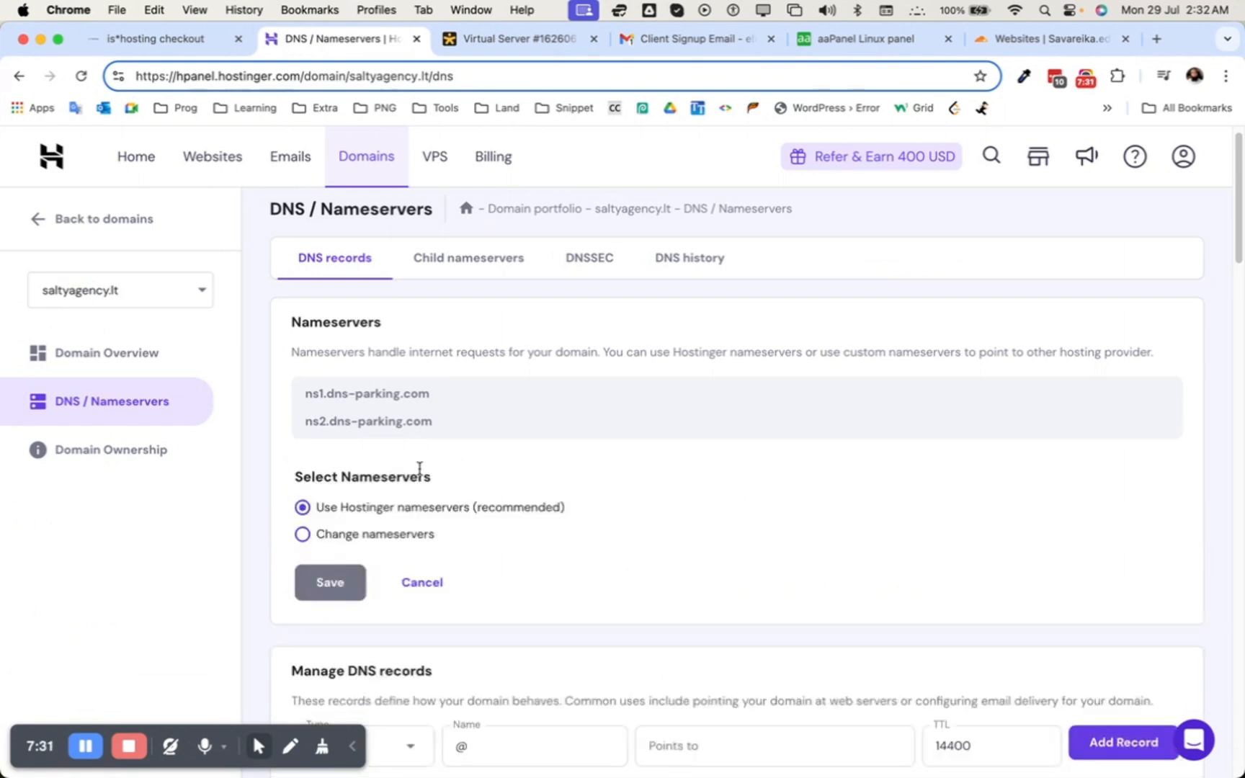
{"action": "left_click", "coordinate": [302, 533]}
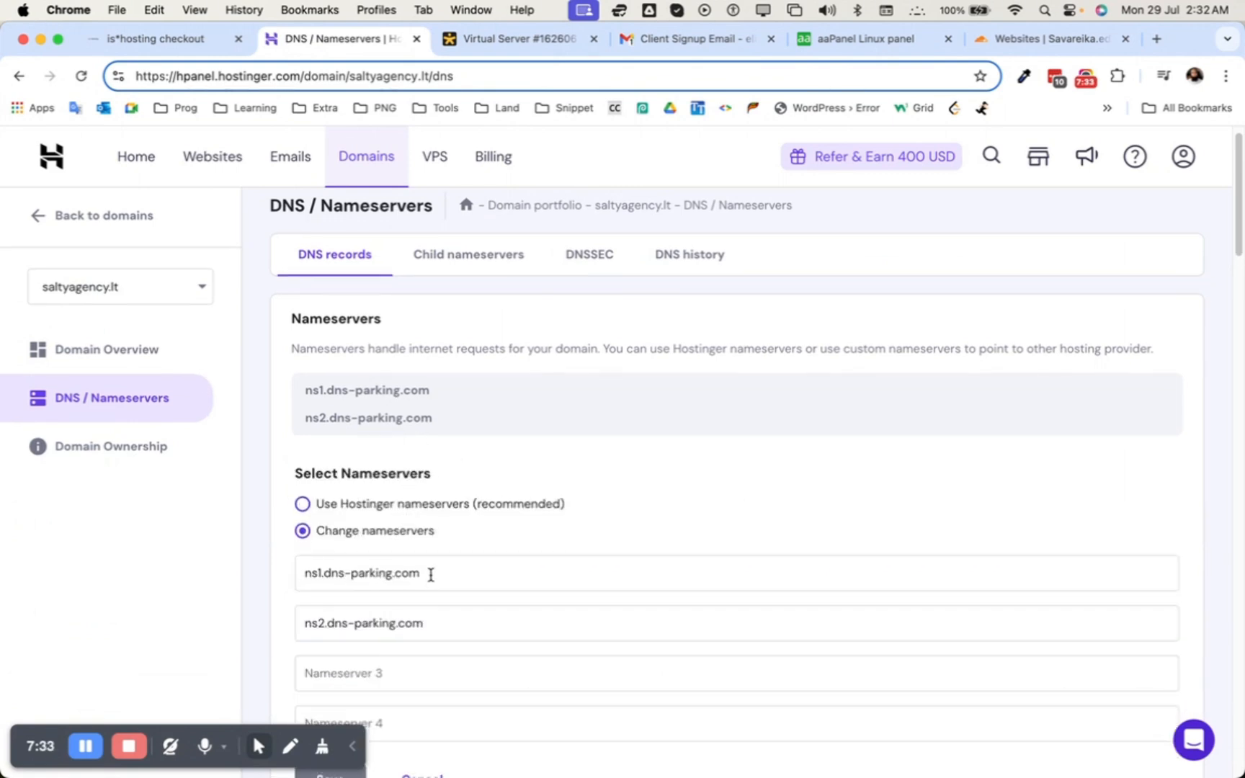
Enter randy.ns.cloudflare.com and tricia.ns.cloudflare.com from Cloudflare and save them
{"action": "left_click", "coordinate": [1052, 38]}
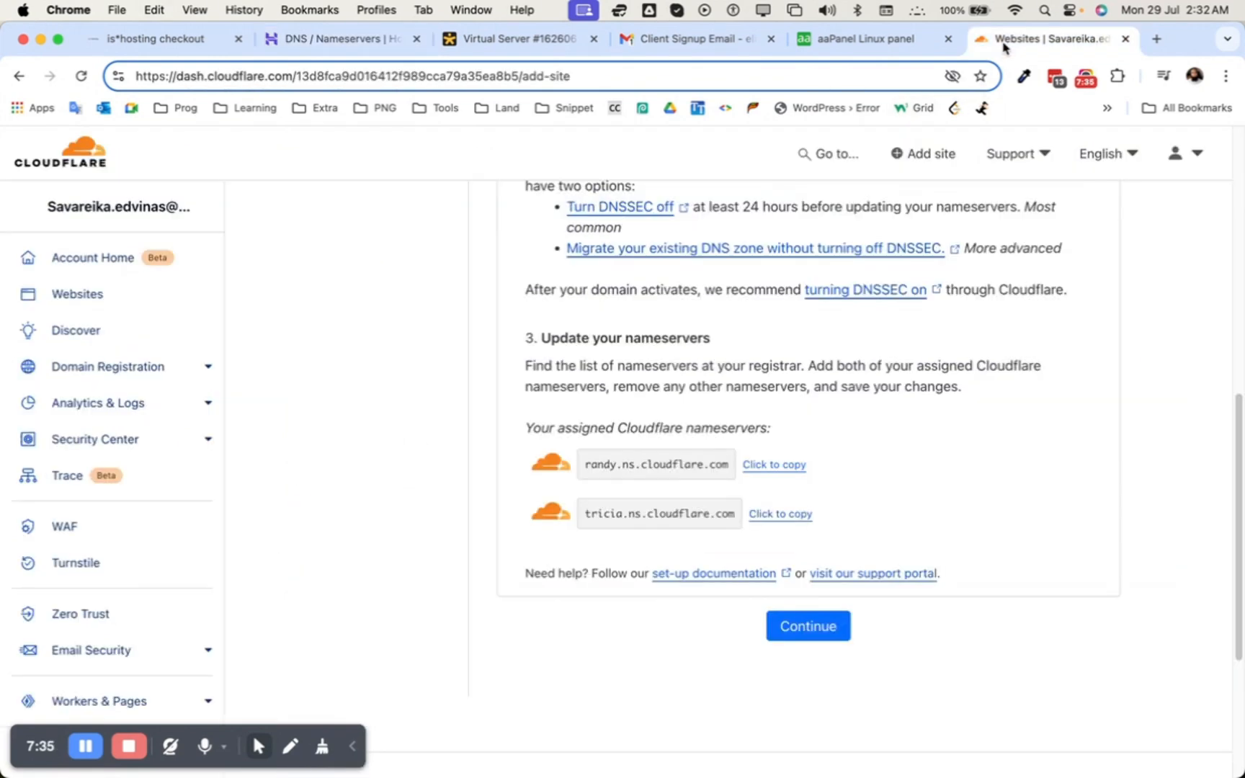
{"action": "left_click", "coordinate": [780, 514]}
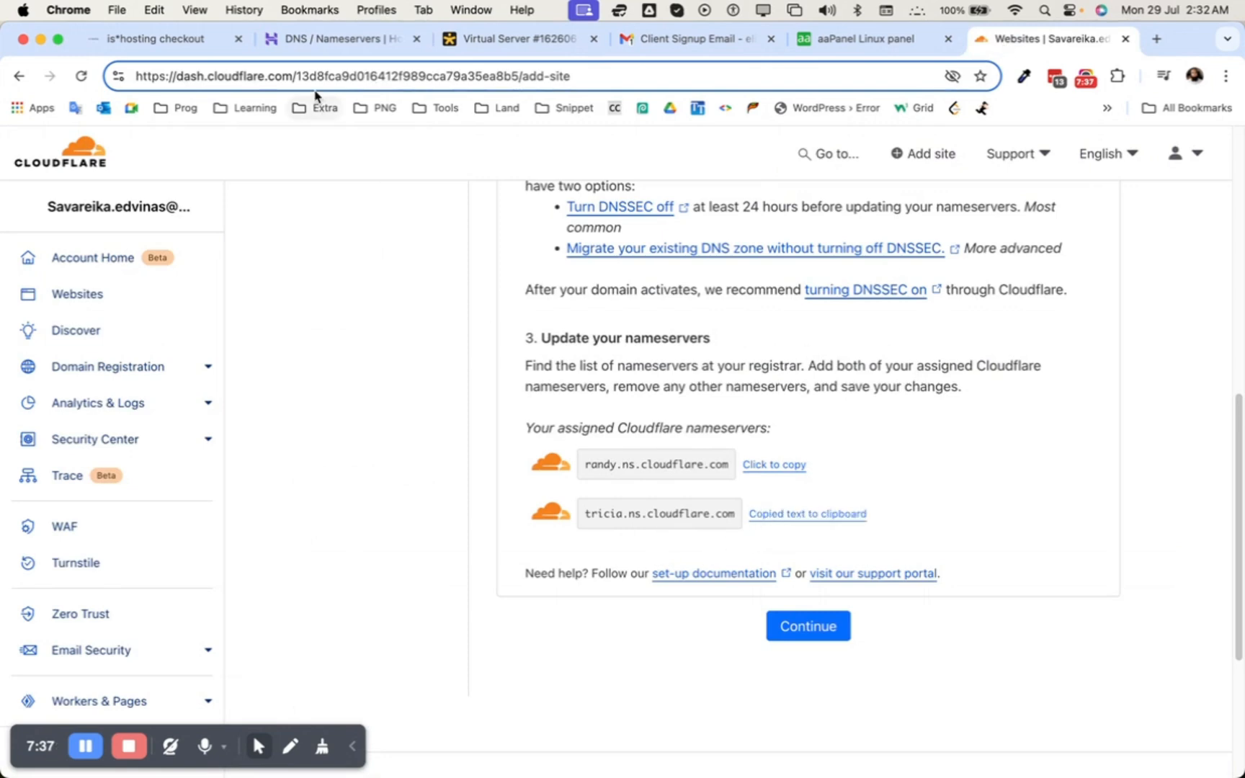
{"action": "left_click", "coordinate": [333, 38]}
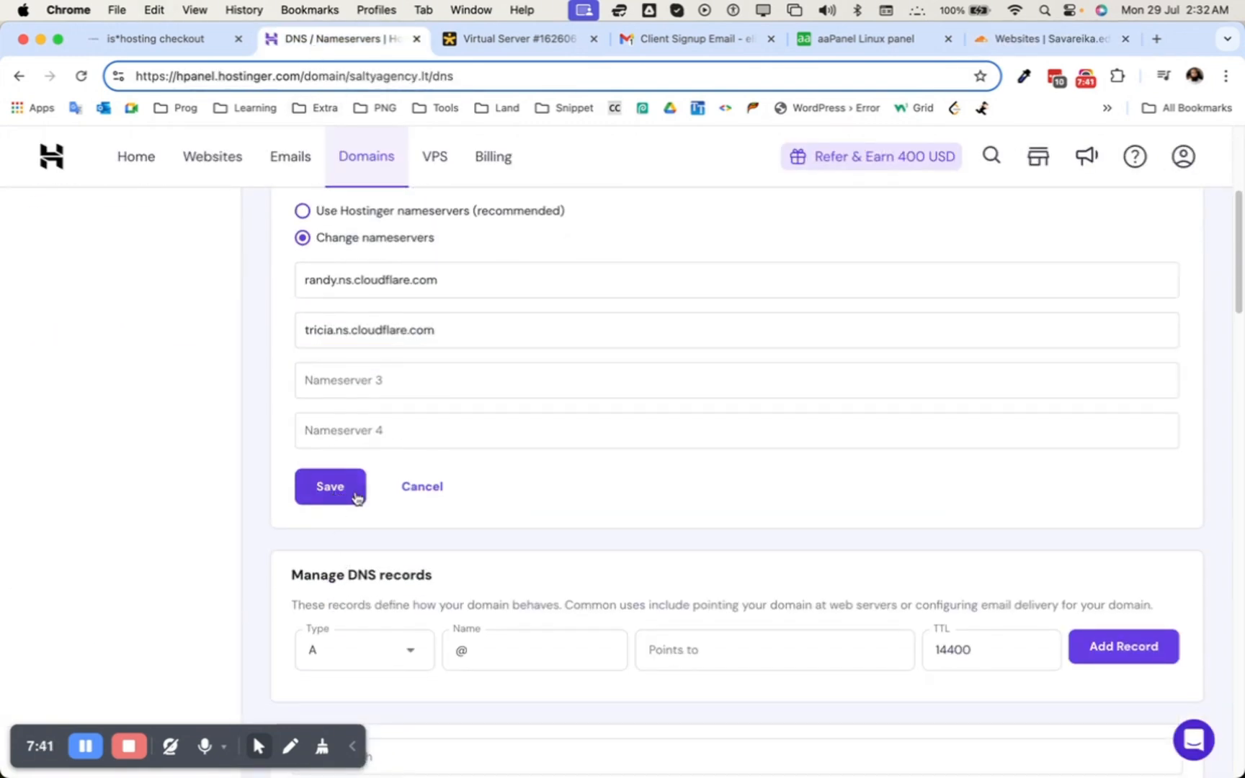
{"action": "left_click", "coordinate": [330, 486]}
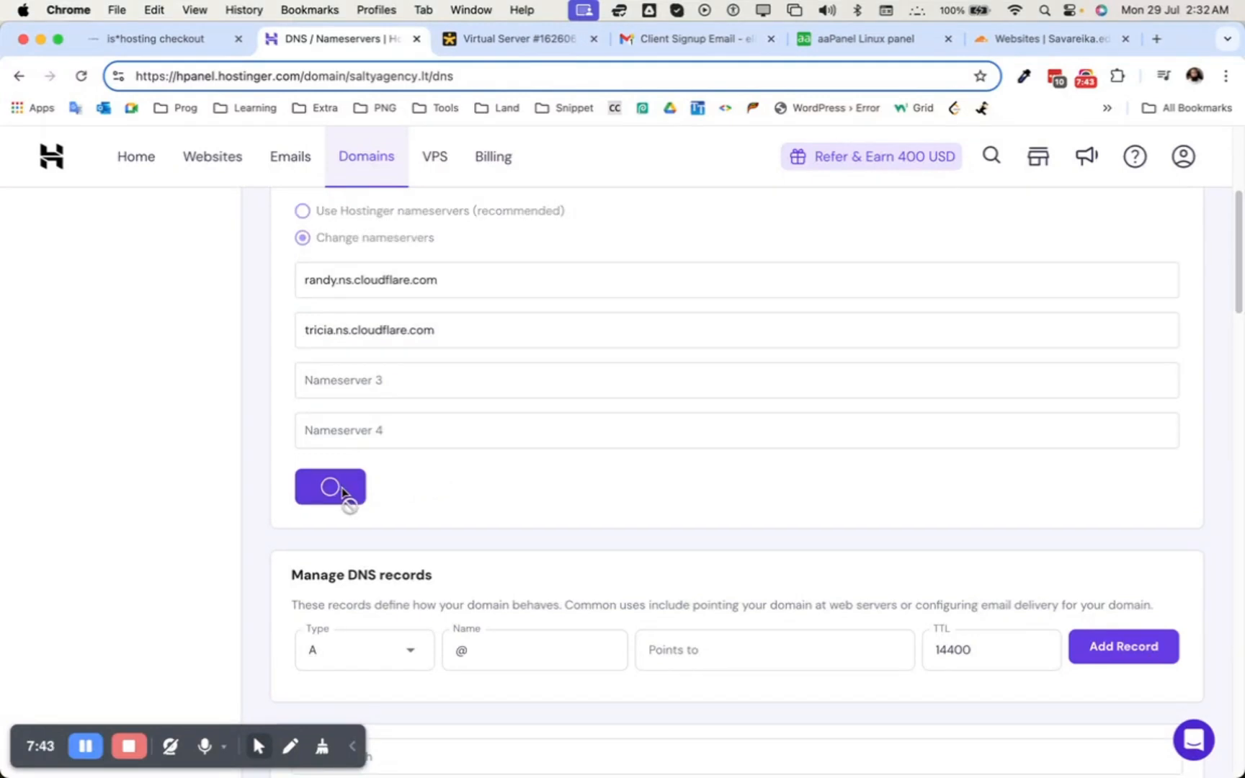
{"action": "left_click", "coordinate": [329, 486]}
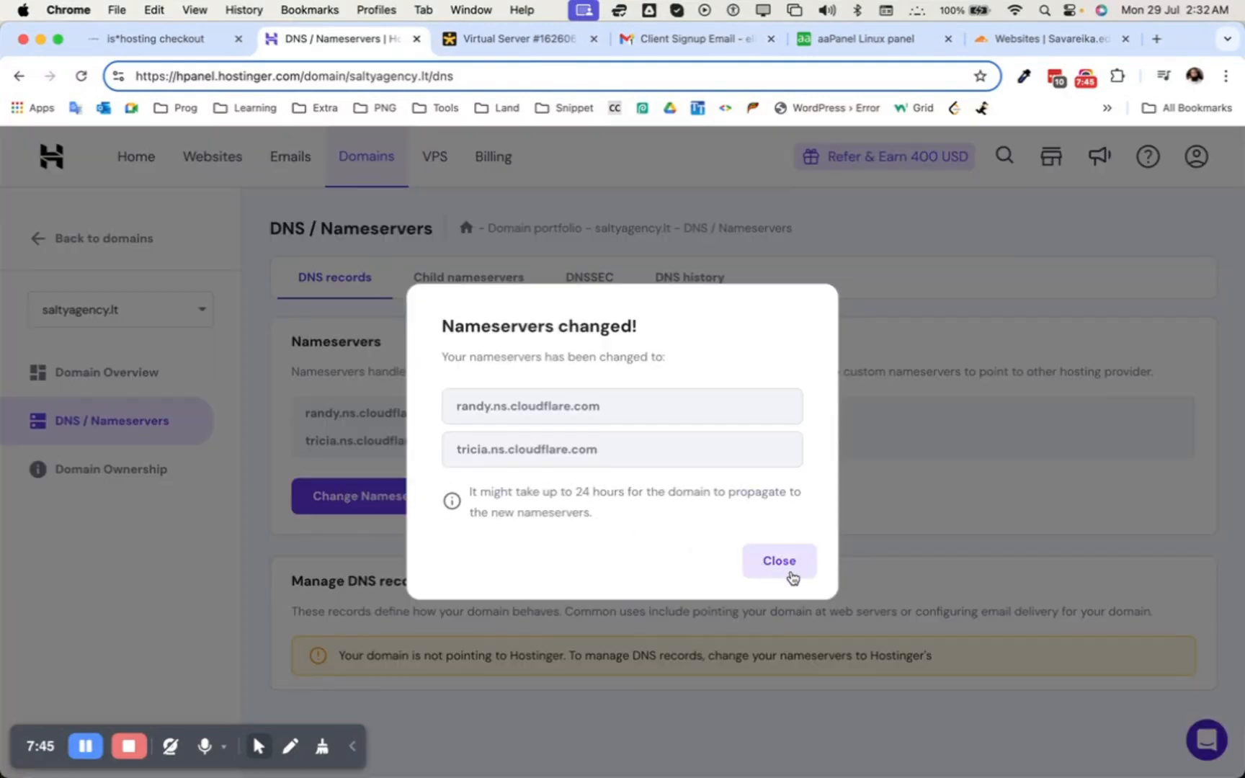
{"action": "left_click", "coordinate": [779, 561]}
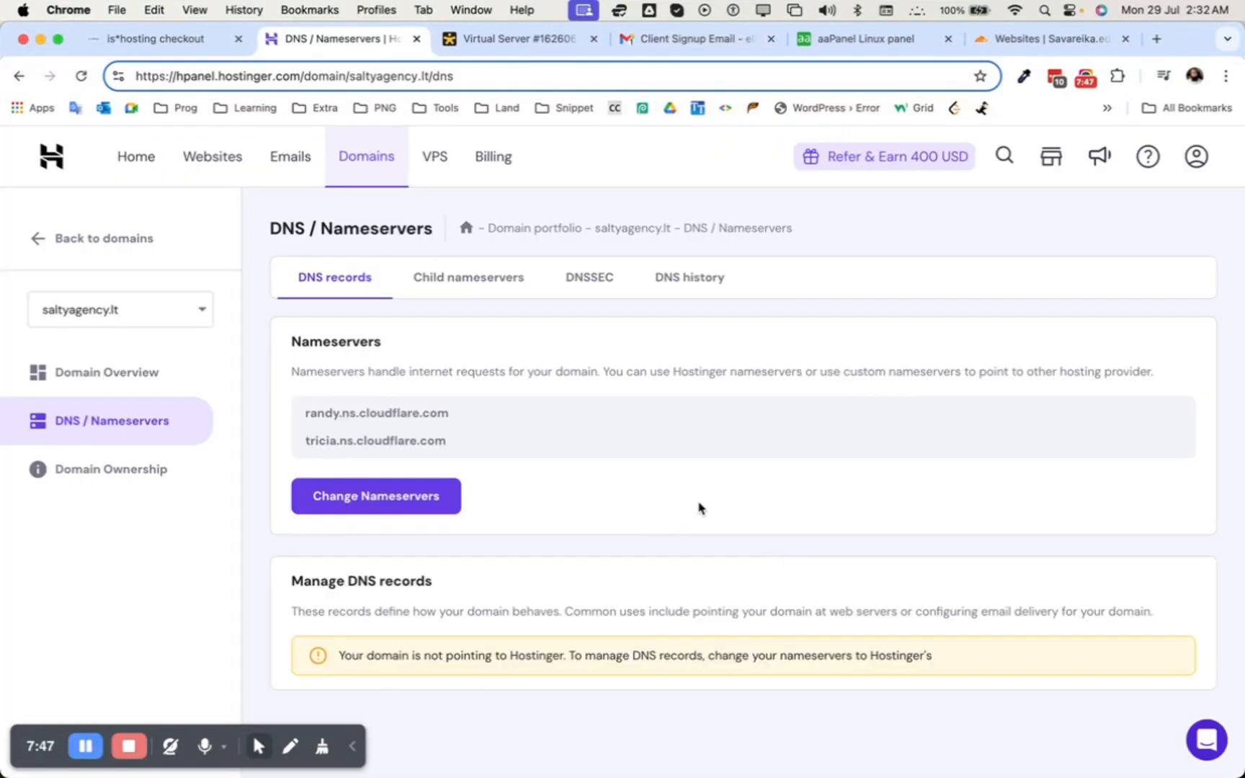
{"action": "mouse_move", "coordinate": [520, 515]}
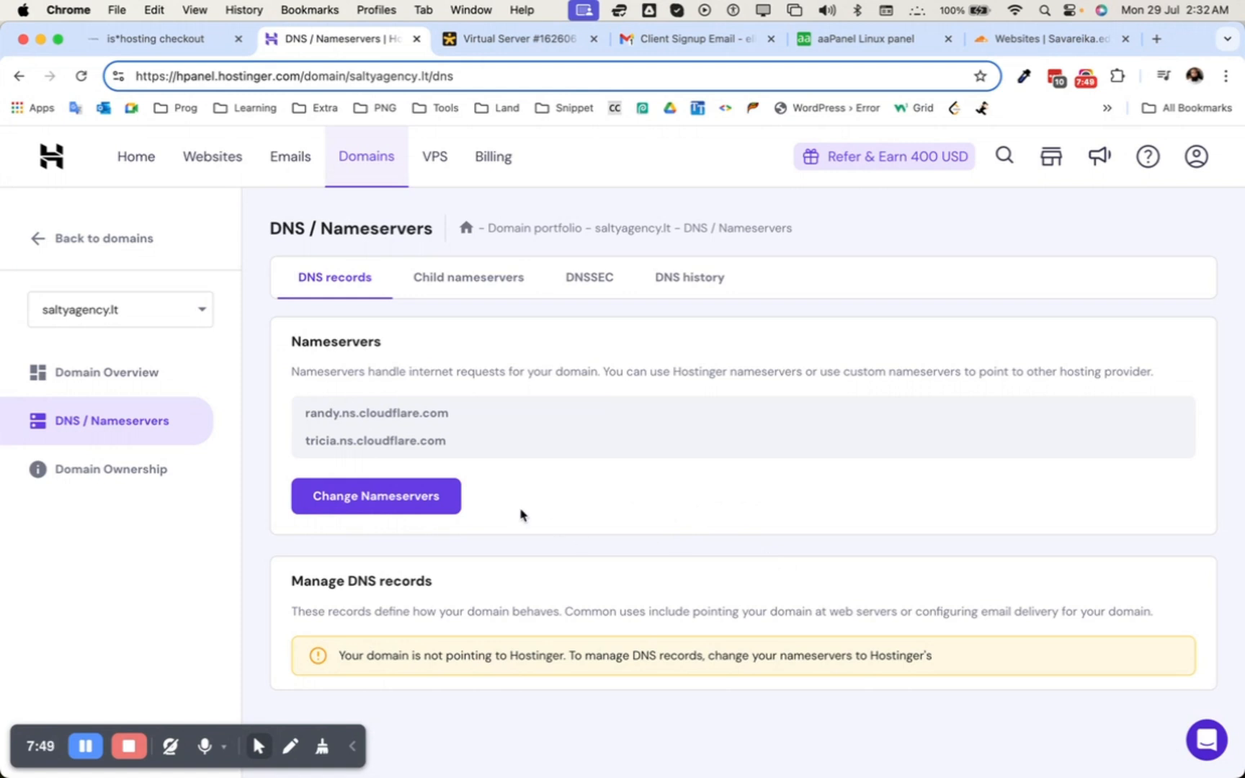
{"action": "mouse_move", "coordinate": [532, 461]}
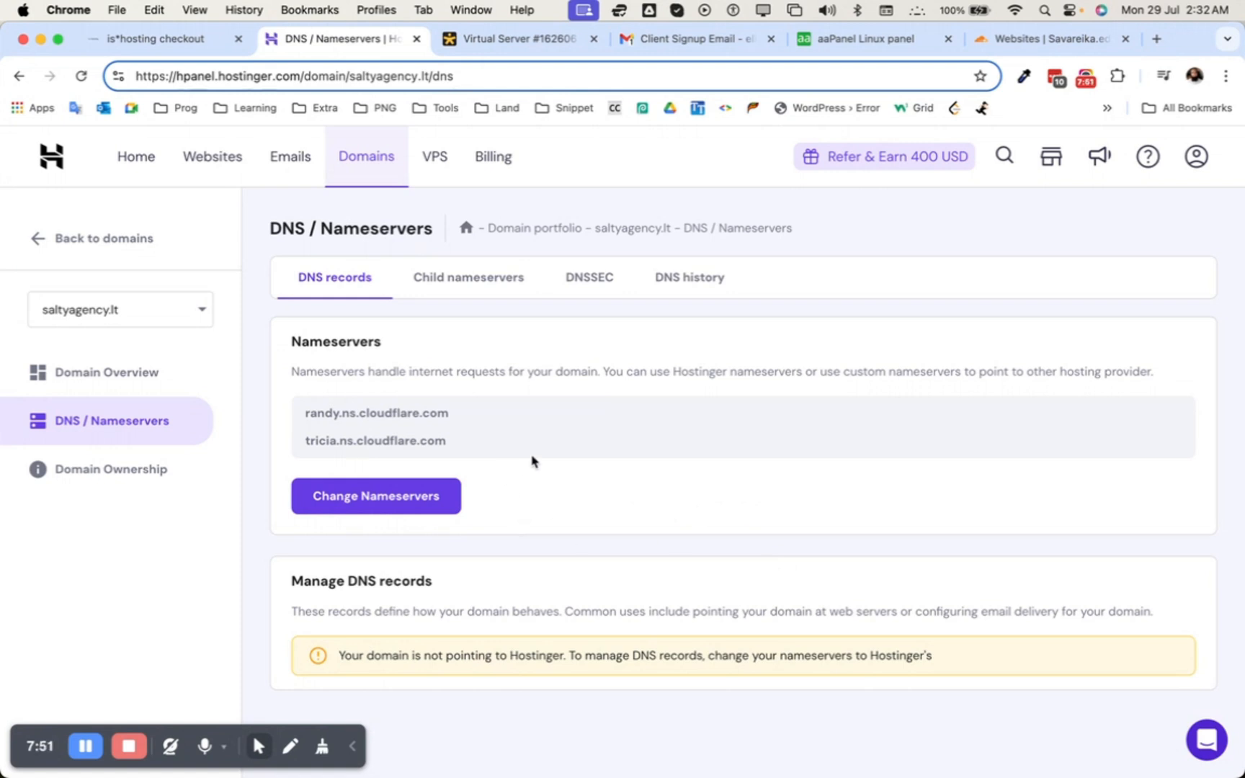
{"action": "mouse_move", "coordinate": [626, 391]}
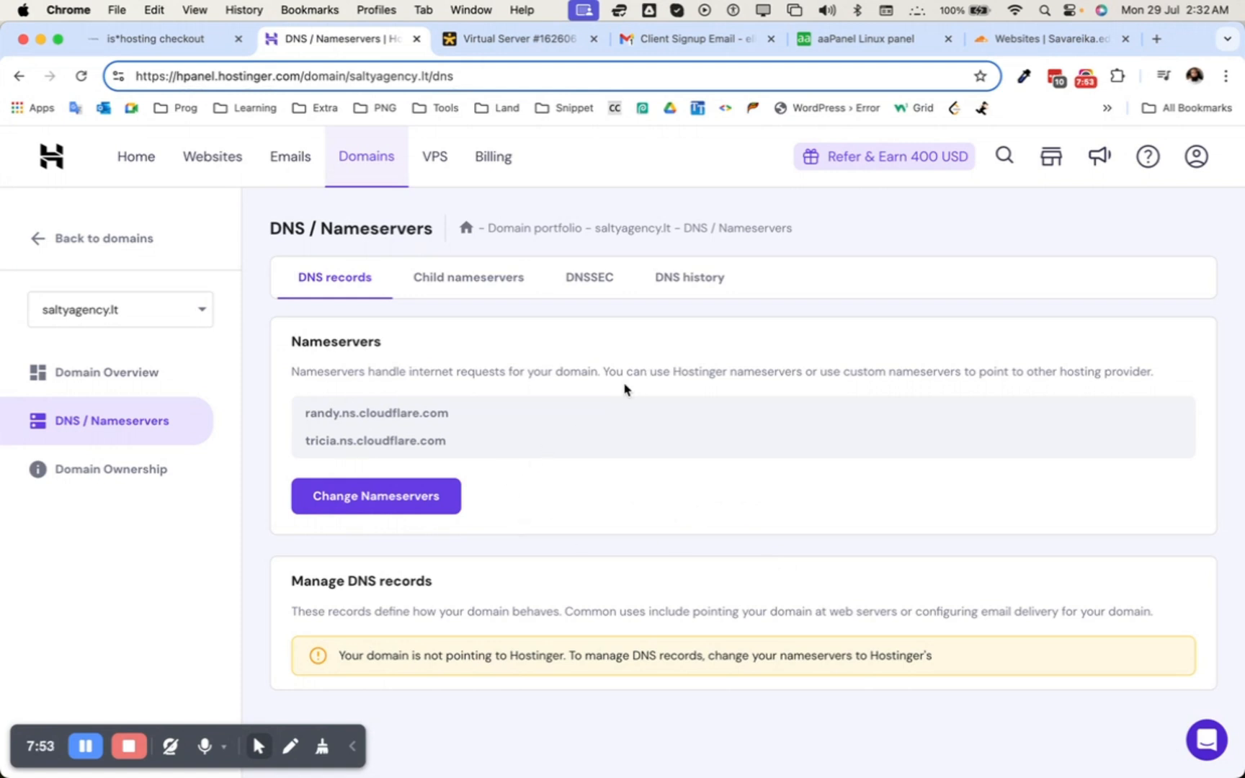
{"action": "mouse_move", "coordinate": [516, 340]}
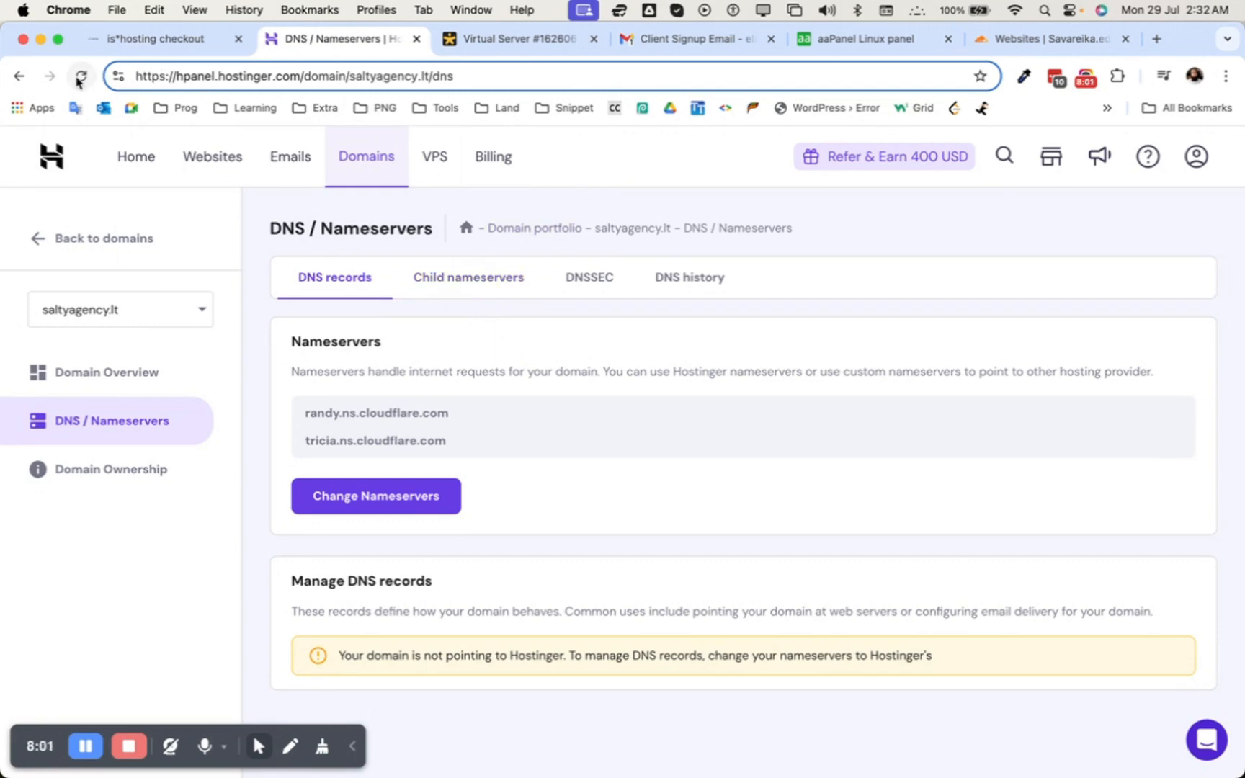
Finish the Cloudflare setup as pending activation and continue to the saltyagency.lt overview
{"action": "left_click", "coordinate": [1048, 37]}
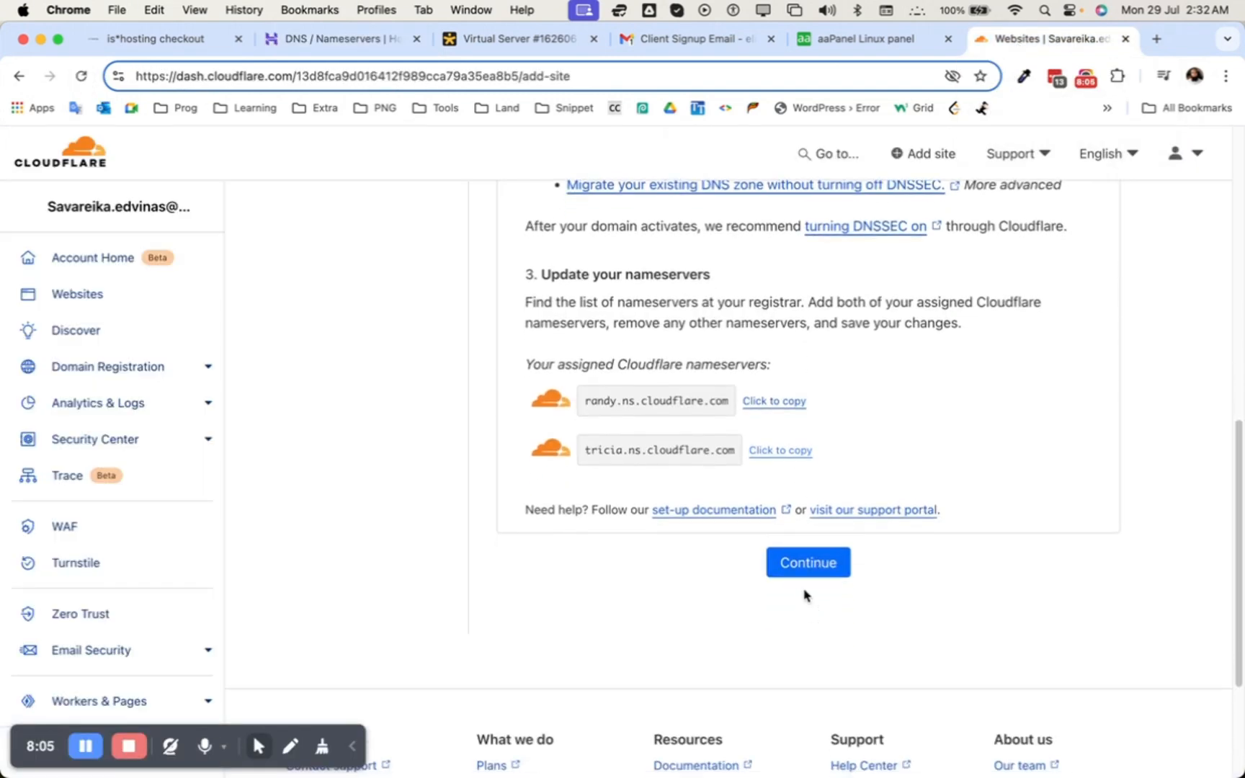
{"action": "left_click", "coordinate": [807, 562]}
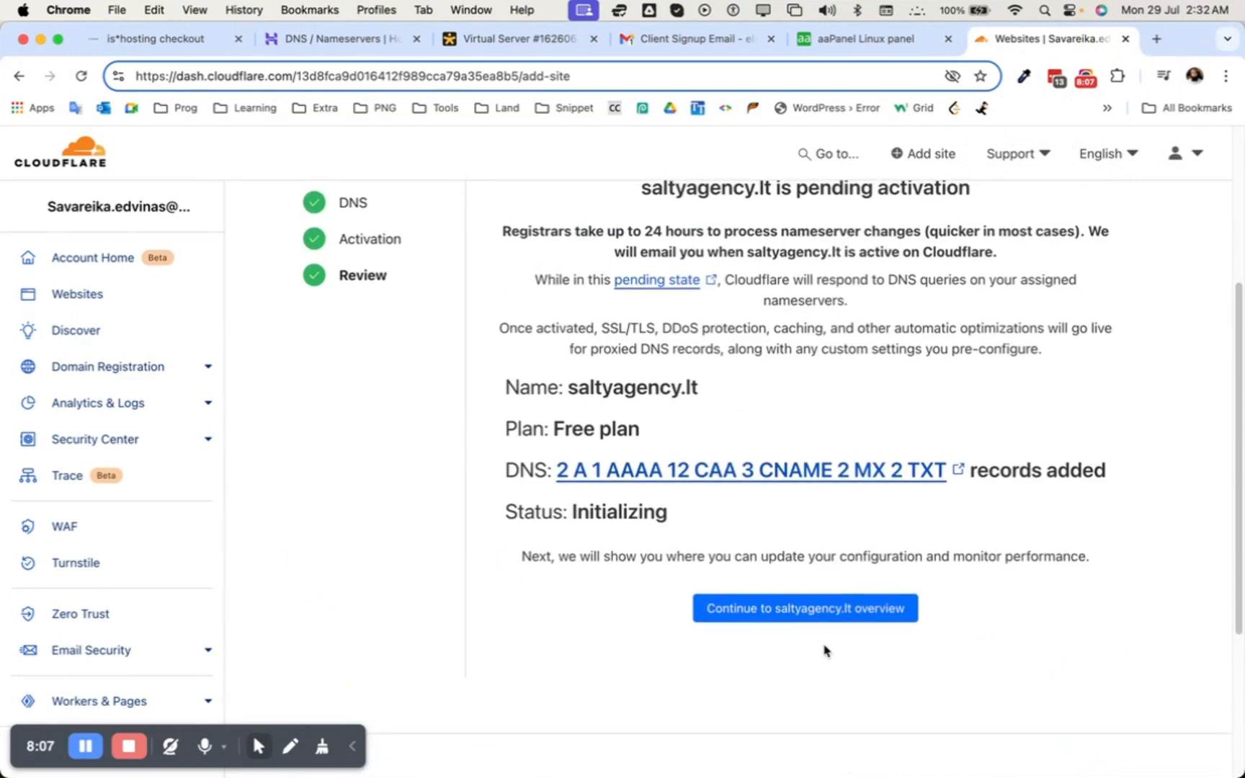
{"action": "left_click", "coordinate": [804, 608]}
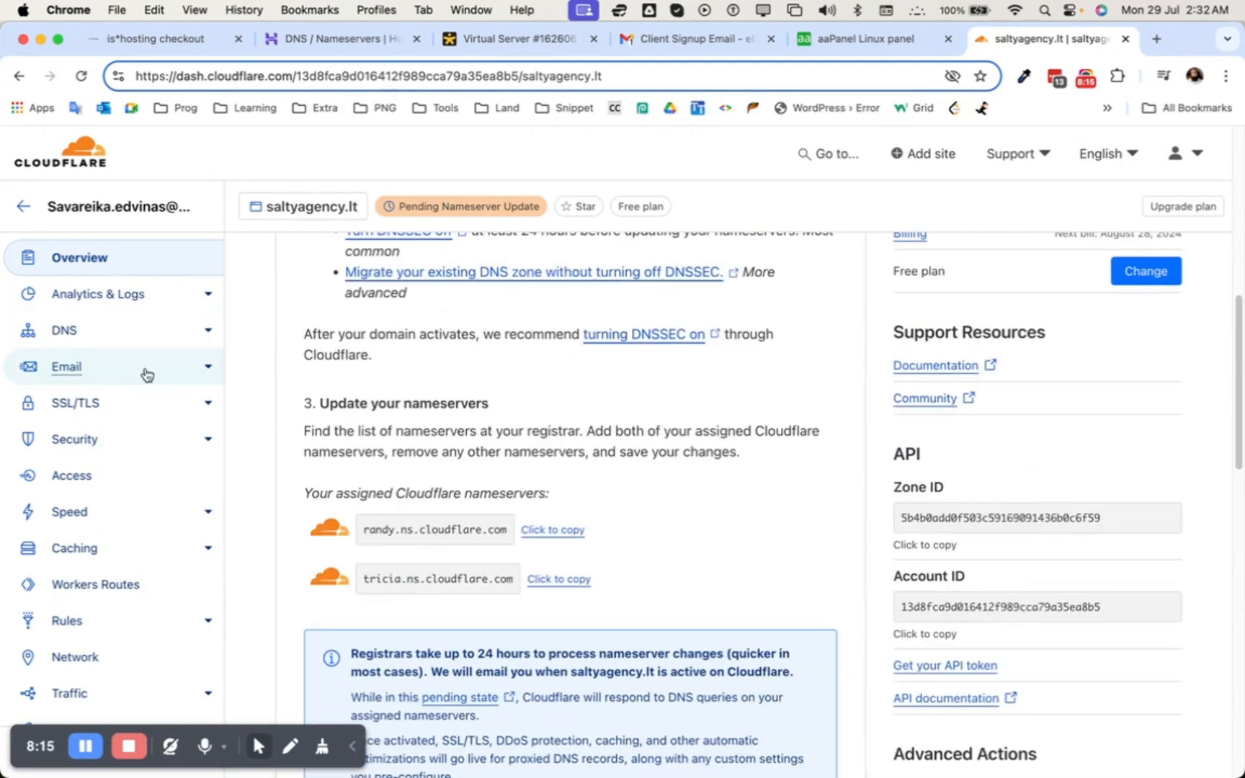
Review the DNS records list, still pointing at 46.17.175.242
{"action": "left_click", "coordinate": [63, 330]}
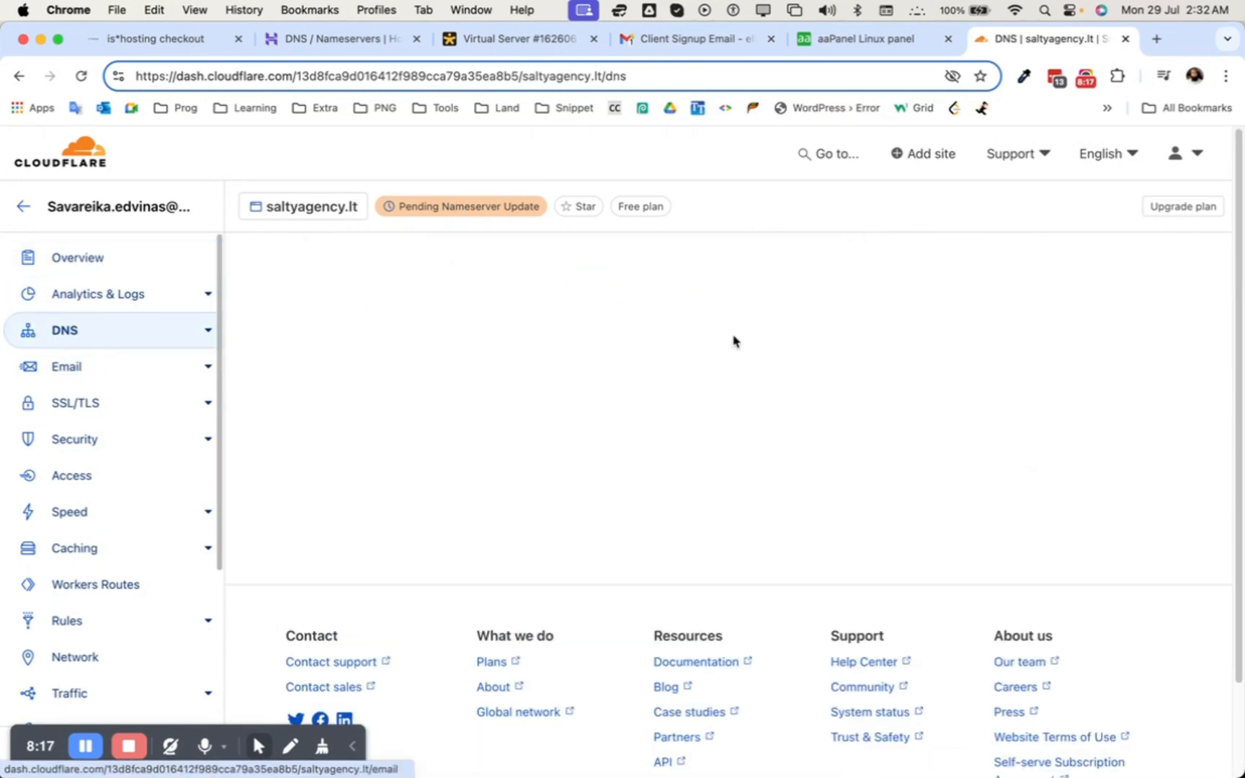
{"action": "left_click", "coordinate": [64, 330]}
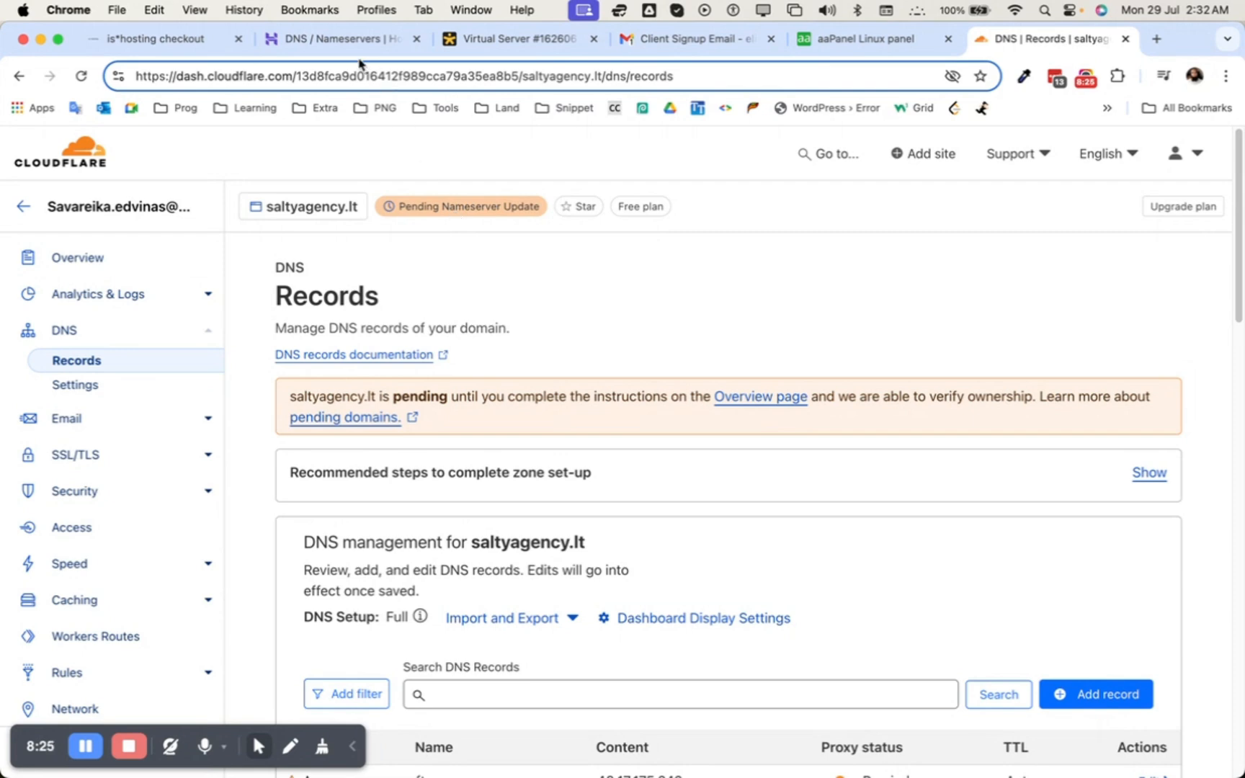
{"action": "scroll", "scroll_direction": "down", "scroll_amount": 3}
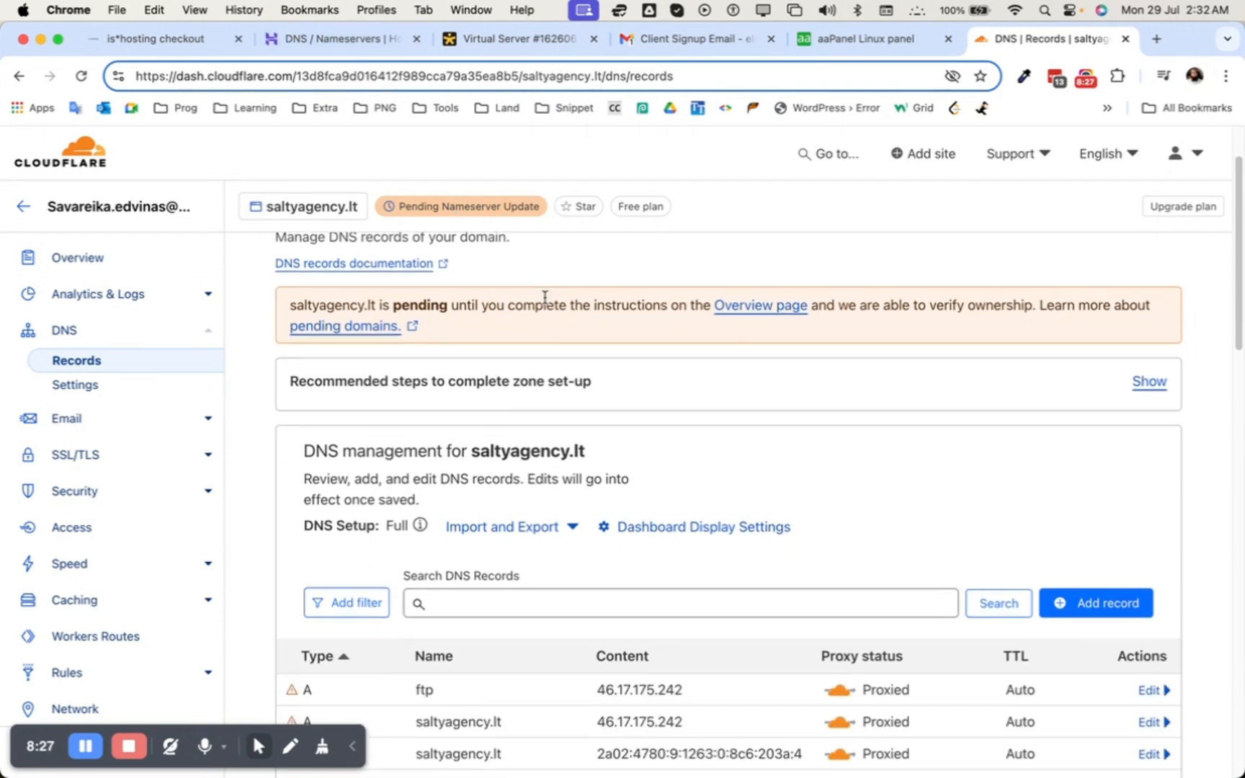
{"action": "scroll", "scroll_direction": "down", "scroll_amount": 3}
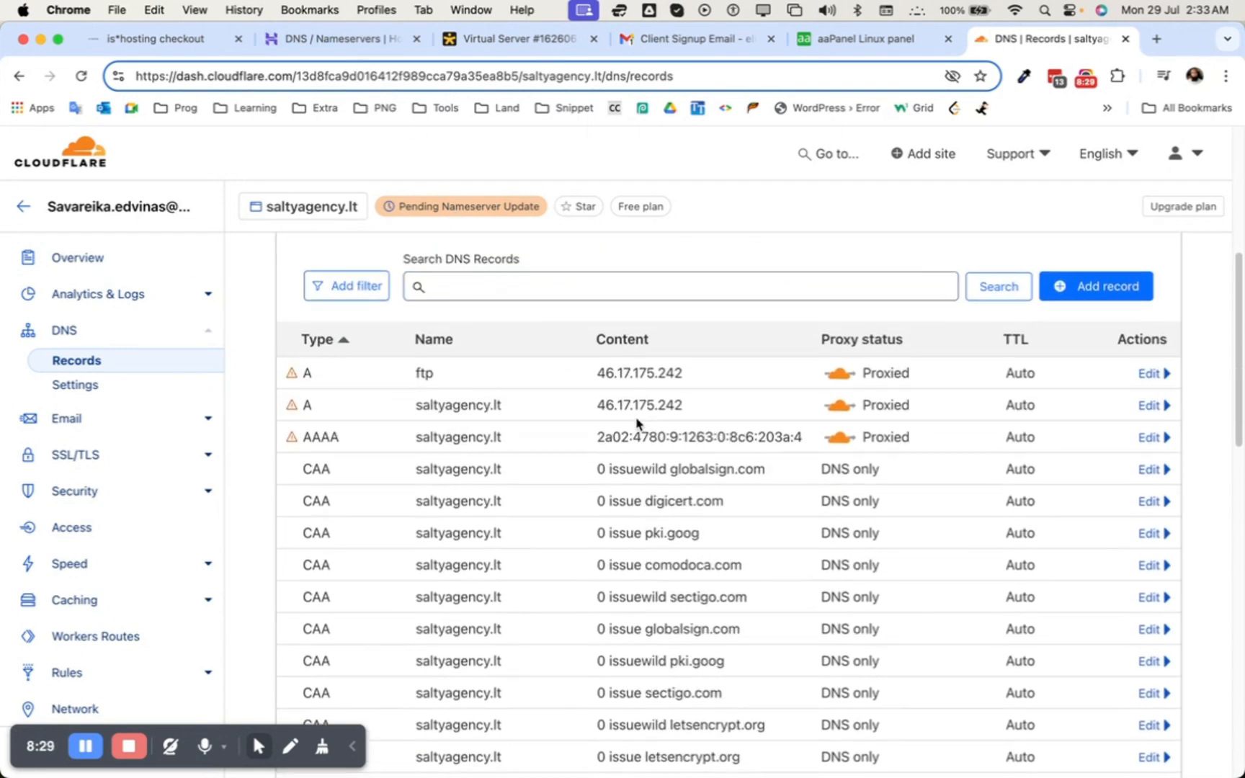
{"action": "scroll", "scroll_direction": "down", "scroll_amount": 3}
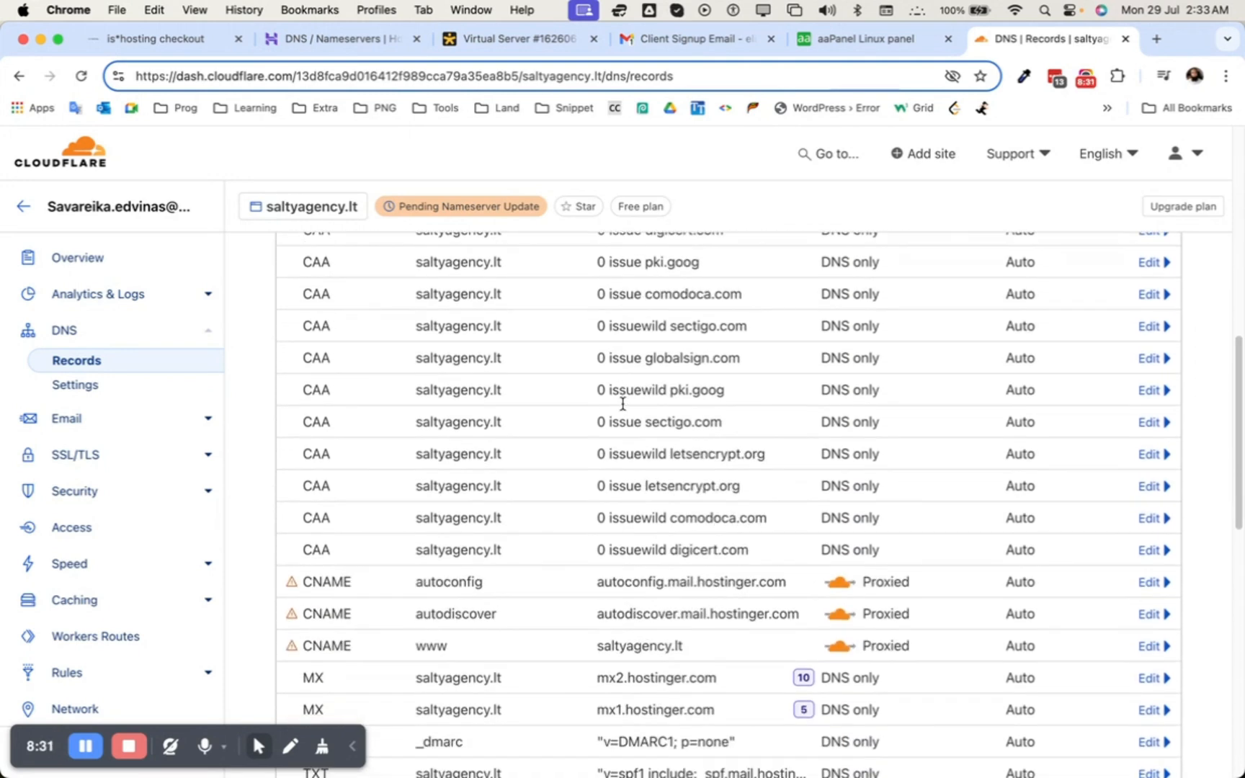
{"action": "scroll", "scroll_direction": "down", "scroll_amount": 3}
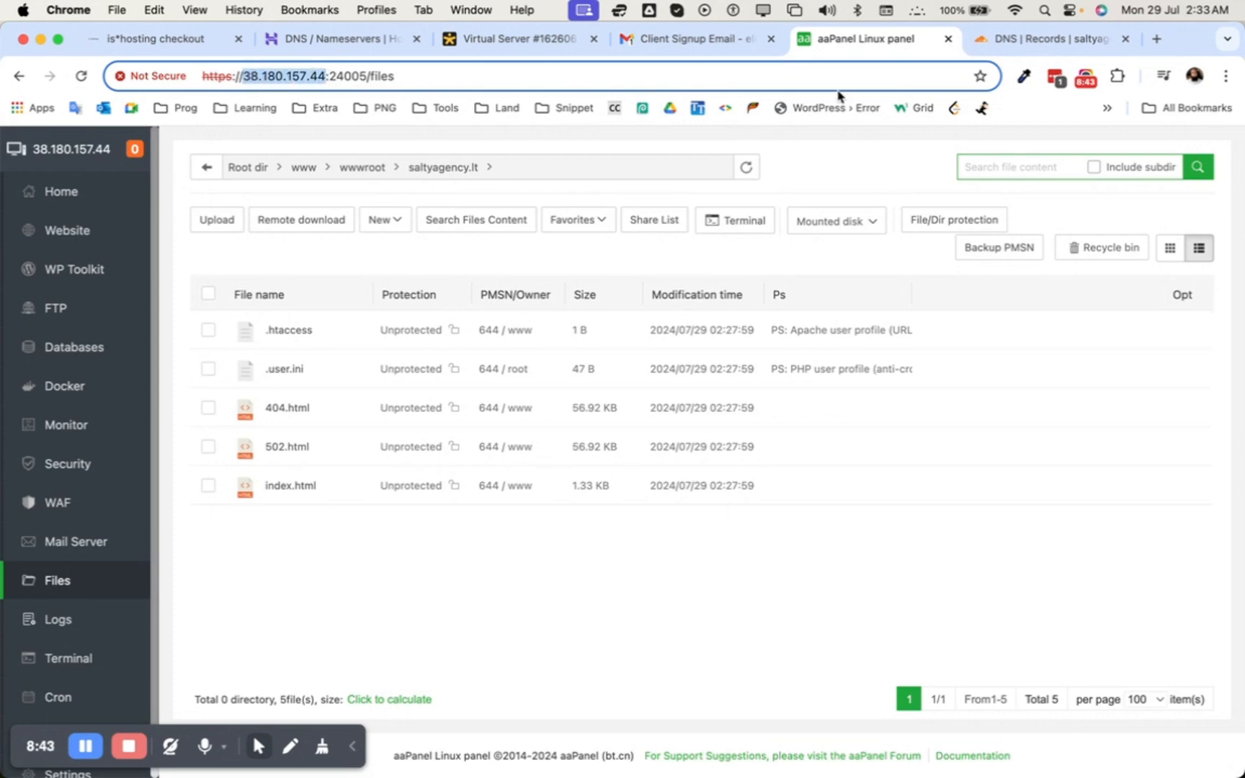
{"action": "left_click", "coordinate": [1048, 37]}
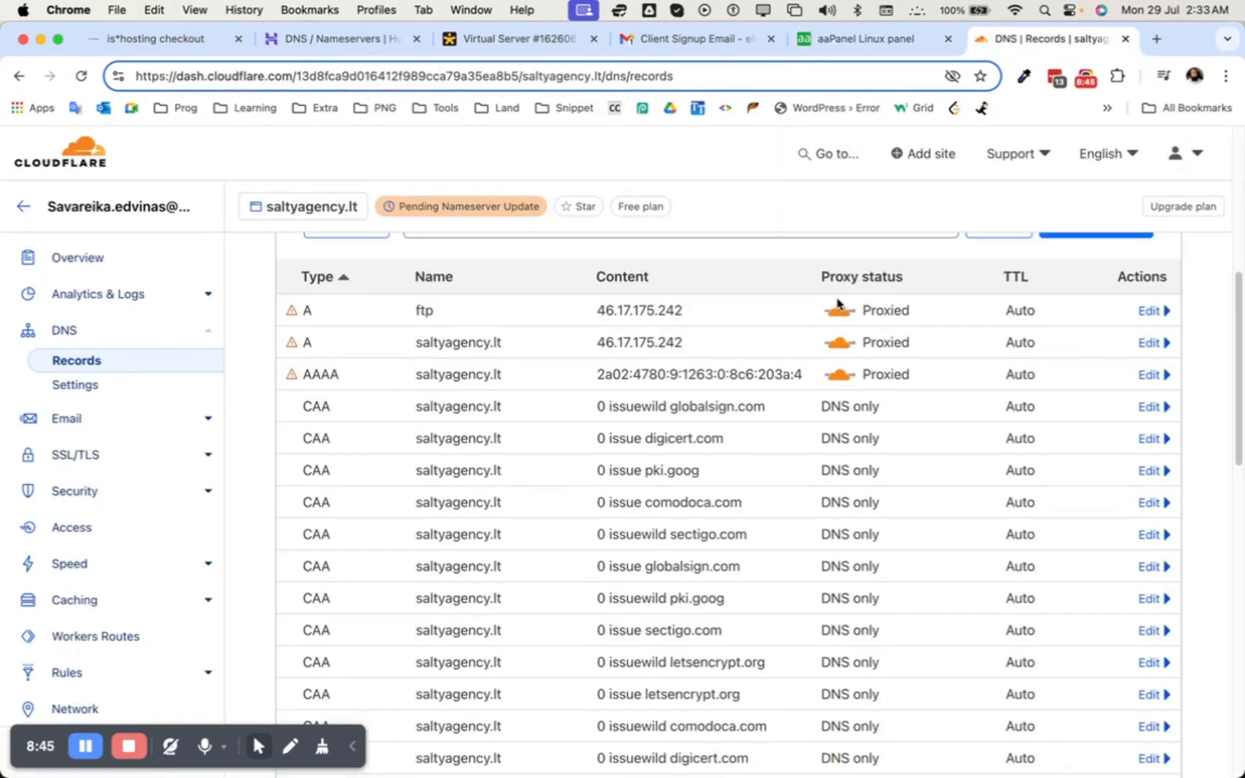
{"action": "scroll", "scroll_direction": "down", "scroll_amount": 3}
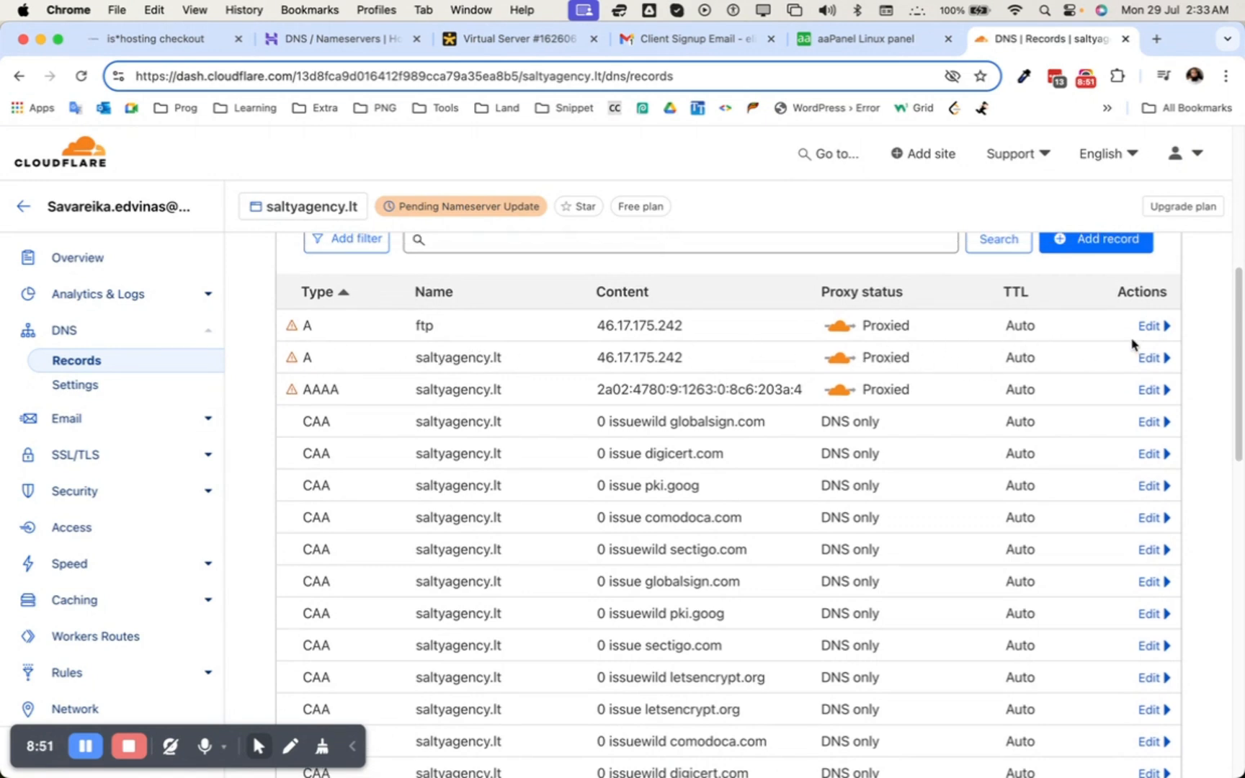
Delete the ftp A record from Cloudflare DNS
{"action": "left_click", "coordinate": [1149, 325]}
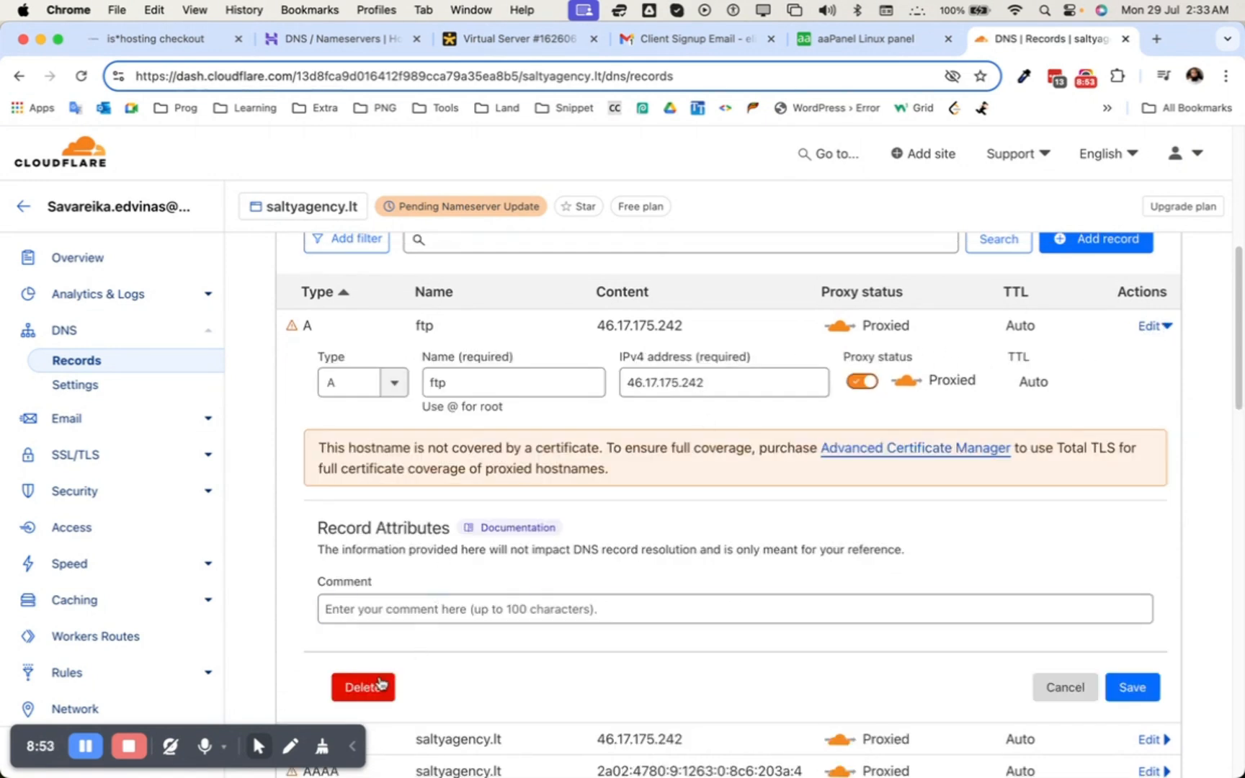
{"action": "left_click", "coordinate": [362, 688]}
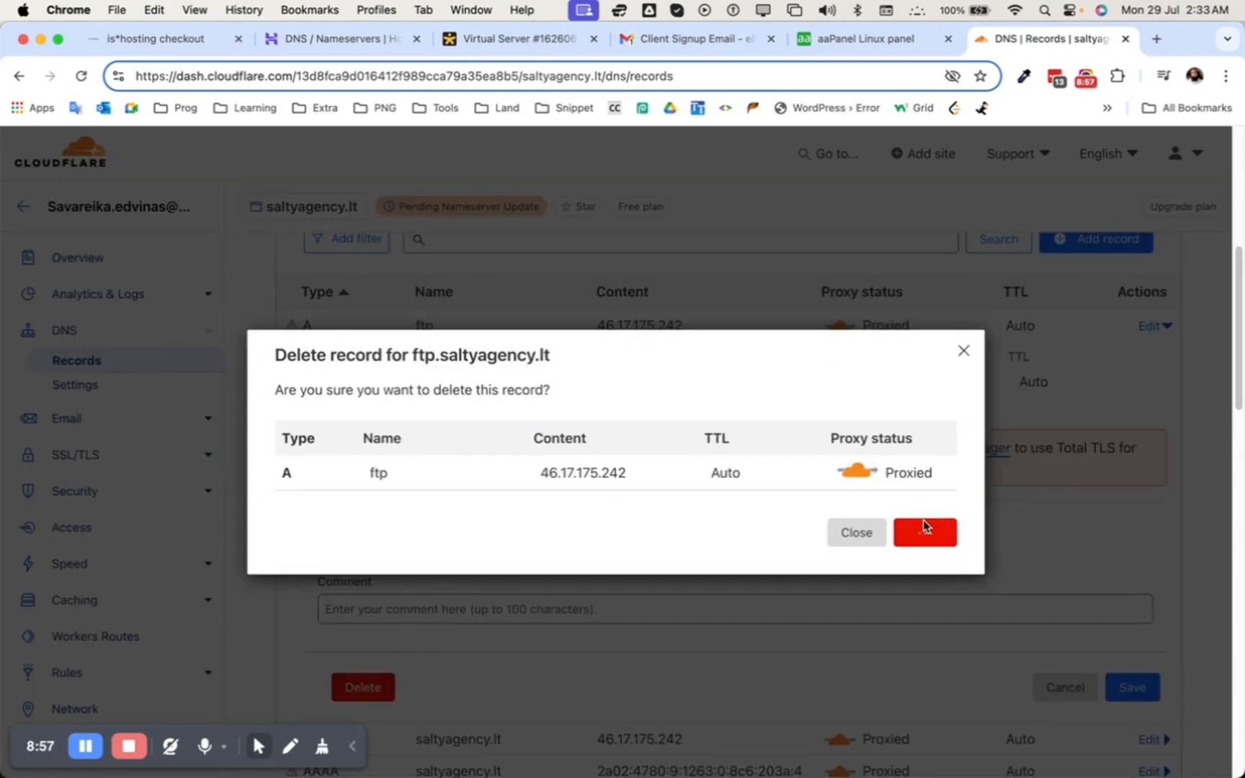
{"action": "left_click", "coordinate": [924, 532]}
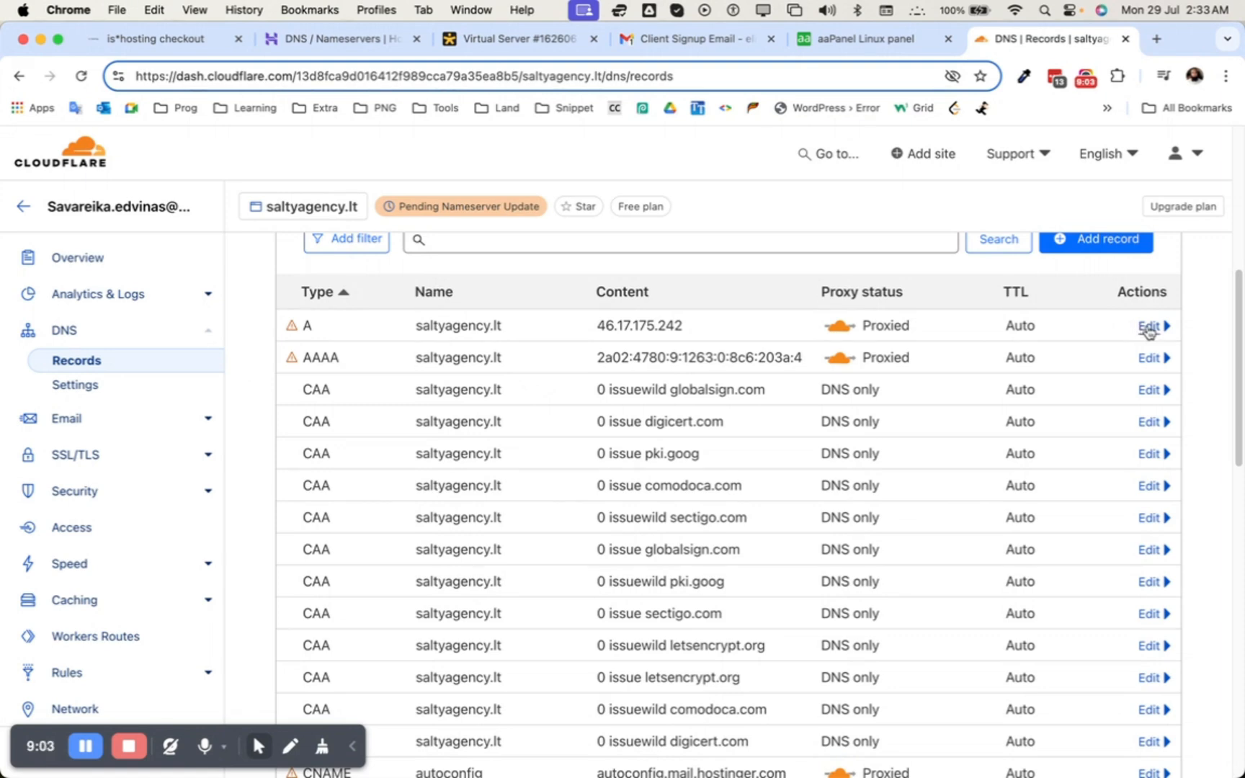
Point the saltyagency.lt A record to 38.180.157.44 and delete the AAAA record
{"action": "left_click", "coordinate": [1148, 326]}
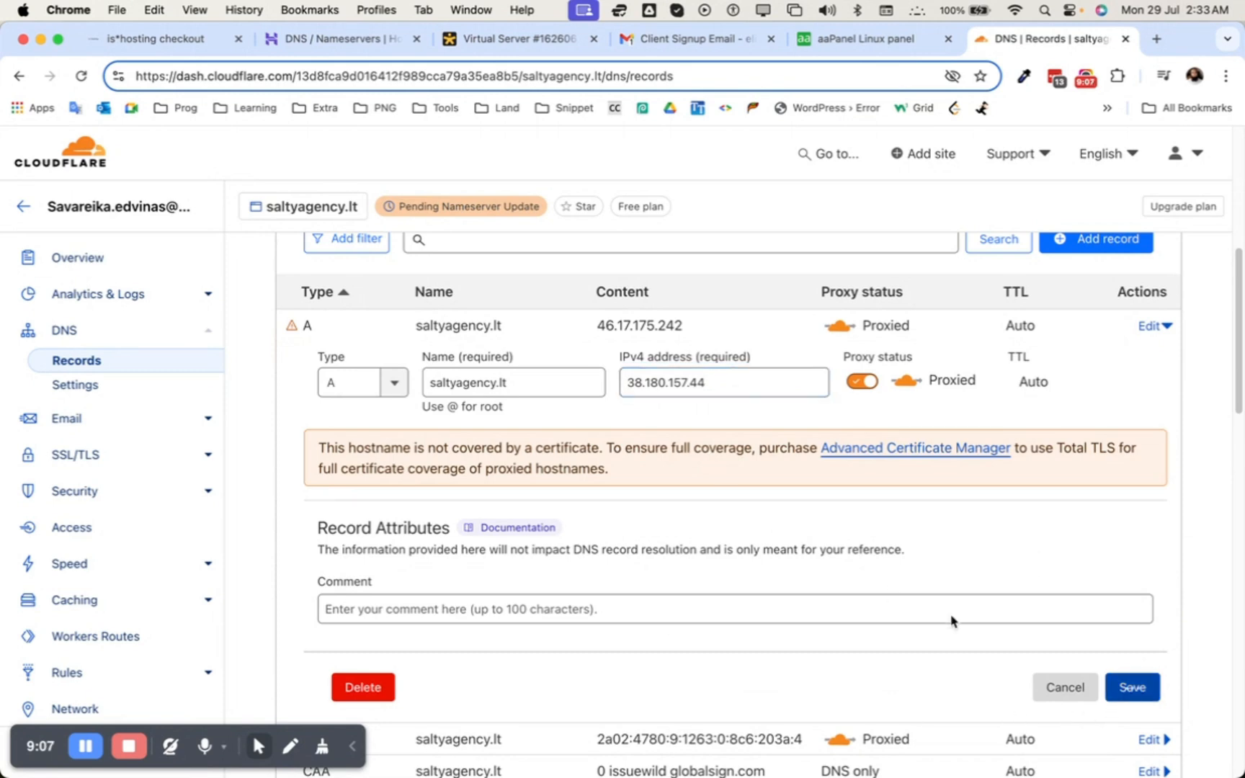
{"action": "left_click", "coordinate": [1132, 688]}
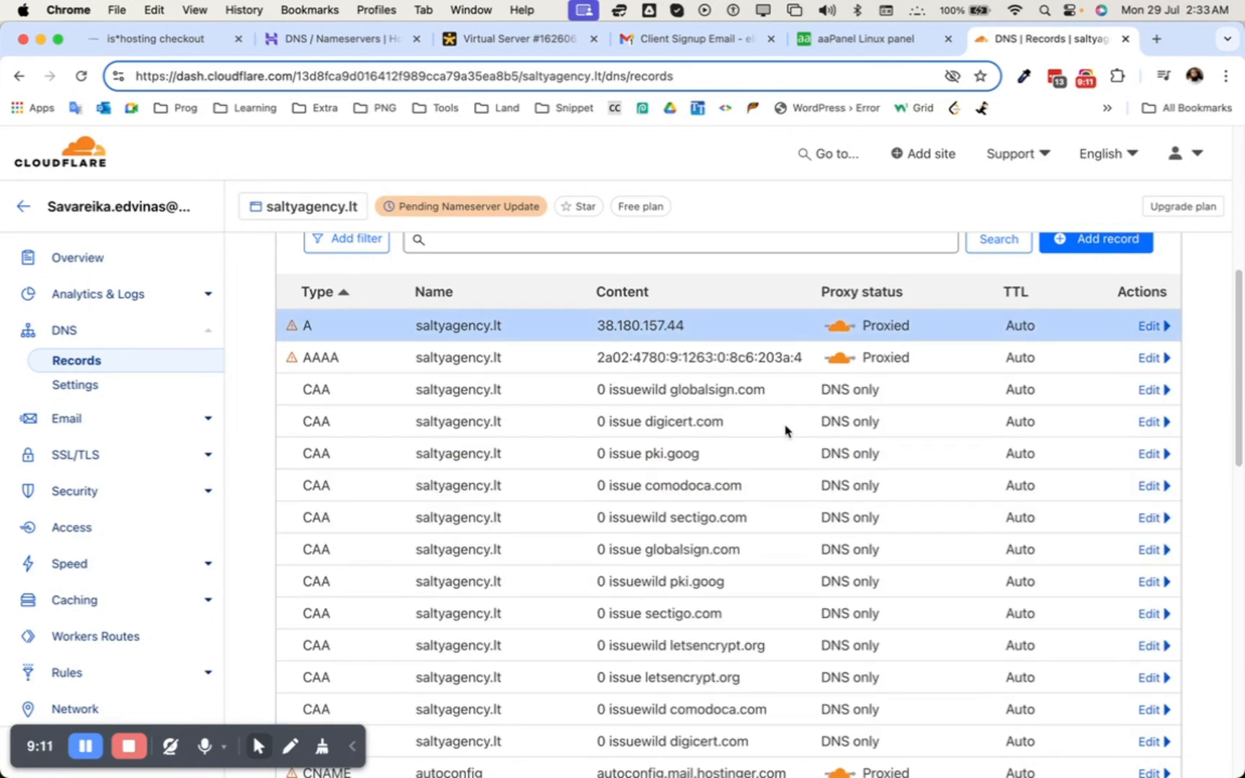
{"action": "mouse_move", "coordinate": [976, 413]}
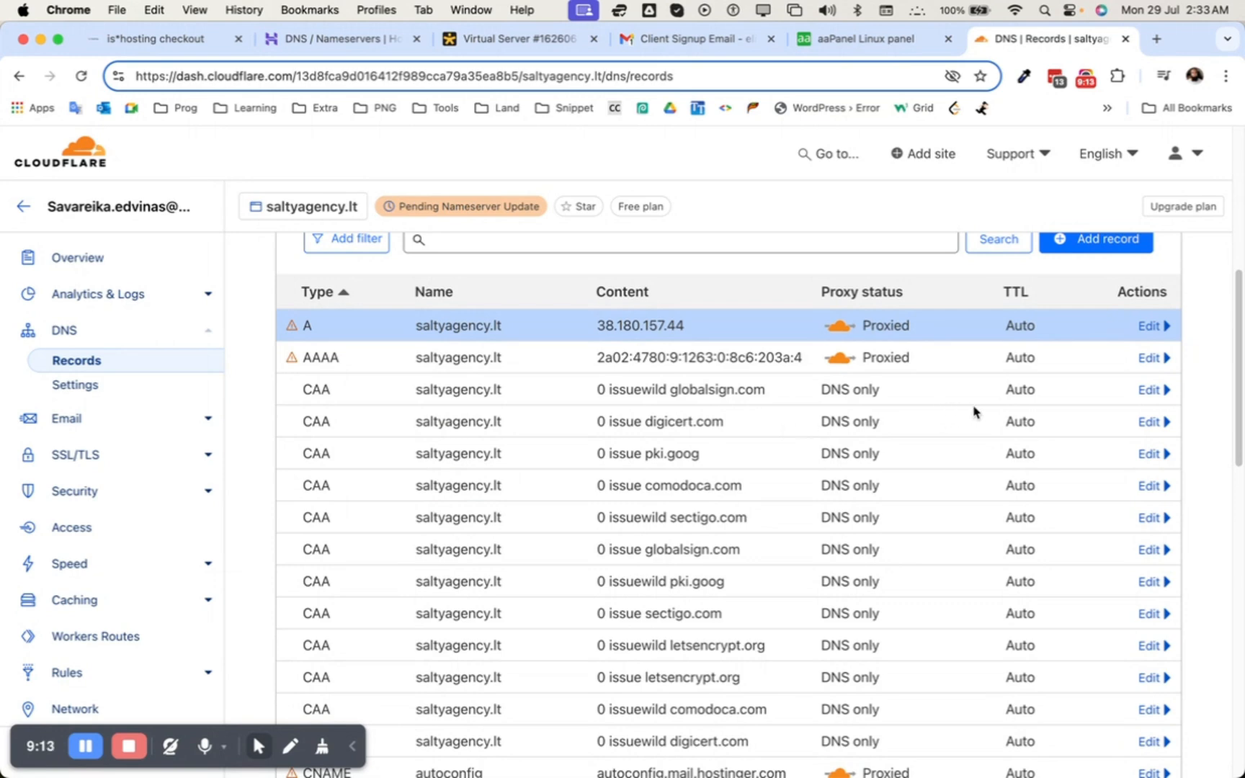
{"action": "scroll", "scroll_direction": "down", "scroll_amount": 3}
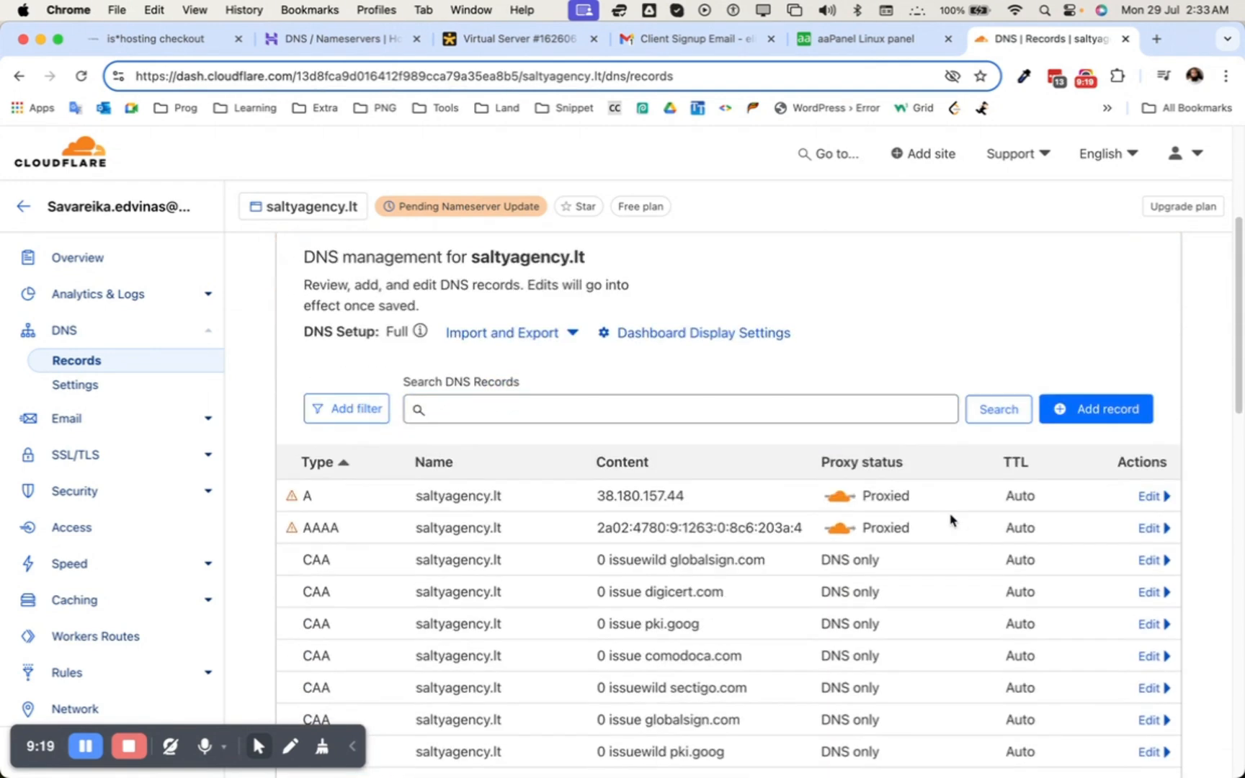
{"action": "scroll", "scroll_direction": "down", "scroll_amount": 3}
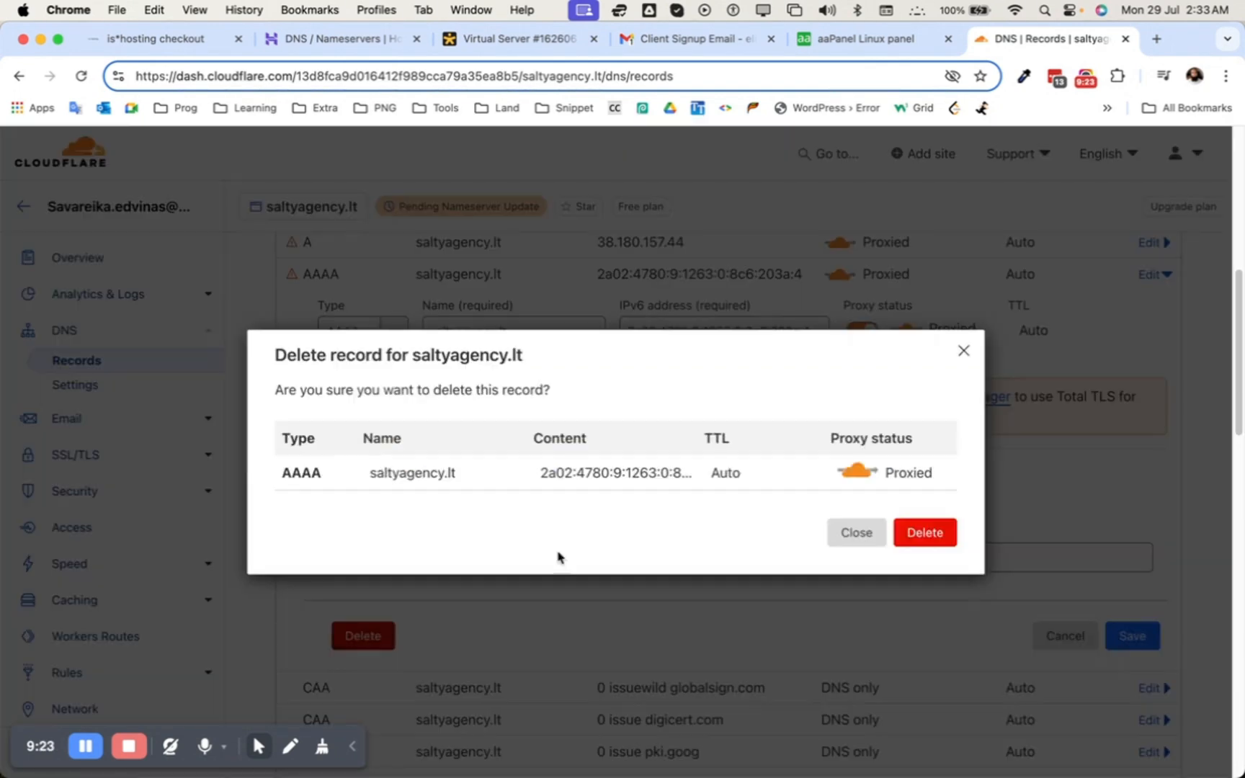
{"action": "left_click", "coordinate": [924, 532]}
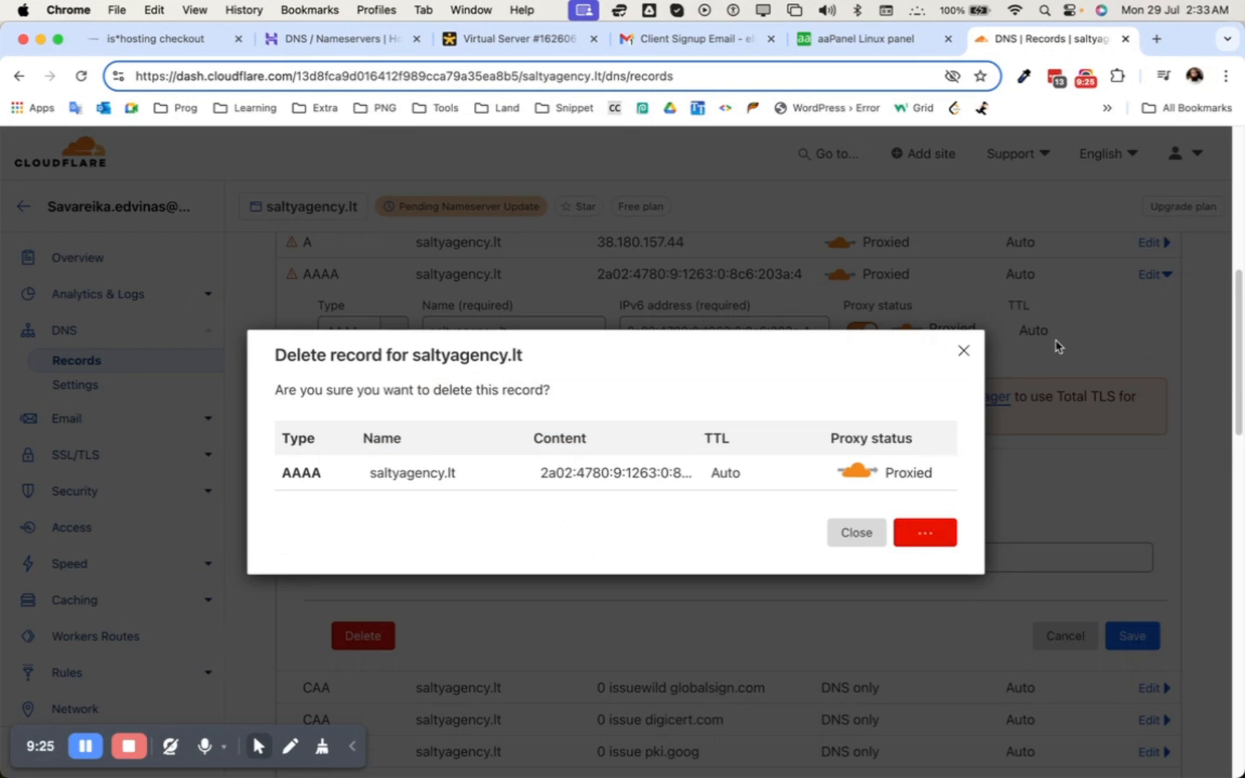
{"action": "left_click", "coordinate": [924, 532]}
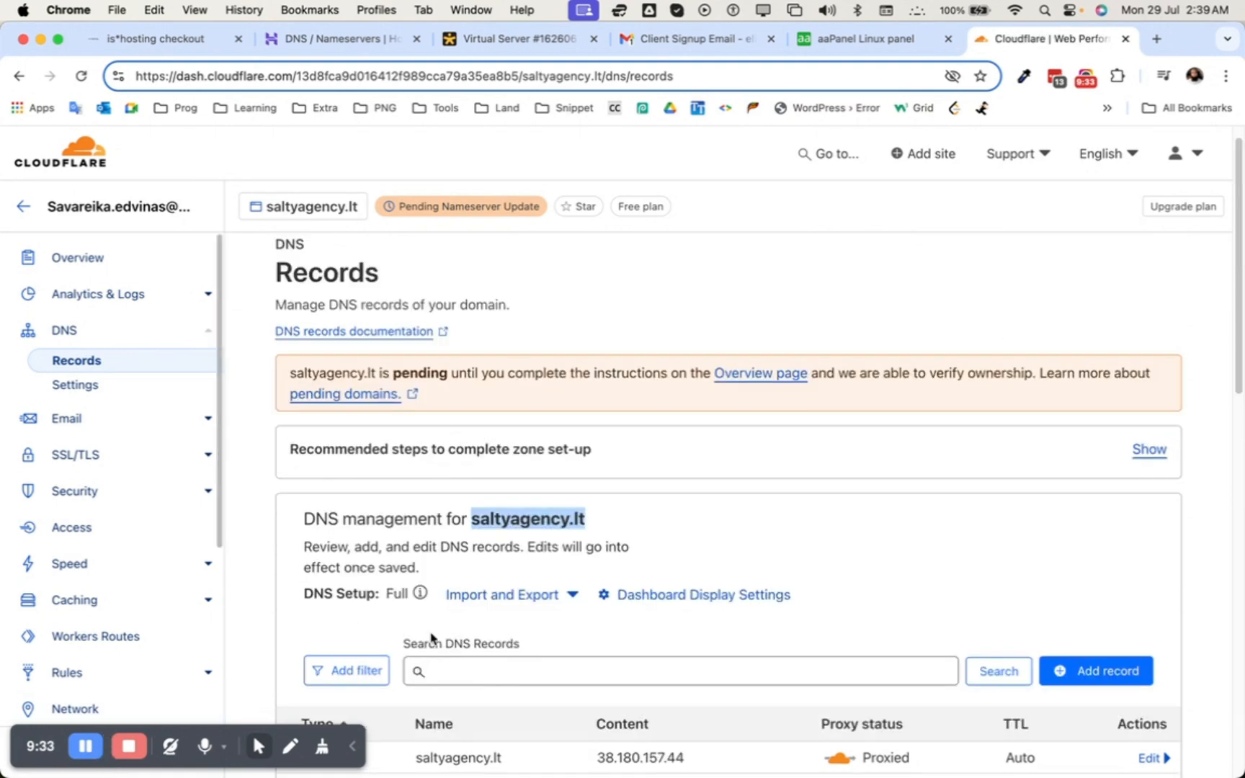
Copy saltyagency.lt from Cloudflare into whatsmydns.net and run an A-record propagation check
{"action": "scroll", "scroll_direction": "down", "scroll_amount": 3}
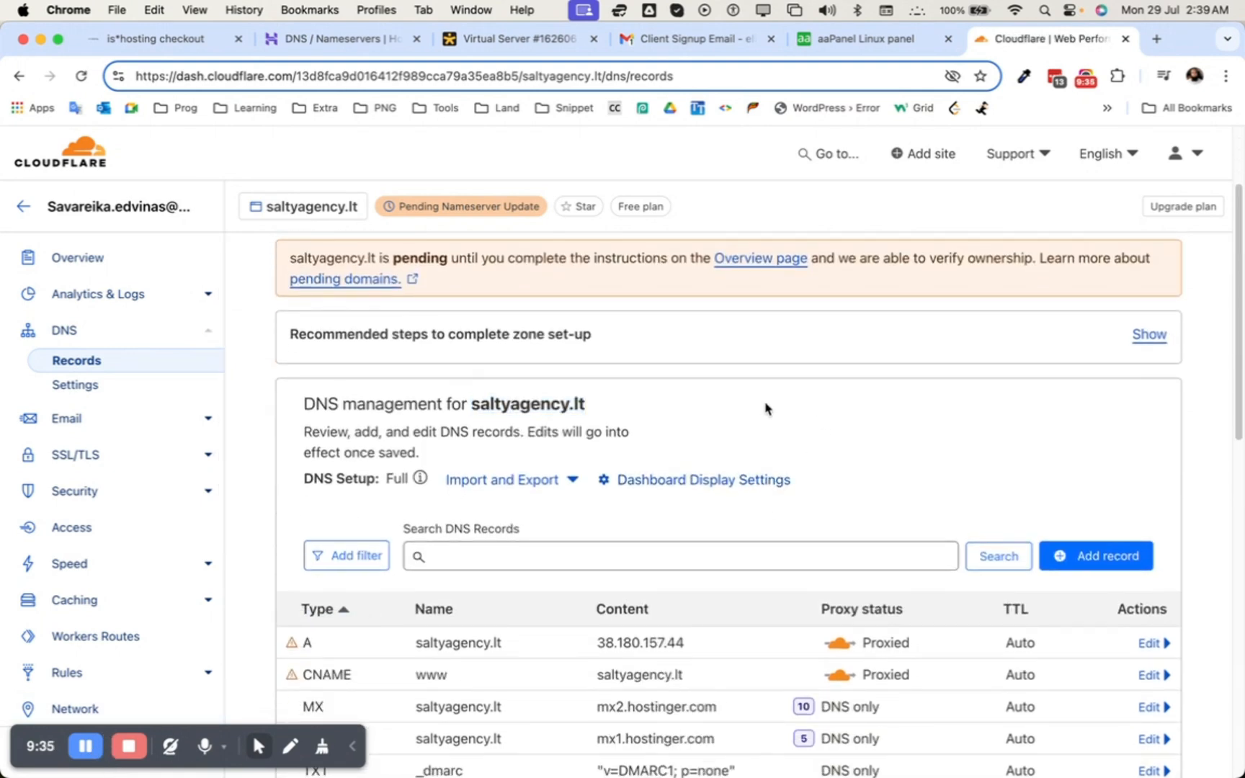
{"action": "scroll", "scroll_direction": "down", "scroll_amount": 3}
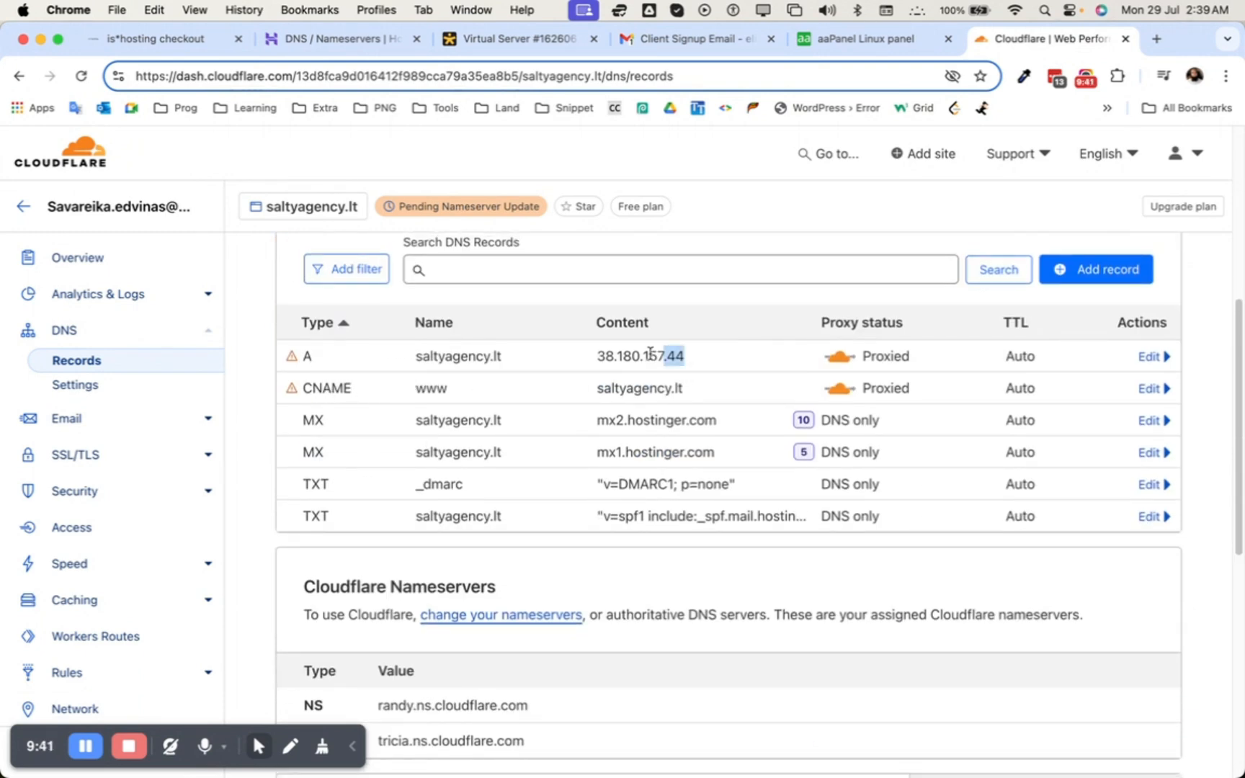
{"action": "mouse_move", "coordinate": [432, 211]}
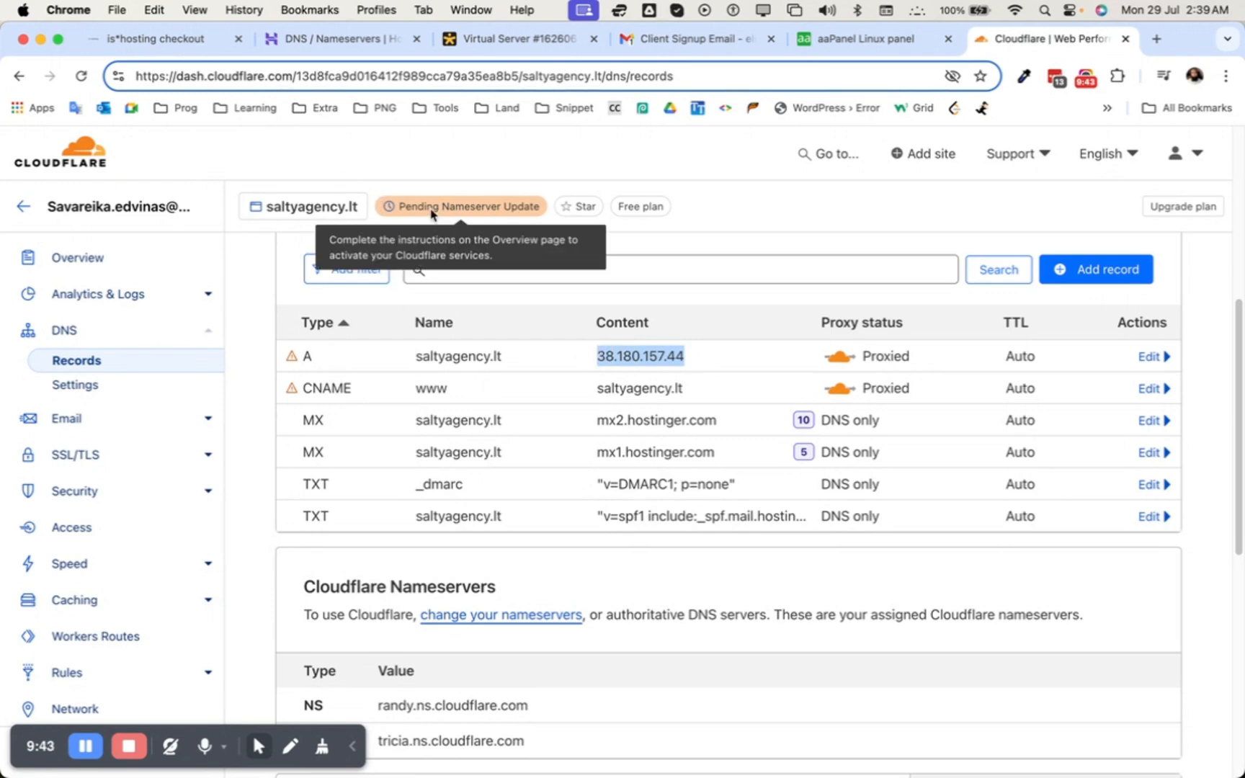
{"action": "mouse_move", "coordinate": [435, 220]}
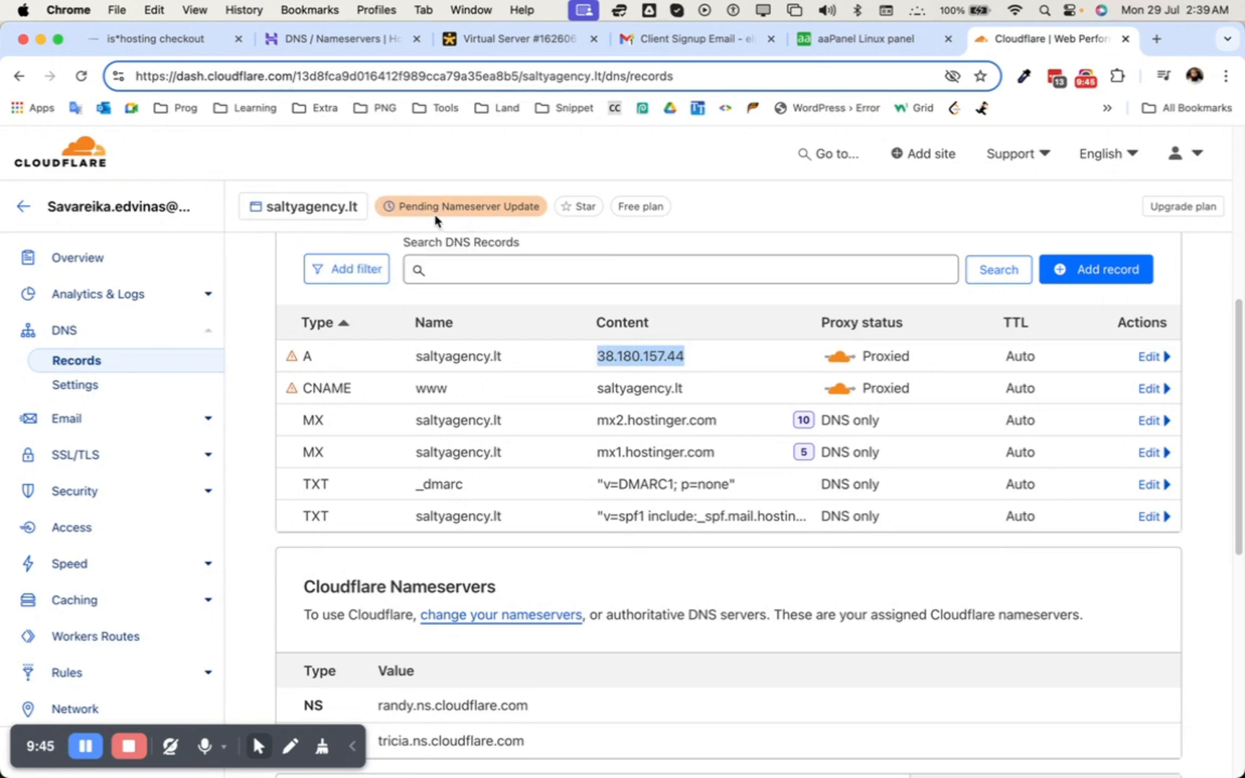
{"action": "mouse_move", "coordinate": [4, 388]}
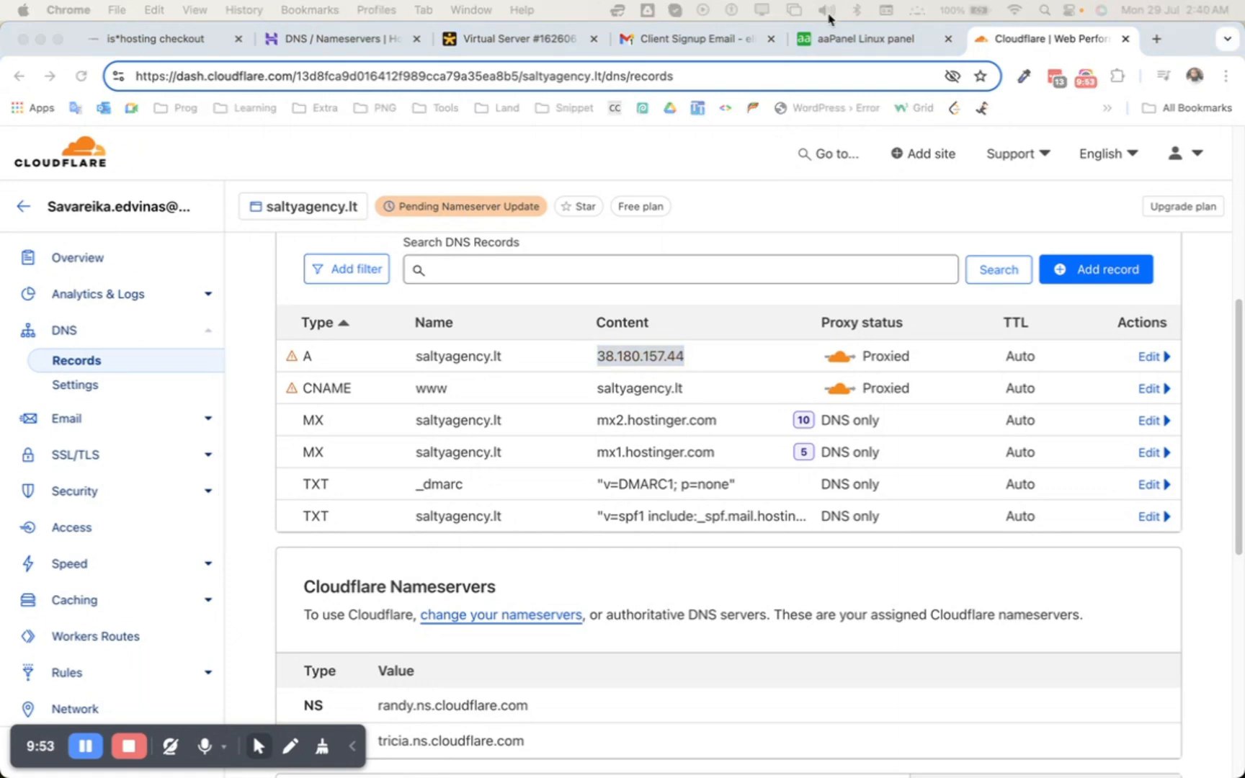
{"action": "left_click", "coordinate": [1142, 37]}
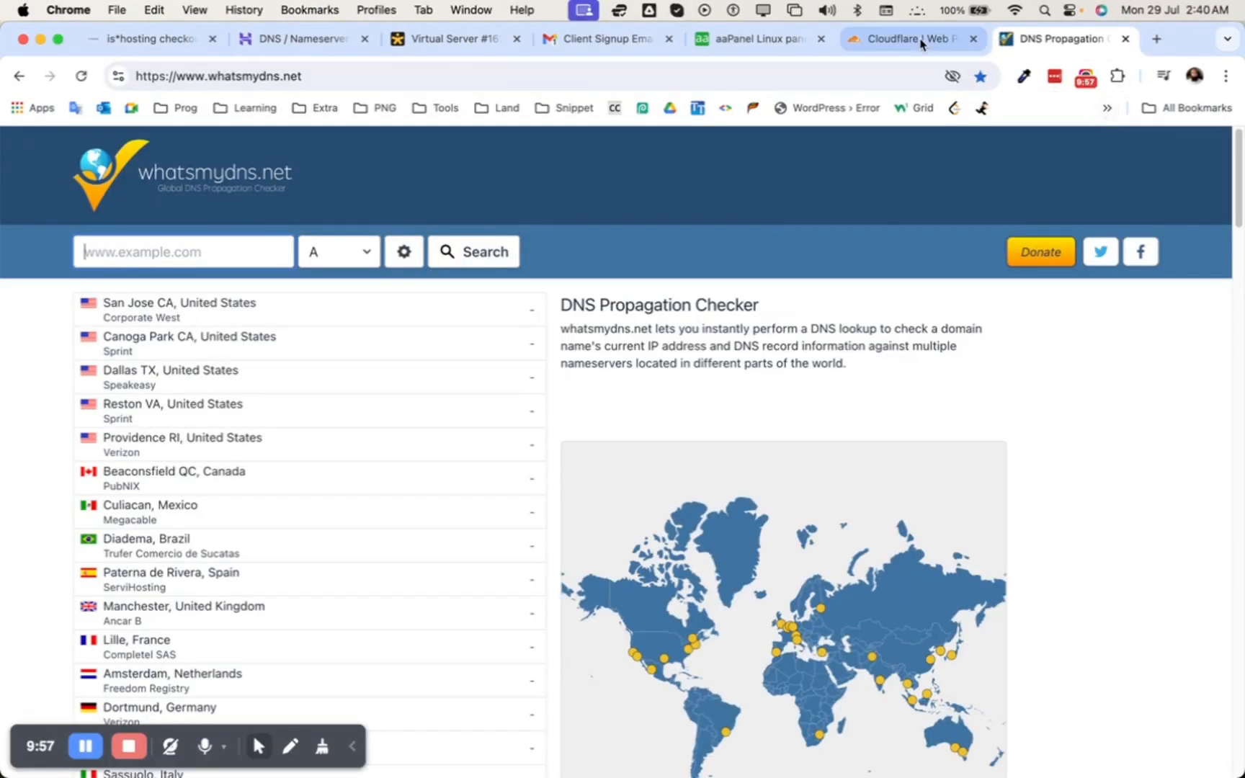
{"action": "left_click", "coordinate": [905, 37]}
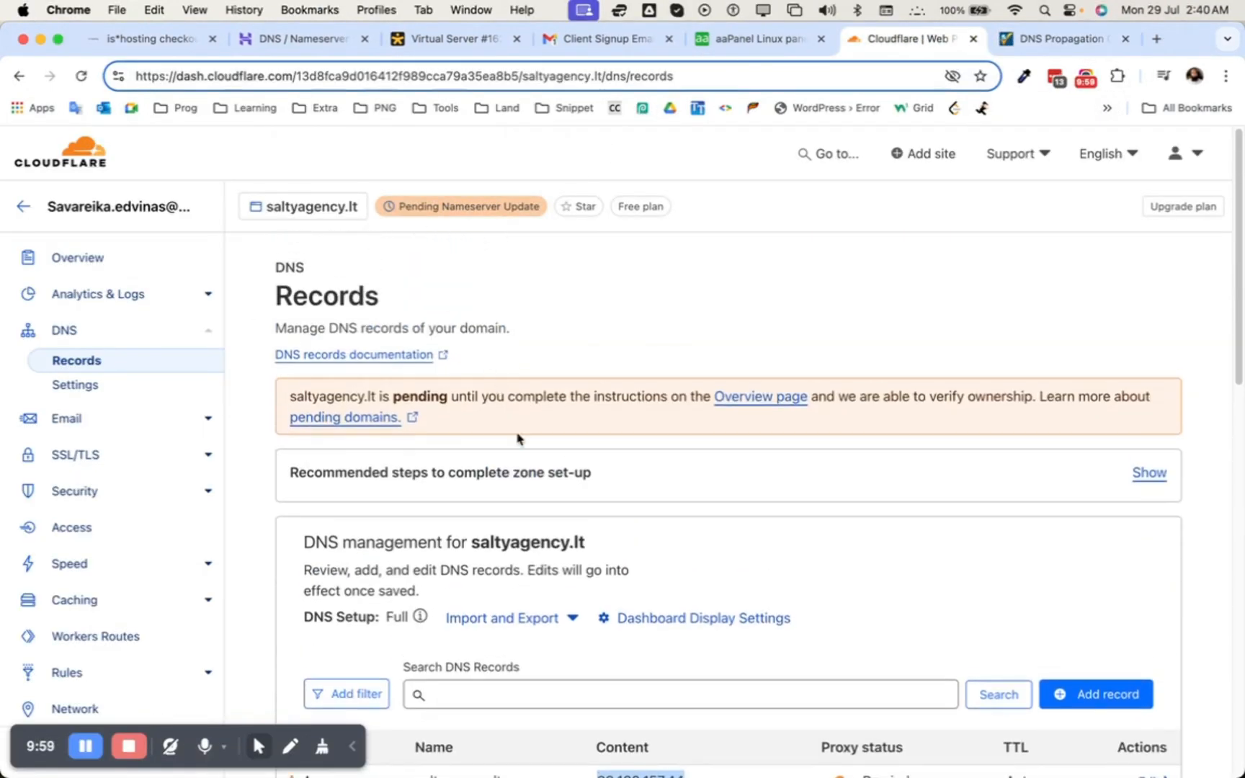
{"action": "double_click", "coordinate": [527, 542]}
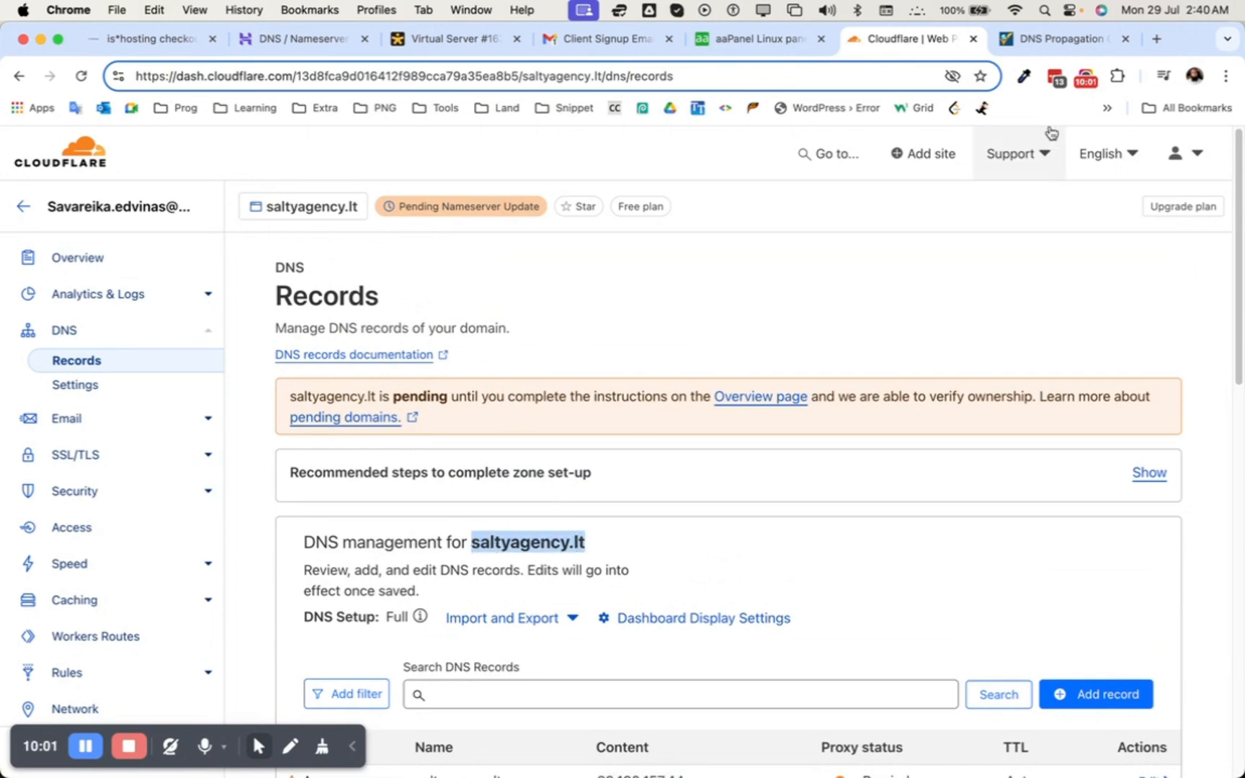
{"action": "left_click", "coordinate": [1062, 38]}
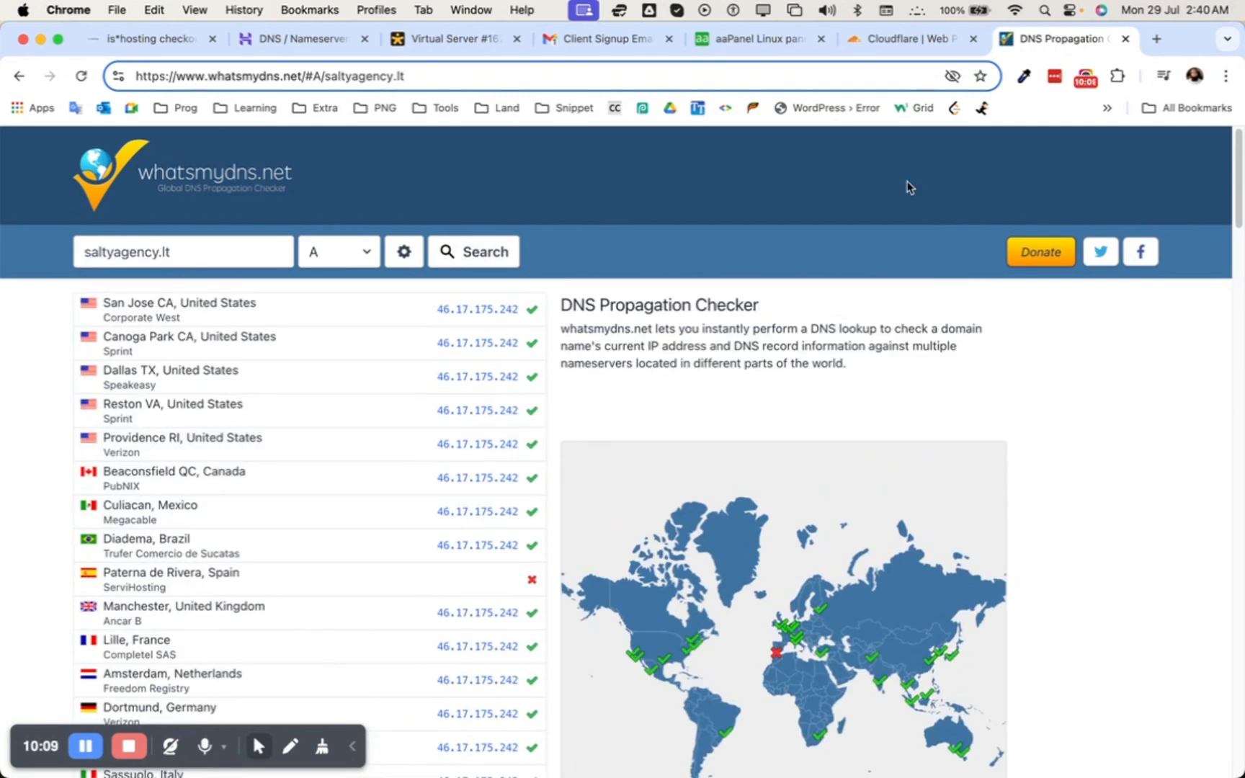
Compare the results against 38.180.157.44; nearly all locations still resolve to 46.17.175.242
{"action": "left_click", "coordinate": [905, 37]}
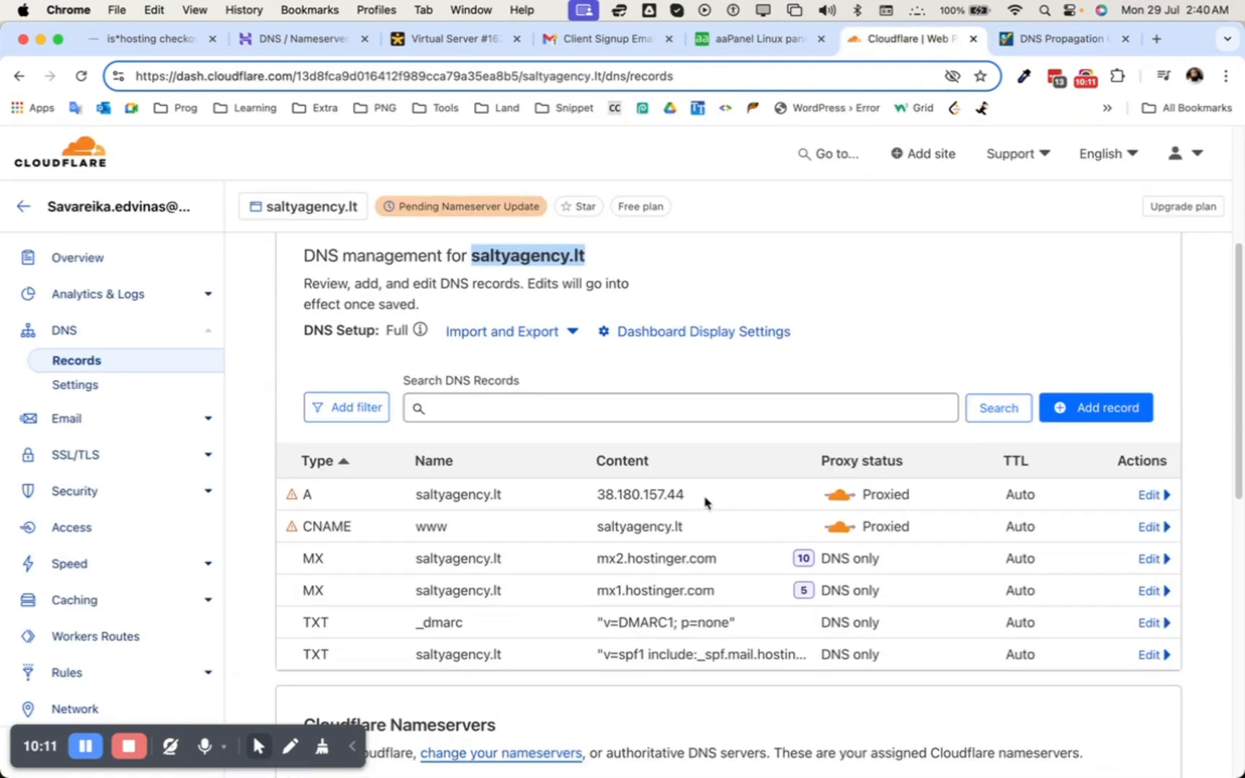
{"action": "double_click", "coordinate": [640, 494]}
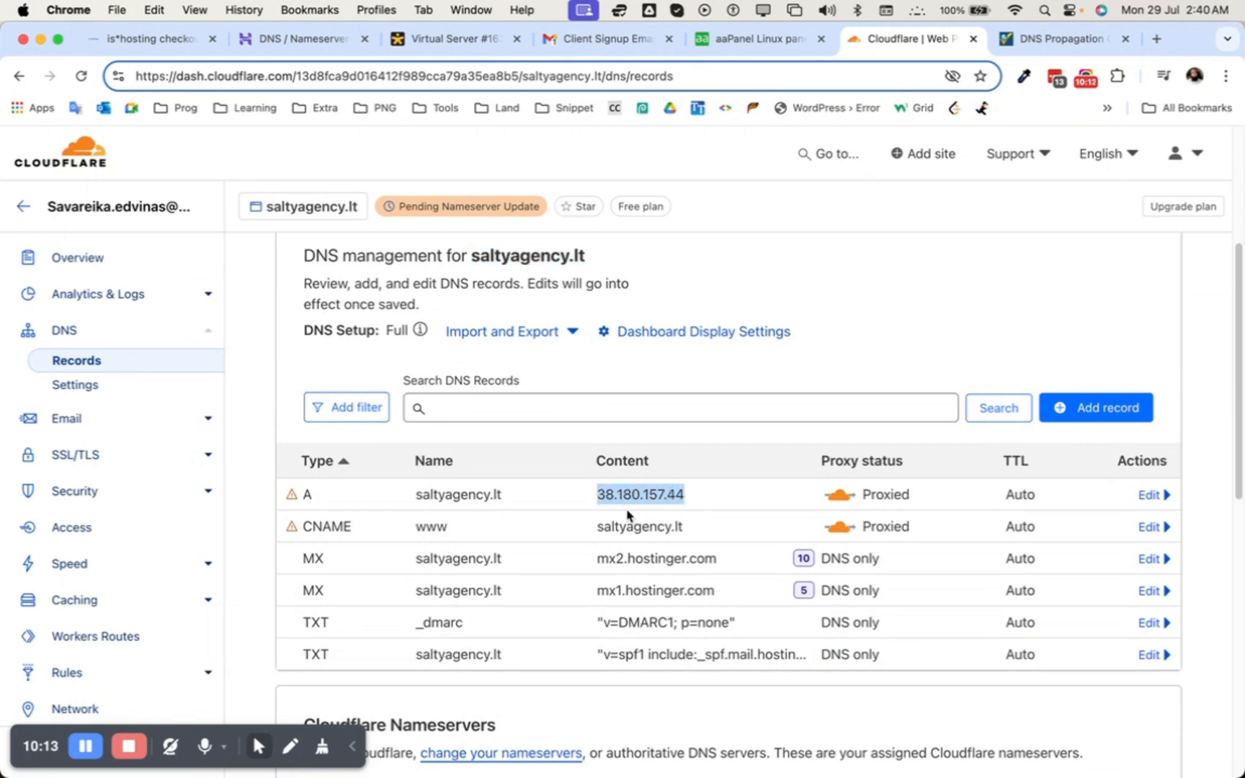
{"action": "left_click", "coordinate": [1056, 37]}
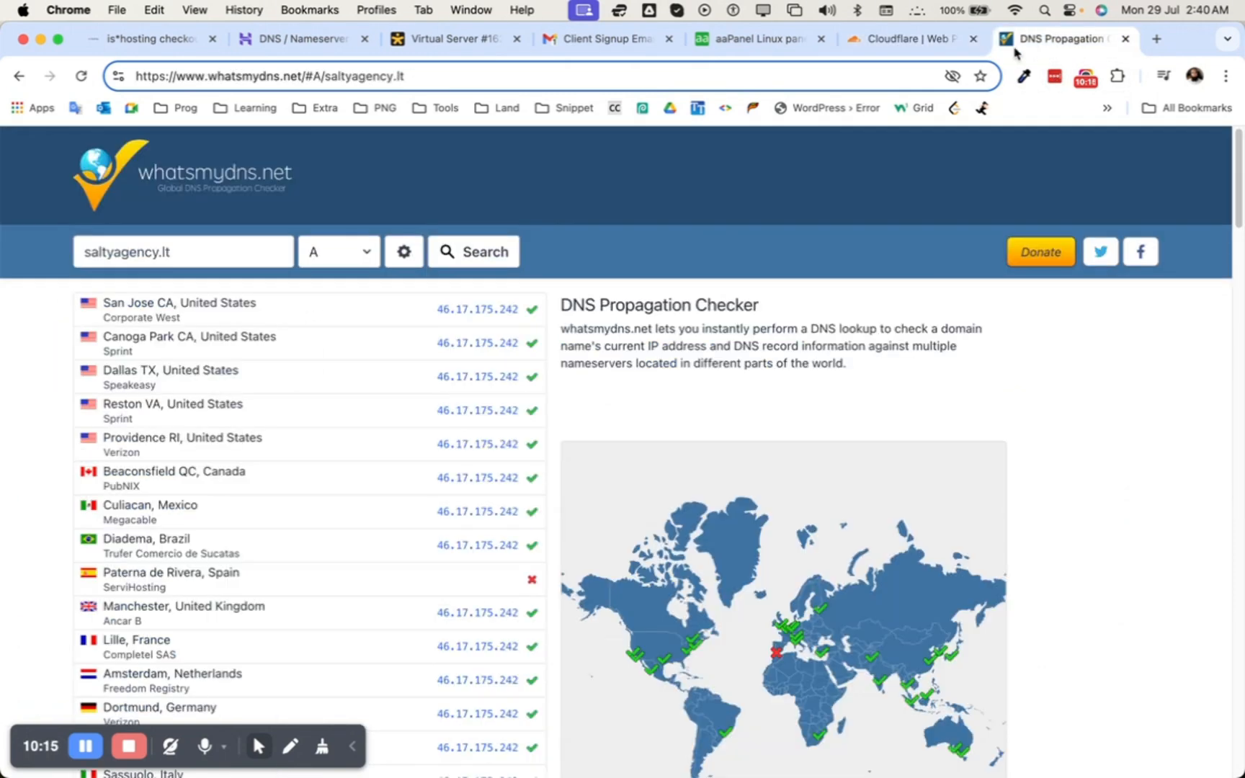
{"action": "scroll", "scroll_direction": "down", "scroll_amount": 3}
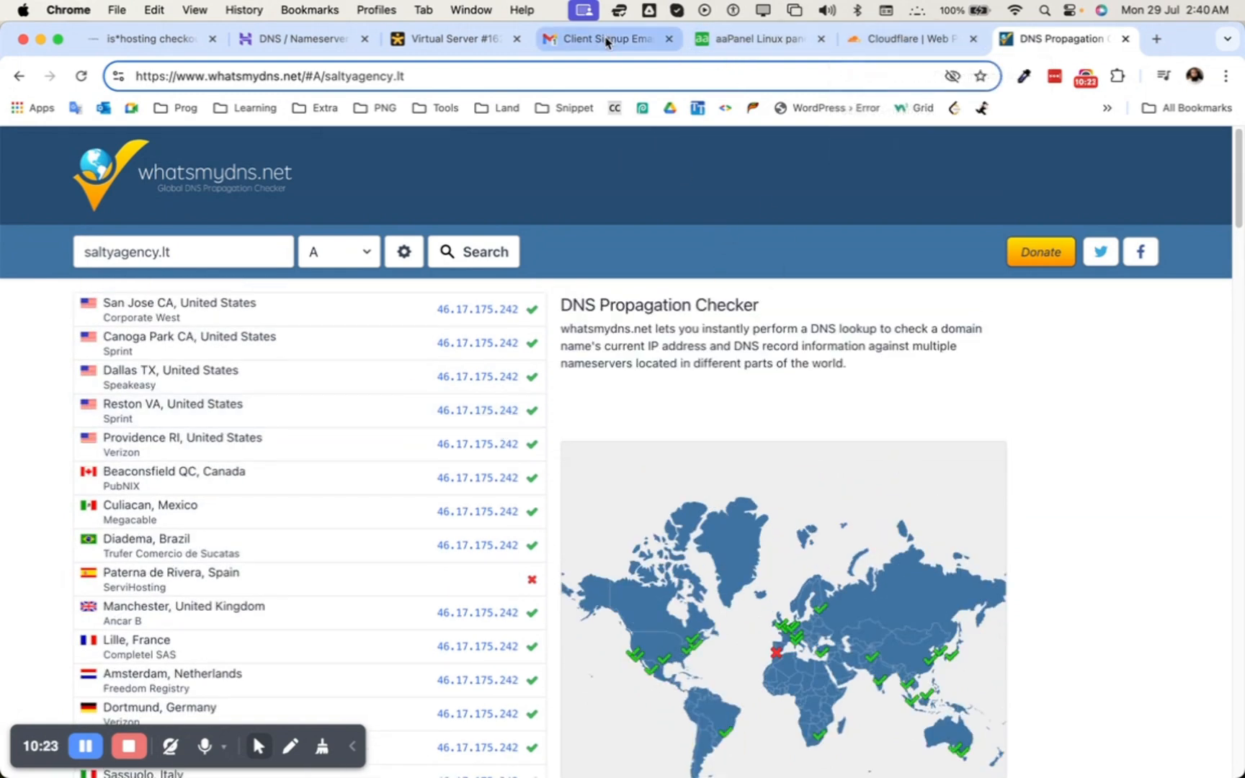
Delete .htaccess, 404.html, 502.html and index.html from the saltyagency.lt web root, leaving .user.ini
{"action": "left_click", "coordinate": [449, 38]}
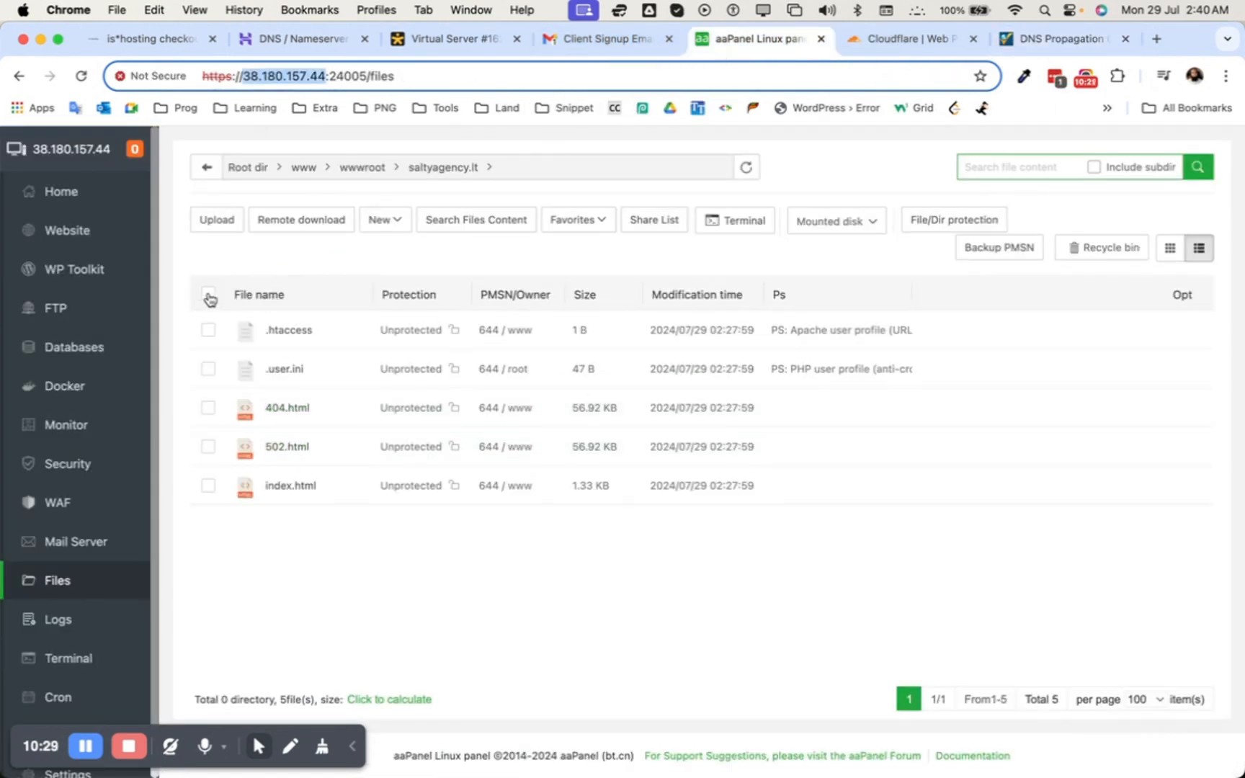
{"action": "left_click", "coordinate": [208, 294]}
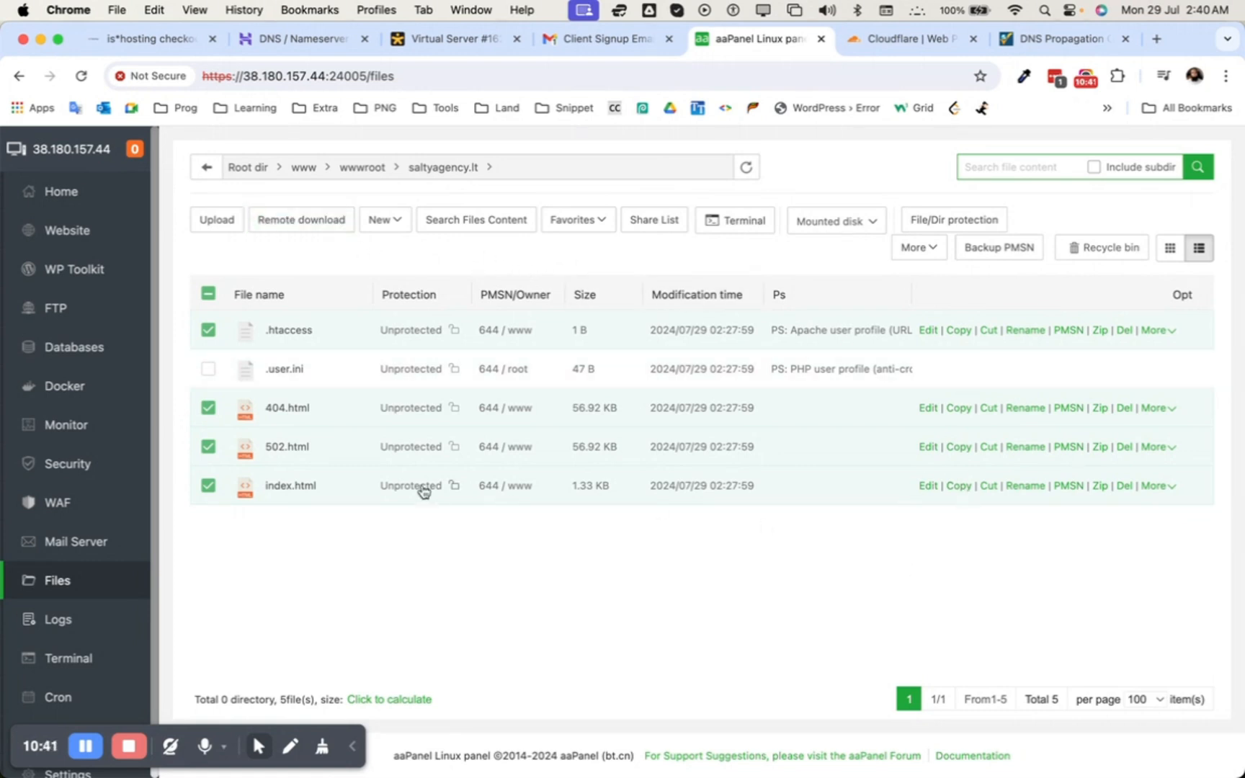
{"action": "mouse_move", "coordinate": [839, 316]}
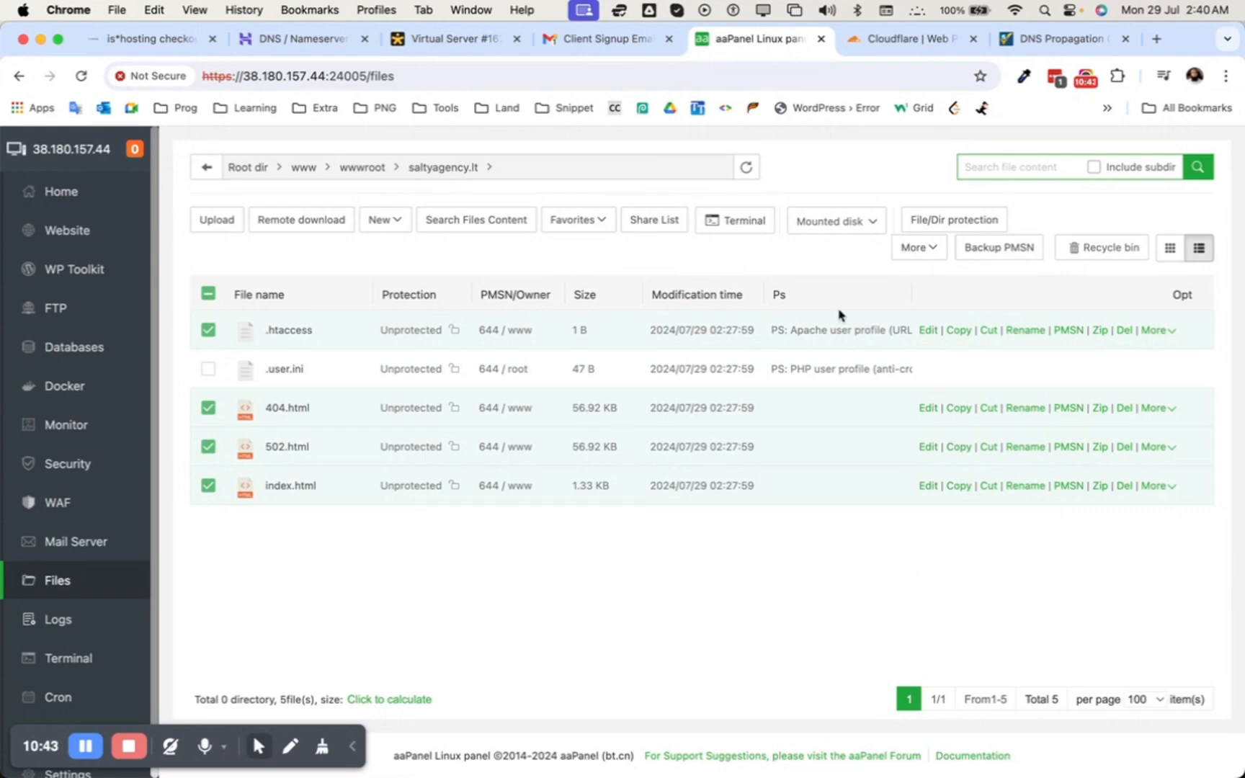
{"action": "left_click", "coordinate": [917, 247]}
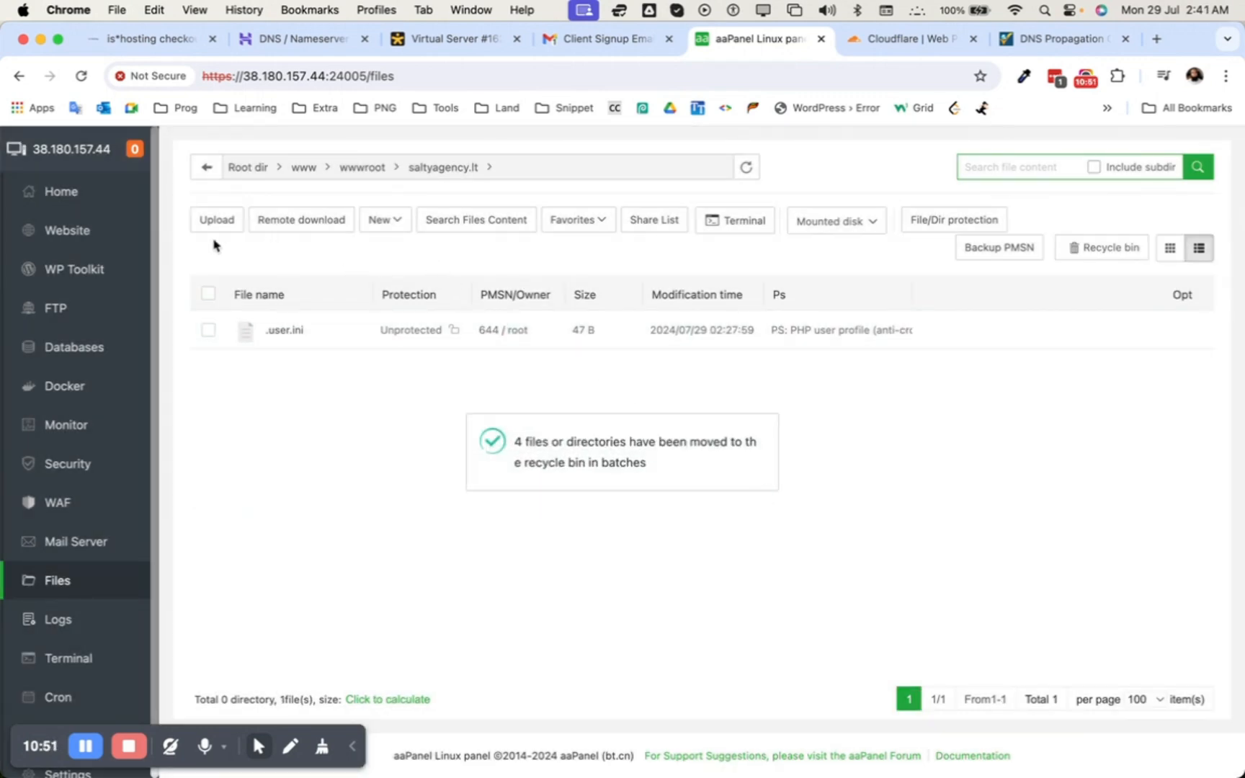
Upload Arsha.zip into the saltyagency.lt web root
{"action": "left_click", "coordinate": [216, 220]}
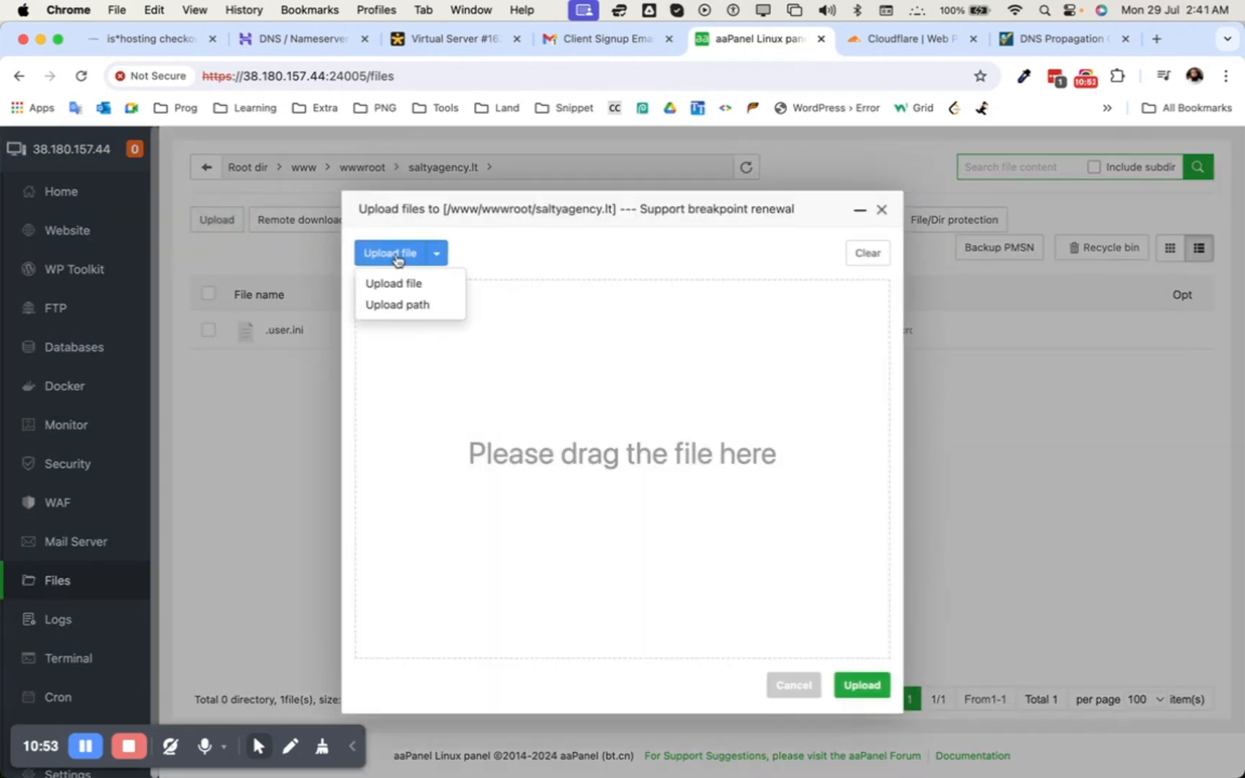
{"action": "left_click", "coordinate": [393, 283]}
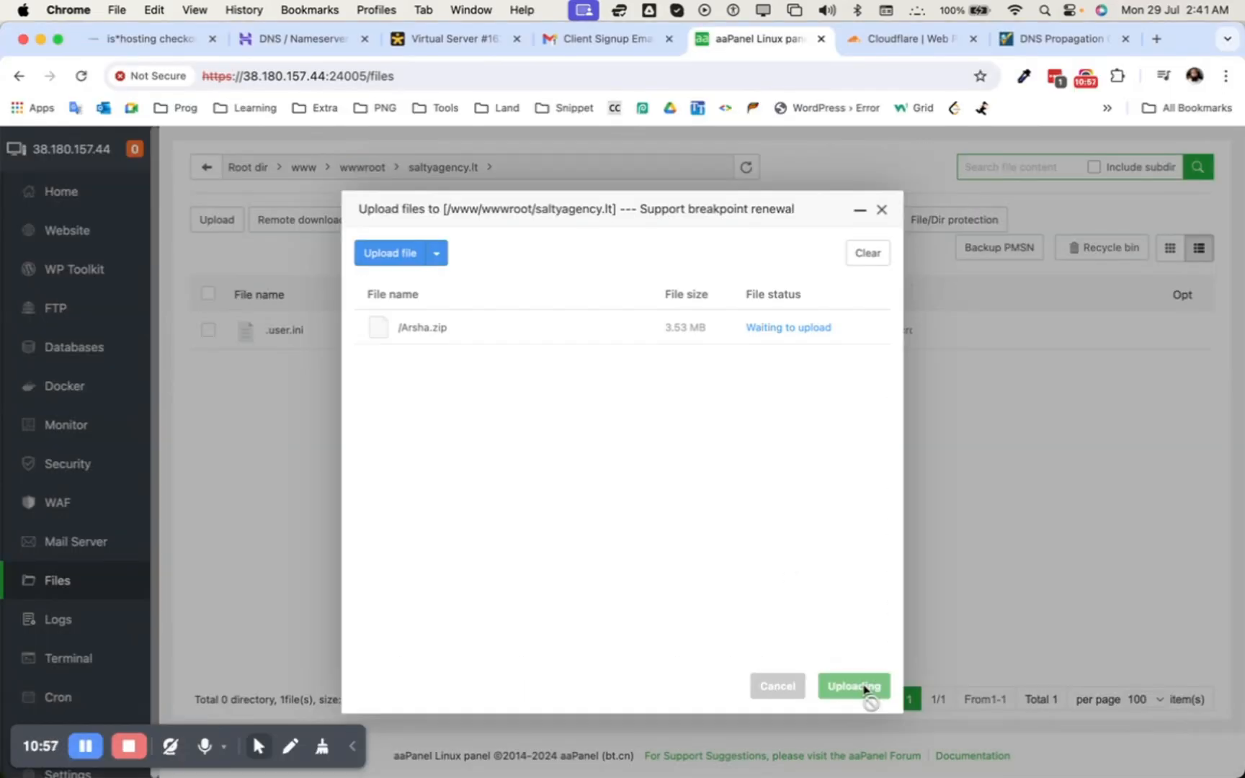
{"action": "left_click", "coordinate": [854, 686]}
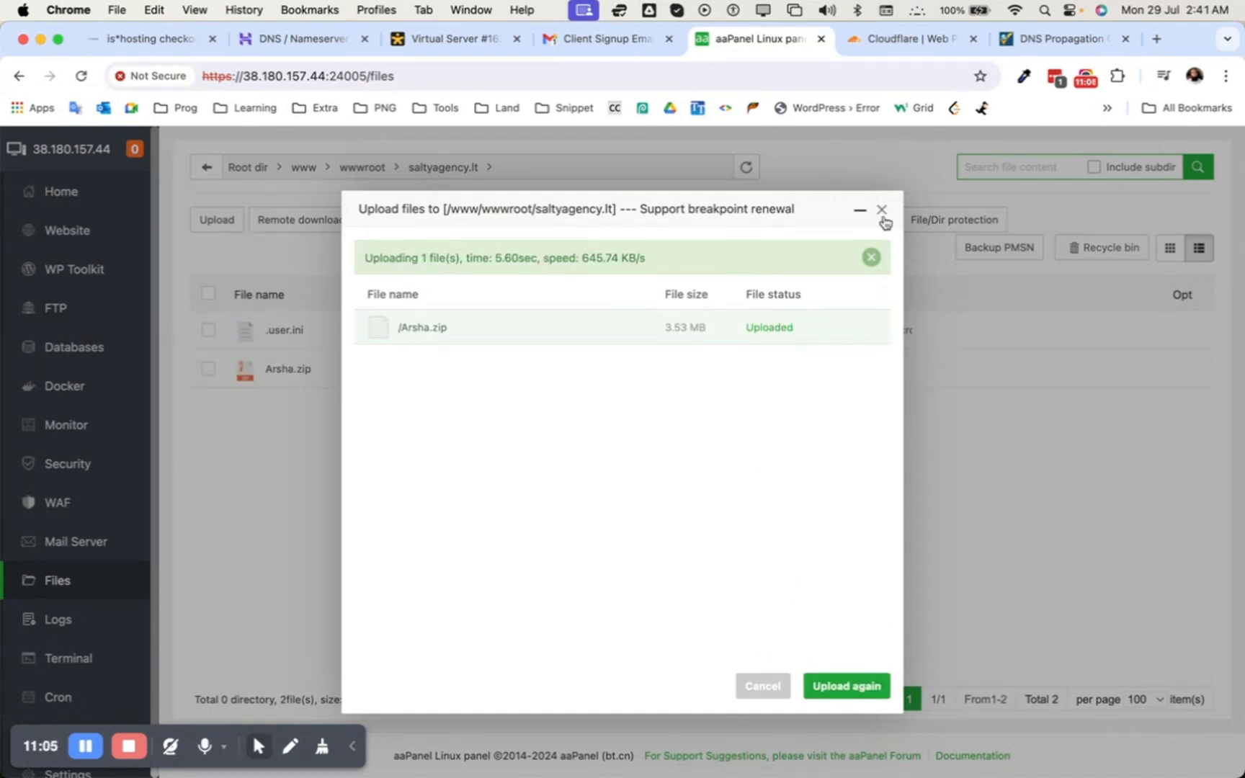
{"action": "left_click", "coordinate": [881, 210]}
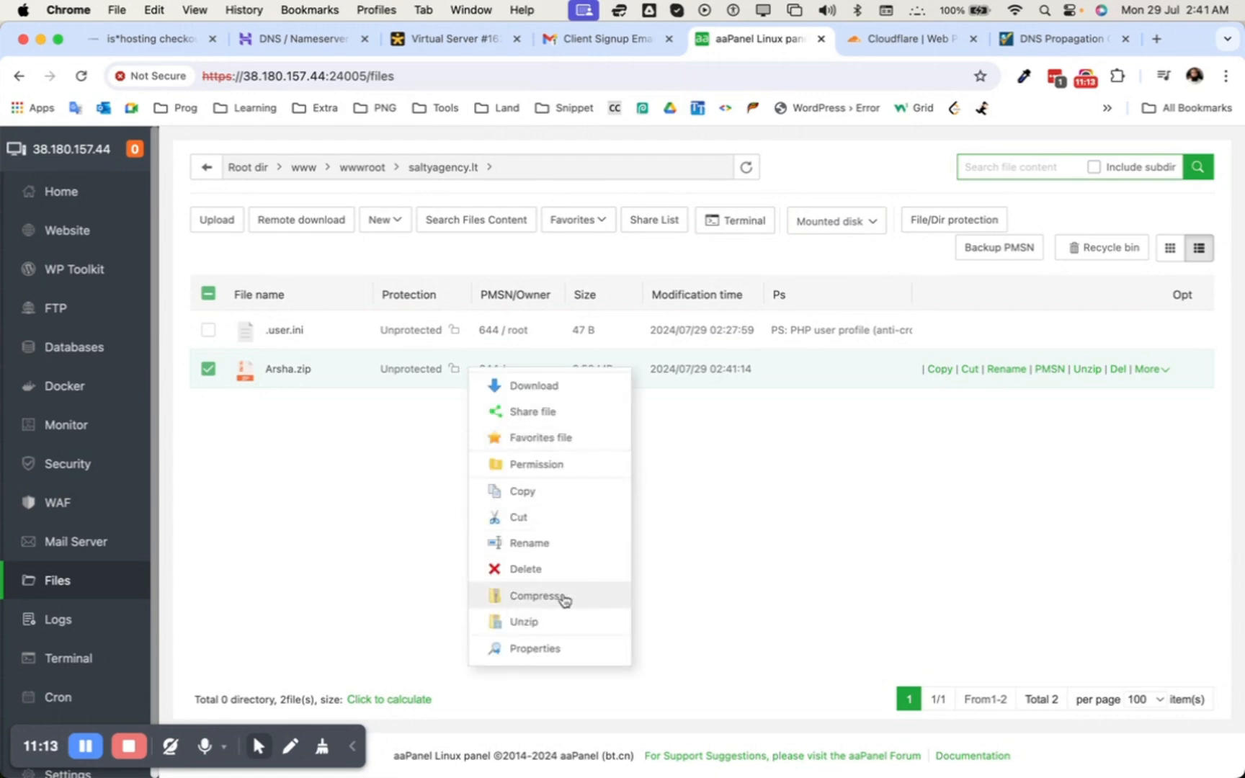
Unzip Arsha.zip into an Arsha folder in the web root
{"action": "left_click", "coordinate": [523, 621]}
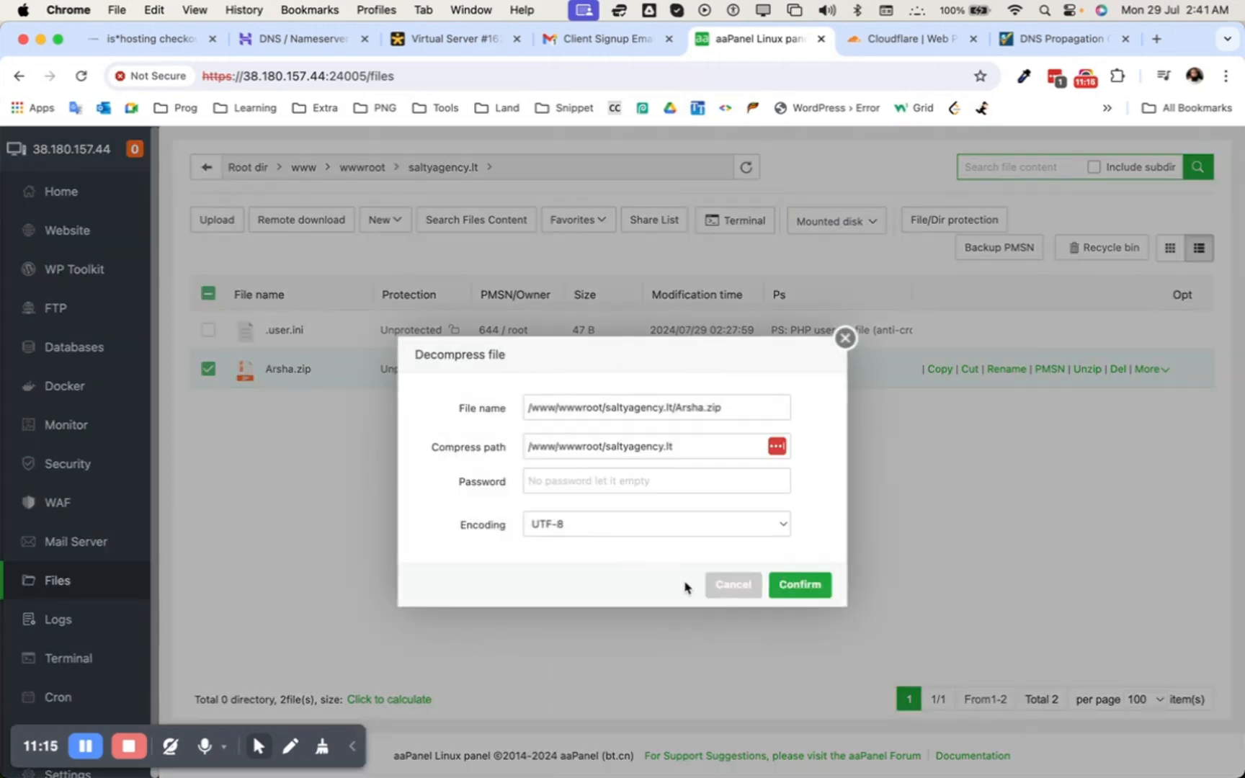
{"action": "left_click", "coordinate": [798, 586]}
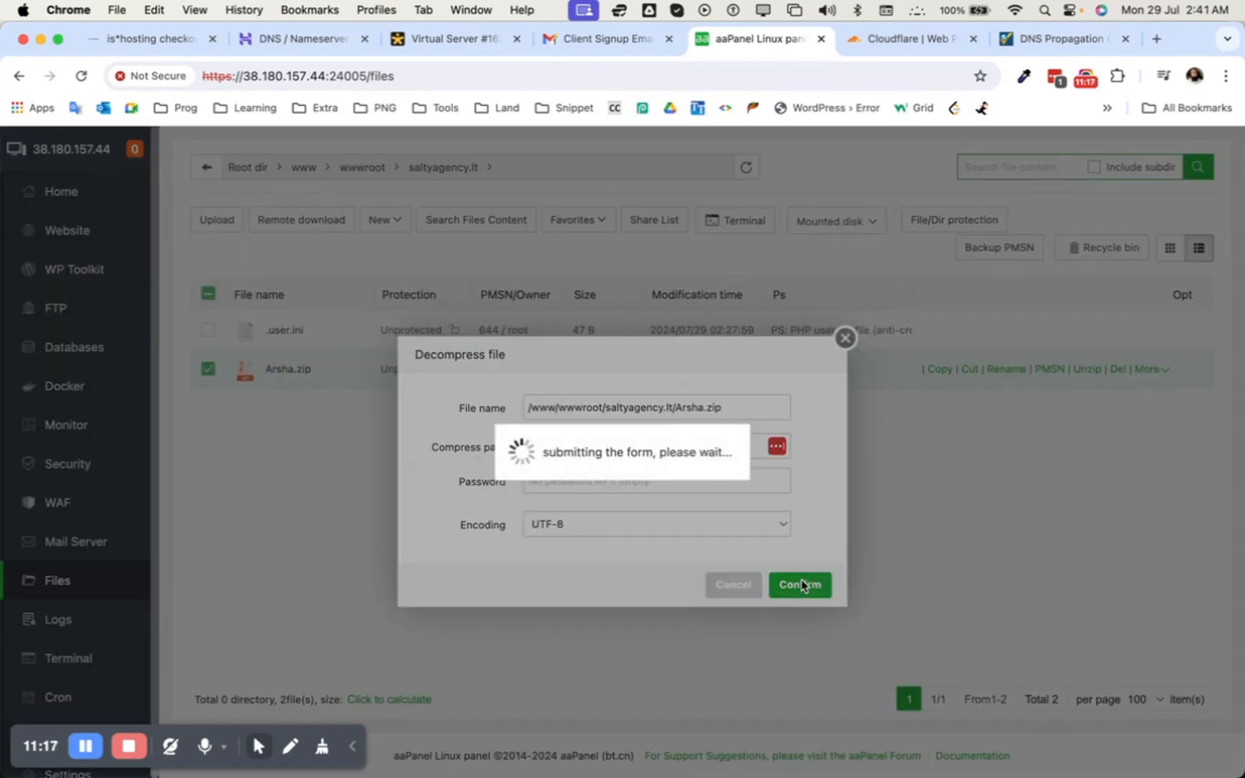
{"action": "left_click", "coordinate": [798, 585]}
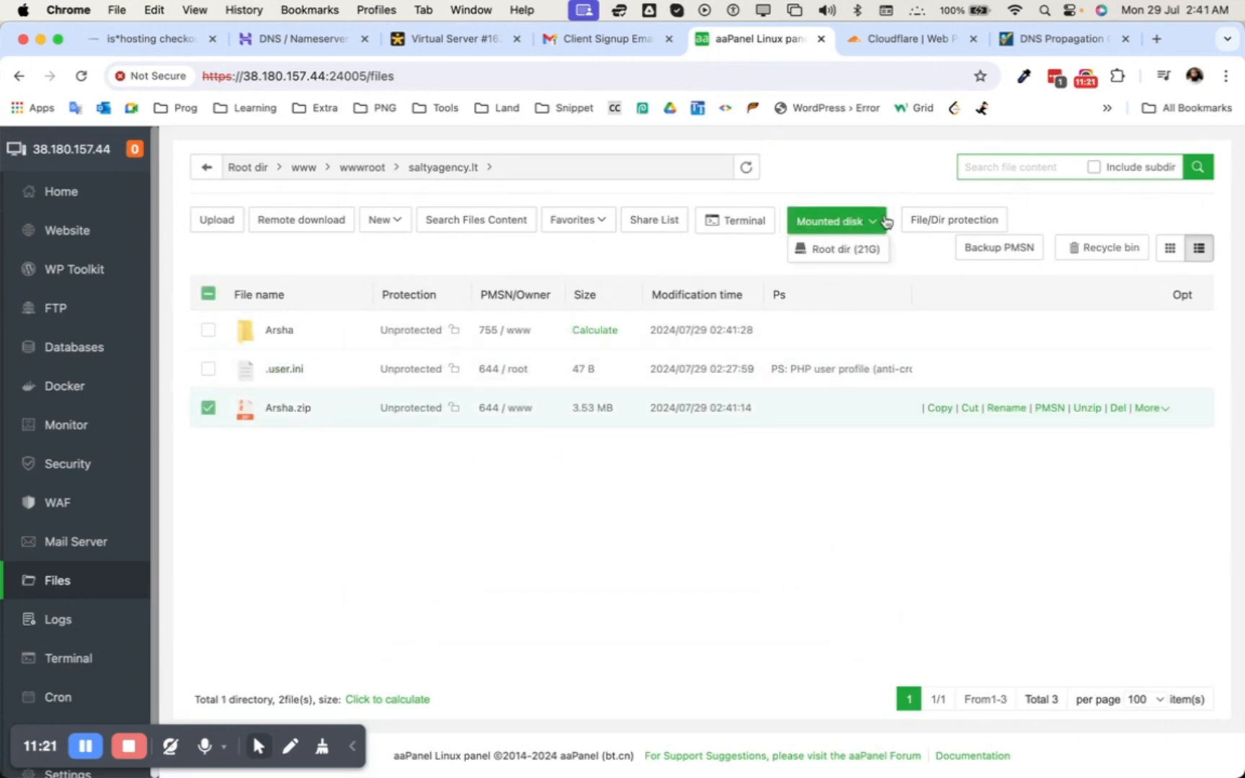
{"action": "left_click", "coordinate": [233, 481]}
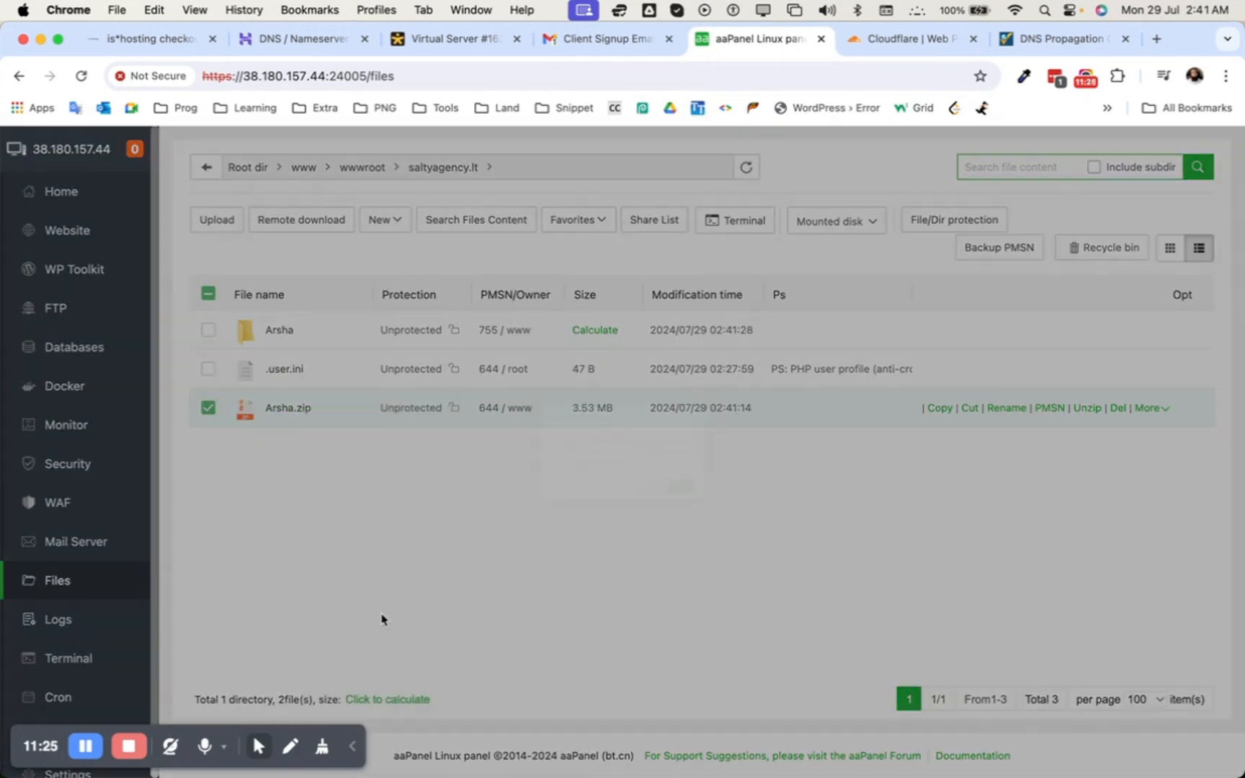
{"action": "left_click", "coordinate": [1117, 408]}
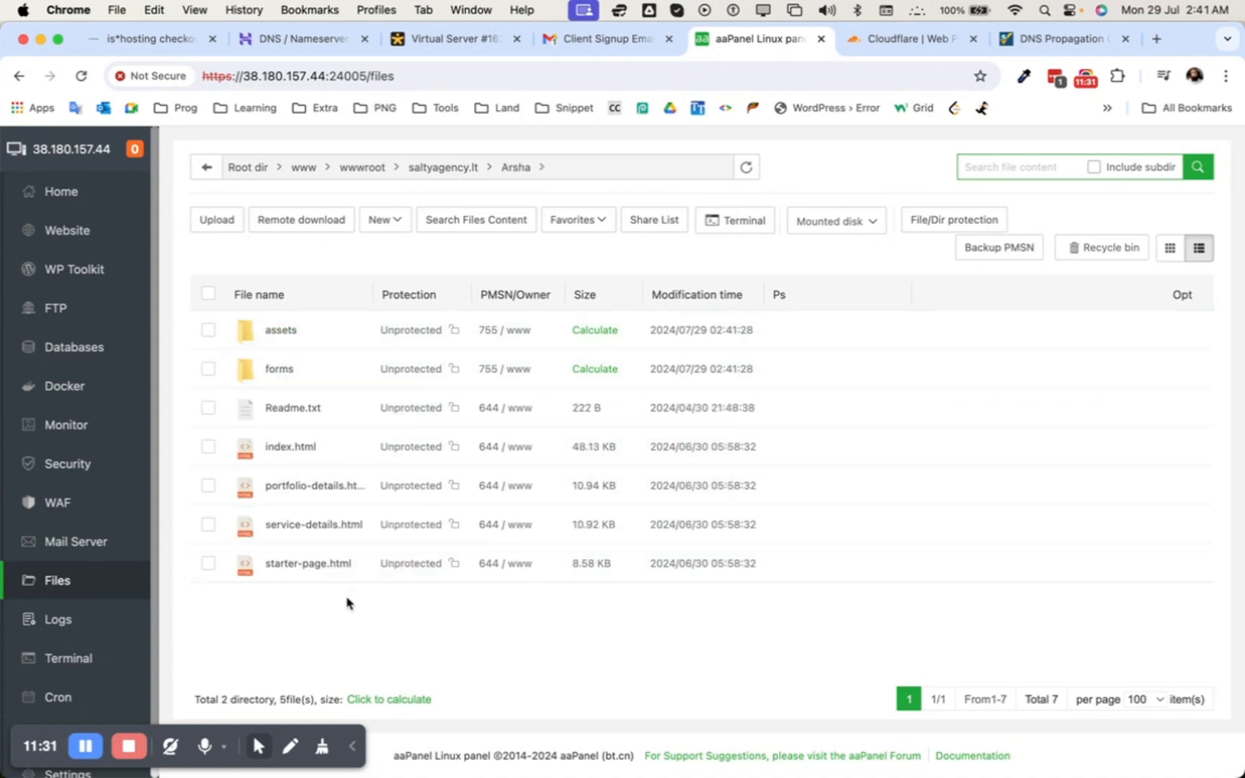
Browse the Arsha folder's contents: assets, forms, Readme.txt, index.html and other pages
{"action": "left_click", "coordinate": [208, 294]}
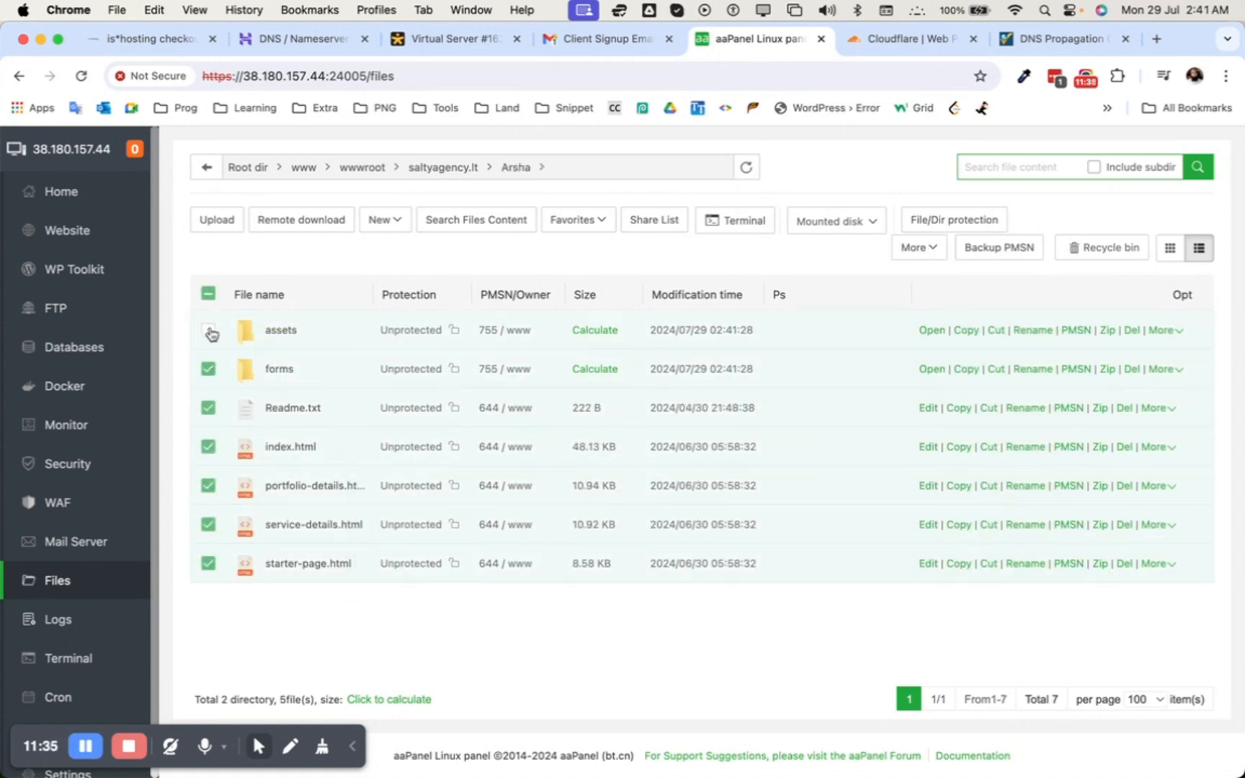
{"action": "left_click", "coordinate": [208, 331]}
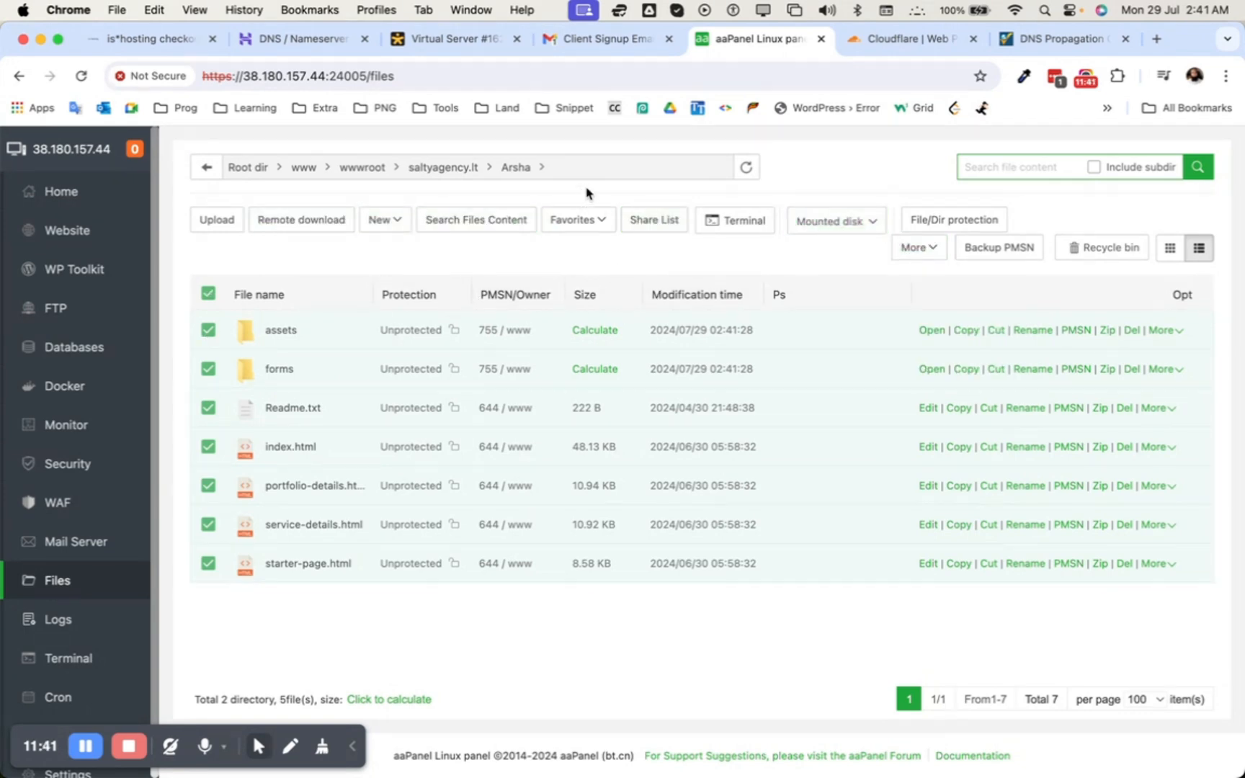
{"action": "mouse_move", "coordinate": [931, 323]}
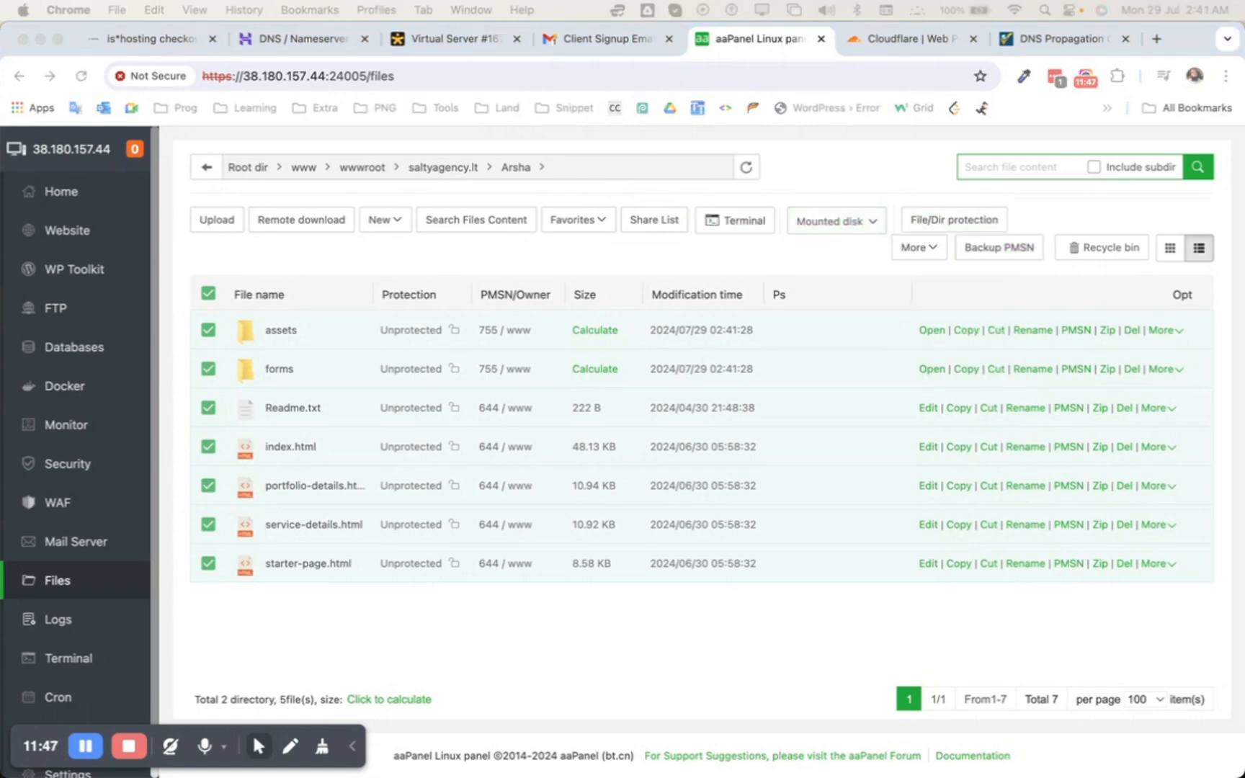
{"action": "left_click", "coordinate": [208, 294]}
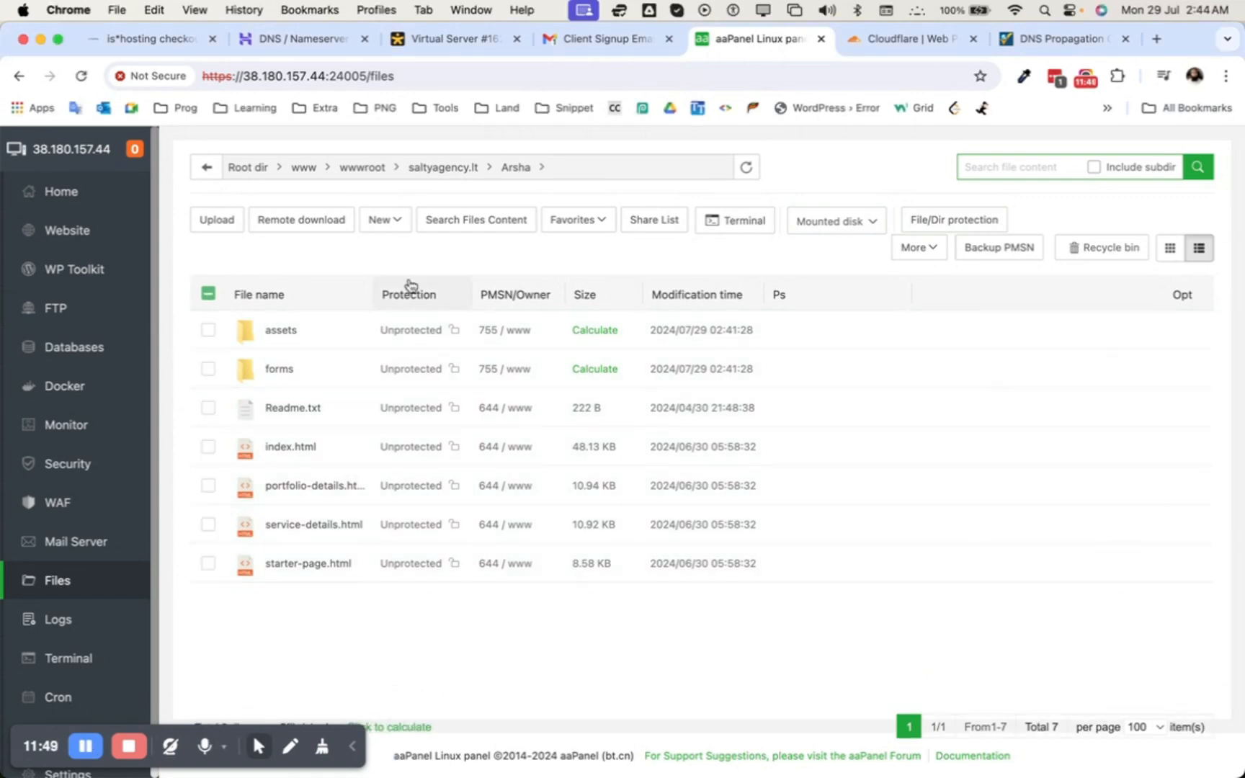
{"action": "mouse_move", "coordinate": [525, 294]}
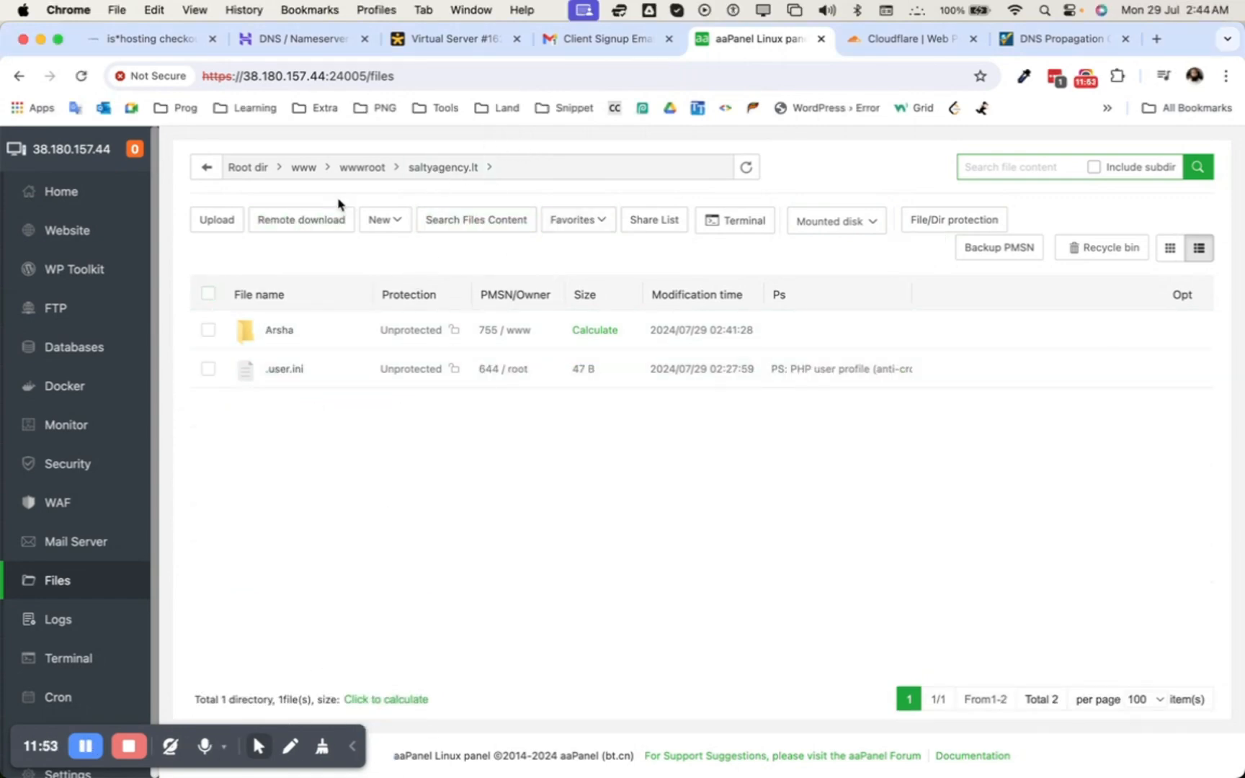
Upload the 3.52 MB Archive.zip from Downloads into the web root beside the Arsha folder
{"action": "left_click", "coordinate": [216, 220]}
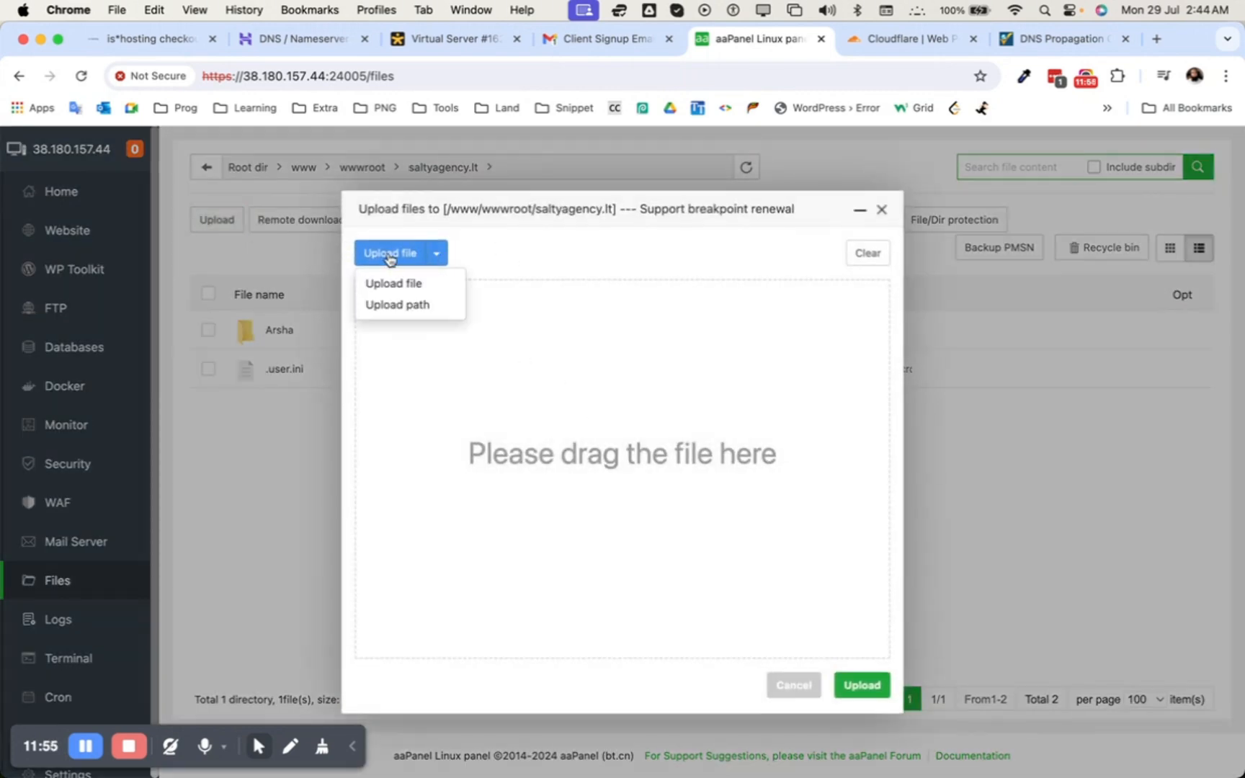
{"action": "left_click", "coordinate": [392, 284]}
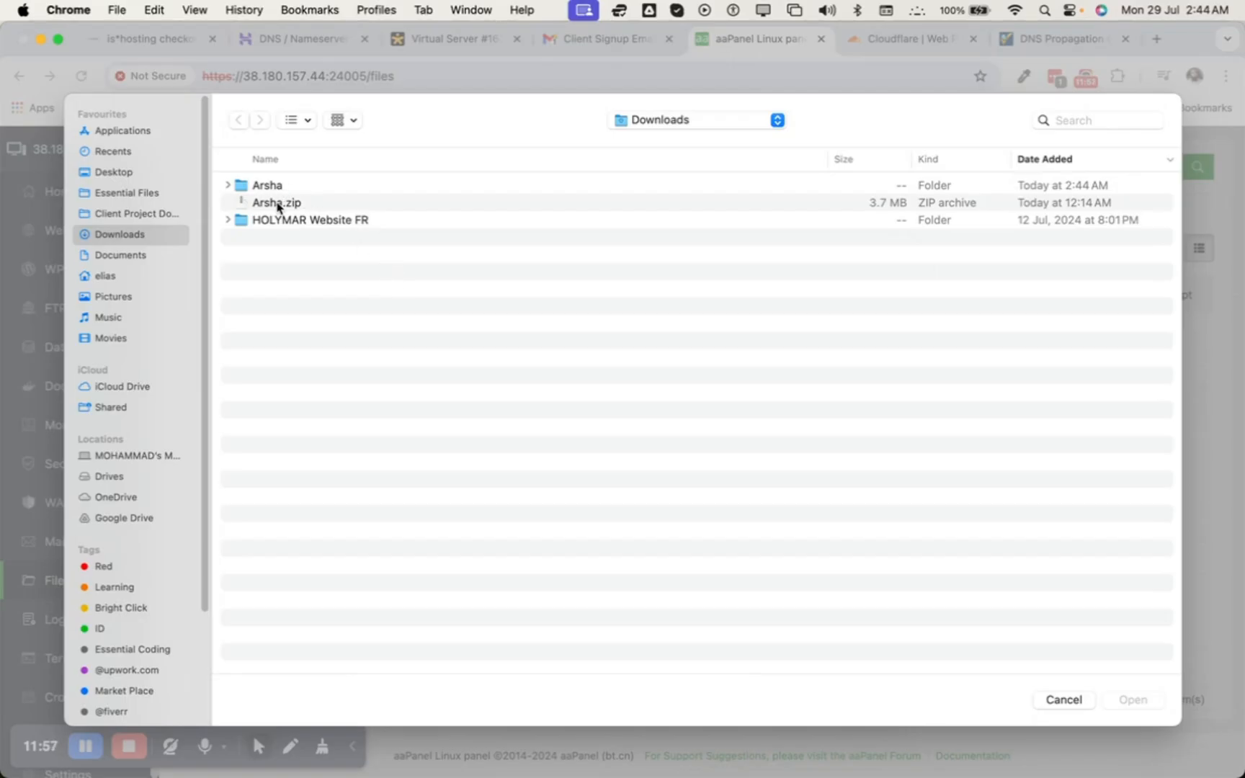
{"action": "double_click", "coordinate": [267, 184]}
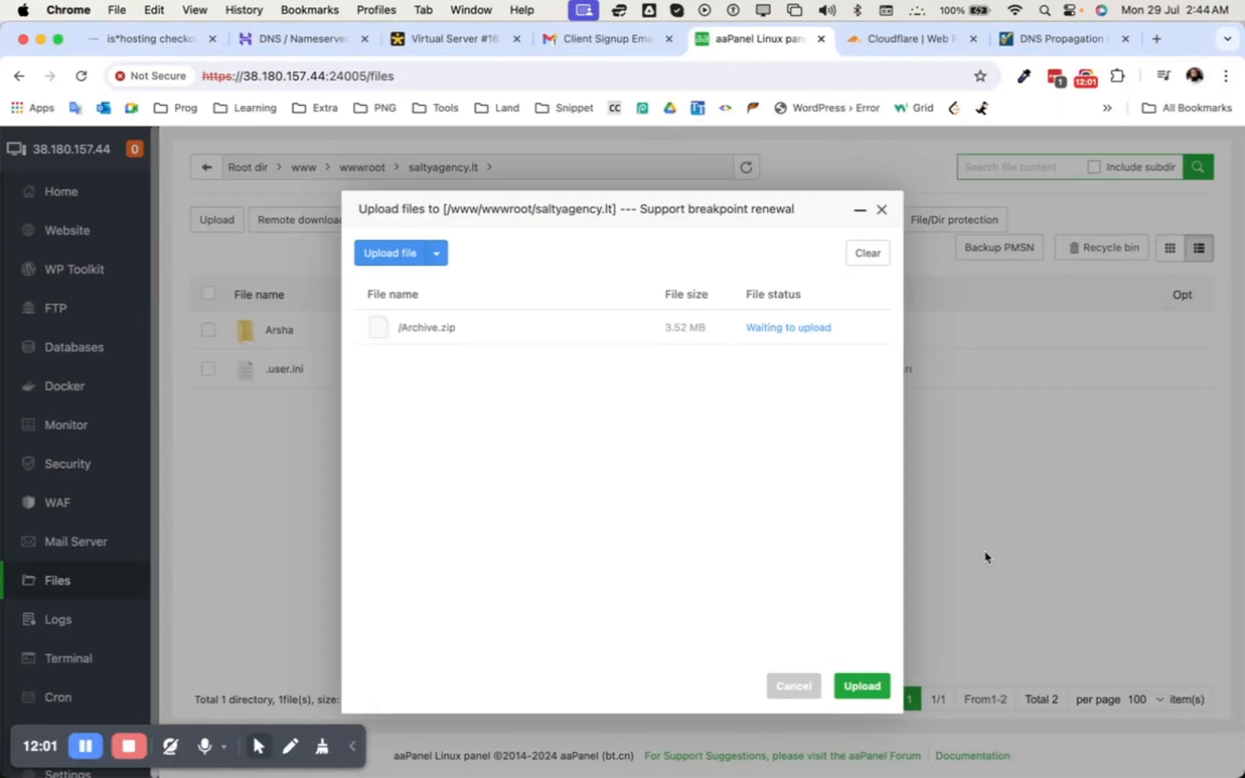
{"action": "left_click", "coordinate": [860, 686]}
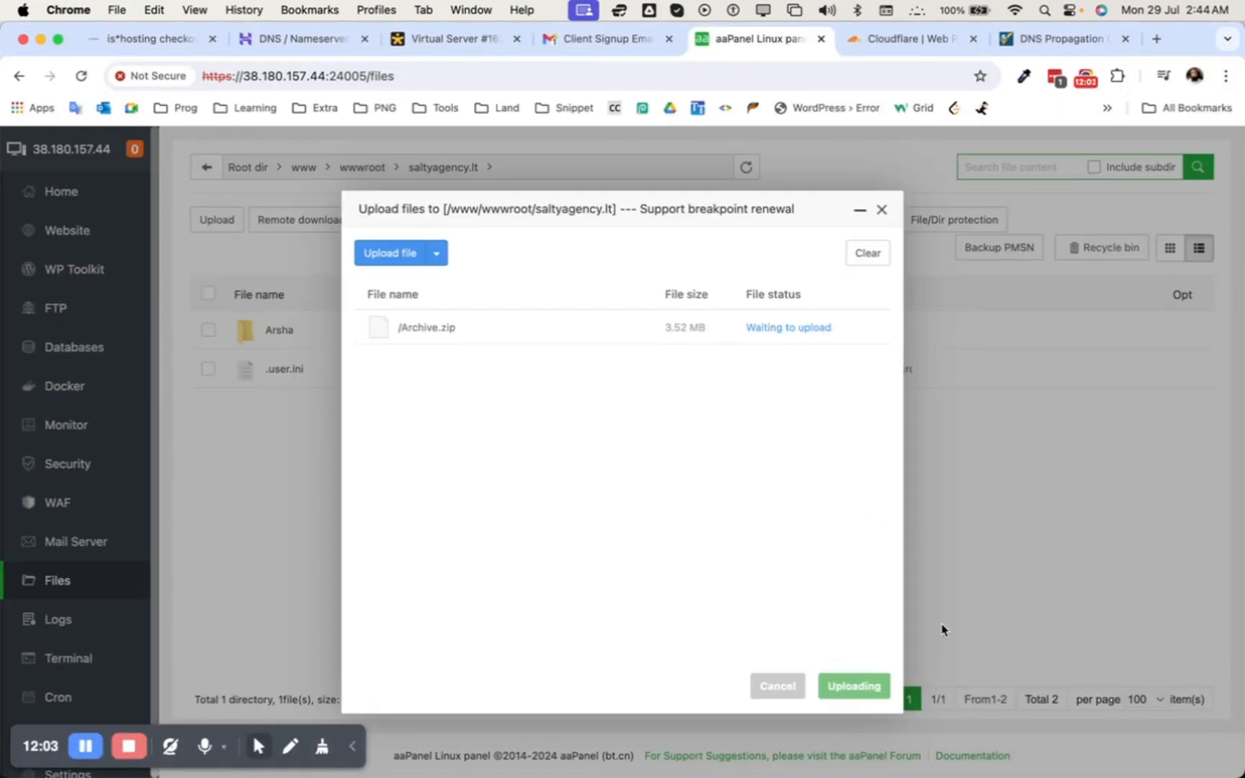
{"action": "left_click", "coordinate": [389, 252]}
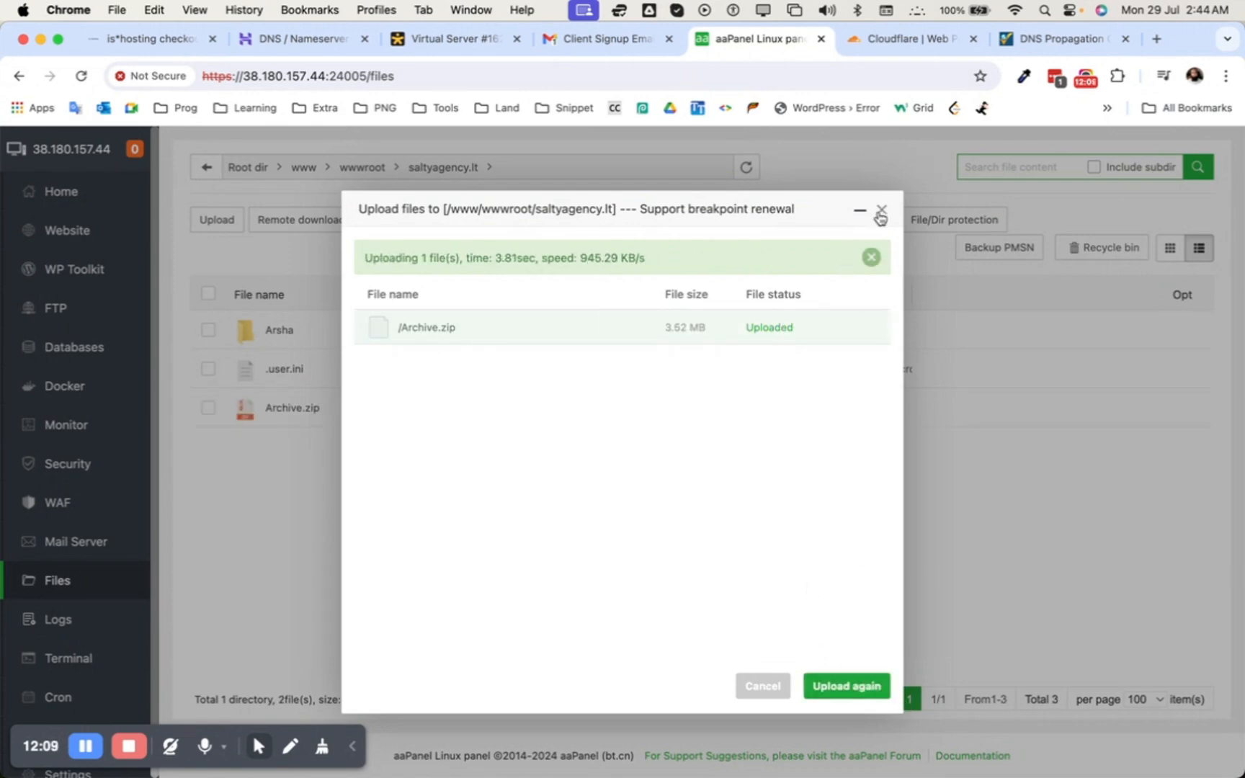
{"action": "left_click", "coordinate": [881, 212]}
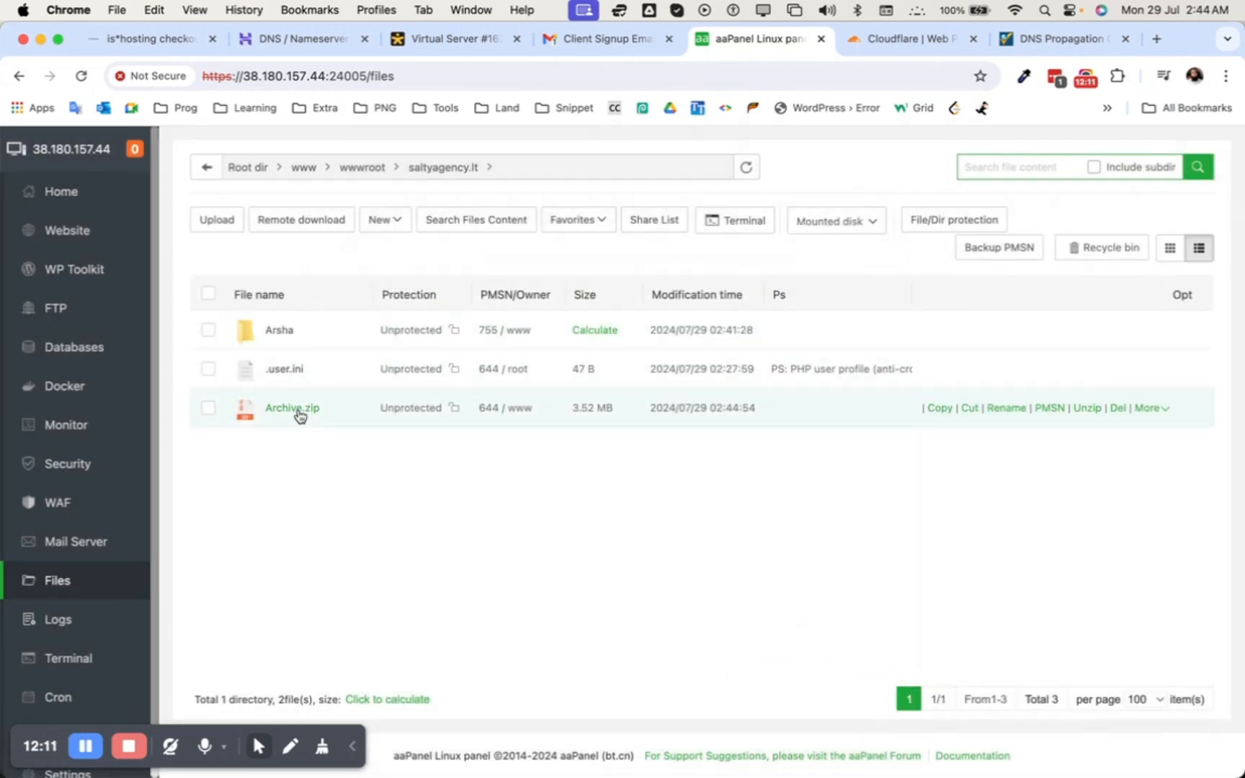
Extract Archive.zip into the saltyagency.lt web root, placing index.html, assets and forms there
{"action": "left_click", "coordinate": [1087, 408]}
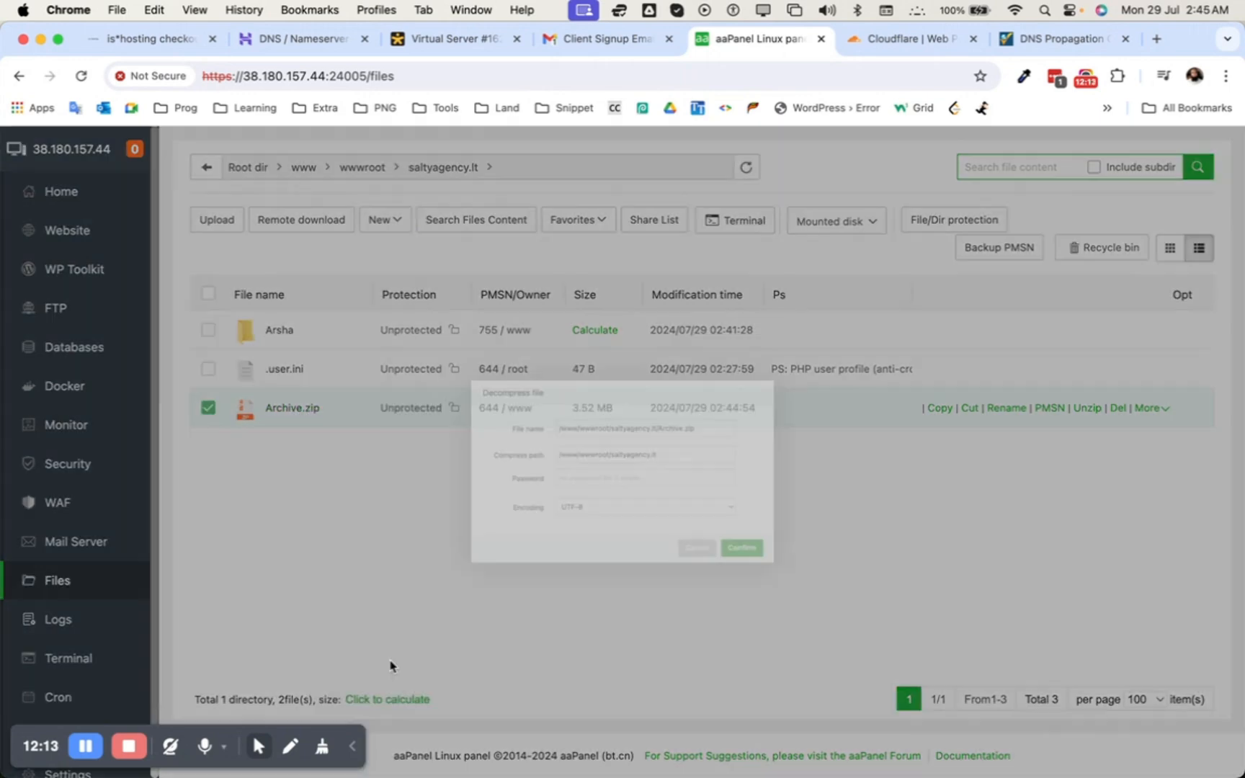
{"action": "left_click", "coordinate": [739, 548]}
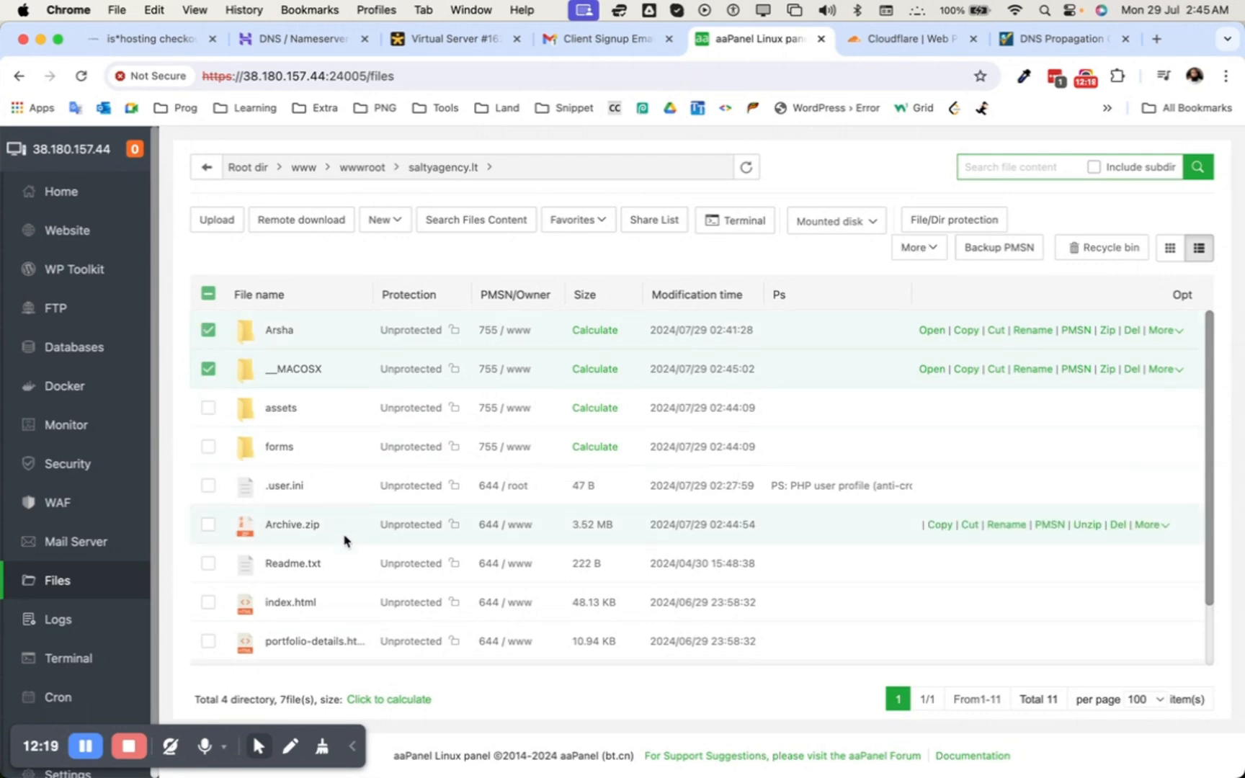
{"action": "scroll", "scroll_direction": "down", "scroll_amount": 3}
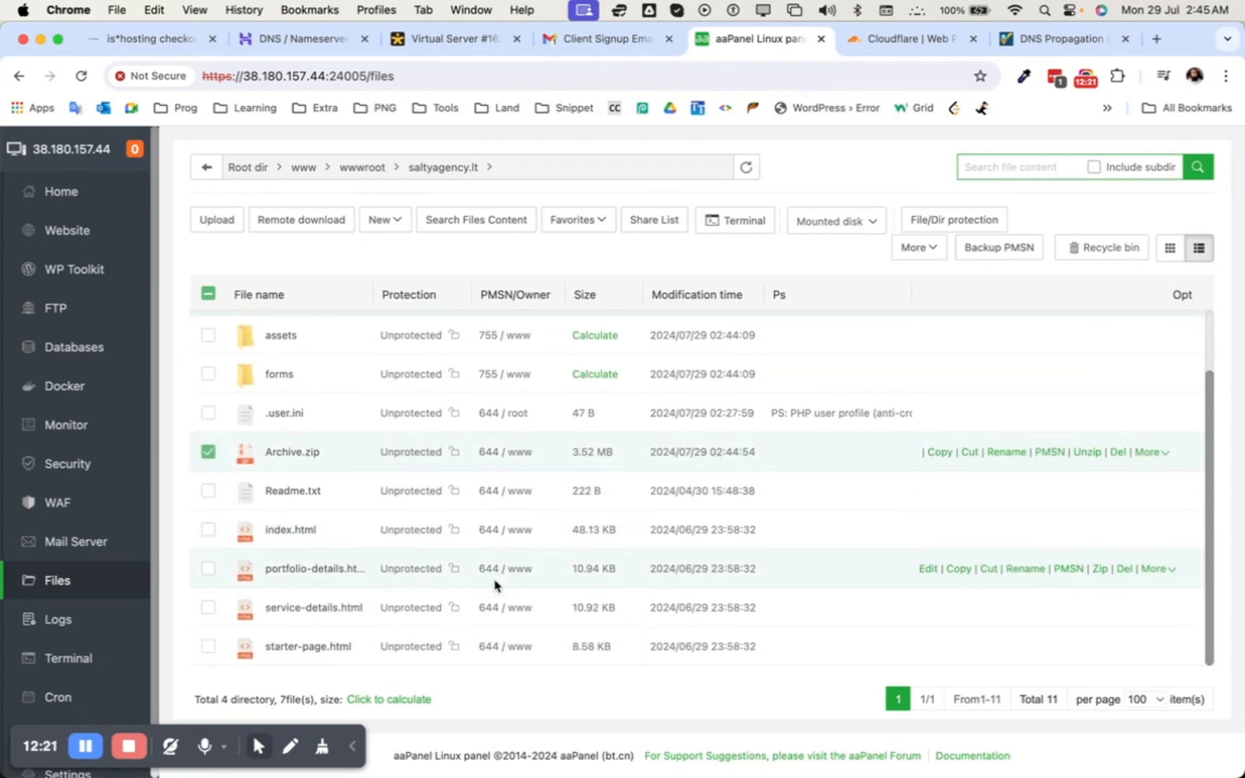
Delete the leftover Arsha, __MACOSX folders and Archive.zip via the bulk More > Del action
{"action": "left_click", "coordinate": [834, 220]}
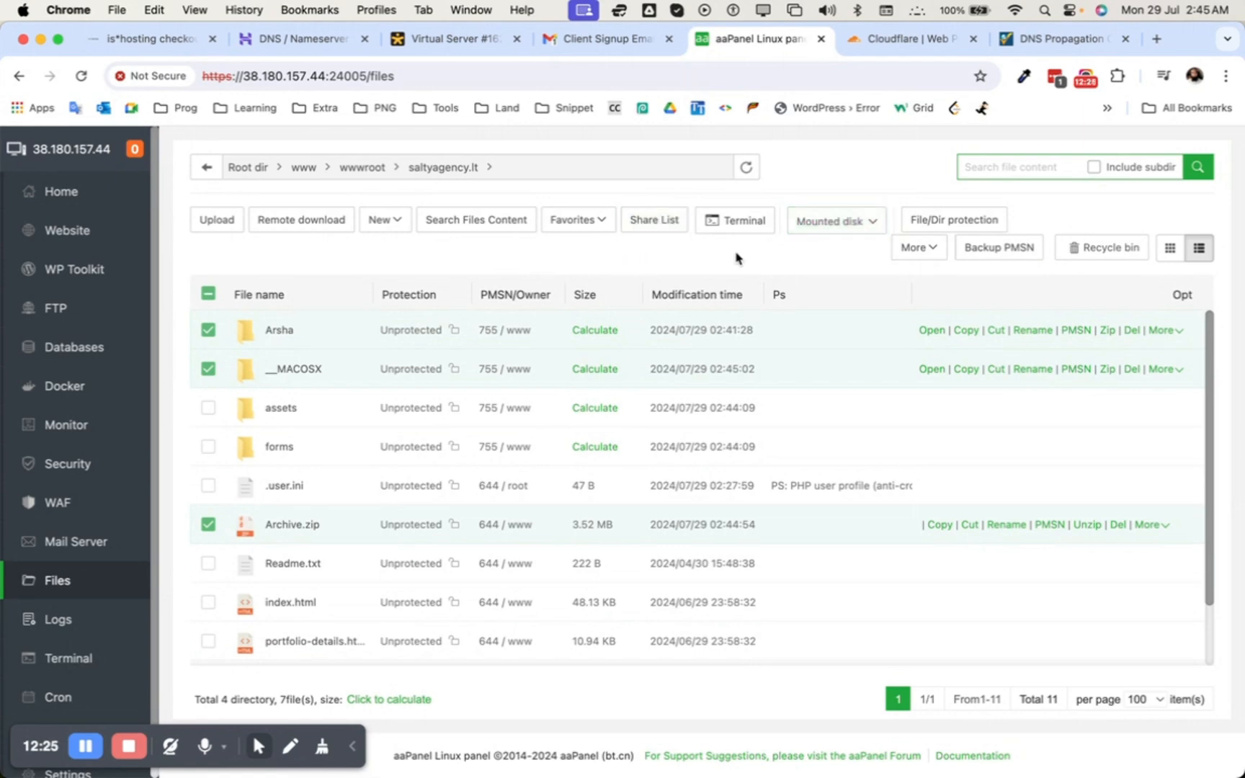
{"action": "left_click", "coordinate": [918, 246]}
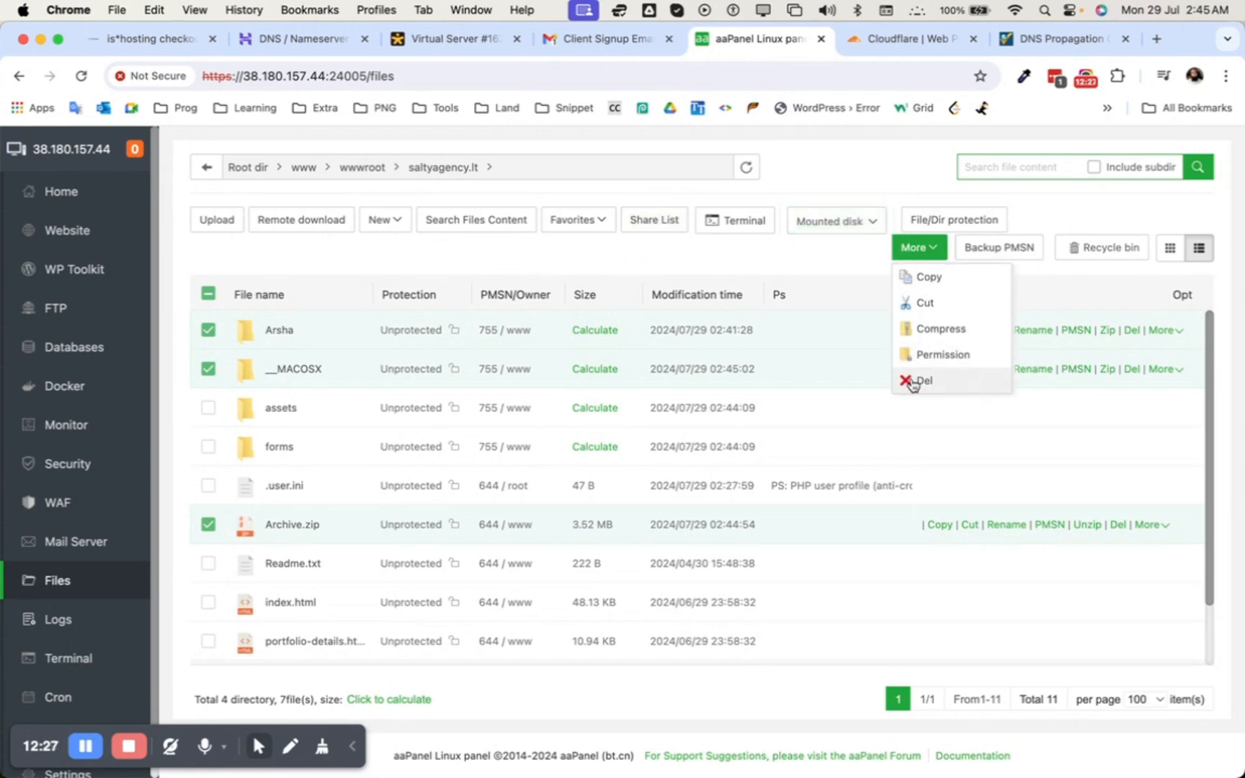
{"action": "left_click", "coordinate": [922, 380]}
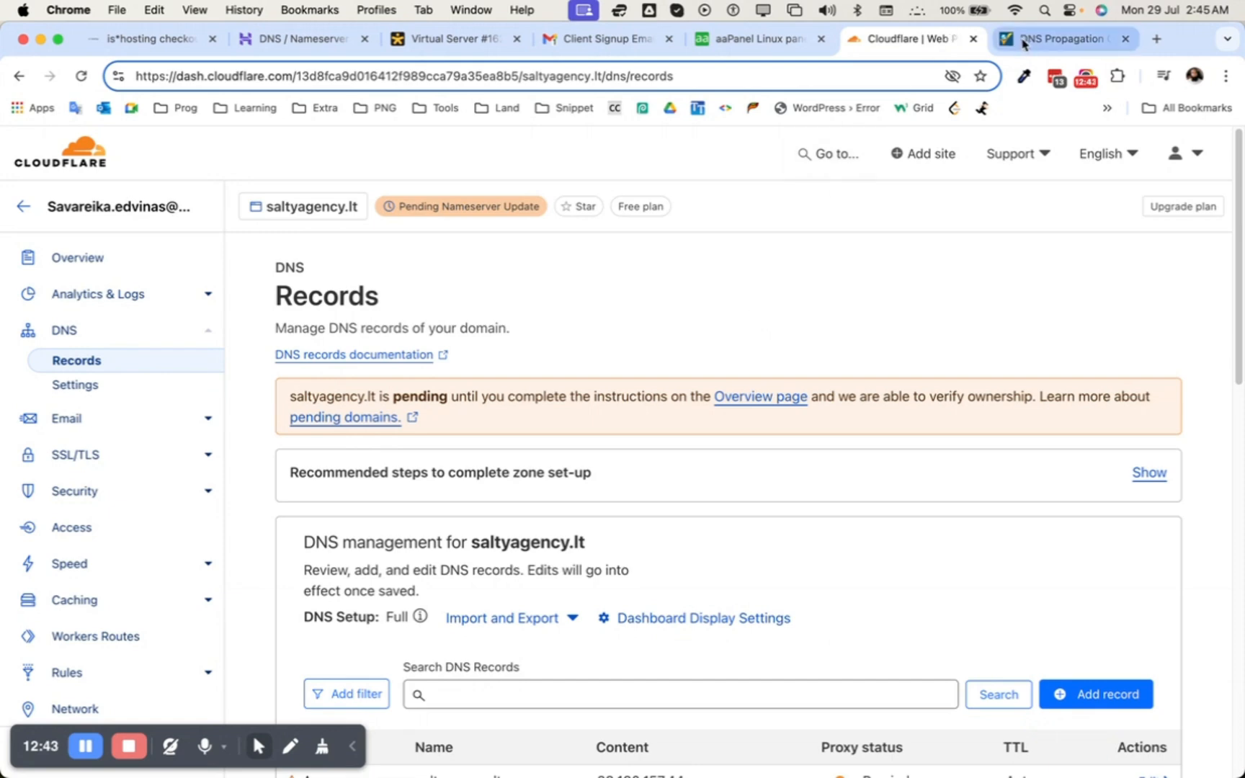
Review the whatsmydns.net A-record check for saltyagency.lt resolving to 104.21.2.150 and 172.67.129.84, then return to aaPanel's site list
{"action": "left_click", "coordinate": [1064, 37]}
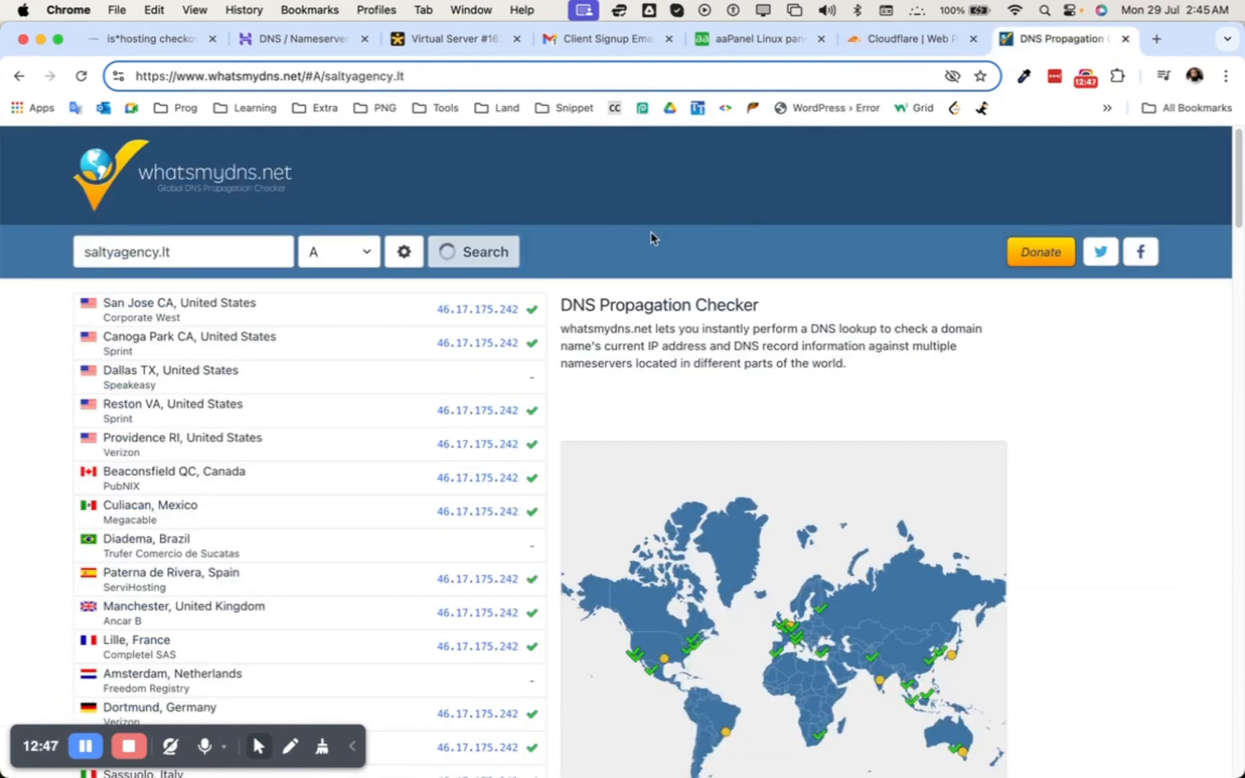
{"action": "scroll", "scroll_direction": "down", "scroll_amount": 3}
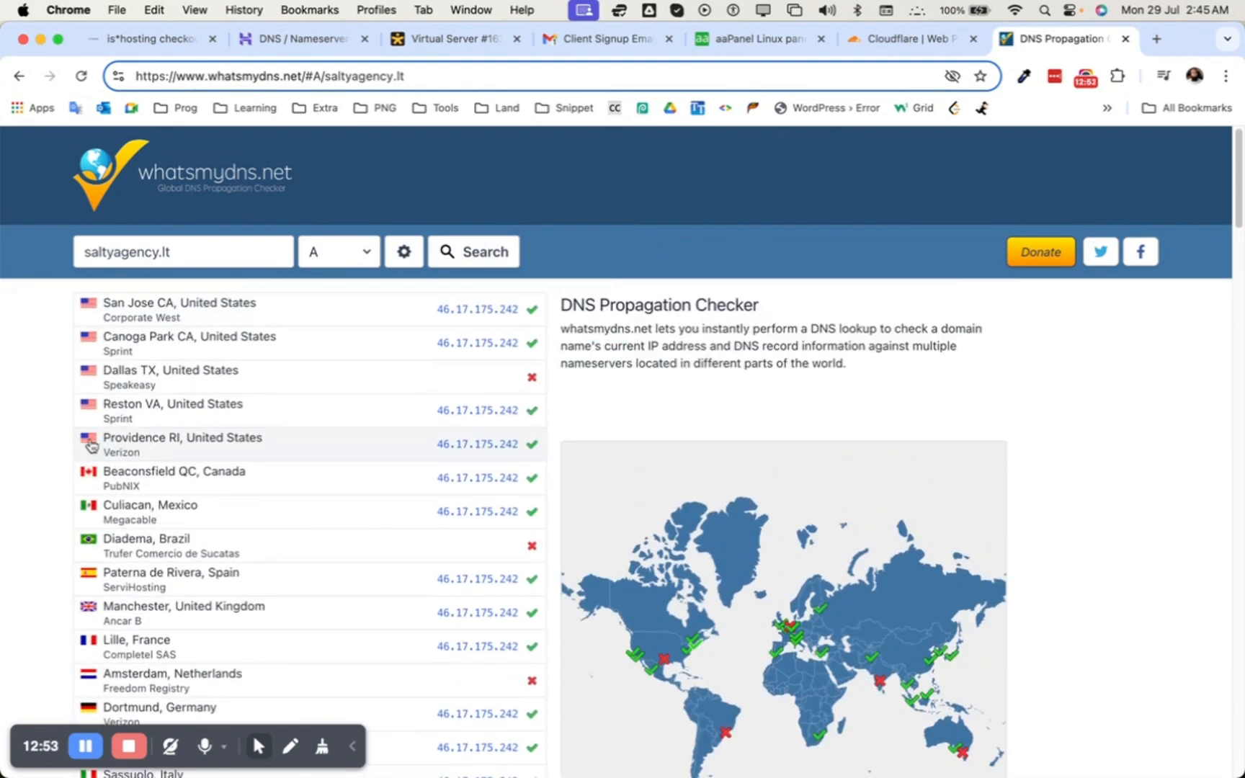
{"action": "mouse_move", "coordinate": [281, 688]}
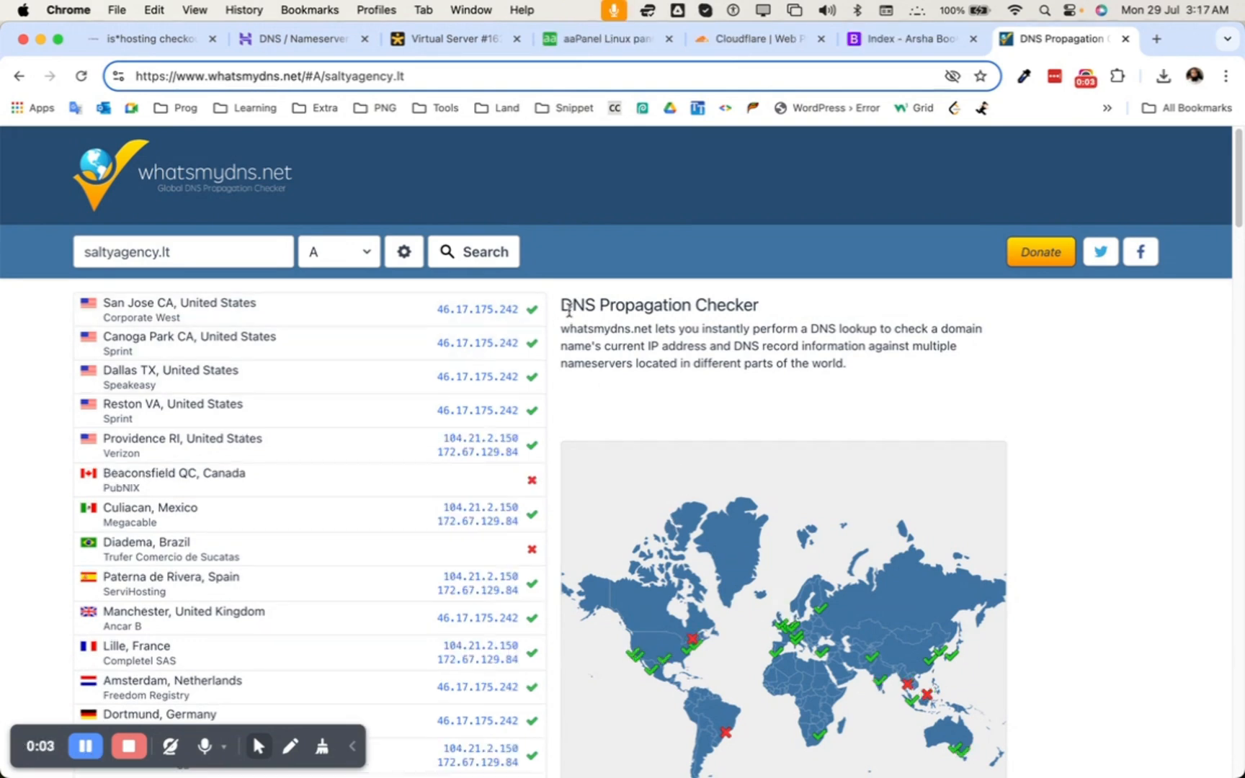
{"action": "mouse_move", "coordinate": [598, 474]}
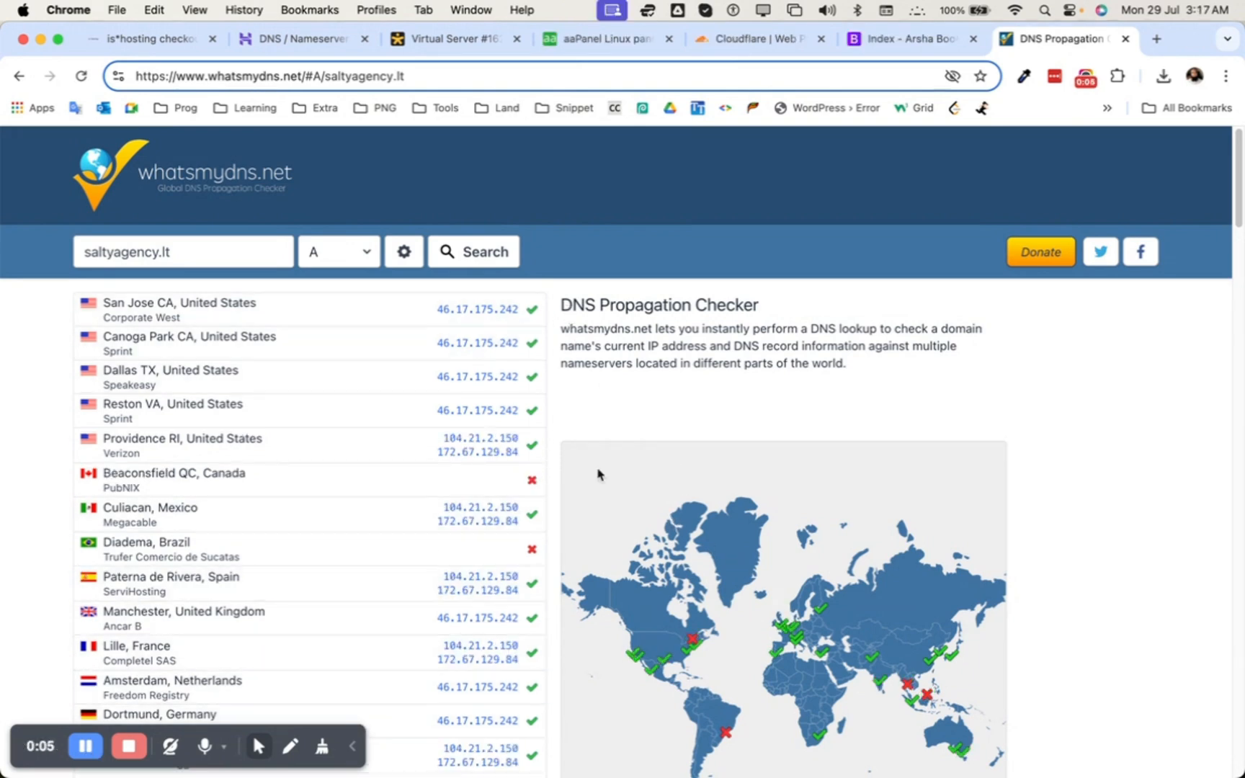
{"action": "left_click", "coordinate": [472, 253]}
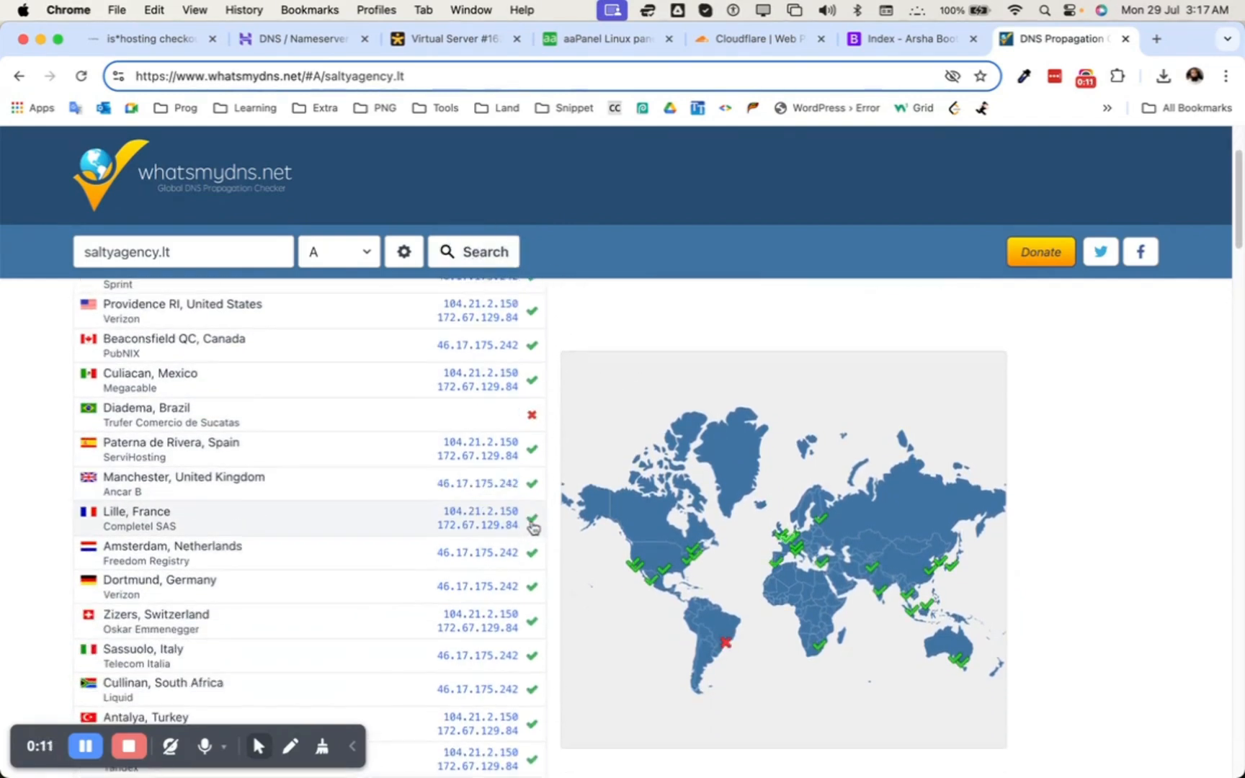
{"action": "scroll", "scroll_direction": "down", "scroll_amount": 3}
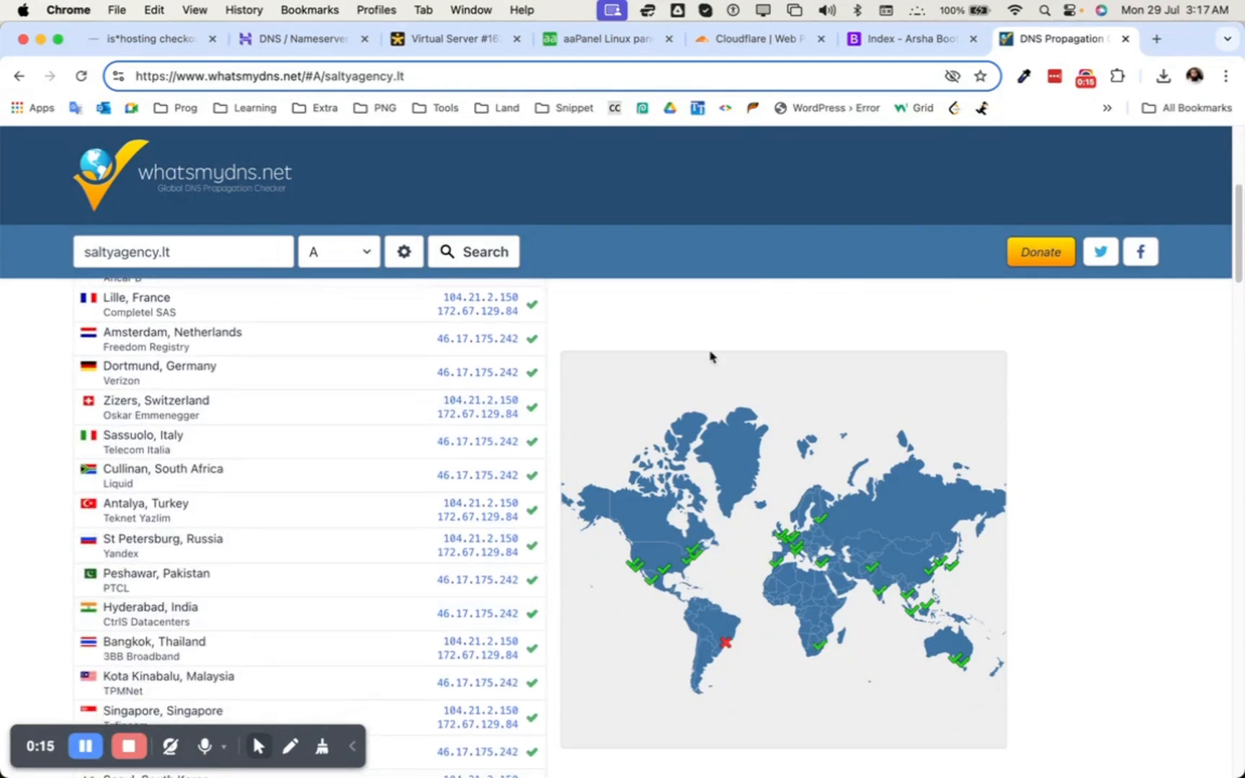
{"action": "left_click", "coordinate": [605, 38]}
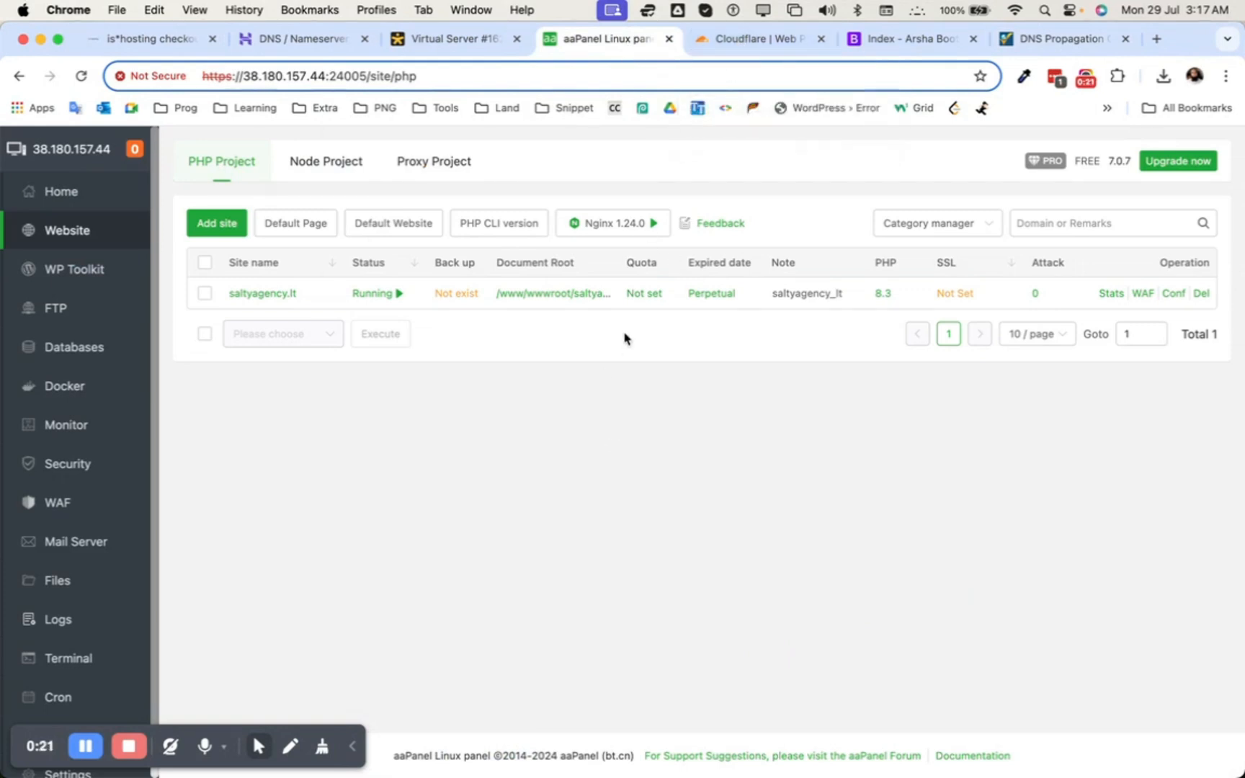
{"action": "left_click", "coordinate": [910, 37]}
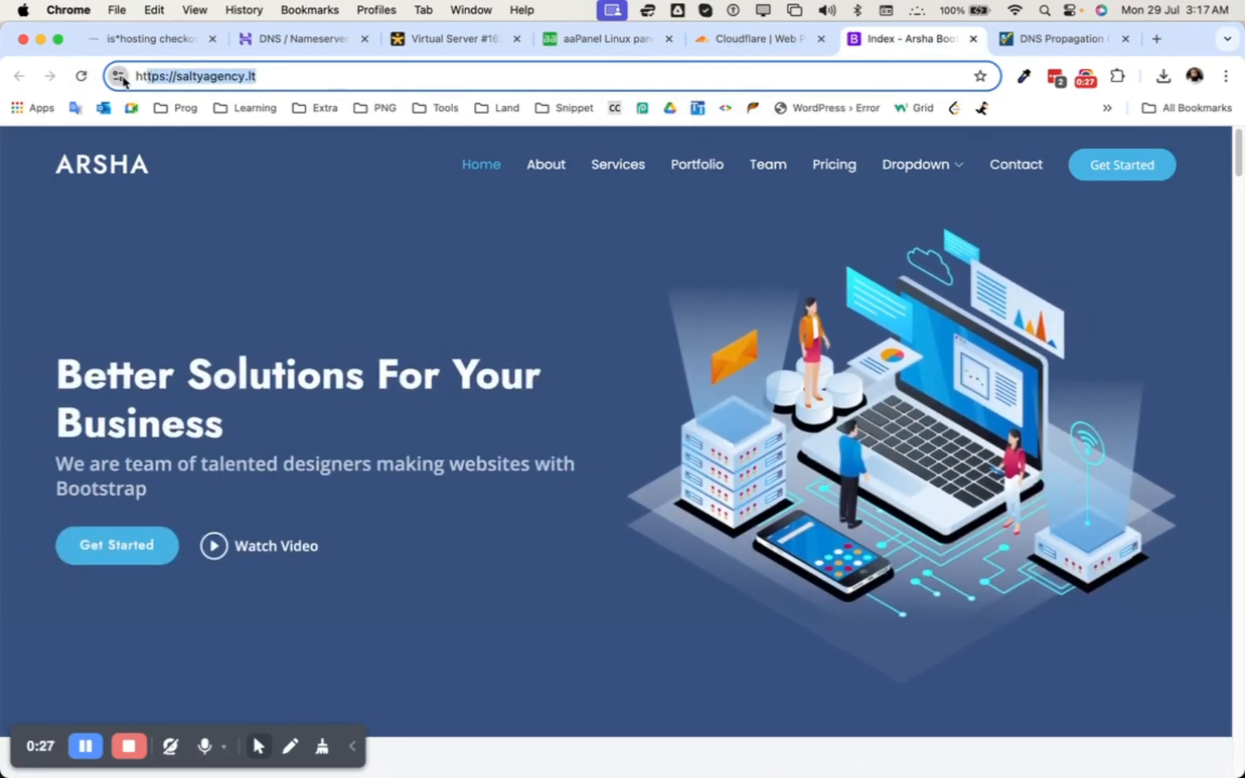
{"action": "left_click", "coordinate": [119, 75]}
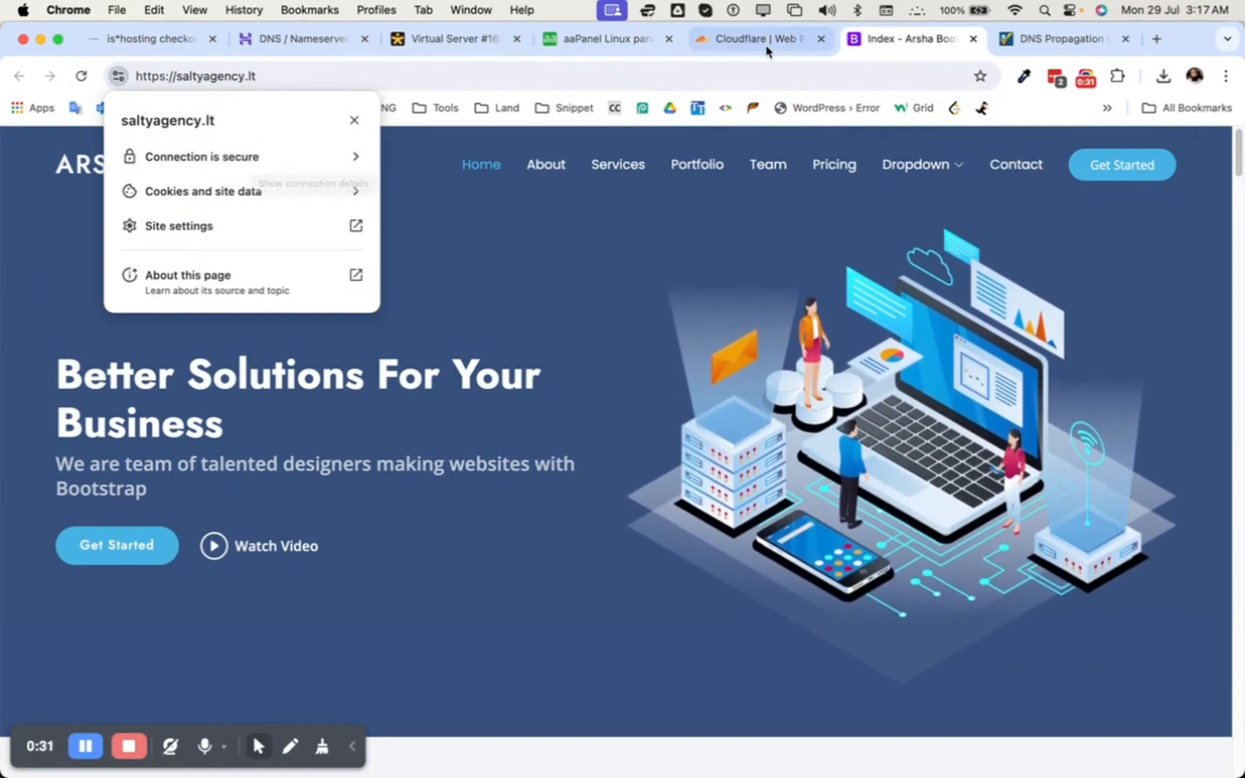
{"action": "left_click", "coordinate": [751, 37]}
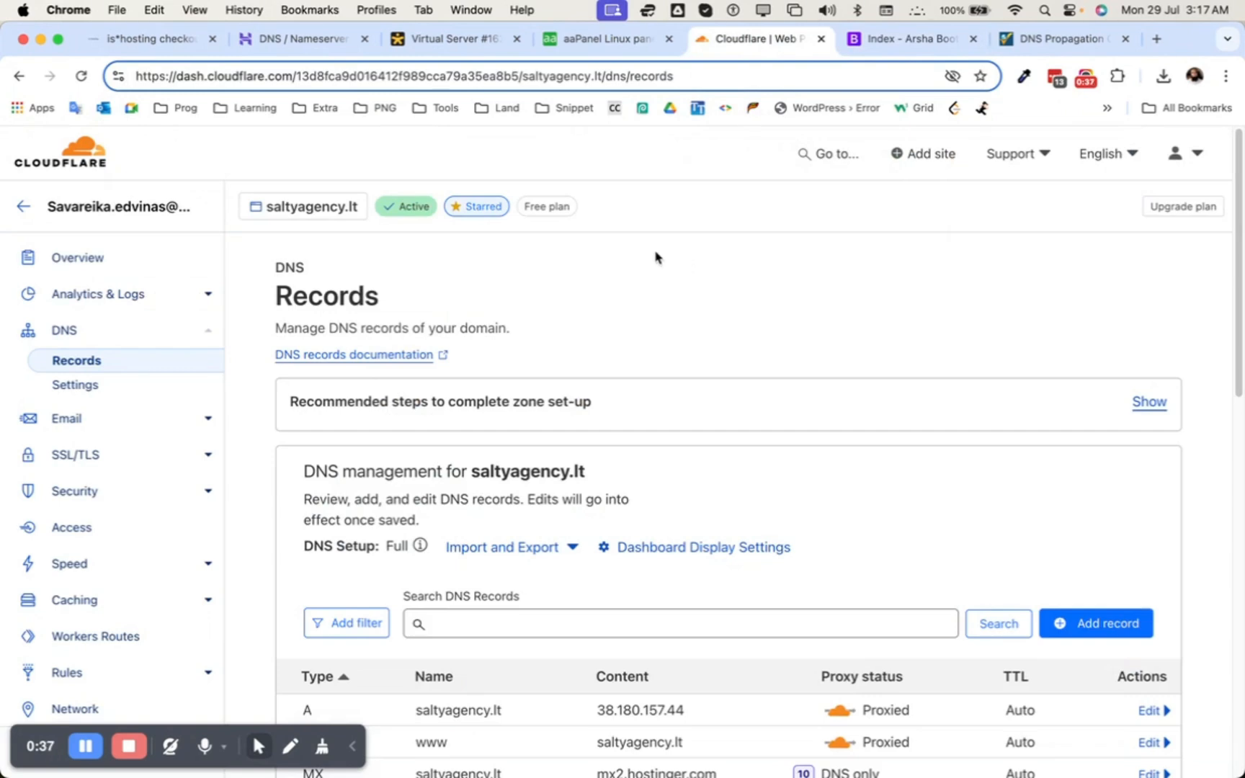
{"action": "mouse_move", "coordinate": [547, 300]}
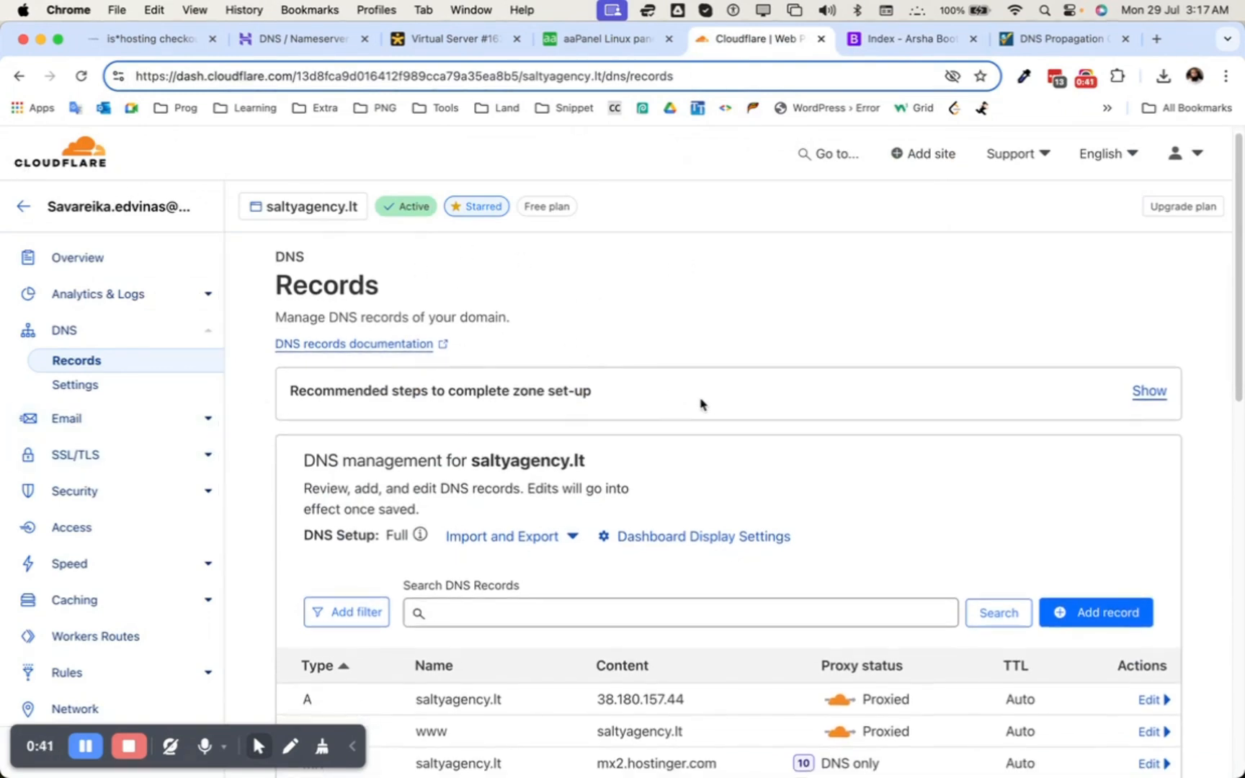
{"action": "scroll", "scroll_direction": "down", "scroll_amount": 3}
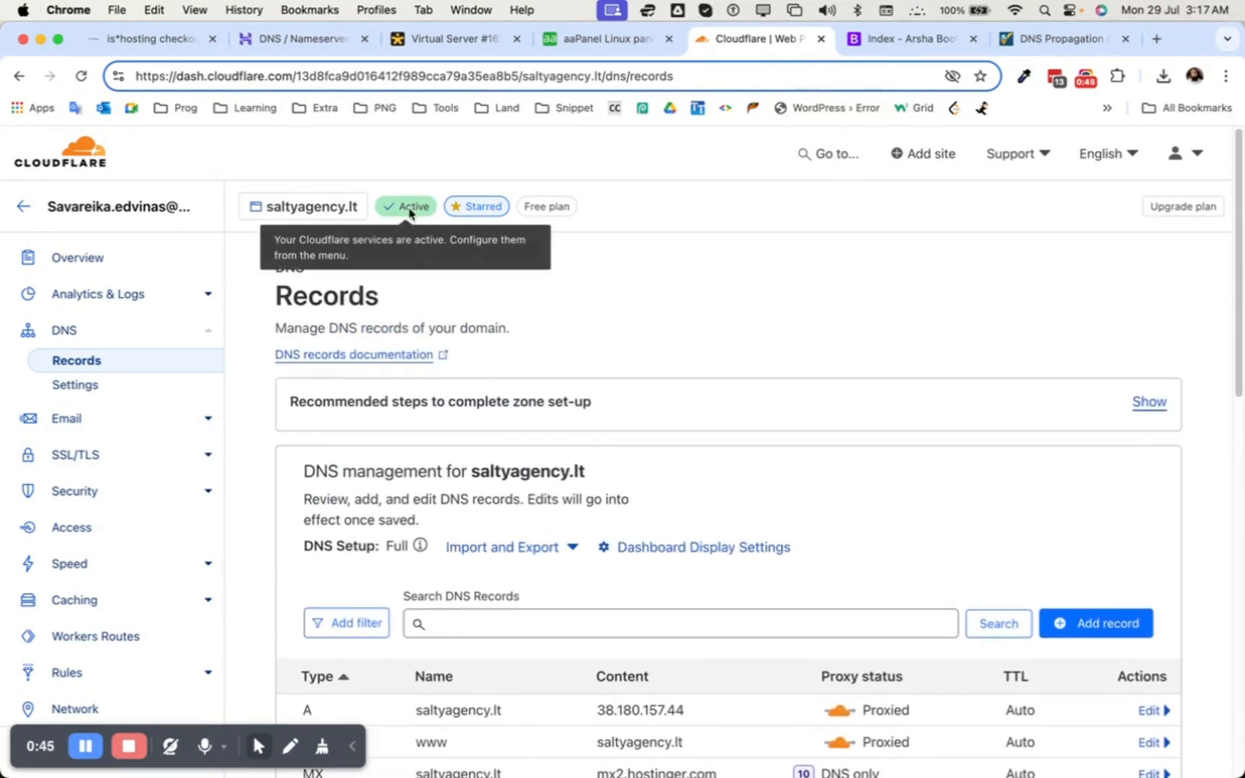
Scroll through the live Arsha homepage on saltyagency.lt to confirm the uploaded site is served
{"action": "left_click", "coordinate": [1061, 38]}
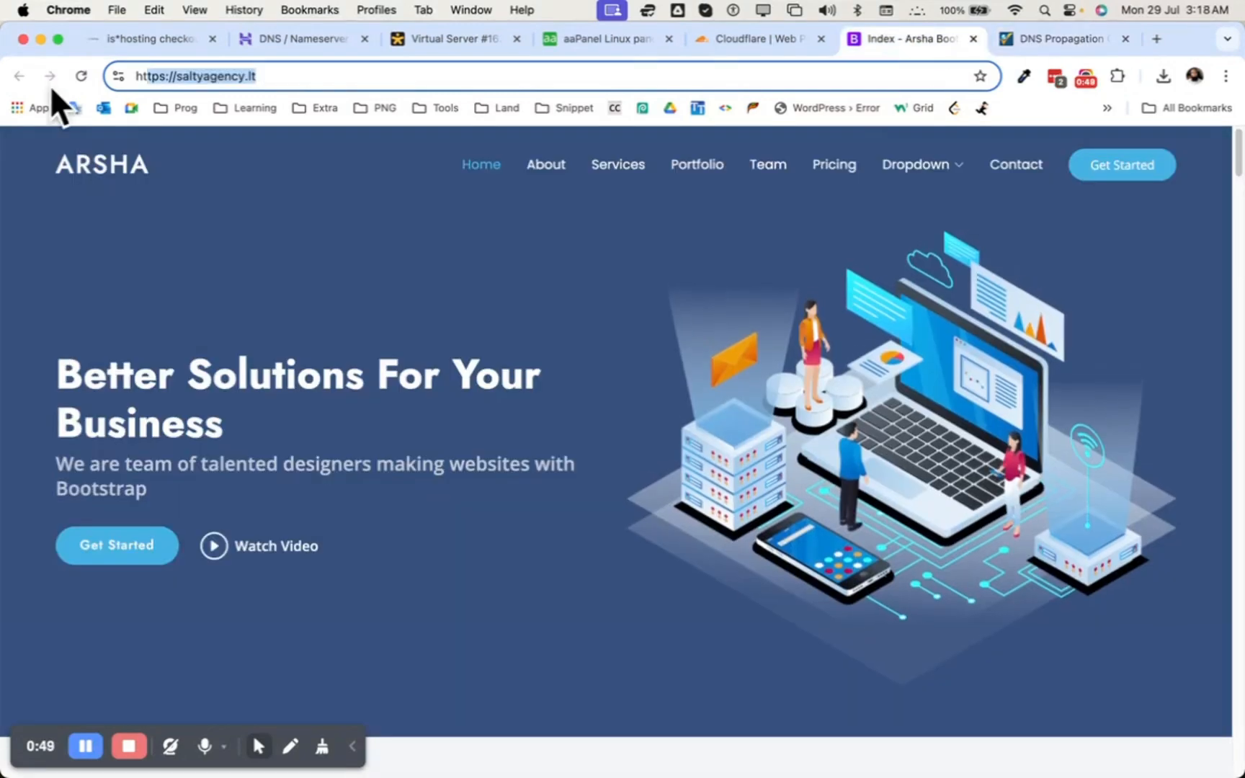
{"action": "scroll", "scroll_direction": "down", "scroll_amount": 3}
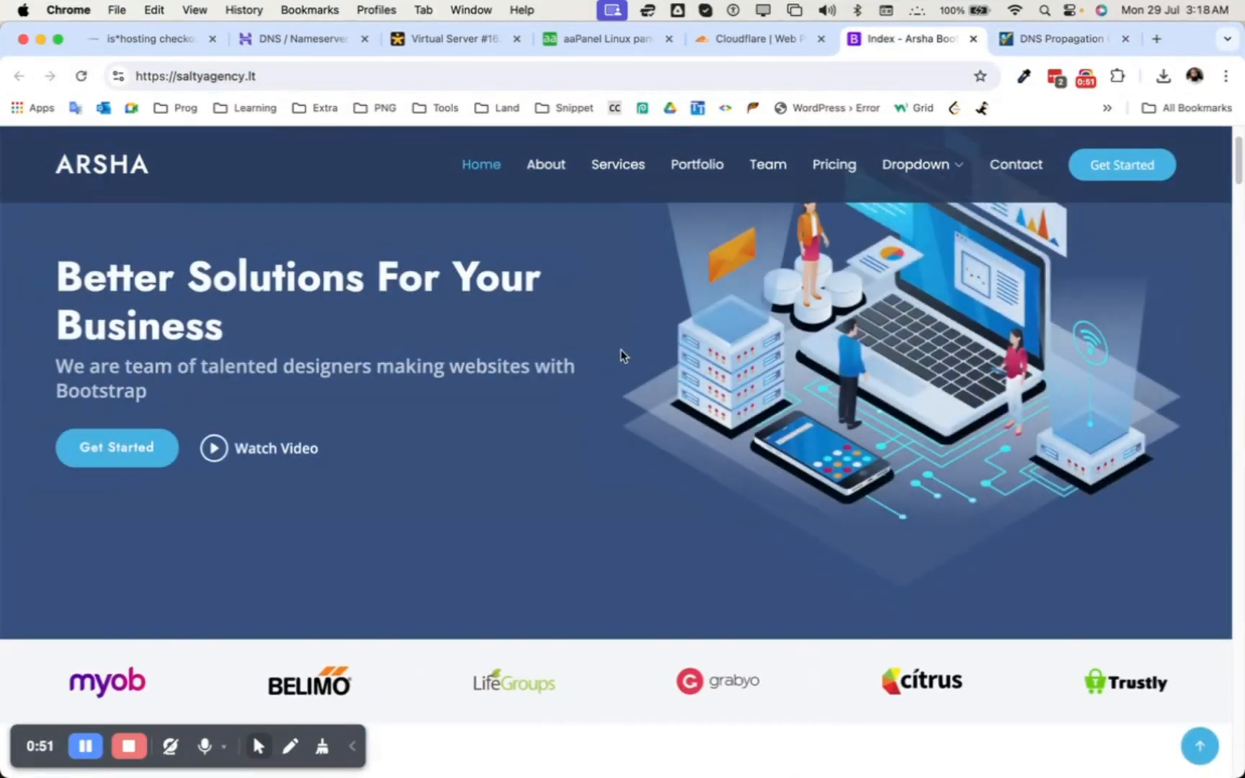
{"action": "scroll", "scroll_direction": "down", "scroll_amount": 3}
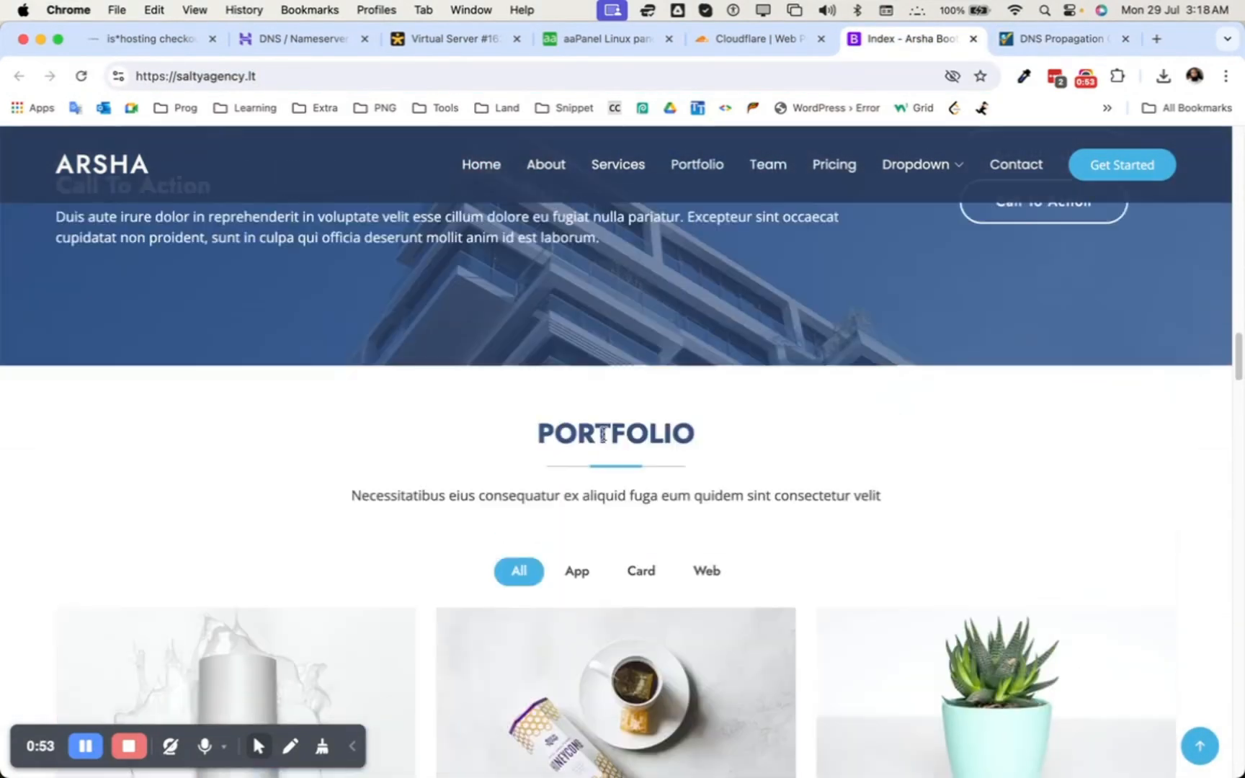
{"action": "scroll", "scroll_direction": "down", "scroll_amount": 3}
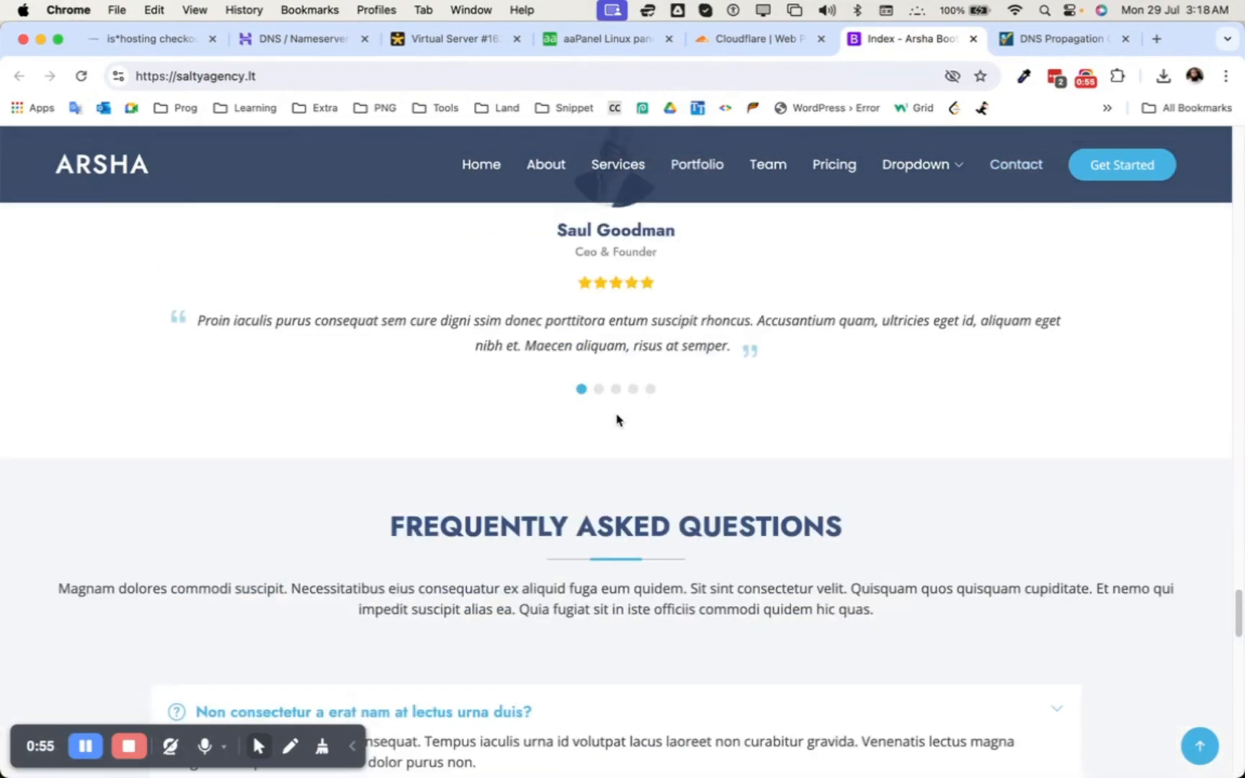
{"action": "scroll", "scroll_direction": "up", "scroll_amount": 3}
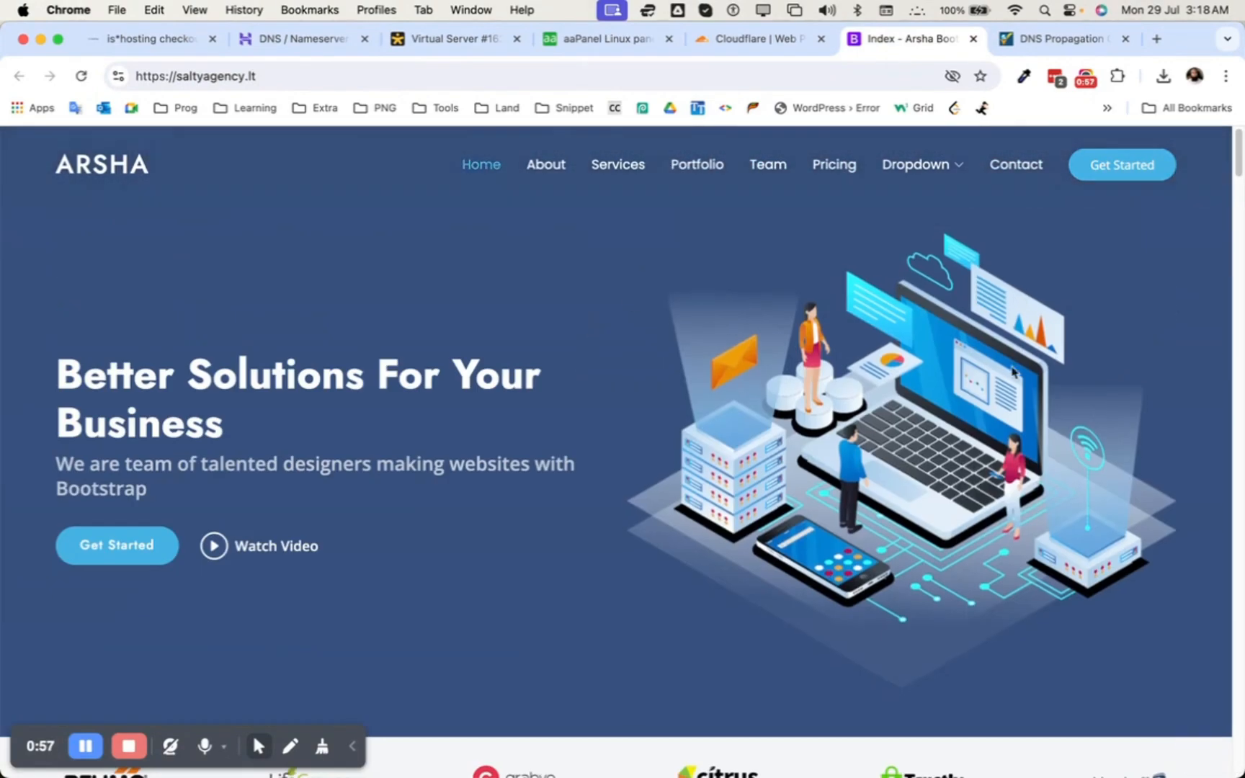